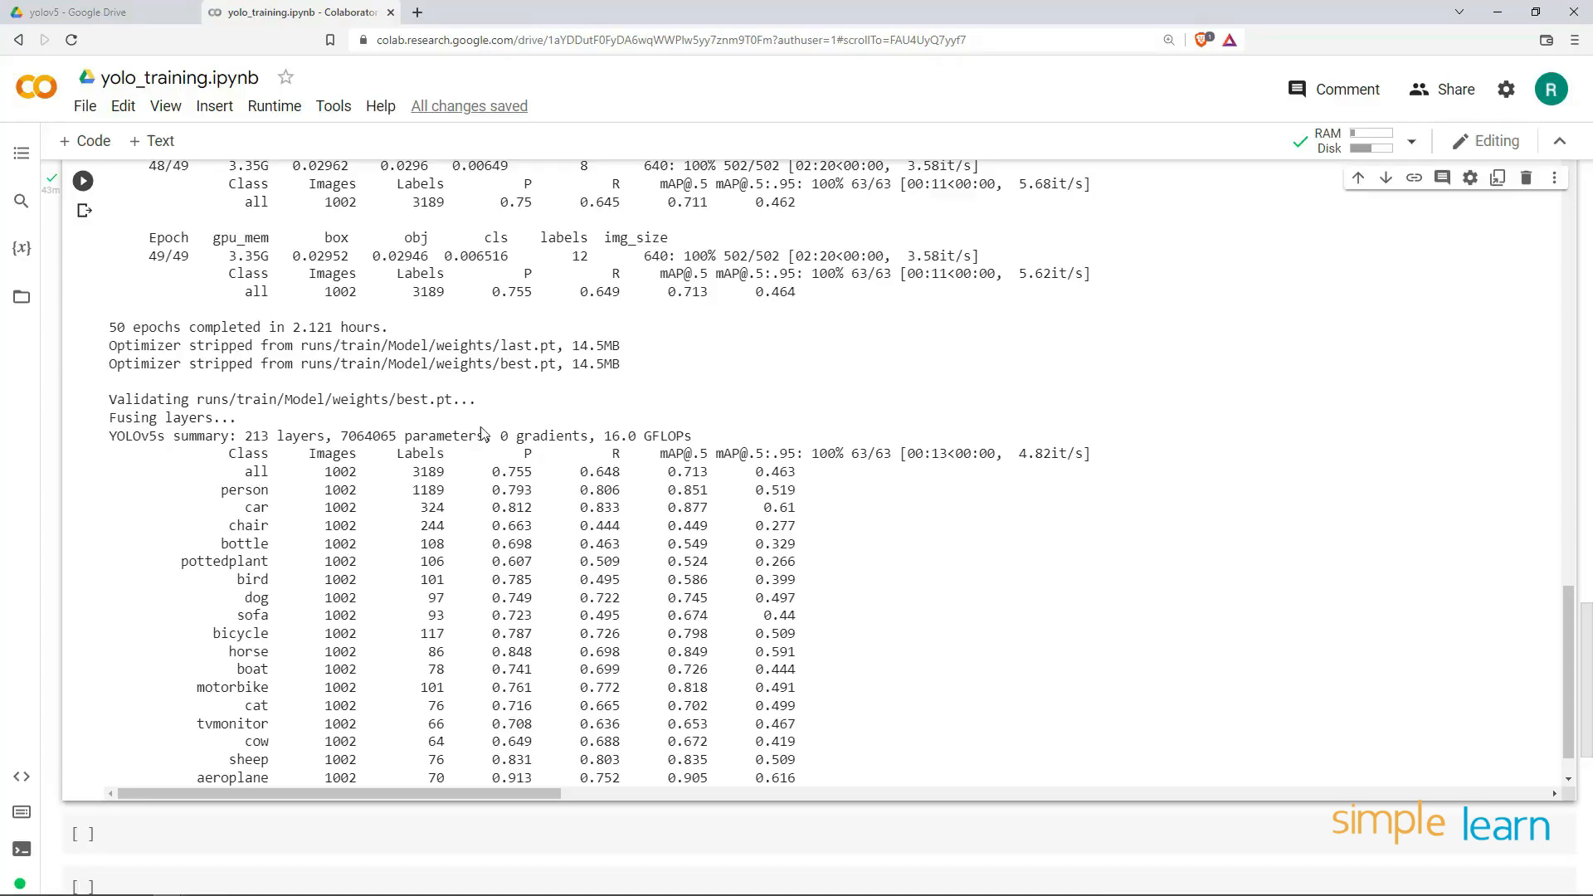
Highlight the training results: 2.121-hour duration, person mAP@.5 0.851, chair class, save path
{"action": "double_click", "coordinate": [313, 327]}
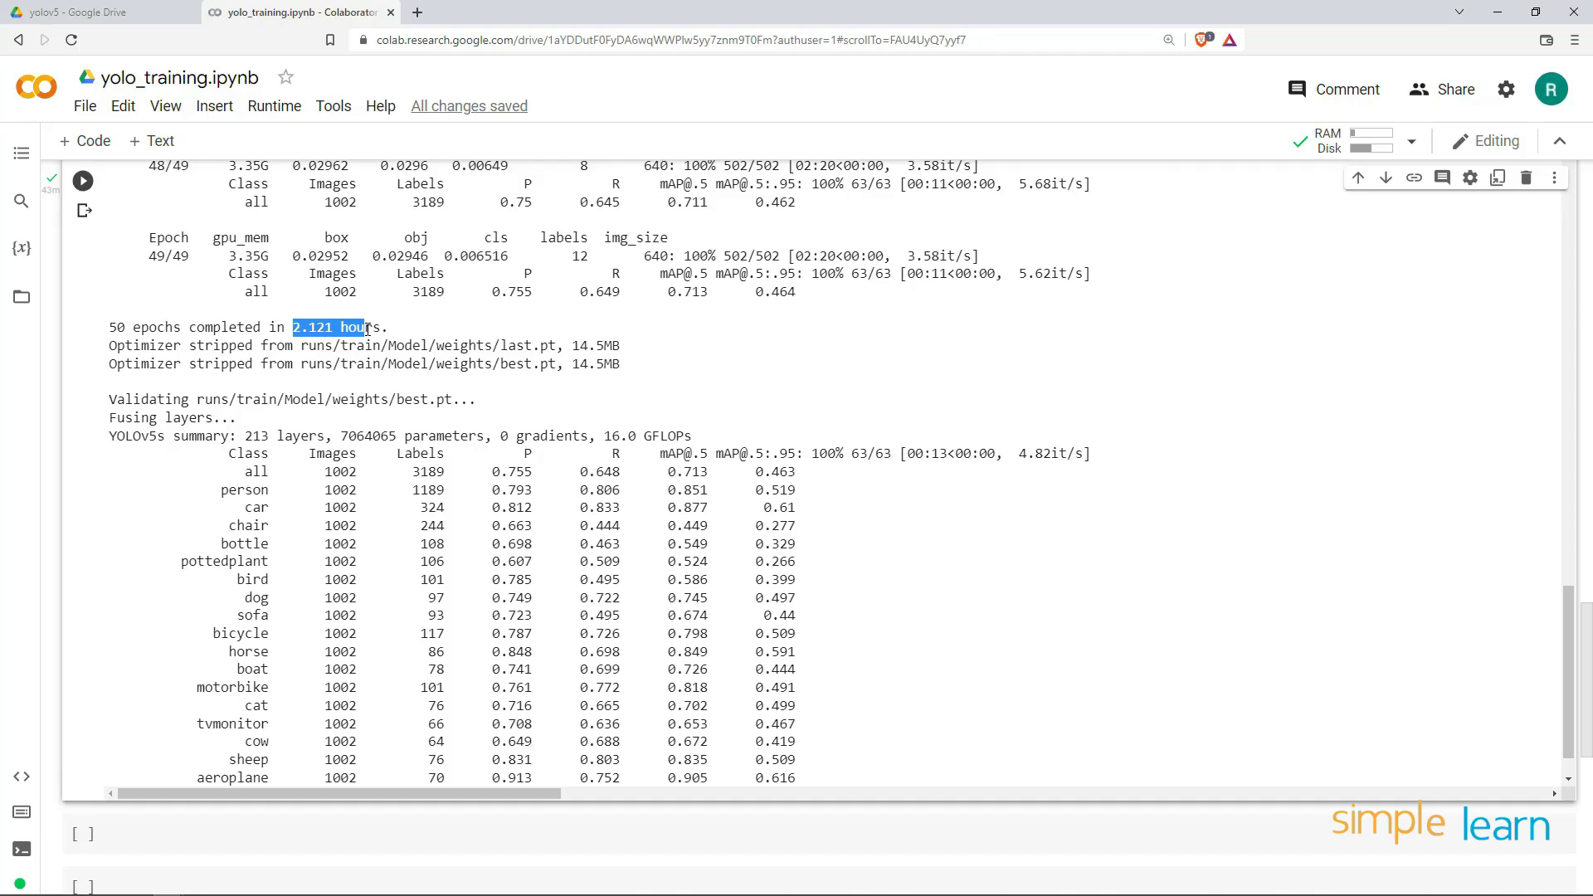
{"action": "mouse_move", "coordinate": [322, 325]}
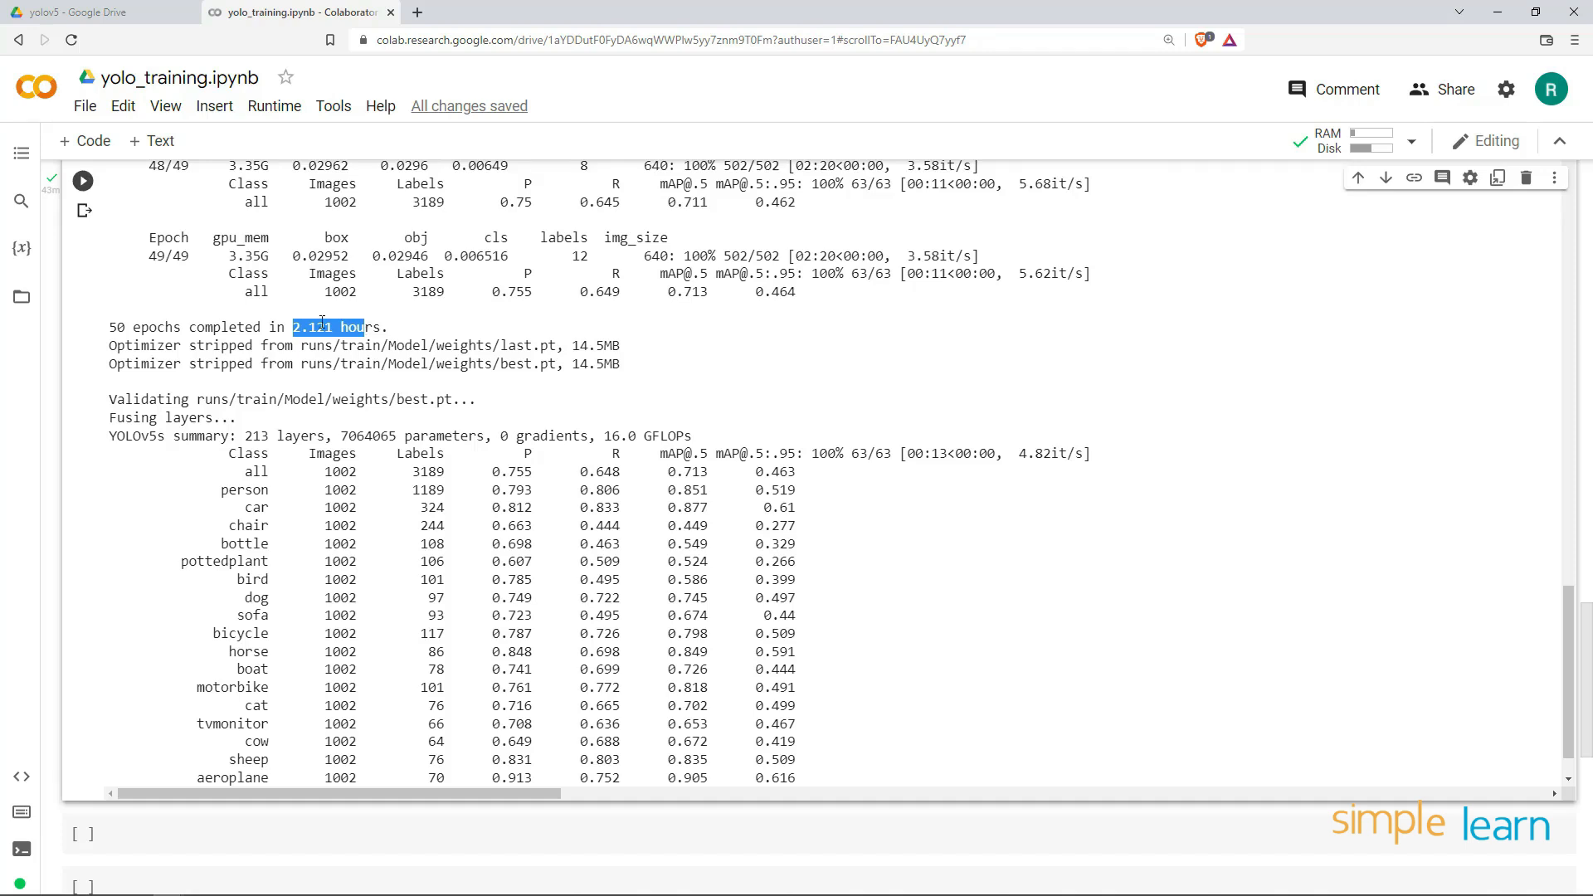
{"action": "scroll", "scroll_direction": "down", "scroll_amount": 3}
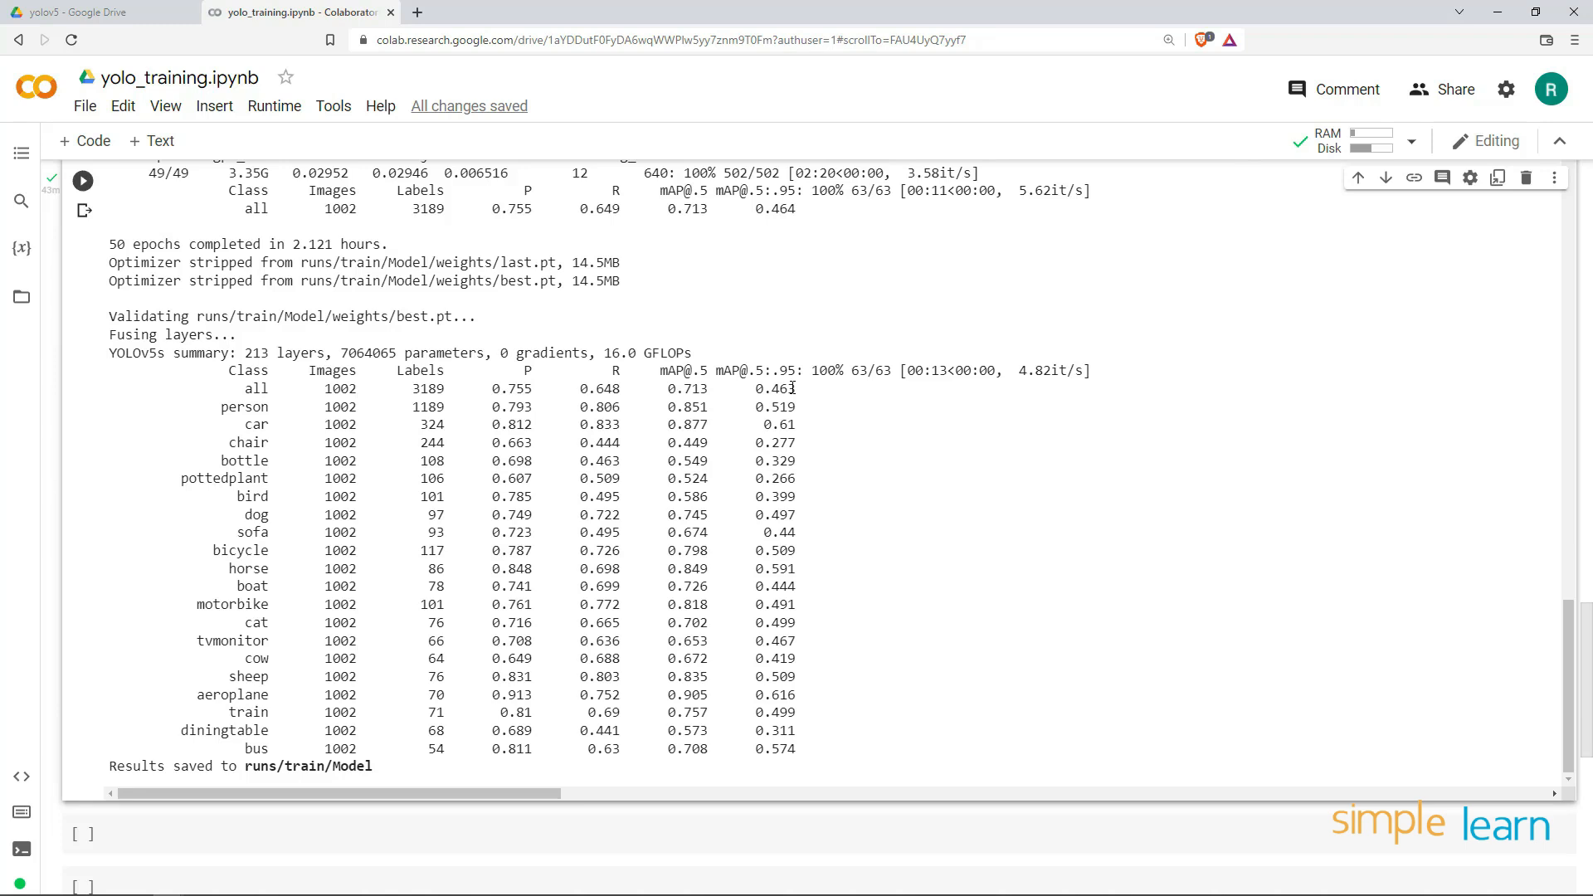
{"action": "mouse_move", "coordinate": [833, 385]}
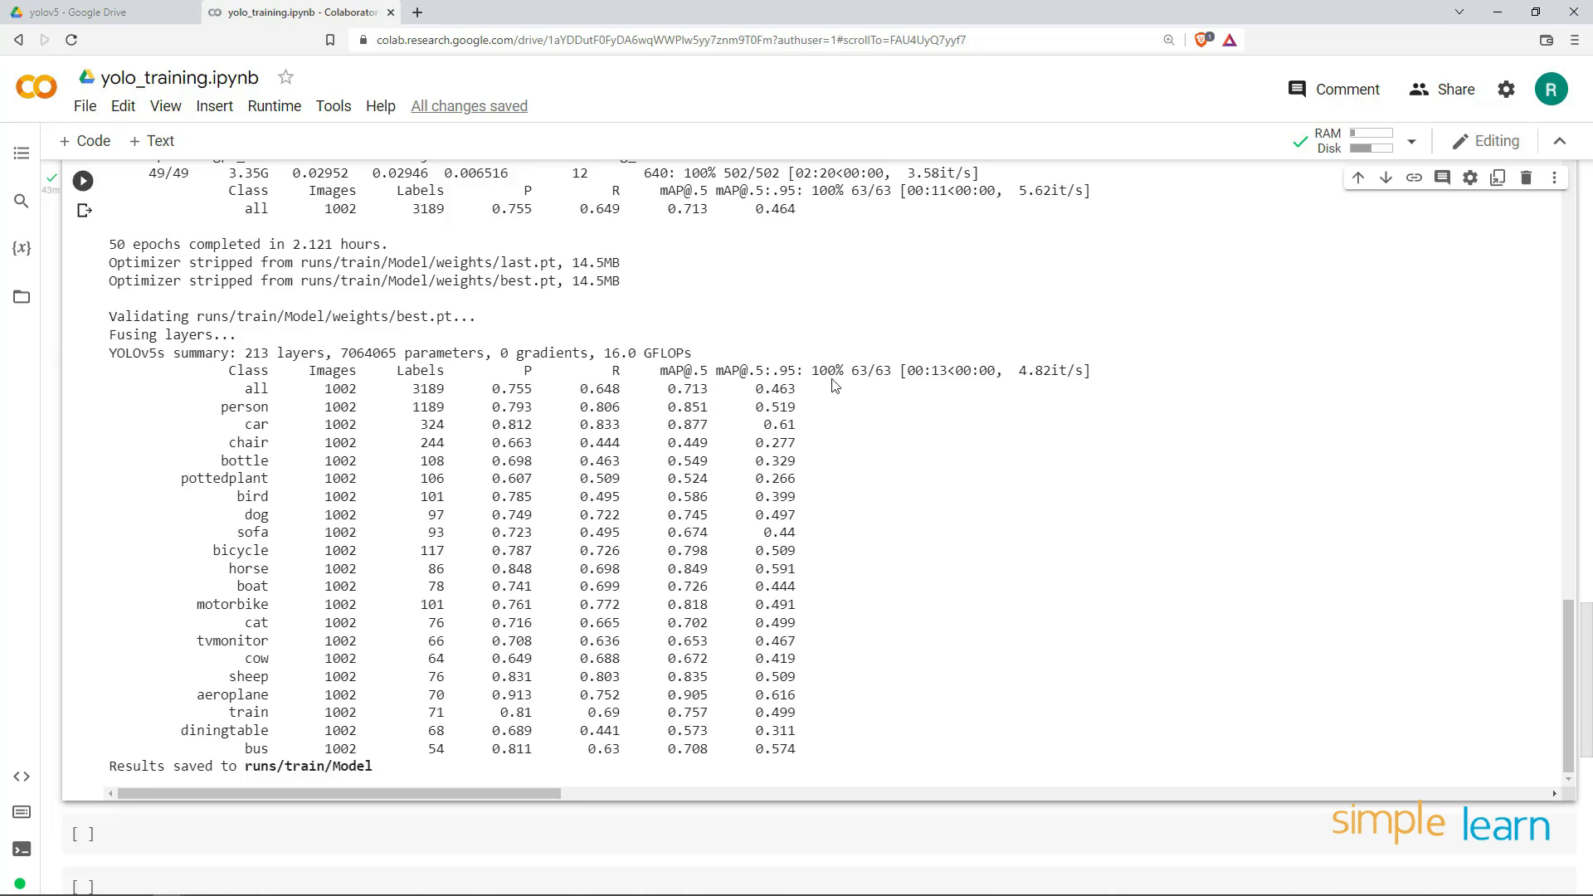
{"action": "mouse_move", "coordinate": [808, 397]}
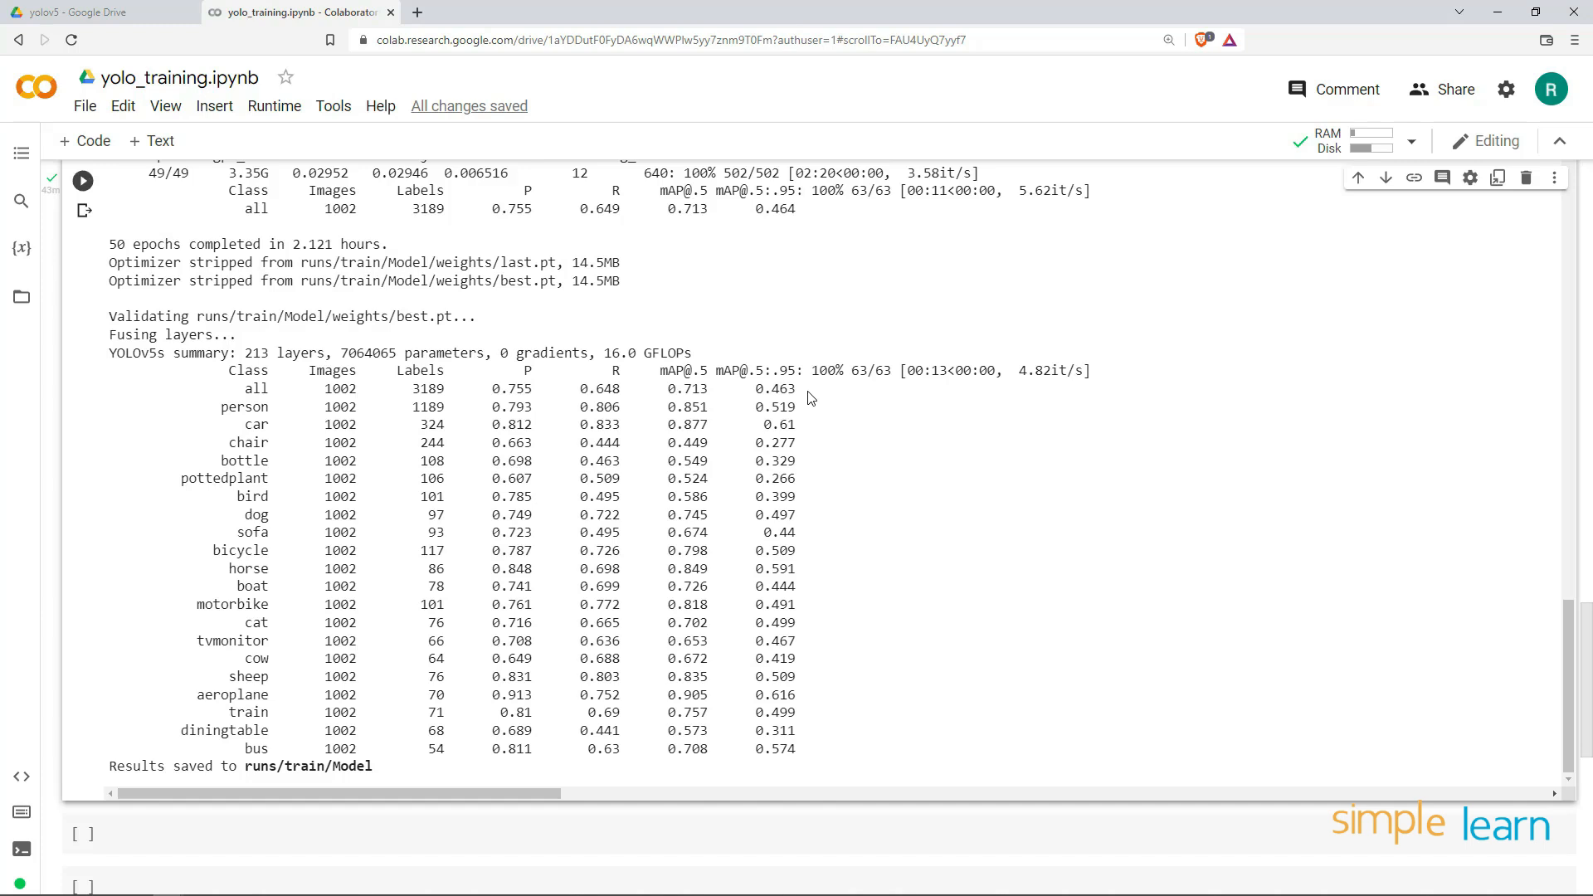
{"action": "mouse_move", "coordinate": [201, 411]}
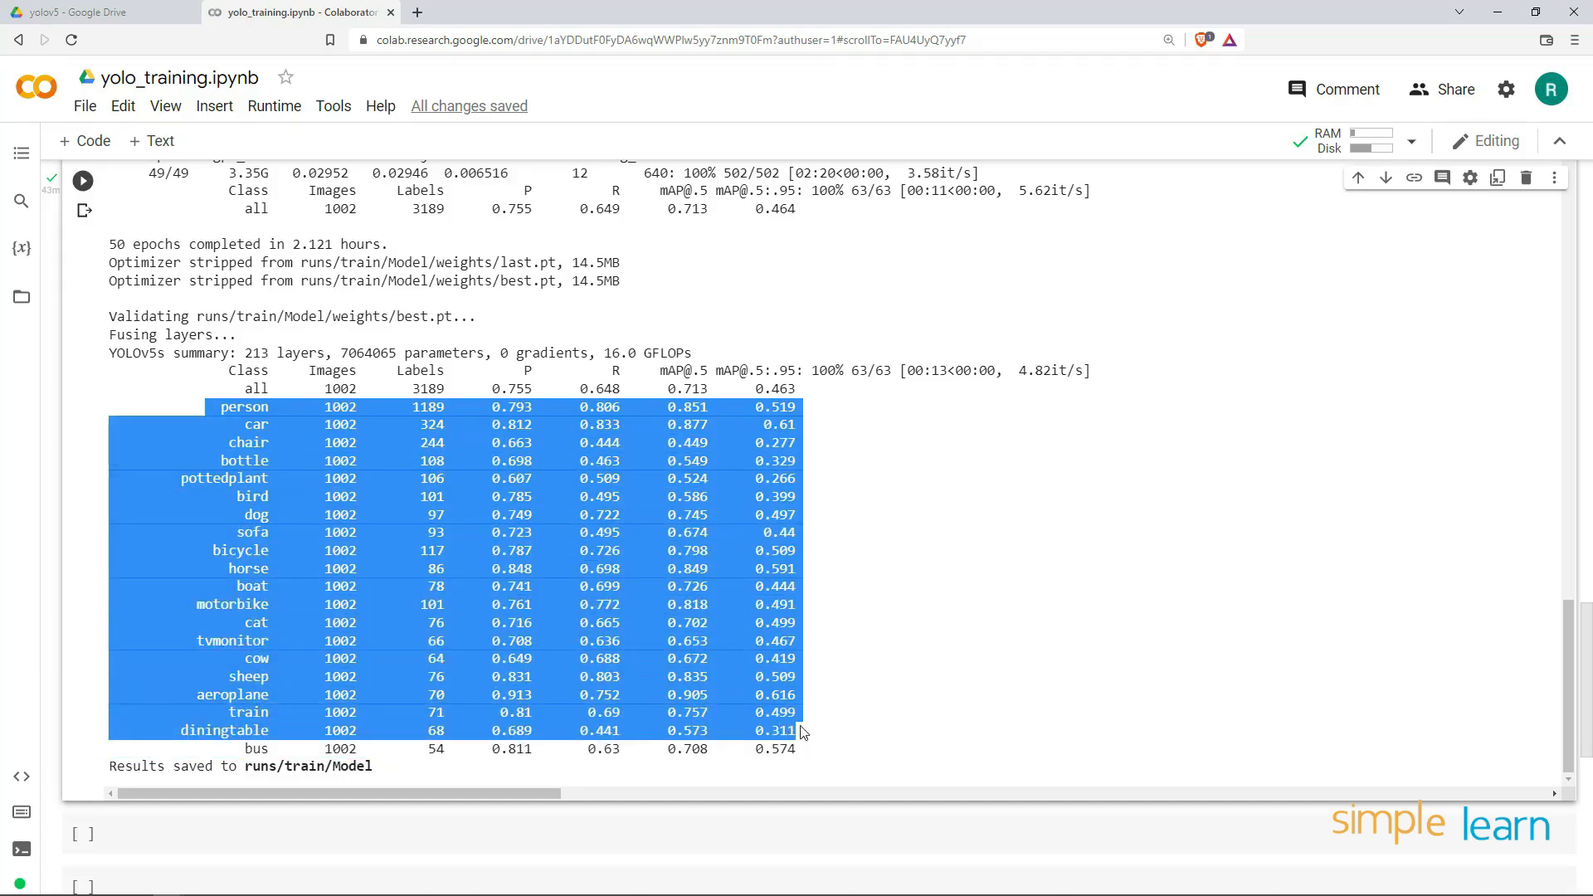
{"action": "left_click", "coordinate": [670, 453]}
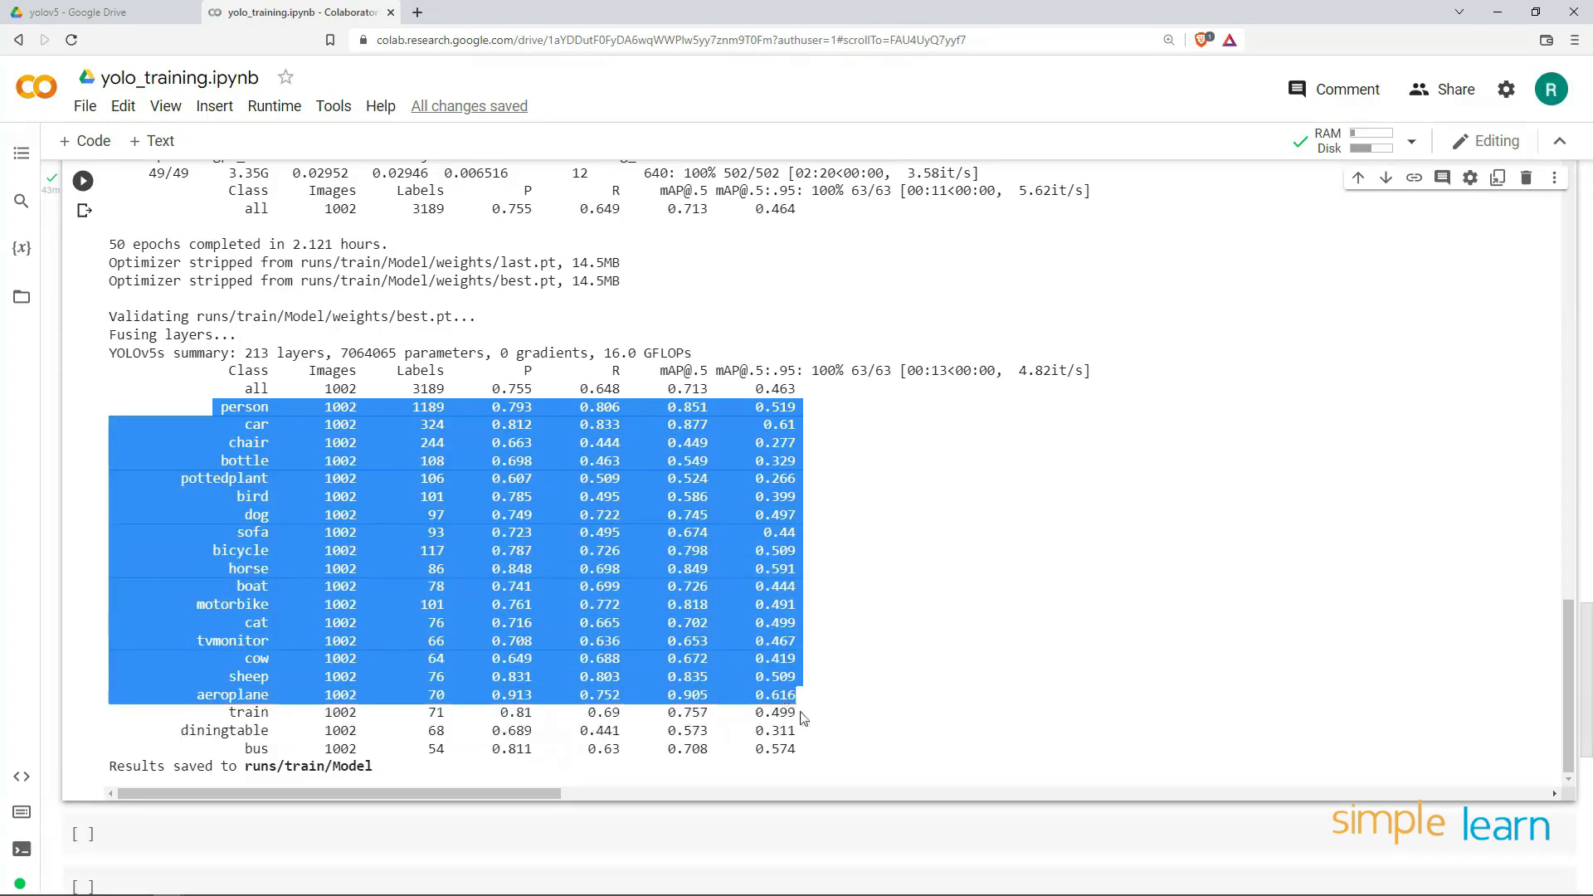
{"action": "left_click", "coordinate": [234, 407]}
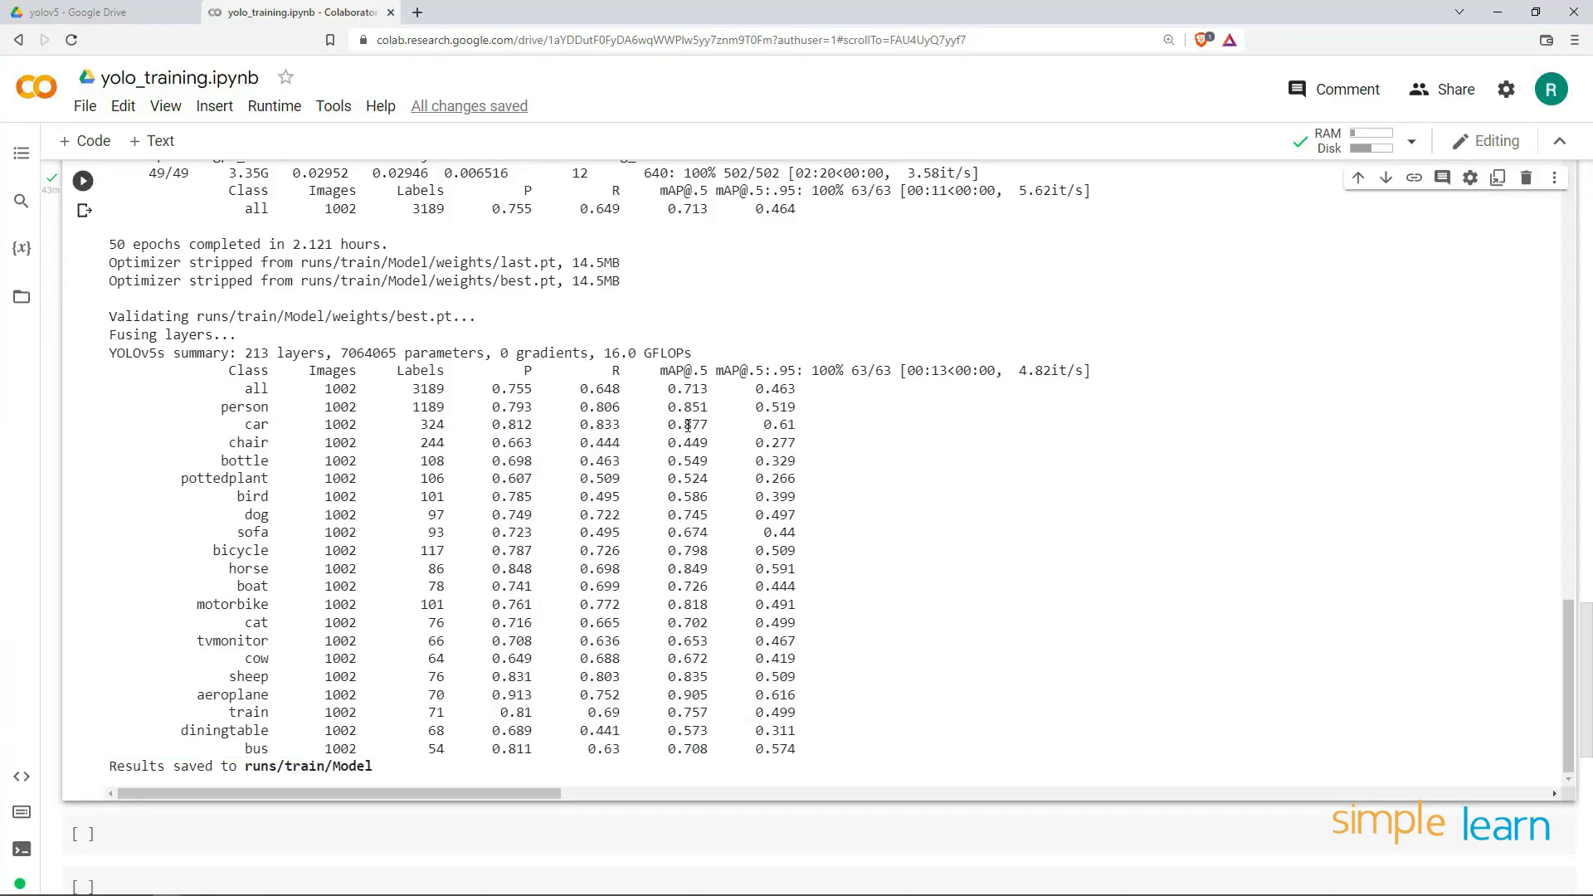
{"action": "double_click", "coordinate": [687, 407]}
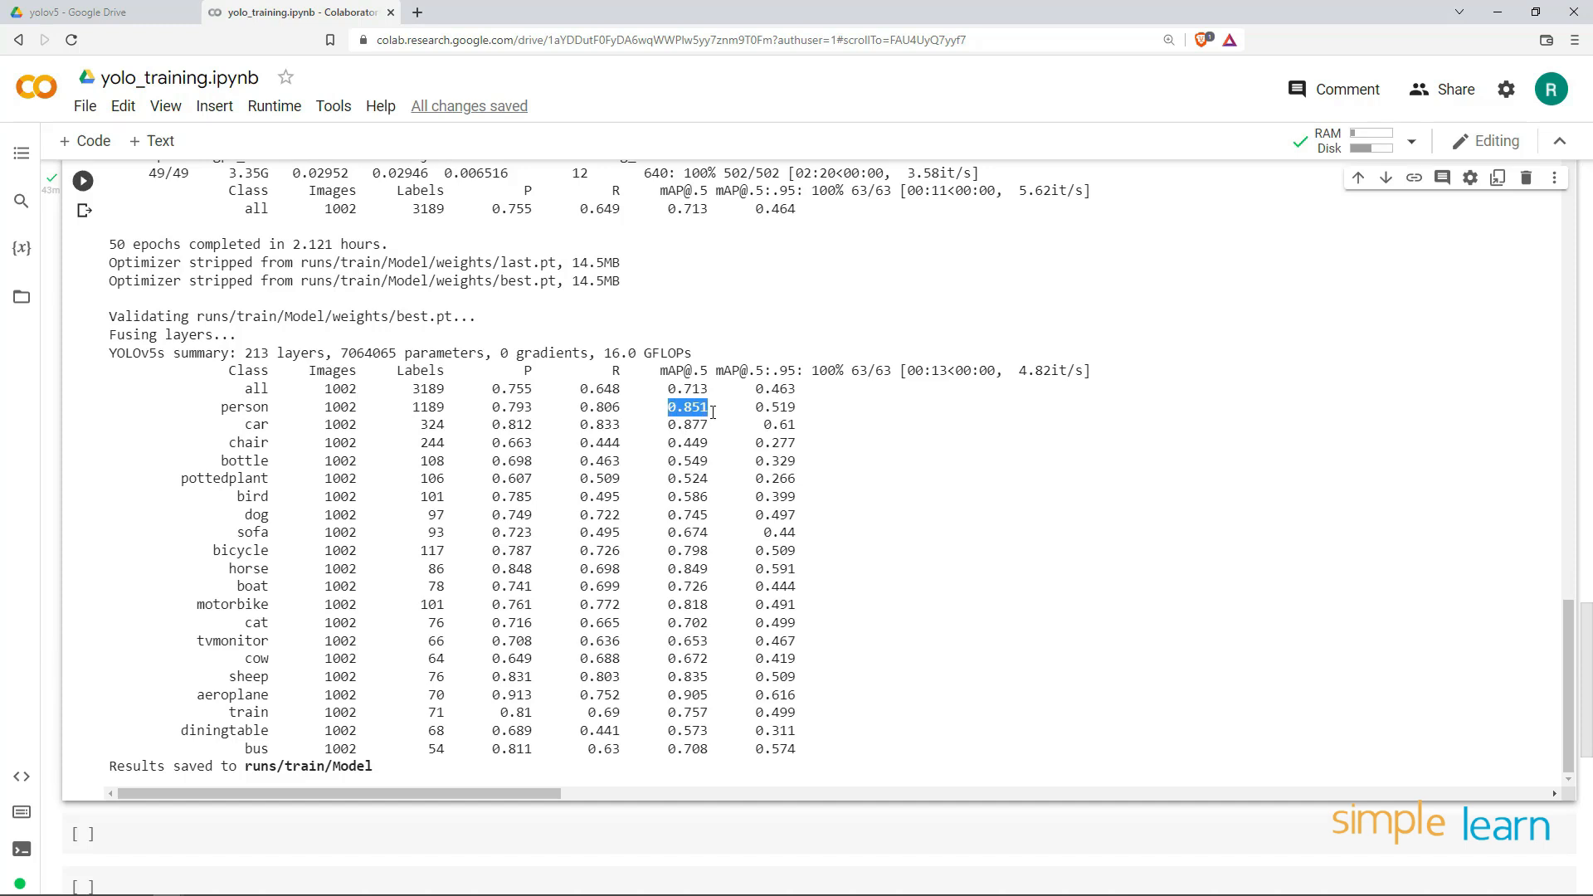
{"action": "mouse_move", "coordinate": [688, 449]}
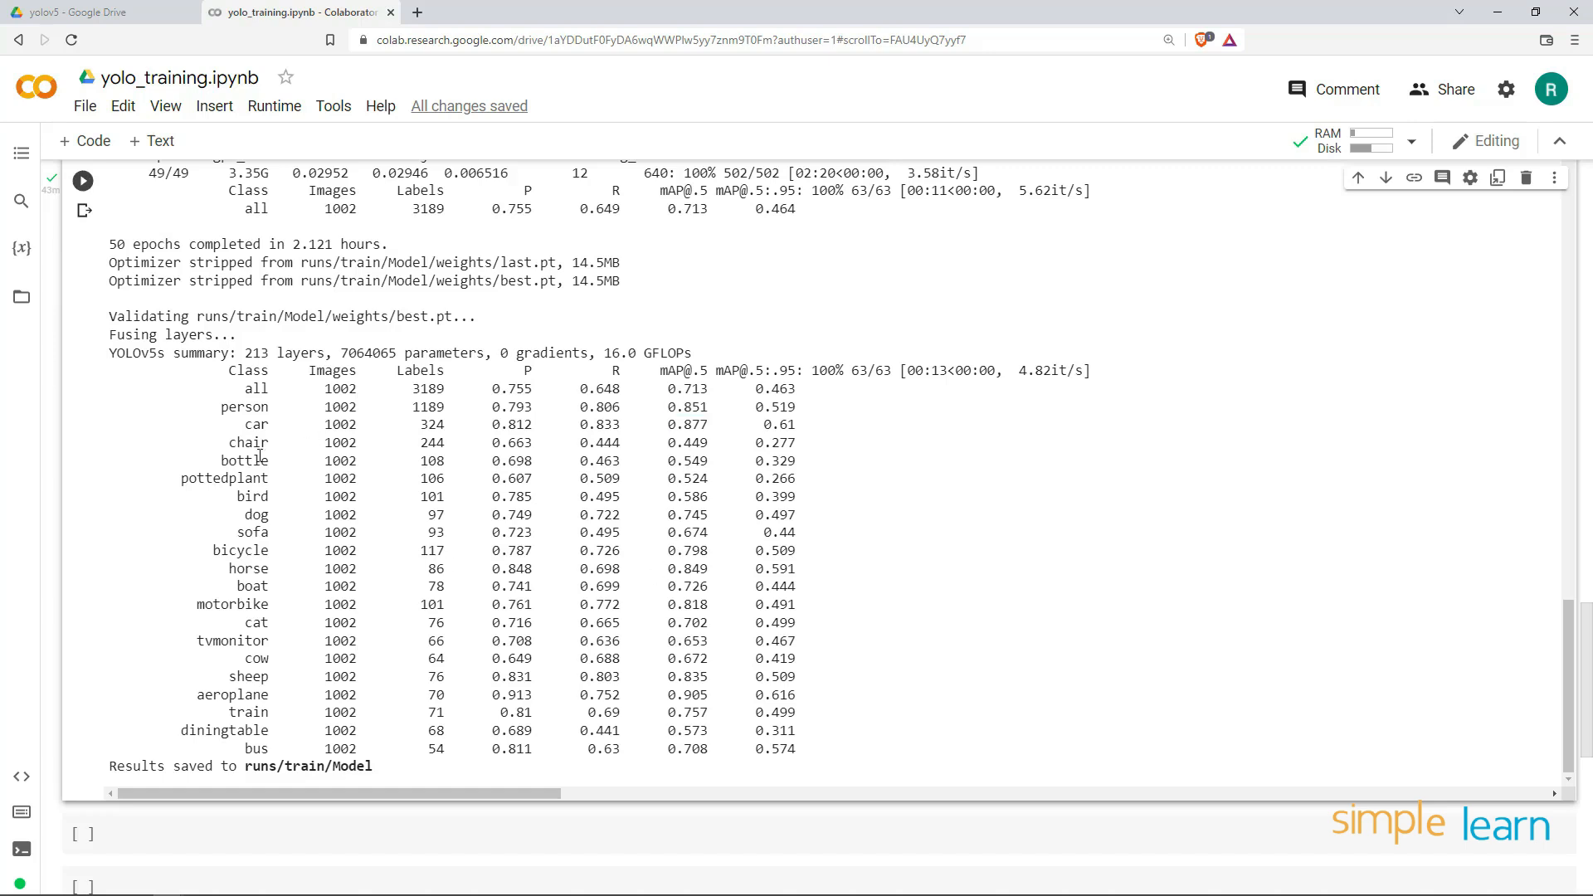
{"action": "double_click", "coordinate": [248, 443]}
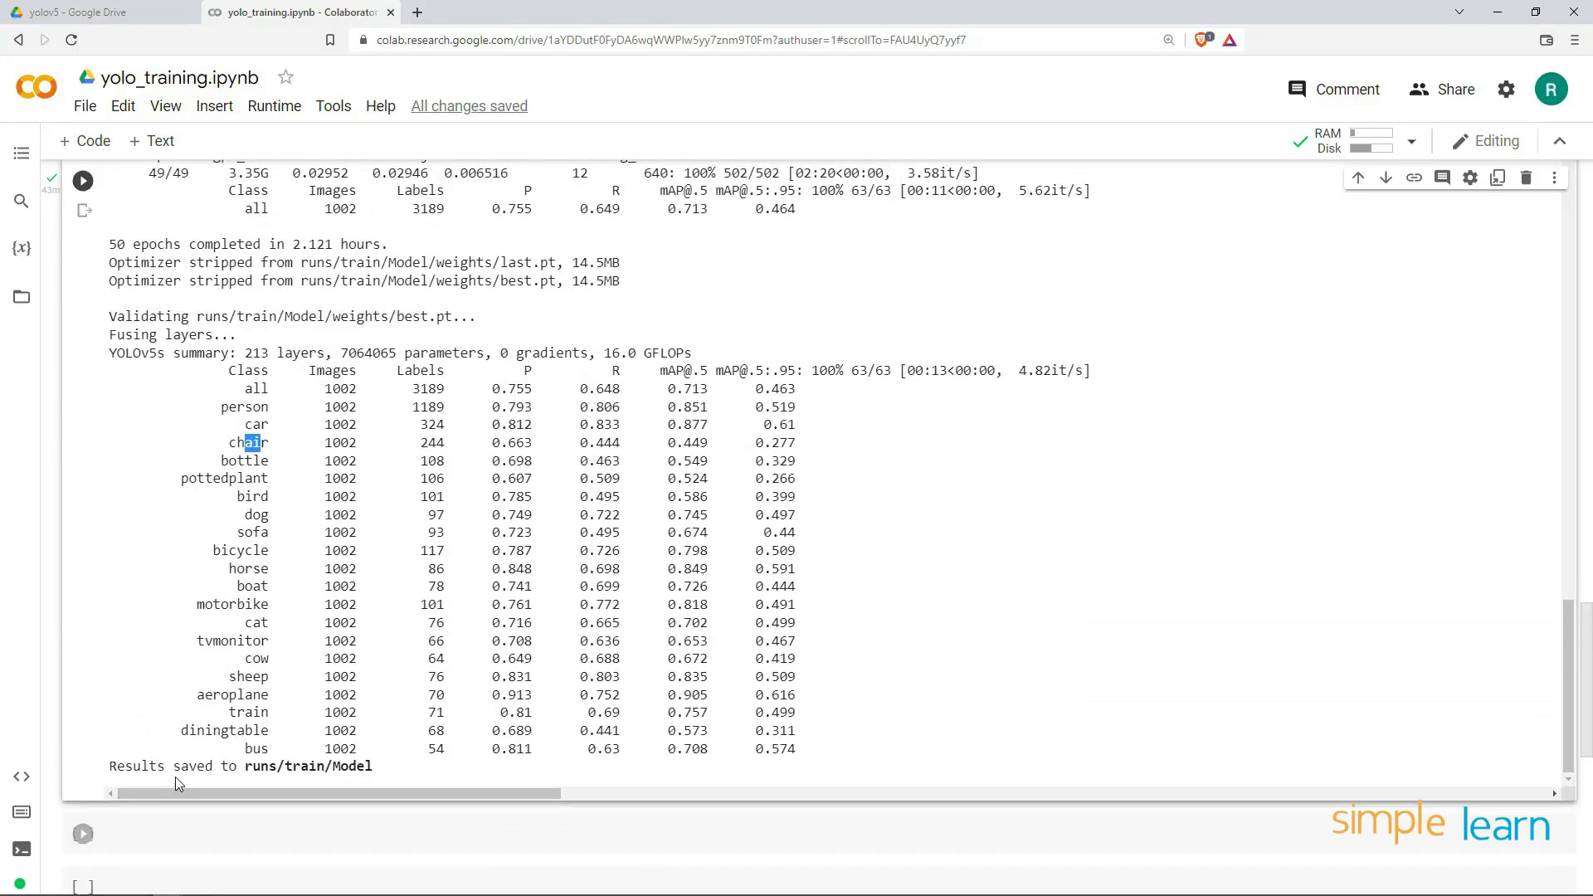
{"action": "double_click", "coordinate": [262, 766]}
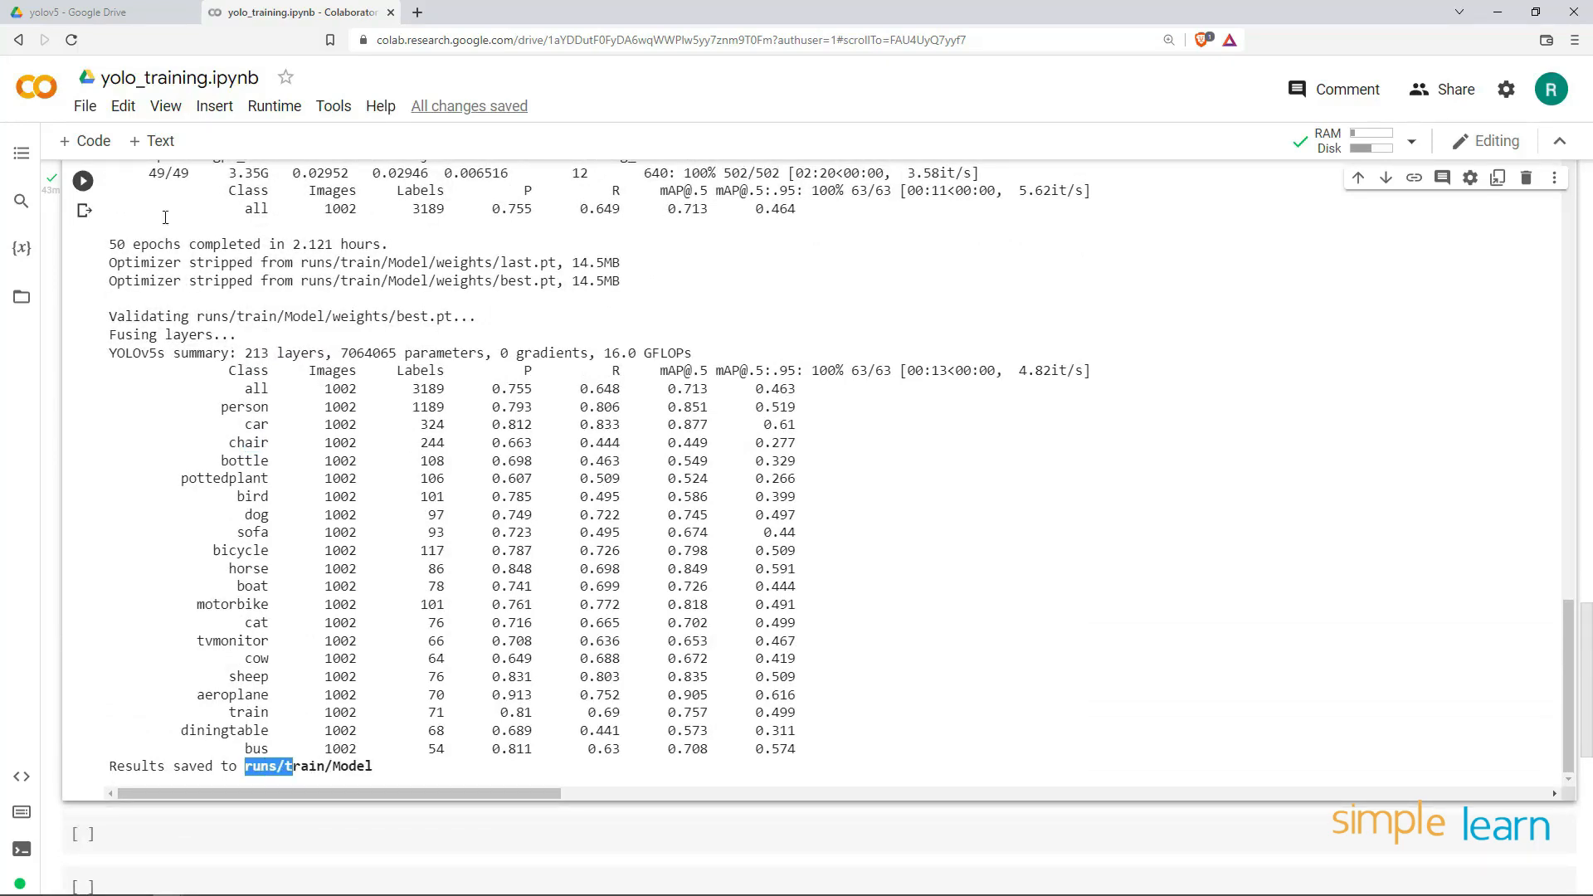
Open runs > train > Model > weights in Google Drive
{"action": "left_click", "coordinate": [91, 13]}
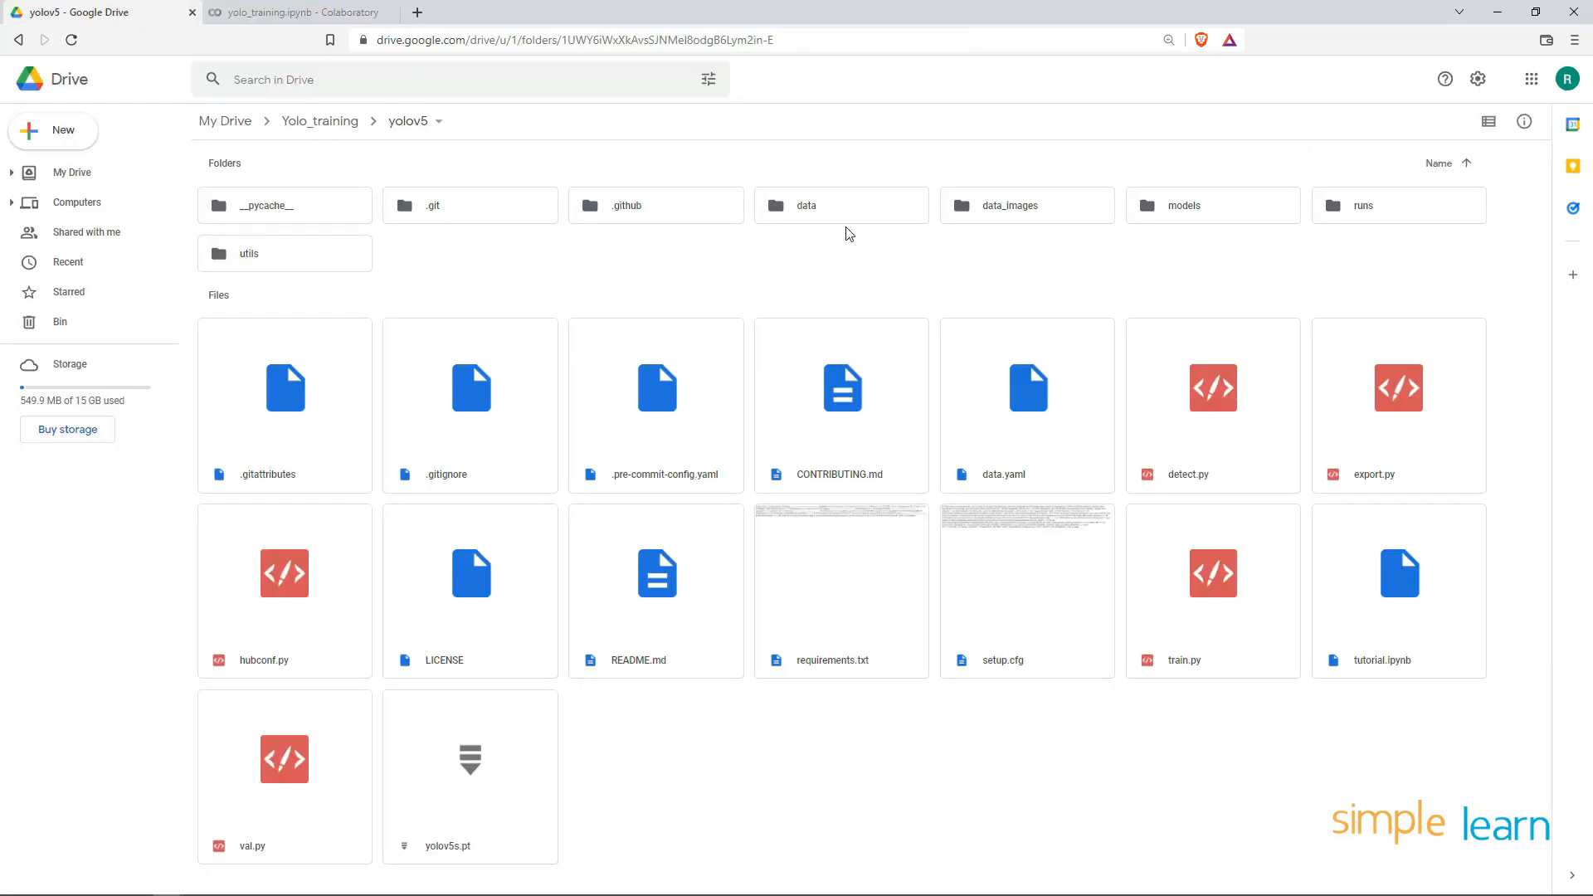
{"action": "mouse_move", "coordinate": [1381, 210]}
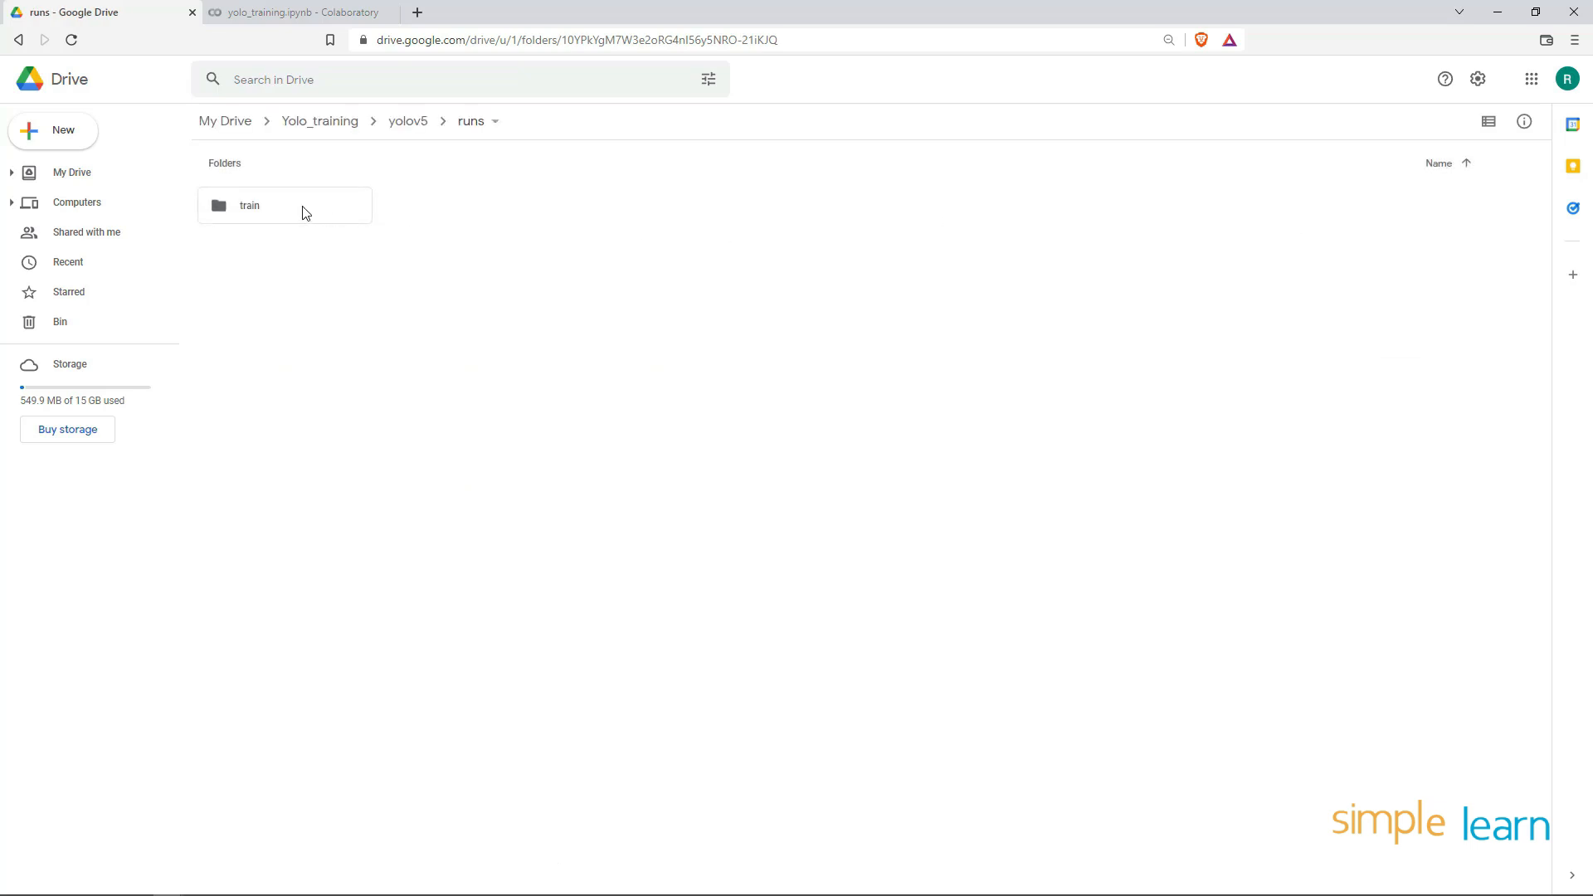
{"action": "double_click", "coordinate": [249, 205]}
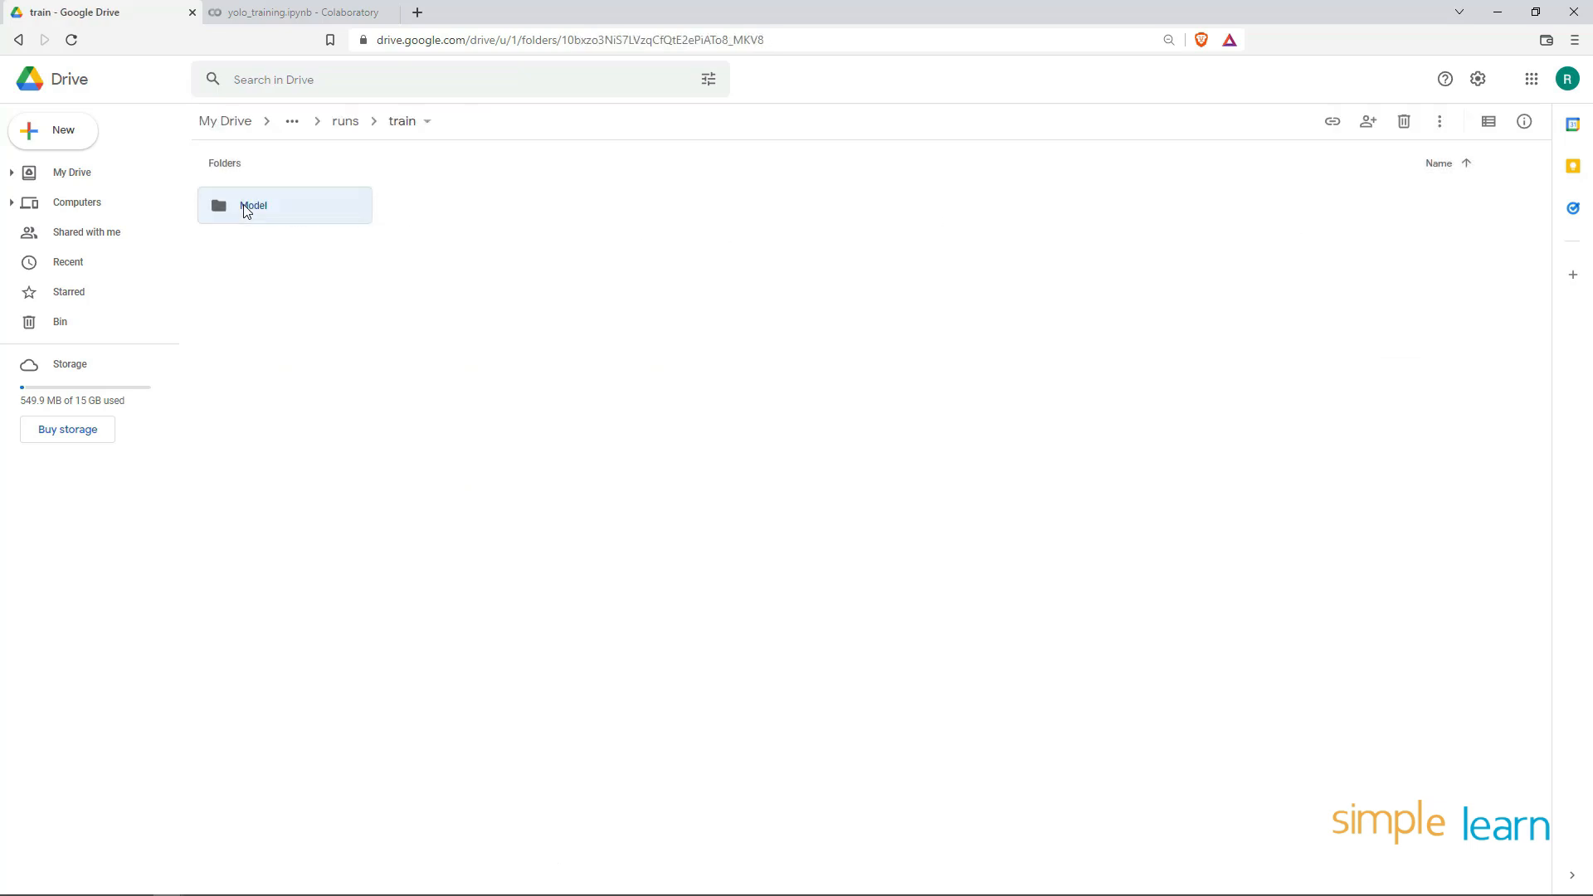
{"action": "double_click", "coordinate": [284, 205]}
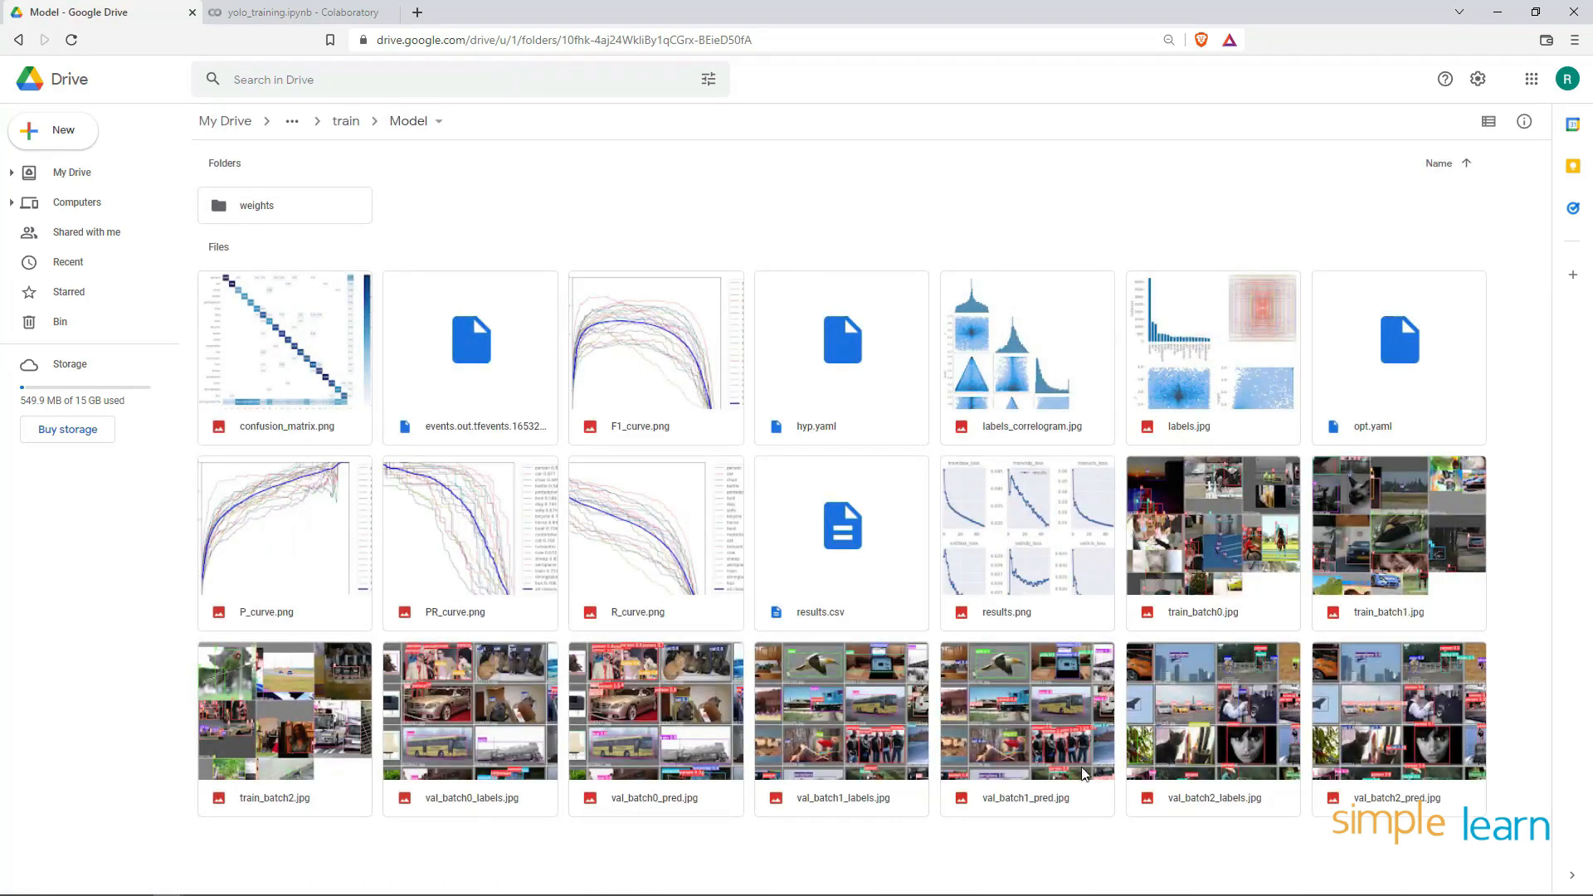
{"action": "mouse_move", "coordinate": [1189, 750]}
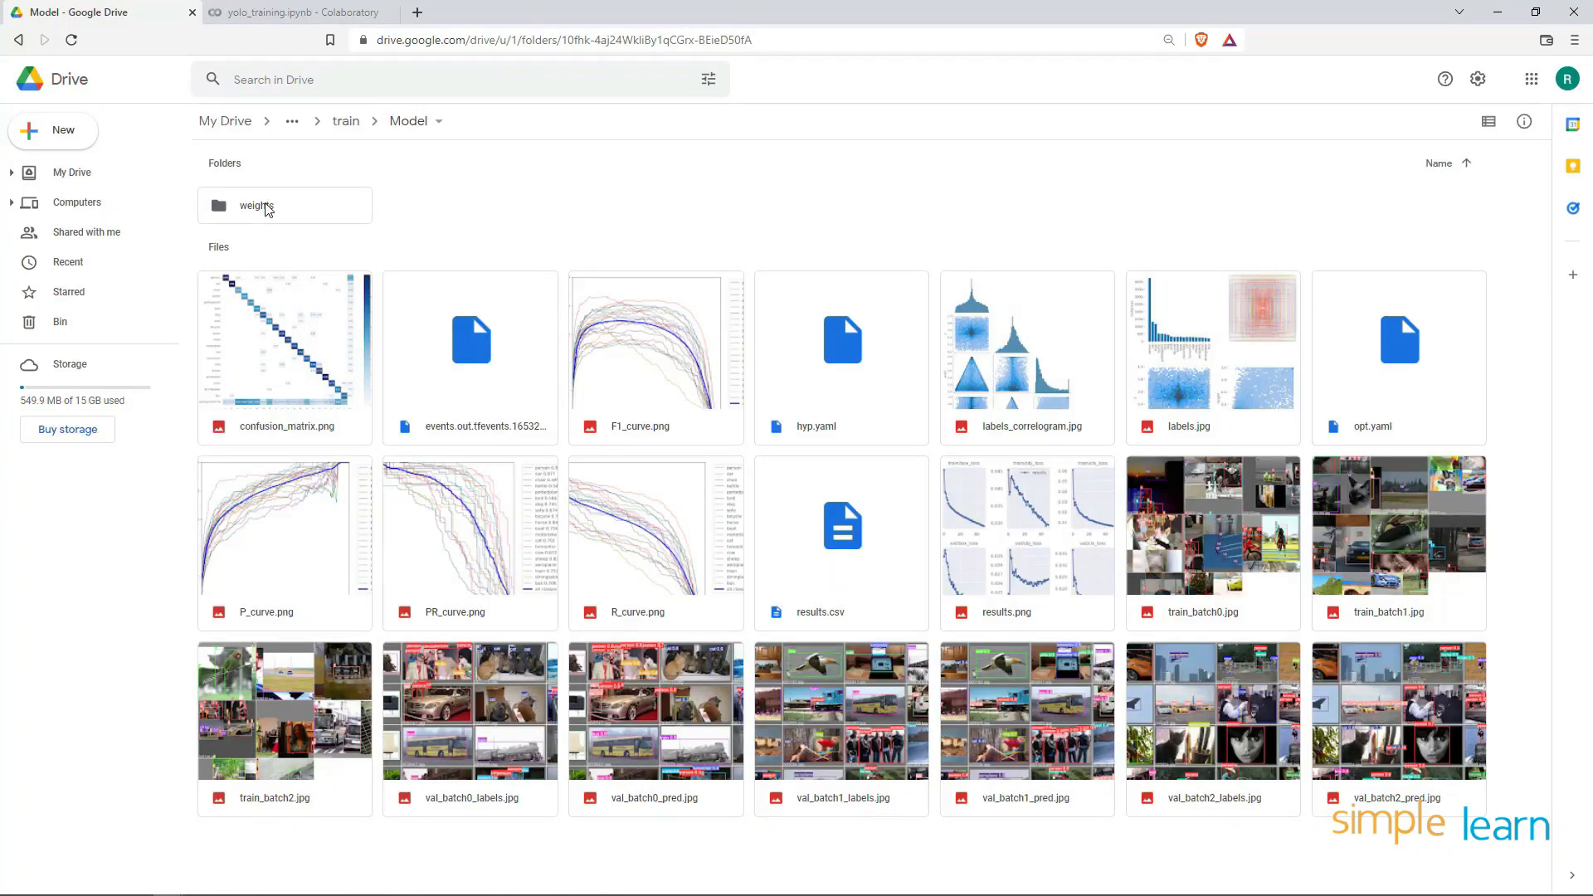
{"action": "double_click", "coordinate": [256, 205]}
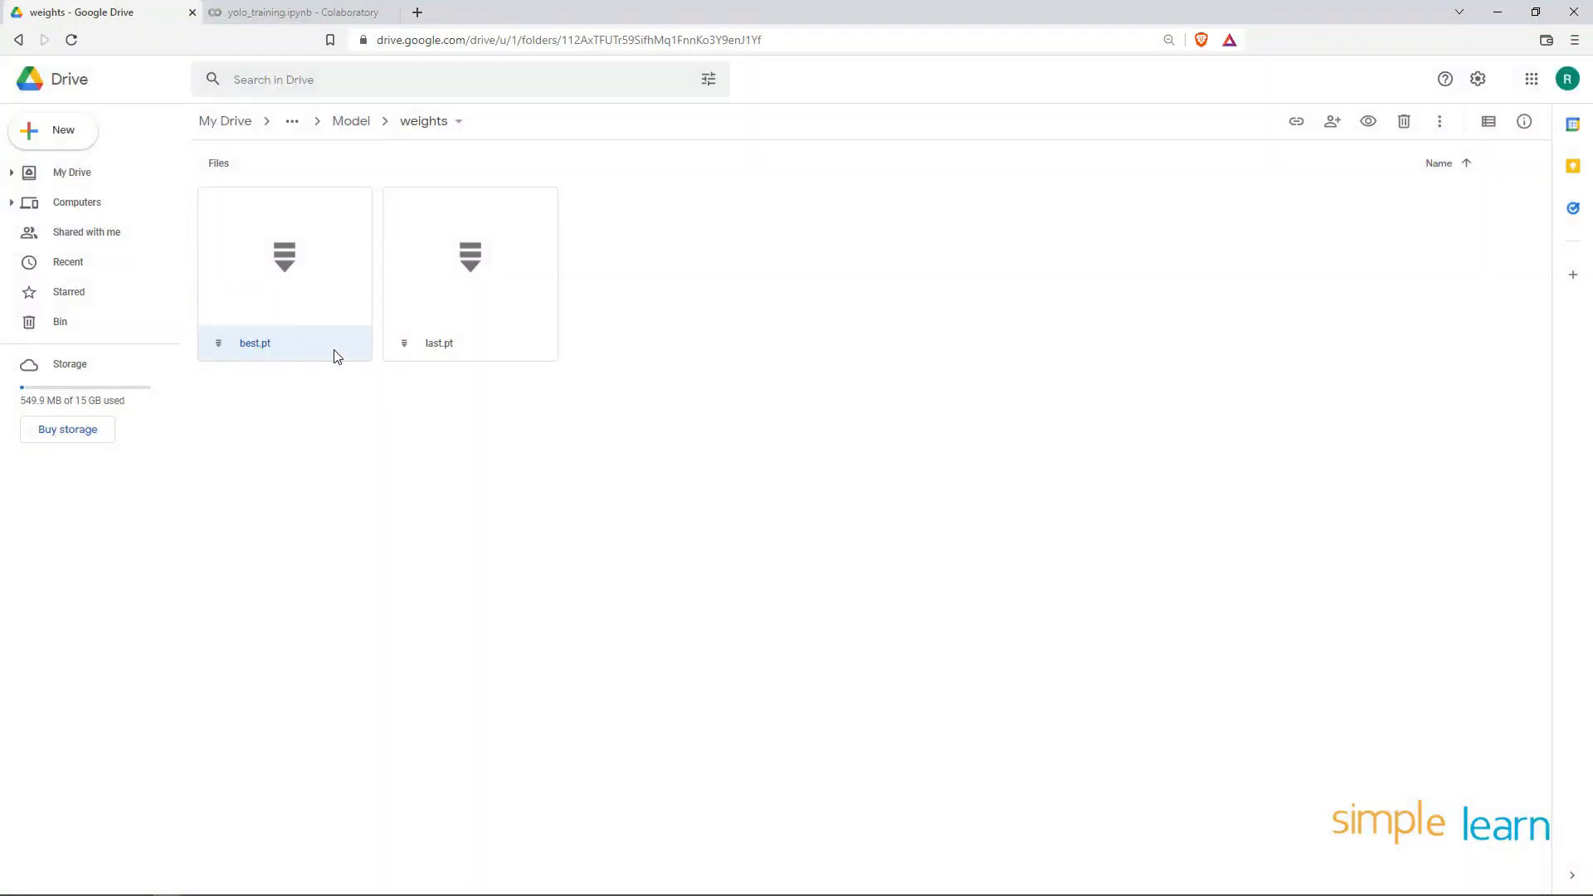
{"action": "mouse_move", "coordinate": [225, 412]}
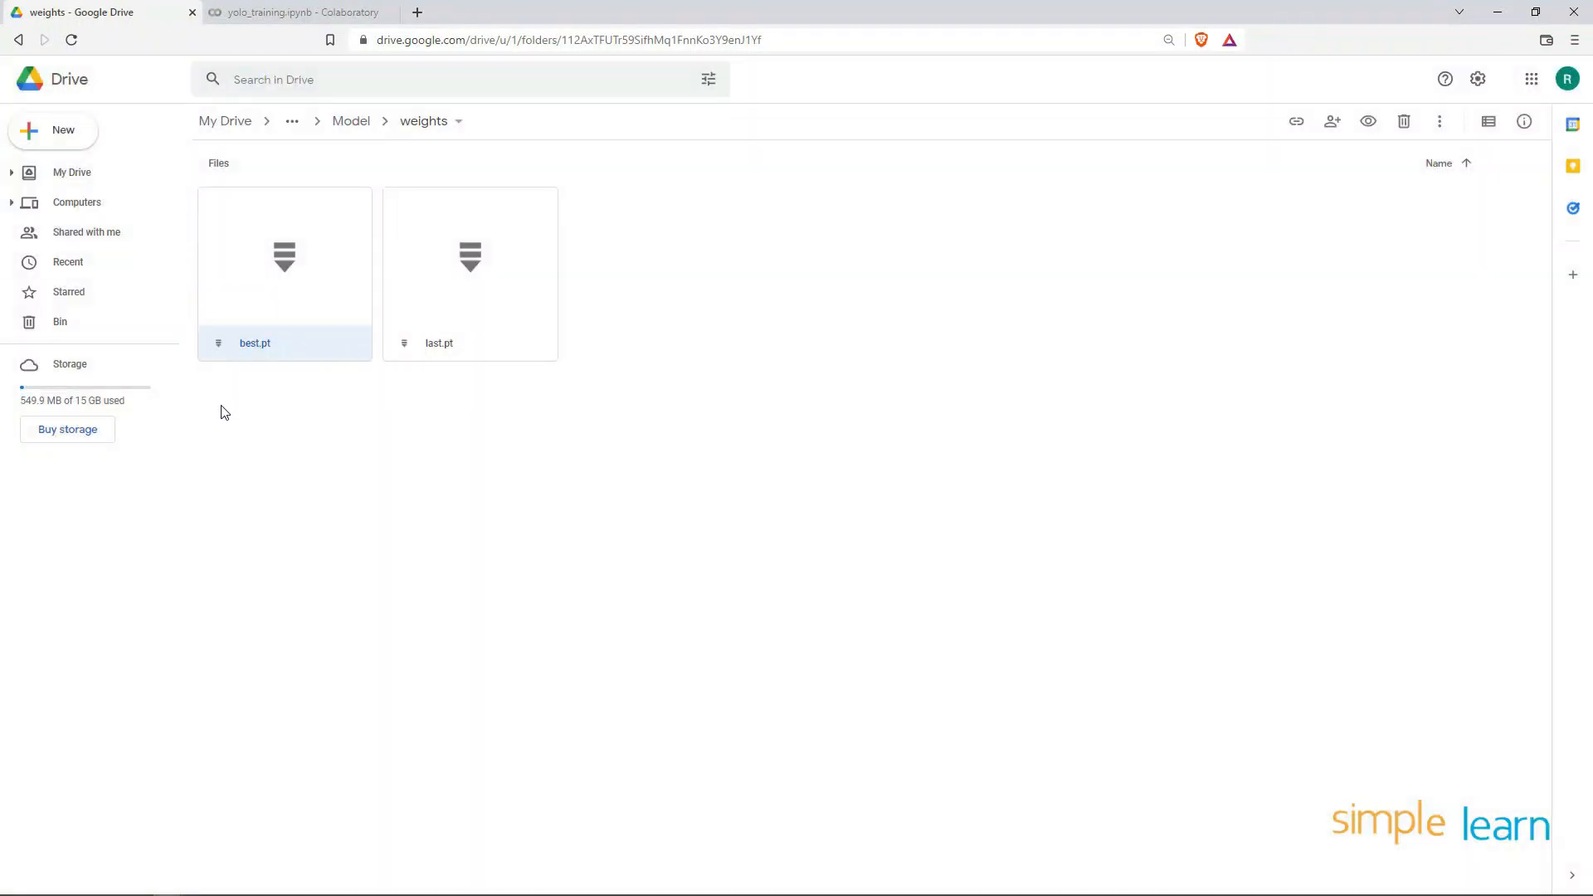
{"action": "mouse_move", "coordinate": [312, 376]}
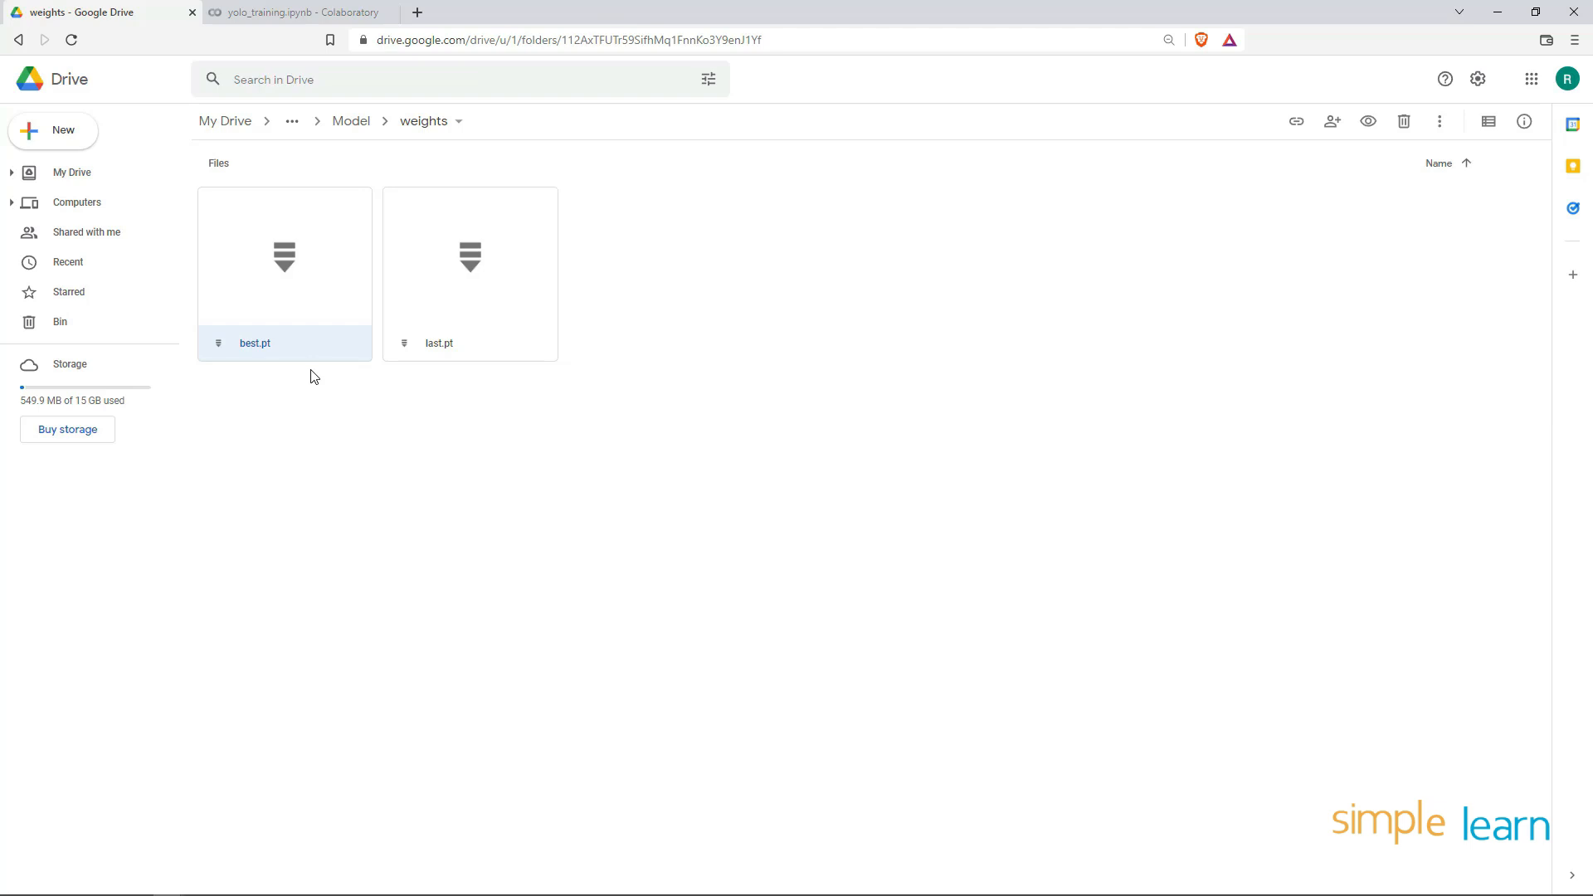
{"action": "mouse_move", "coordinate": [291, 337]}
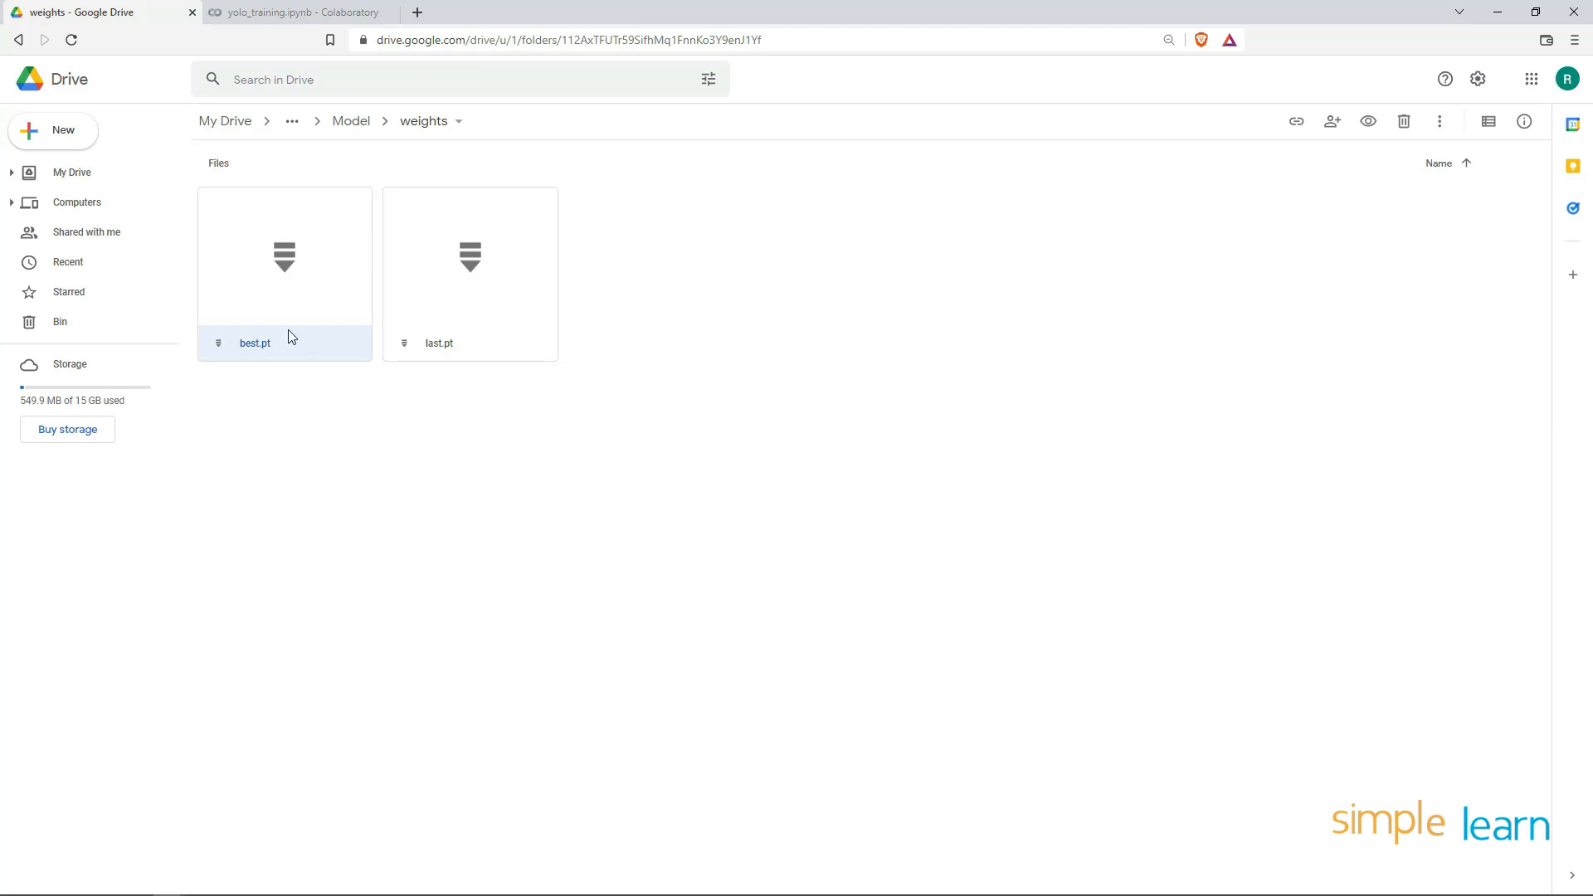
{"action": "mouse_move", "coordinate": [294, 122]}
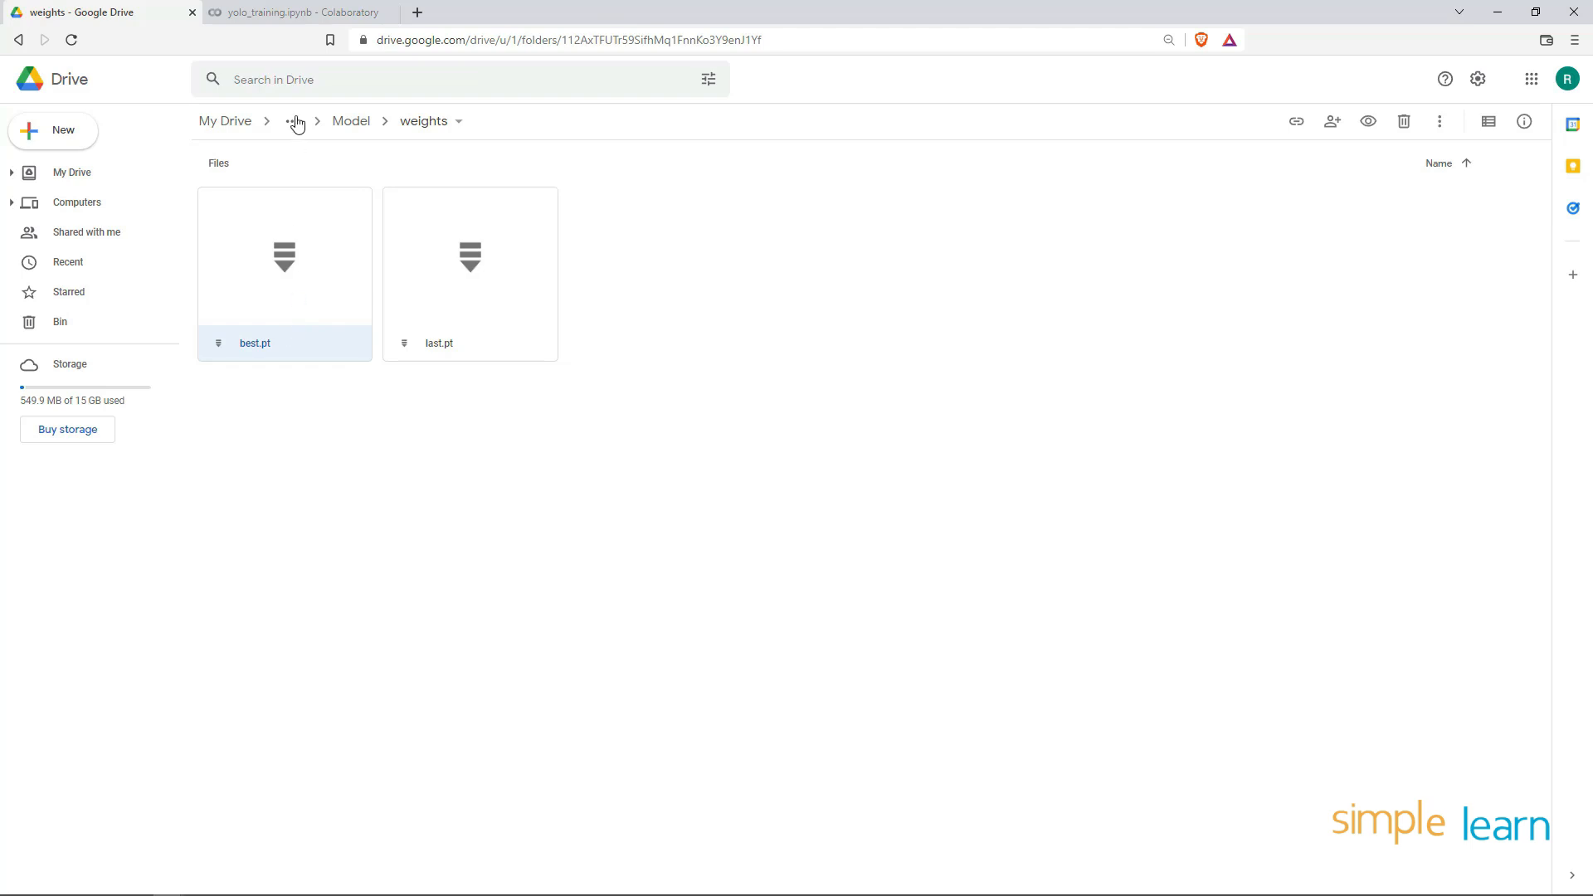
Begin a new notebook cell with '!python' and return to the Drive weights folder
{"action": "left_click", "coordinate": [294, 12]}
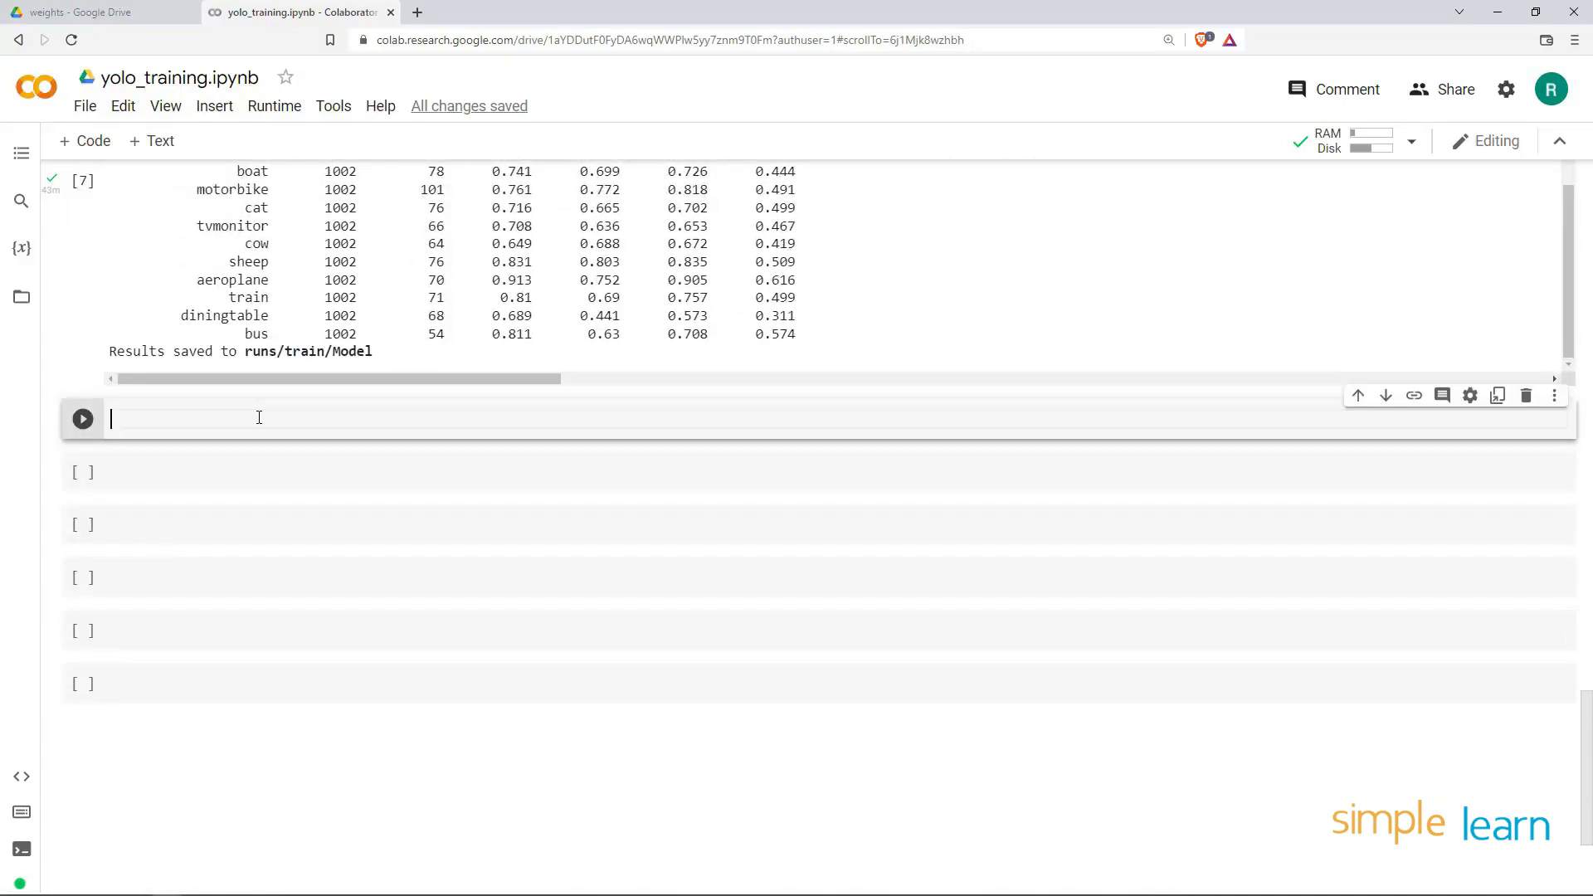
{"action": "type", "text": "!"}
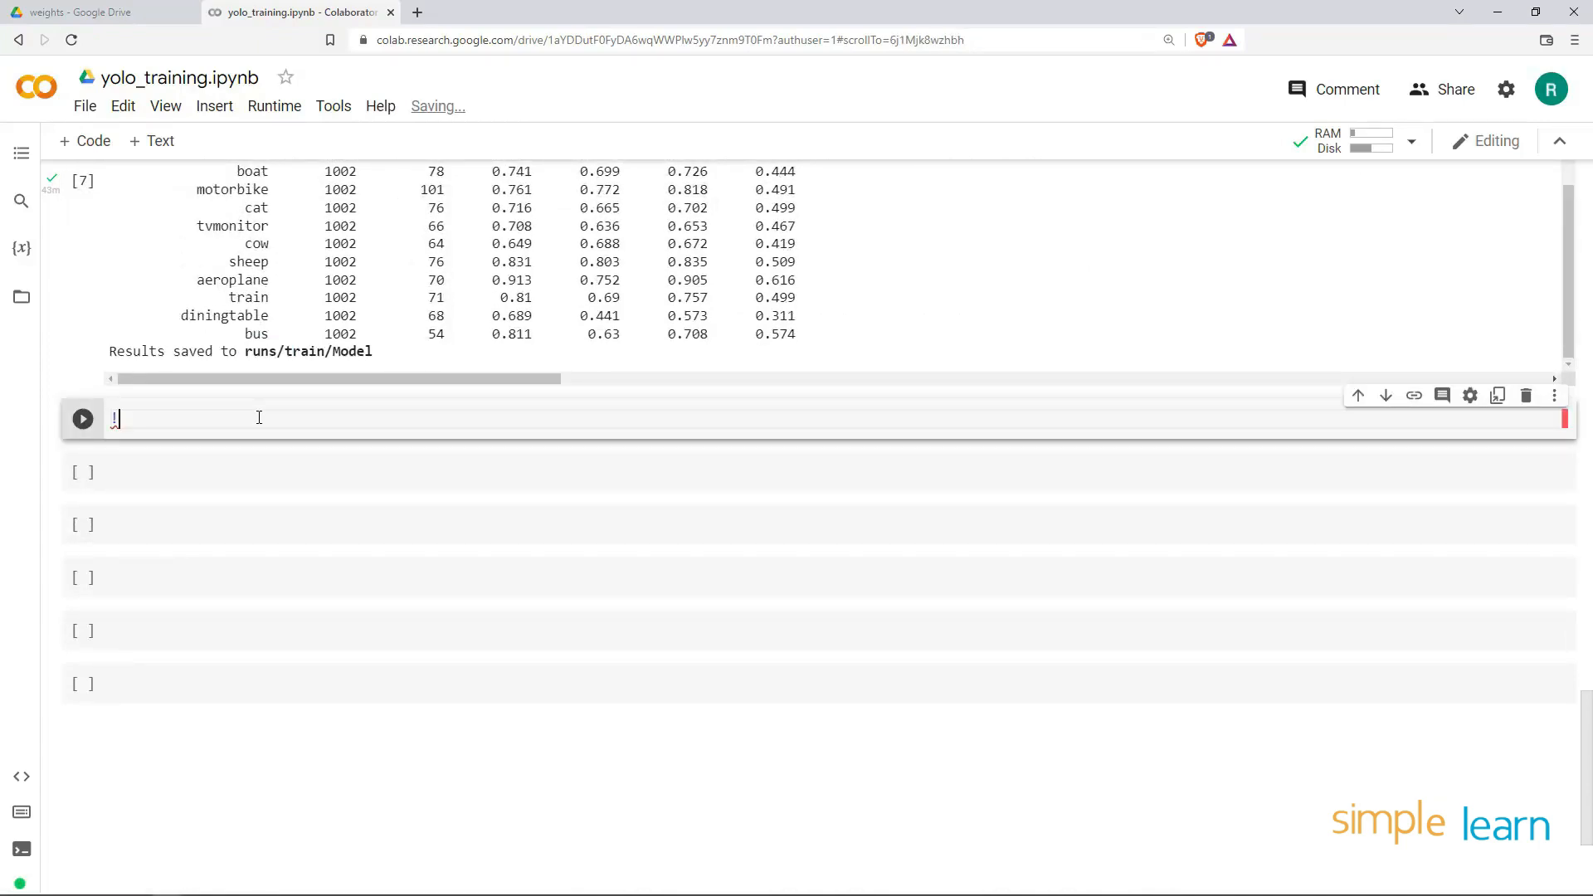
{"action": "type", "text": "python"}
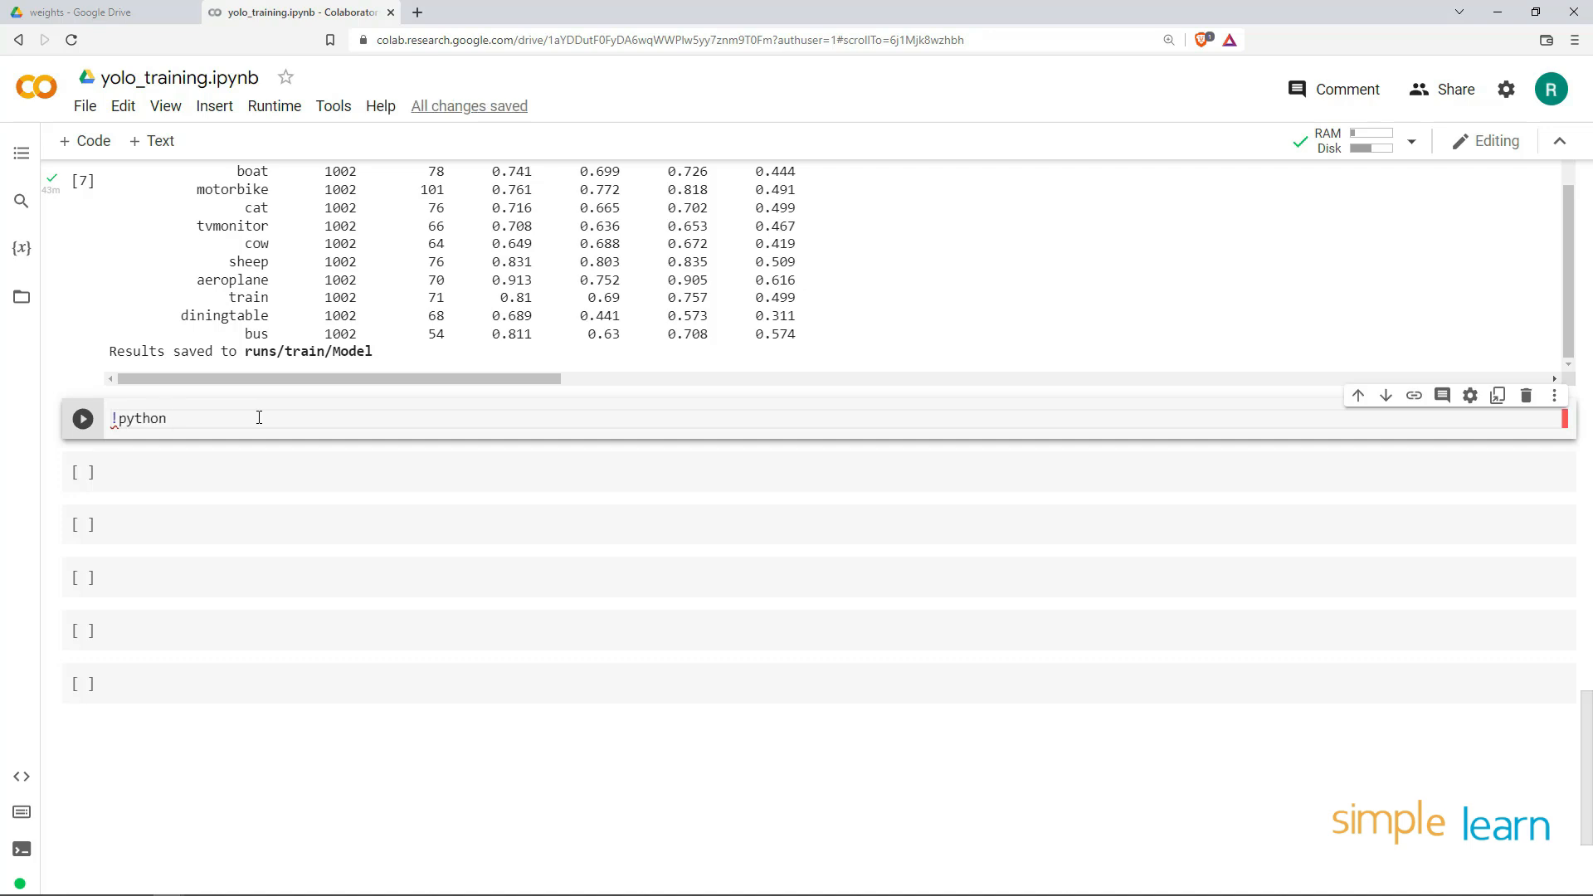
{"action": "left_click", "coordinate": [76, 12]}
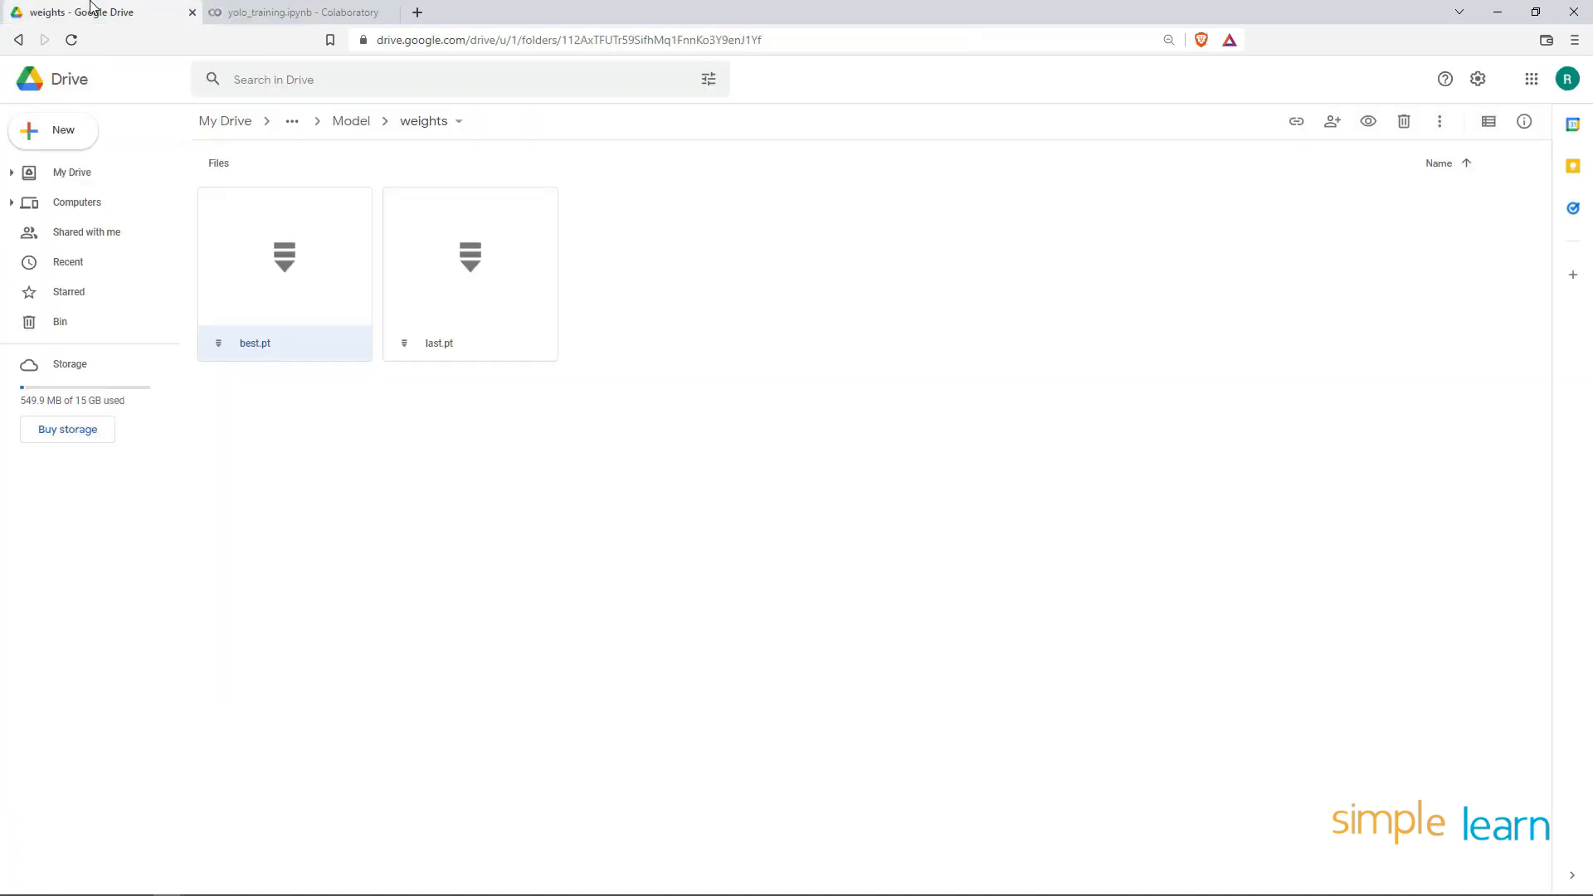
Go up to Yolo_training, open the yolov5 folder, and preview export.py
{"action": "left_click", "coordinate": [350, 121]}
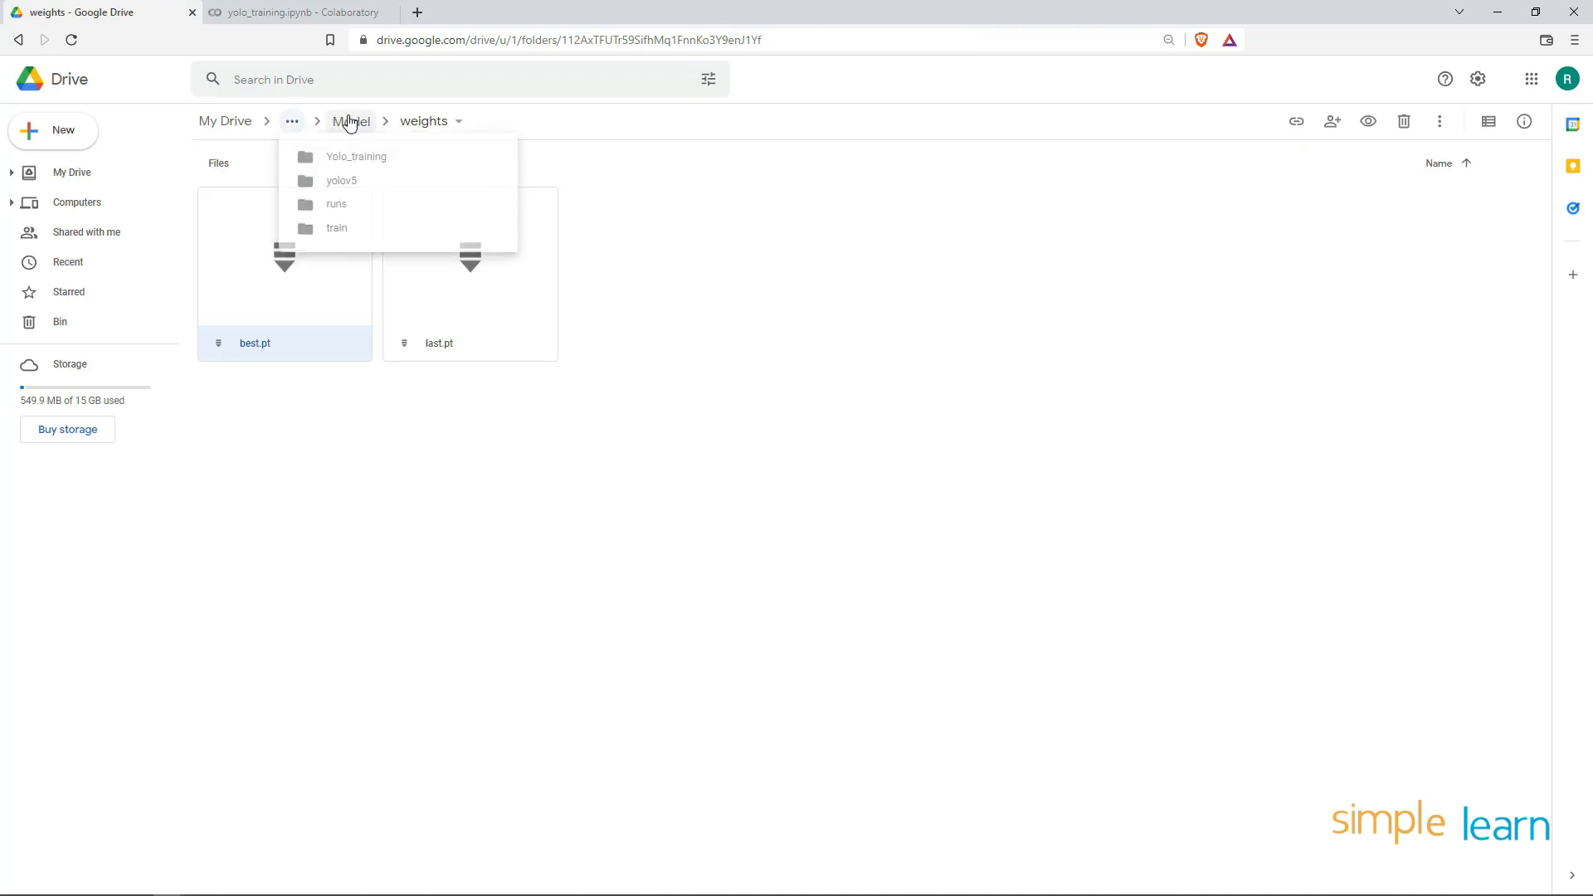
{"action": "left_click", "coordinate": [335, 227]}
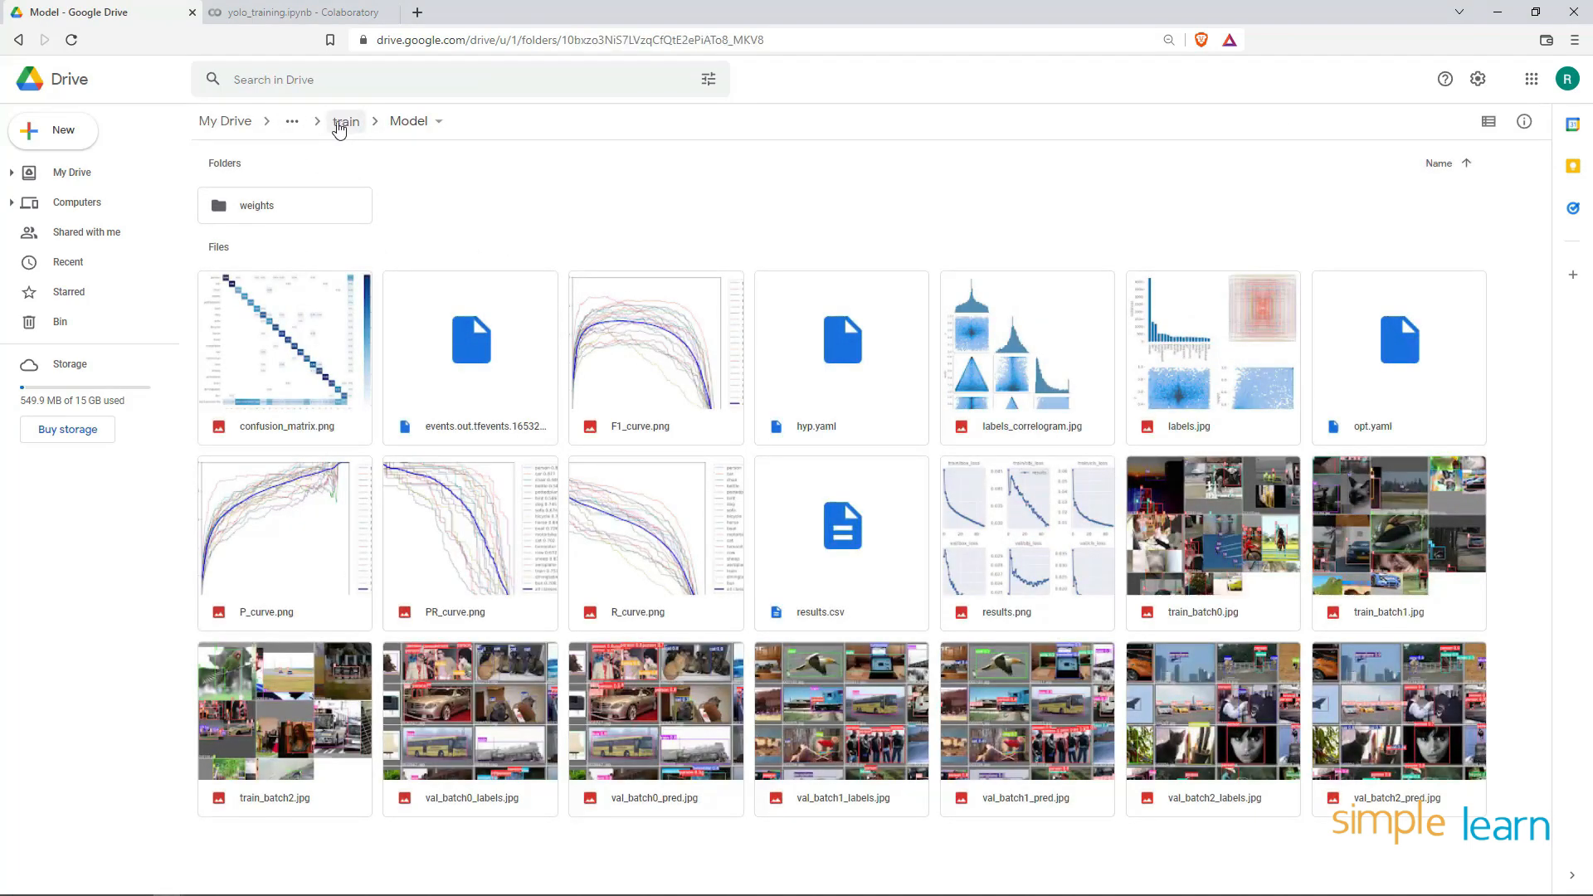
{"action": "left_click", "coordinate": [318, 121]}
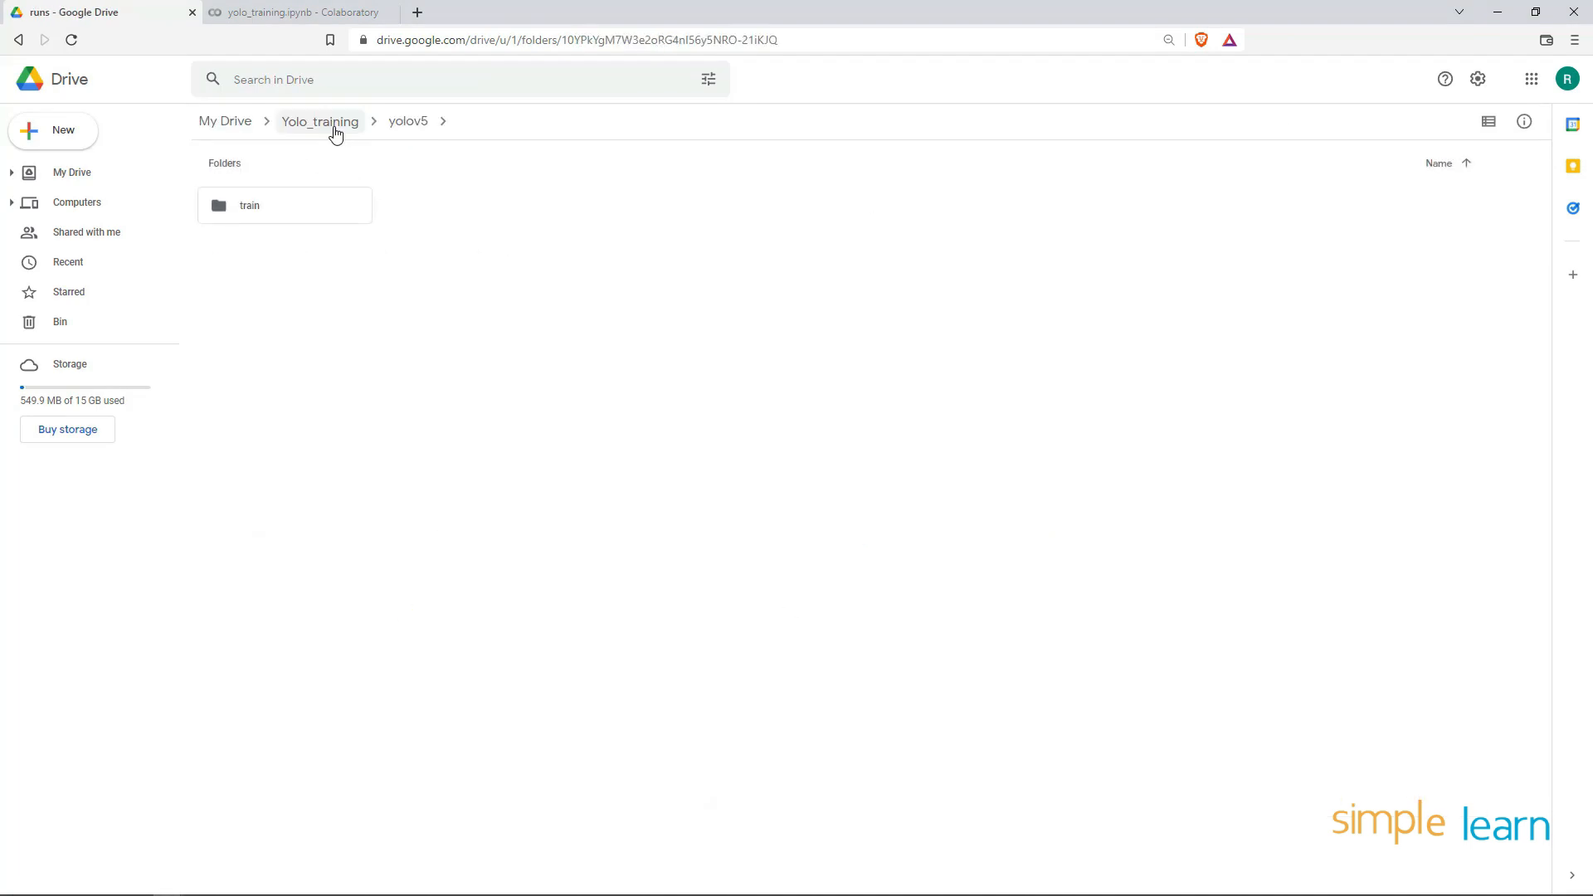
{"action": "left_click", "coordinate": [319, 121]}
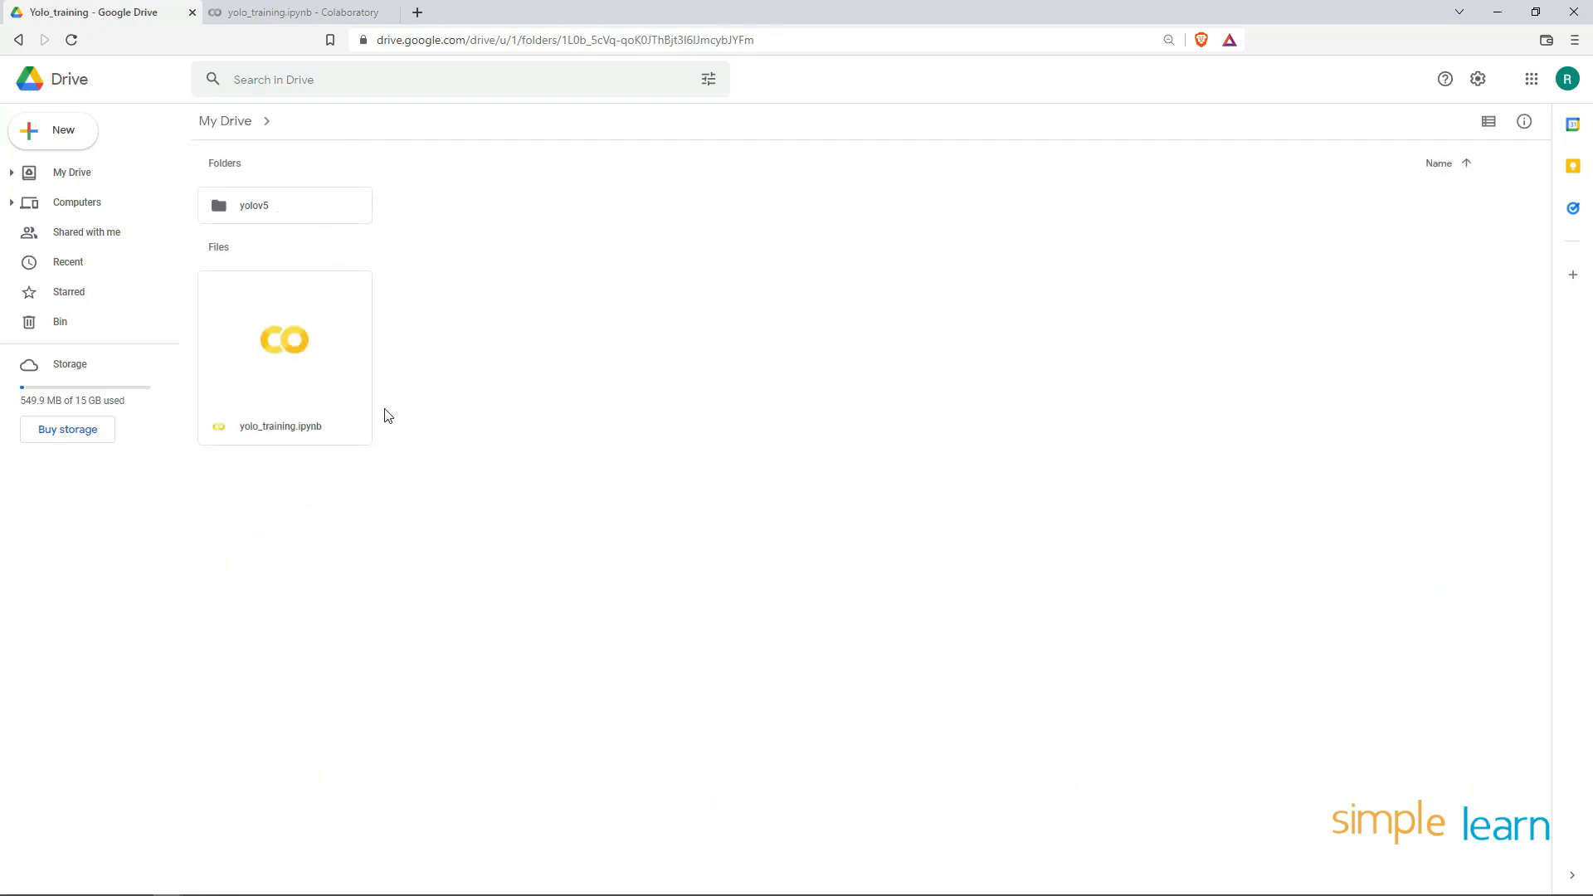
{"action": "double_click", "coordinate": [253, 204]}
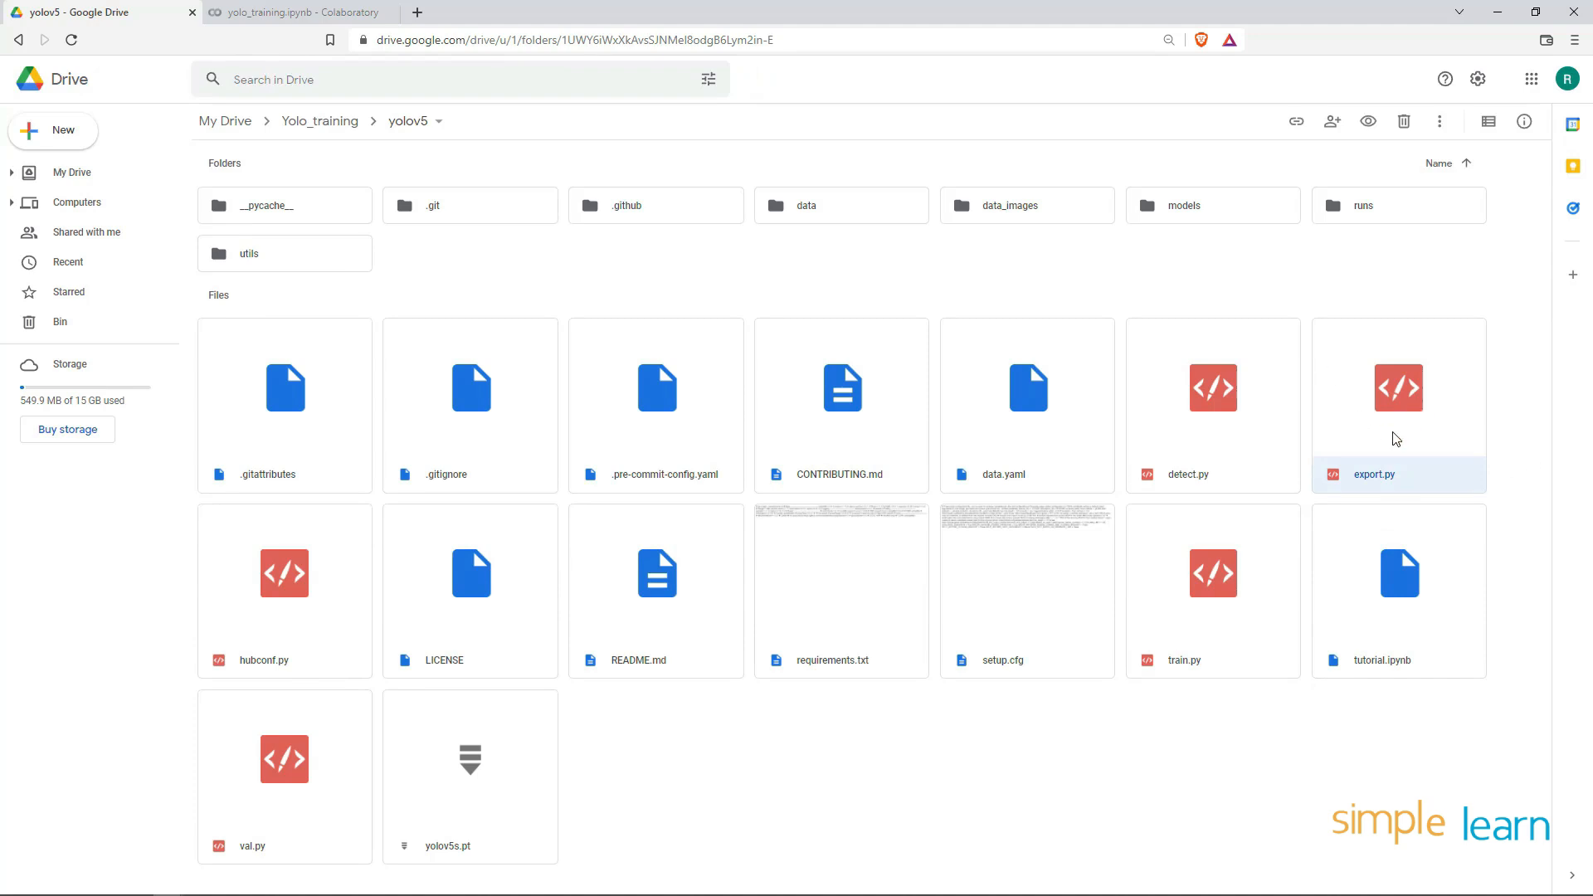
{"action": "double_click", "coordinate": [1398, 396]}
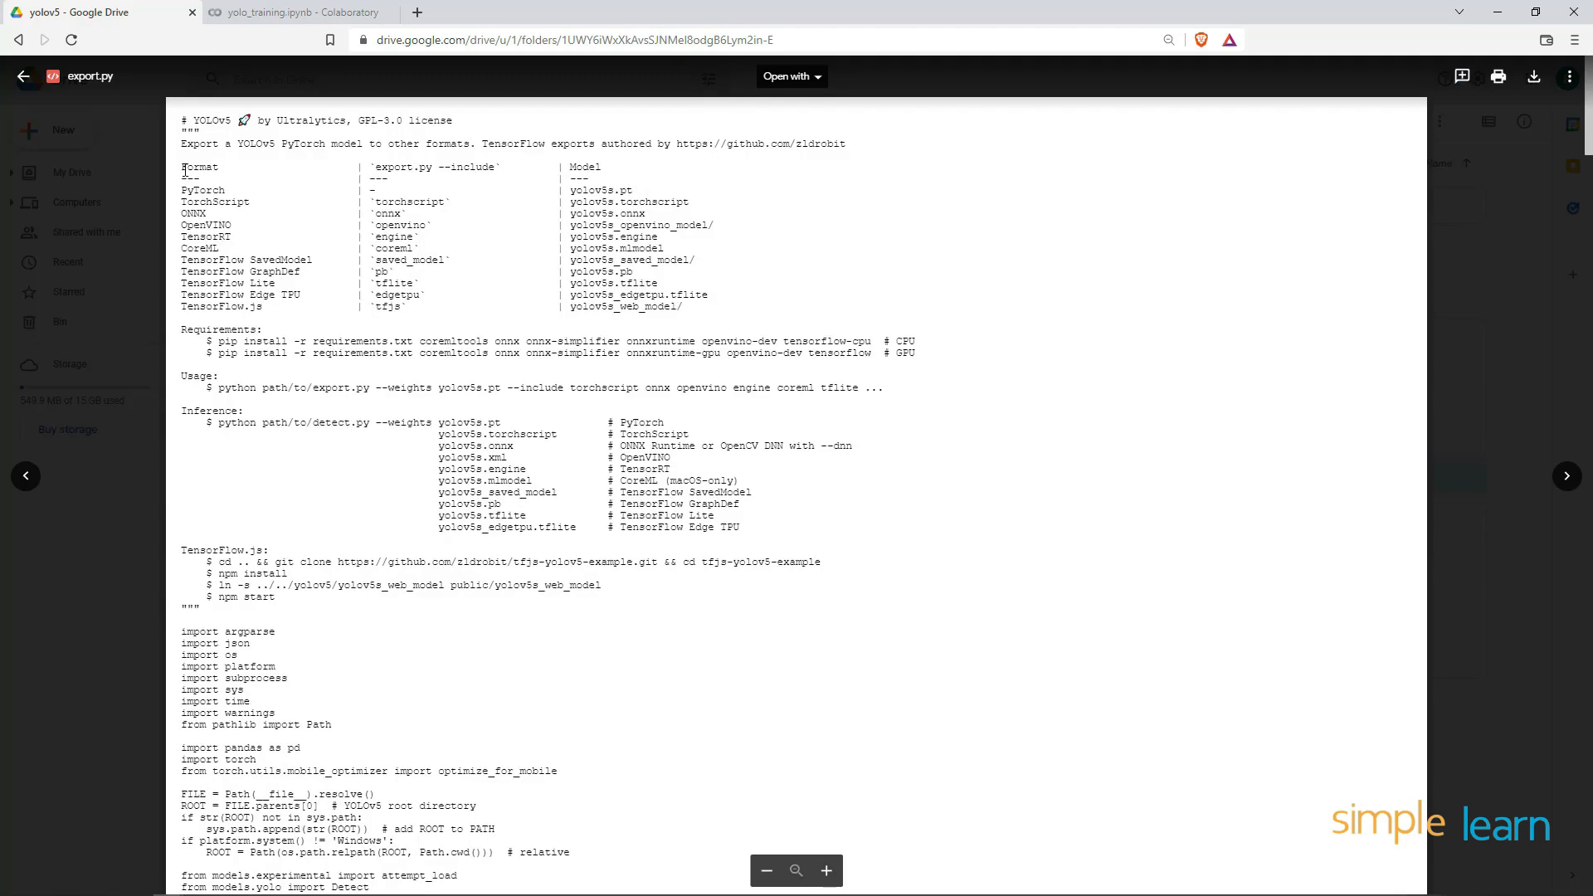
Review export.py's ONNX format row and select the usage command through '--include torchscript'
{"action": "left_click_drag", "start_coordinate": [181, 168], "coordinate": [330, 300]}
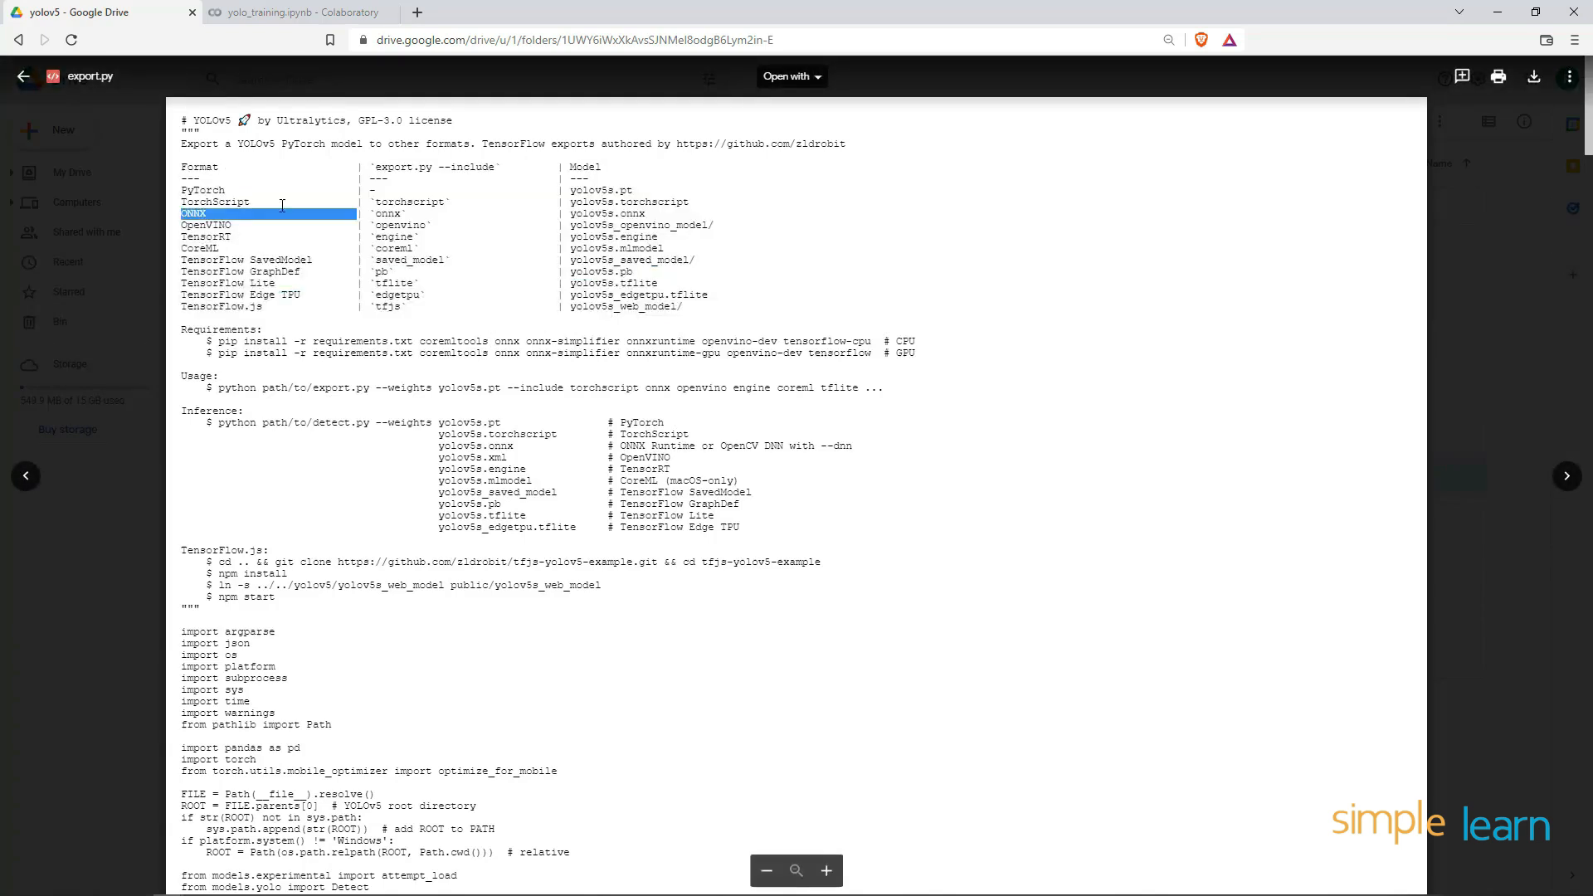
{"action": "mouse_move", "coordinate": [674, 218]}
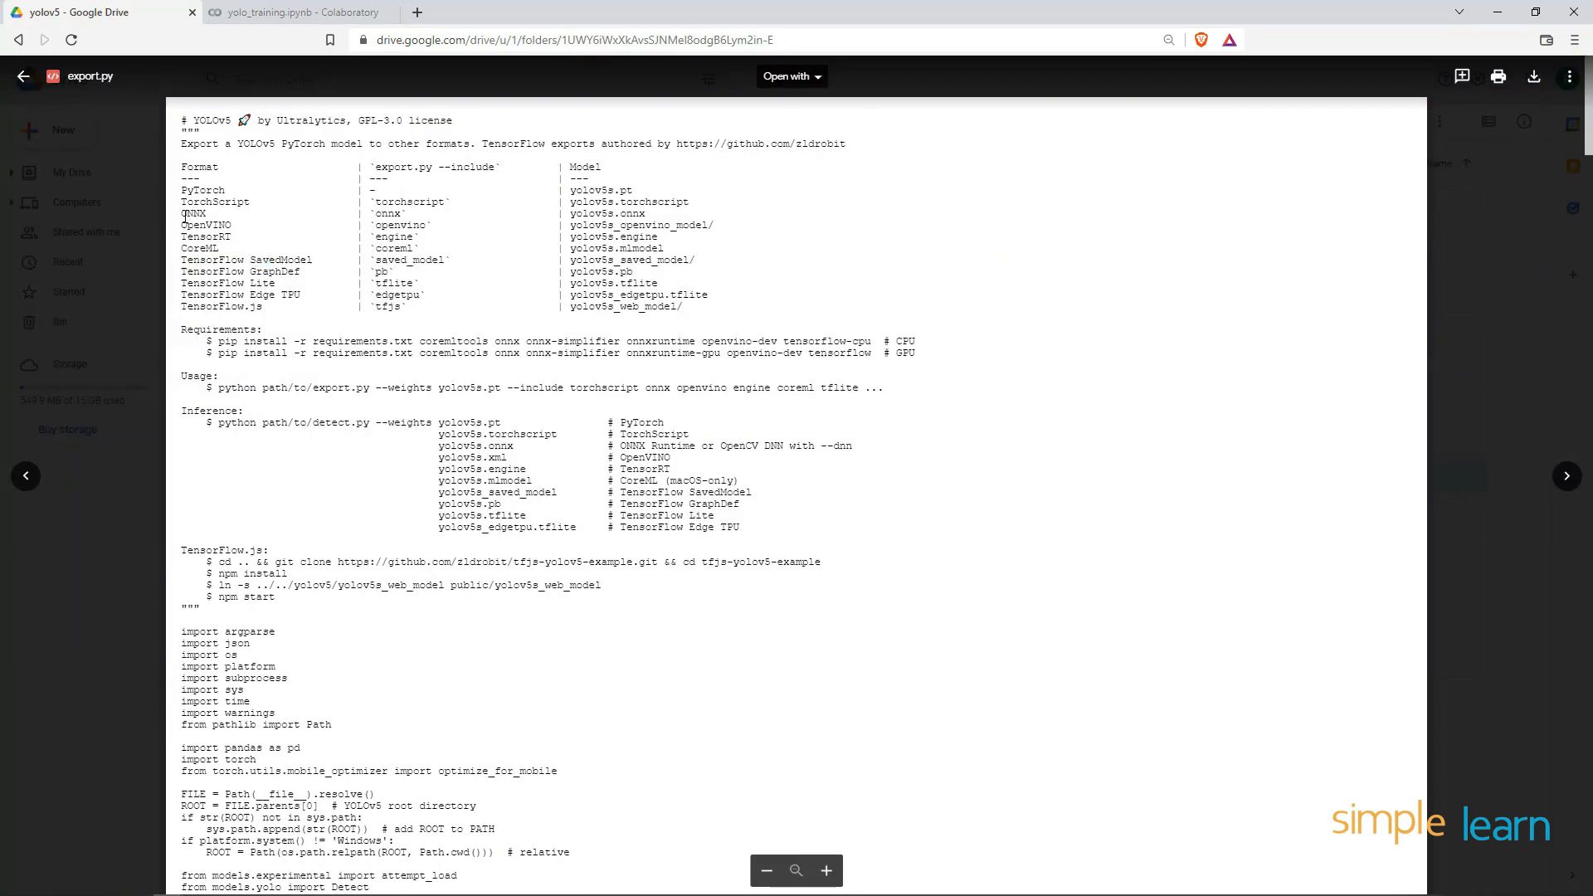
{"action": "double_click", "coordinate": [192, 213]}
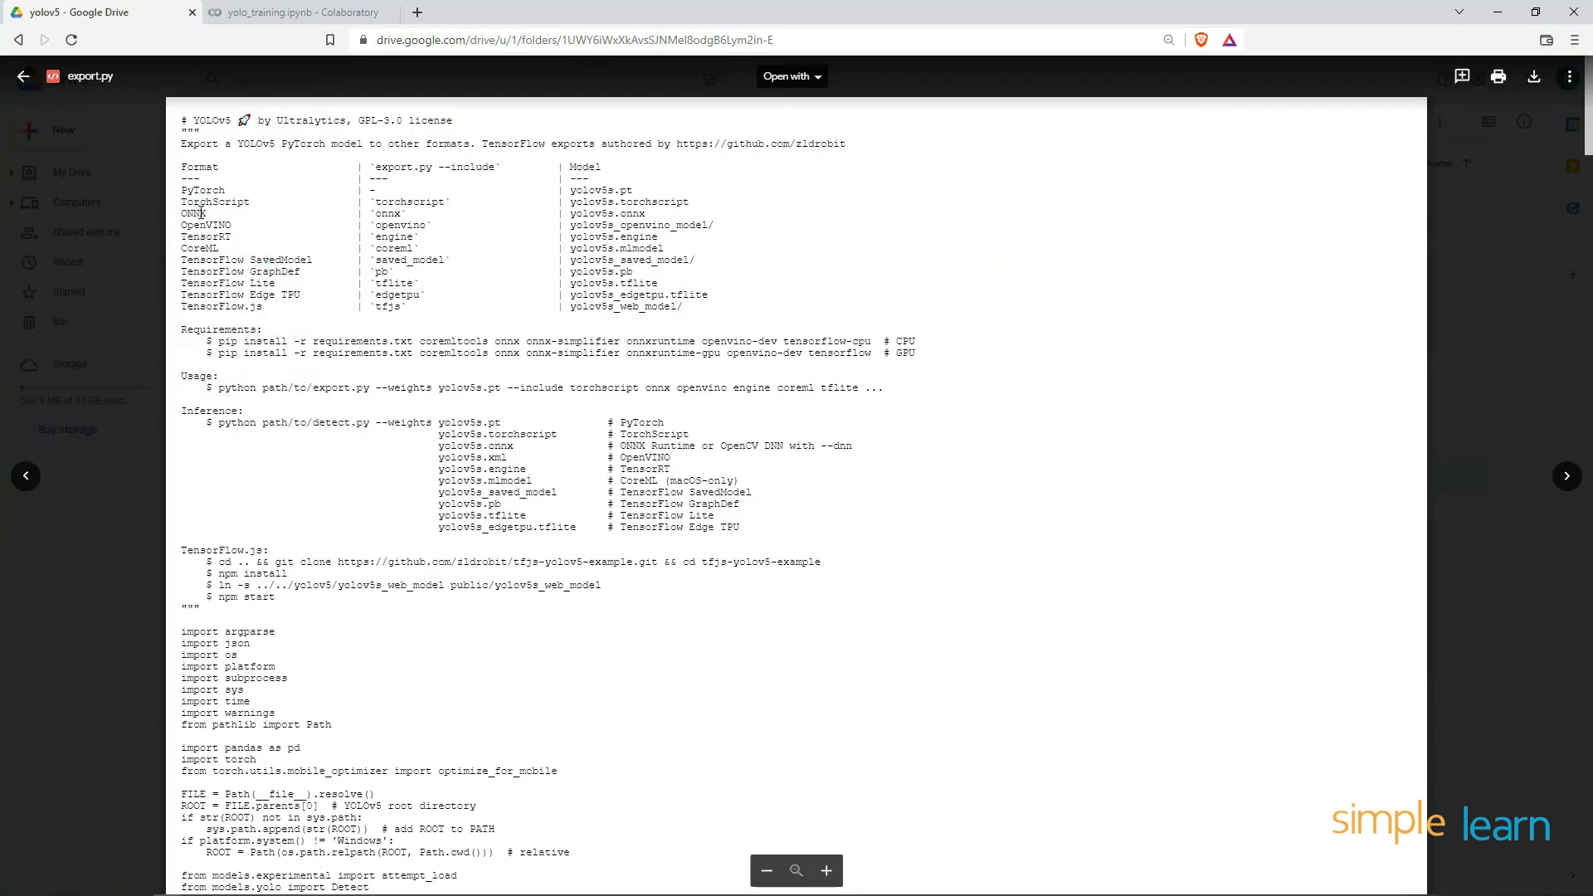
{"action": "left_click", "coordinate": [24, 76]}
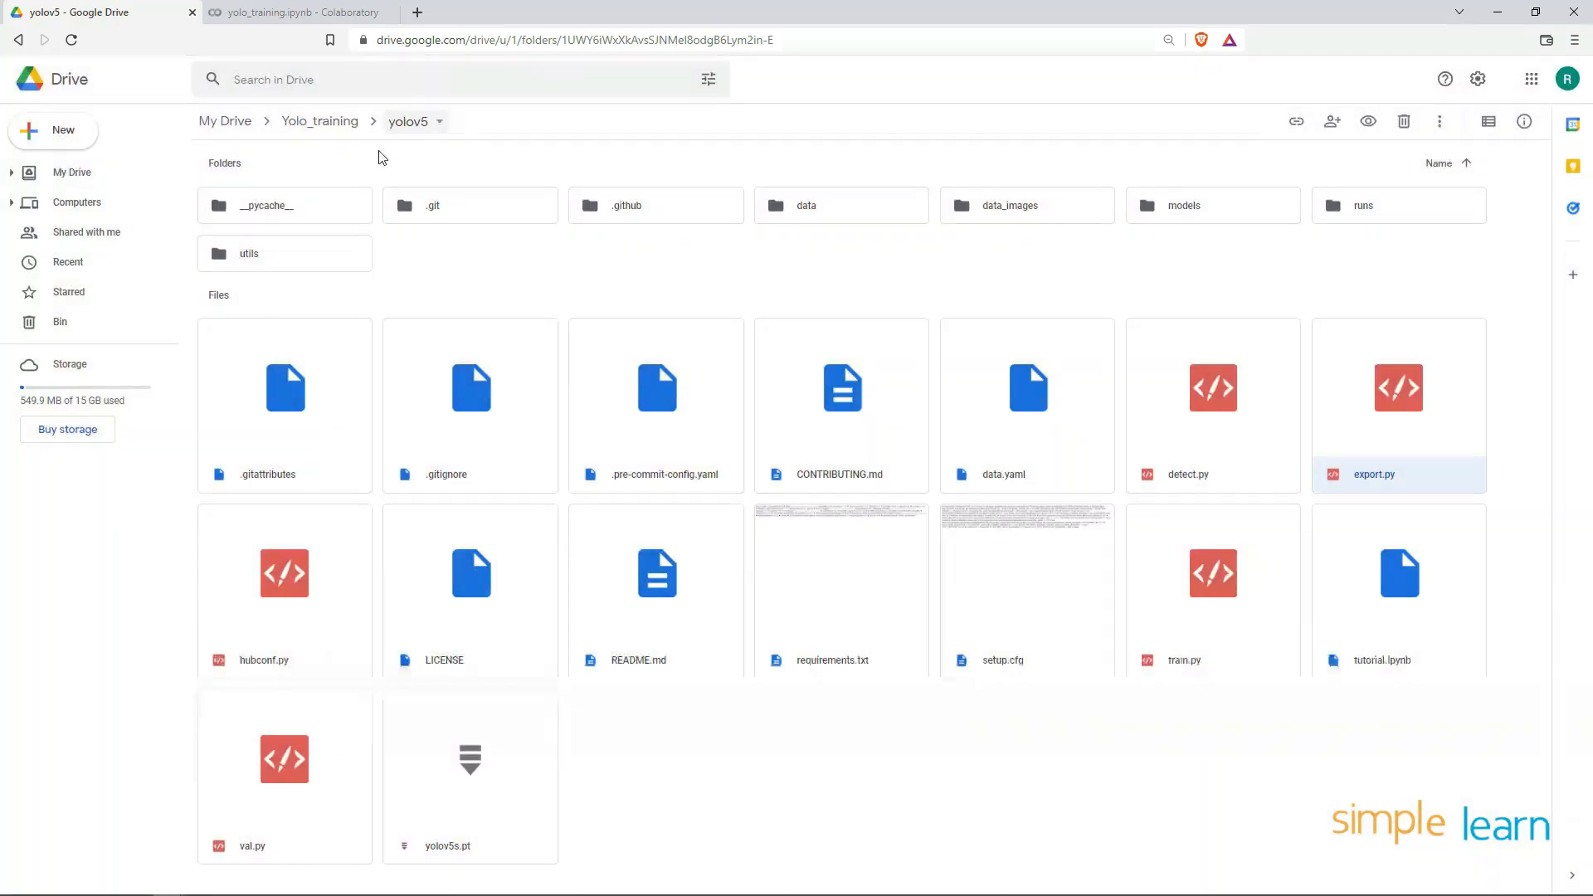
{"action": "mouse_move", "coordinate": [1368, 404]}
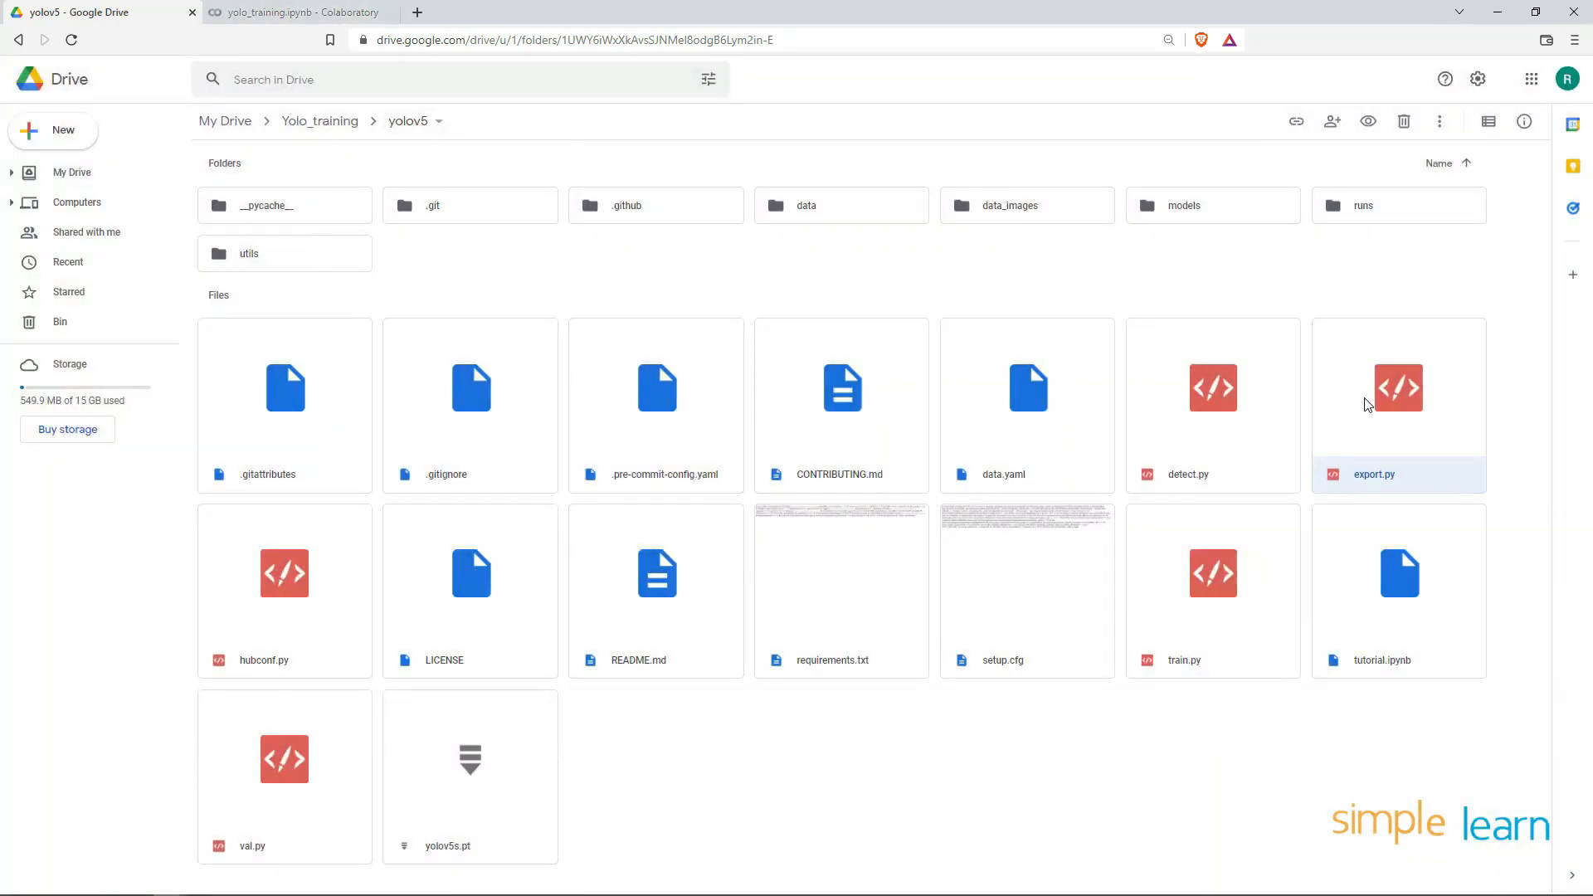
{"action": "double_click", "coordinate": [1398, 388]}
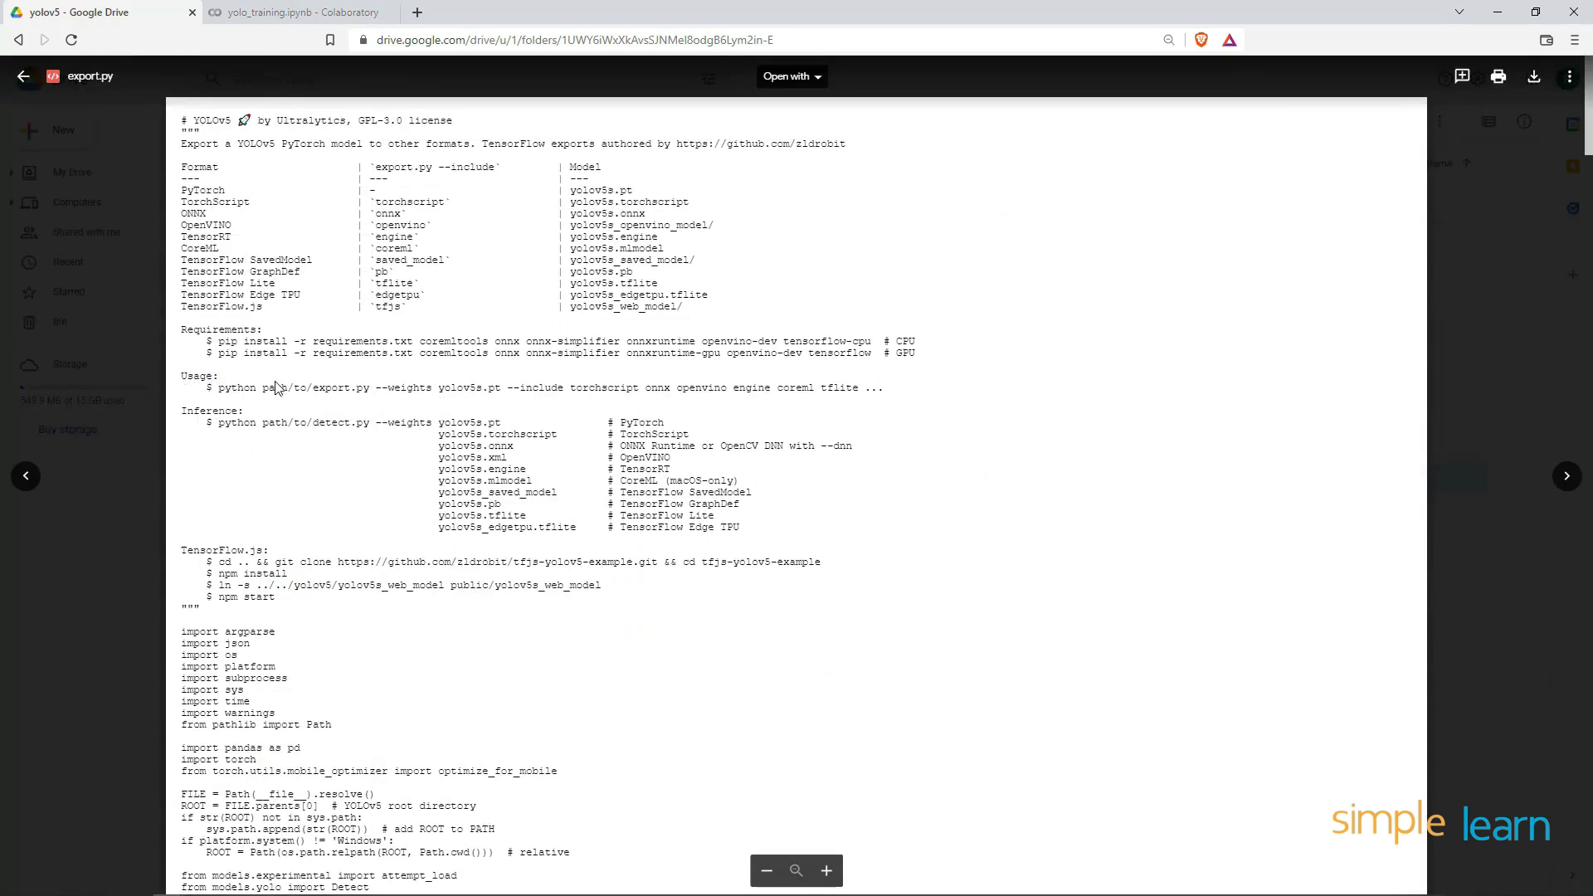
{"action": "double_click", "coordinate": [309, 387]}
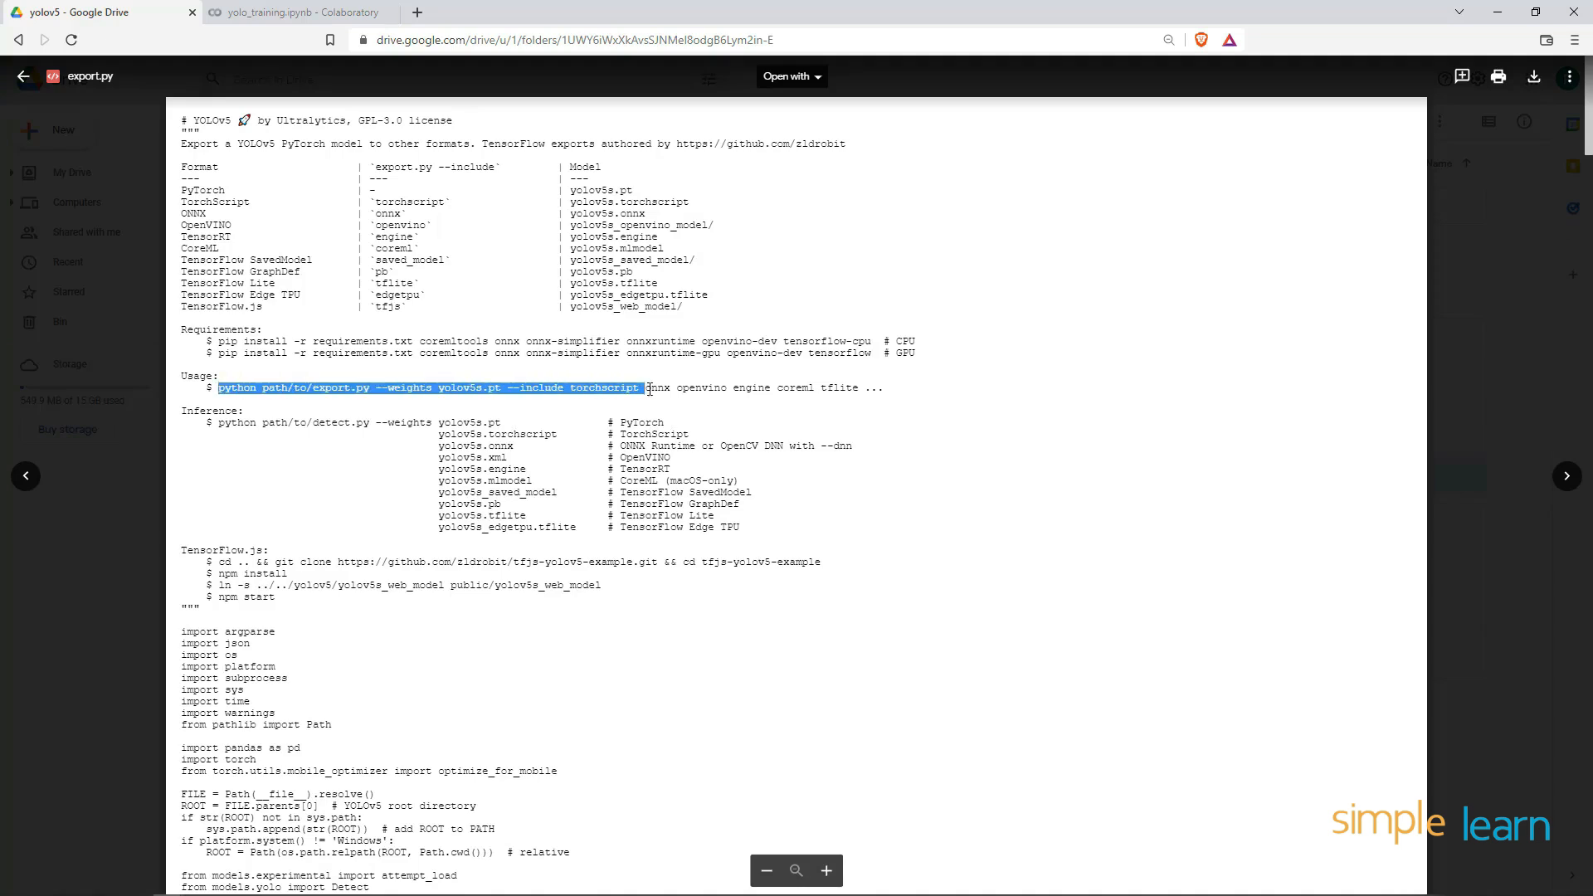
Enter '!python export.py --weights yolov5s.pt --include torchscript onnx' in a Colab cell
{"action": "left_click", "coordinate": [295, 12]}
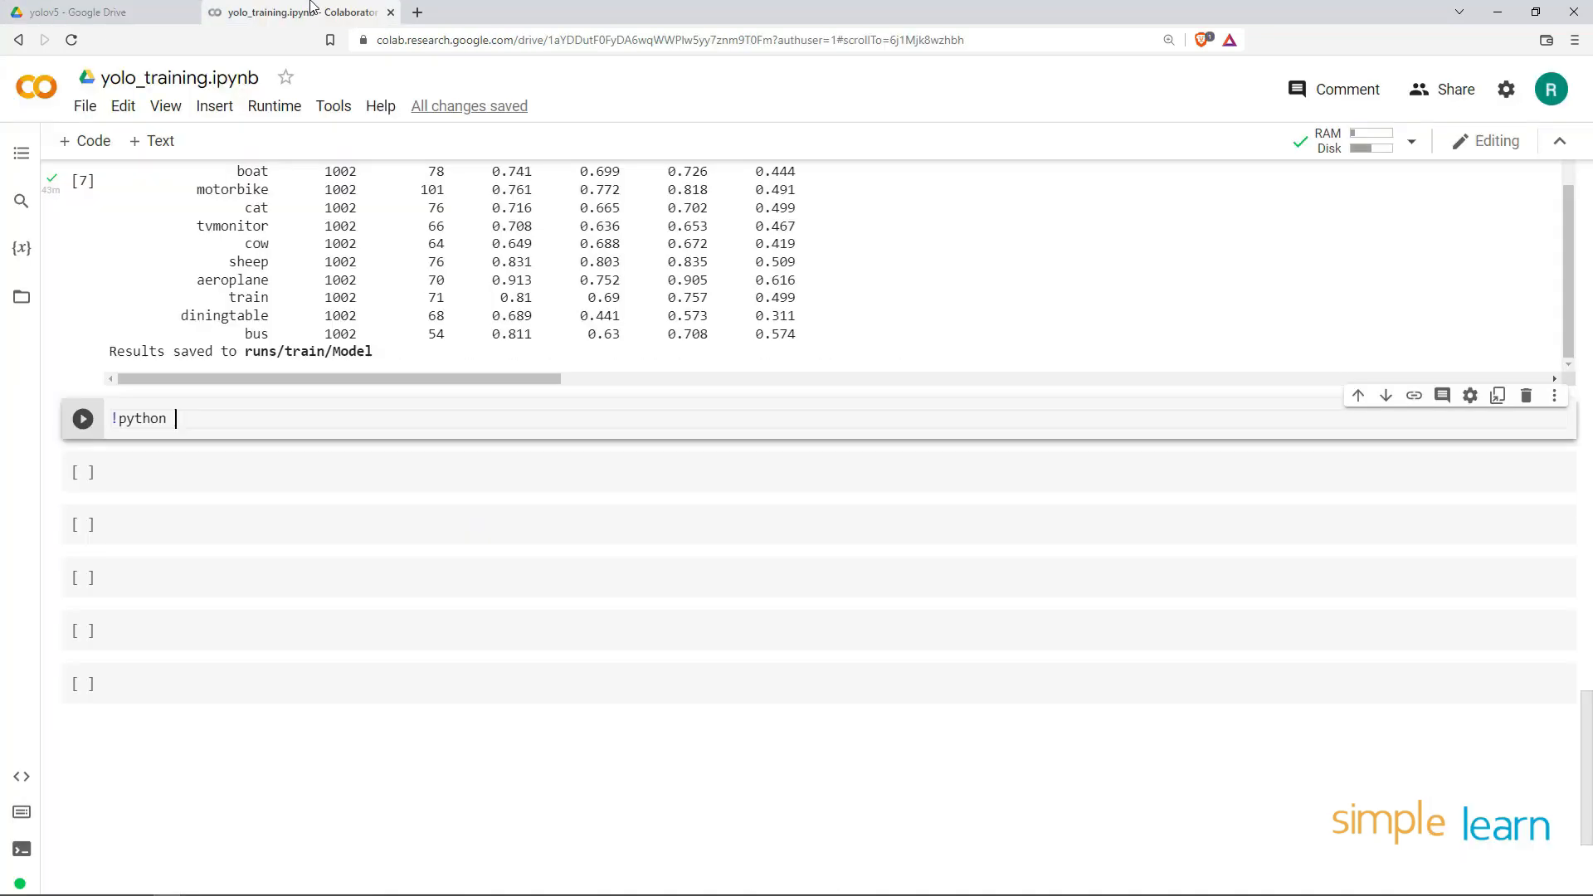
{"action": "type", "text": "python path/to/export.py --weights yolov5s.pt --include torchscript onnx"}
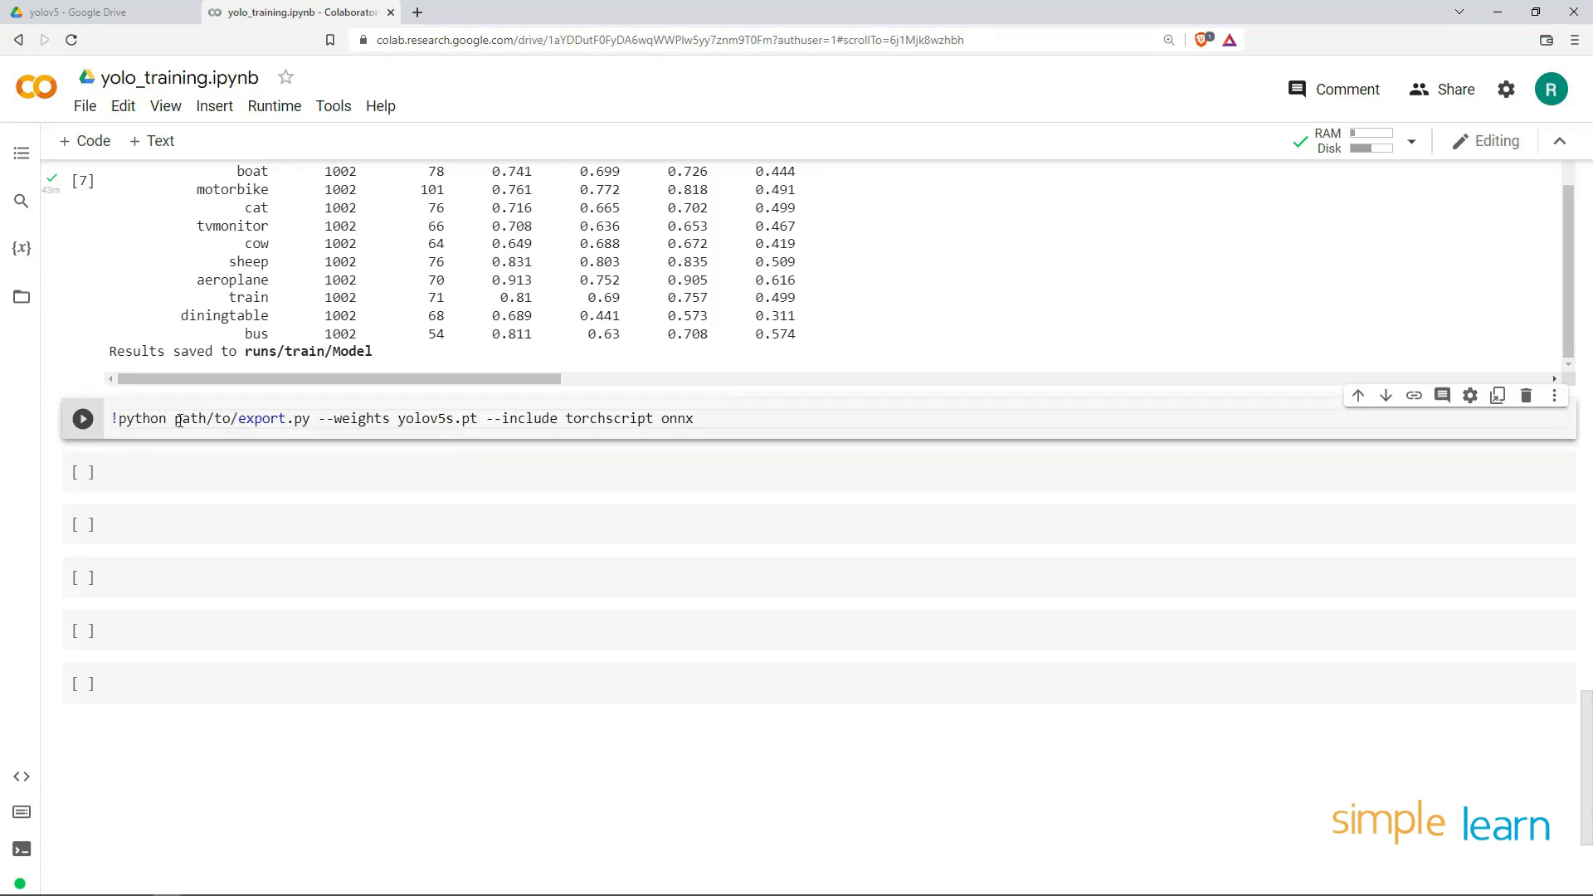
{"action": "double_click", "coordinate": [203, 419]}
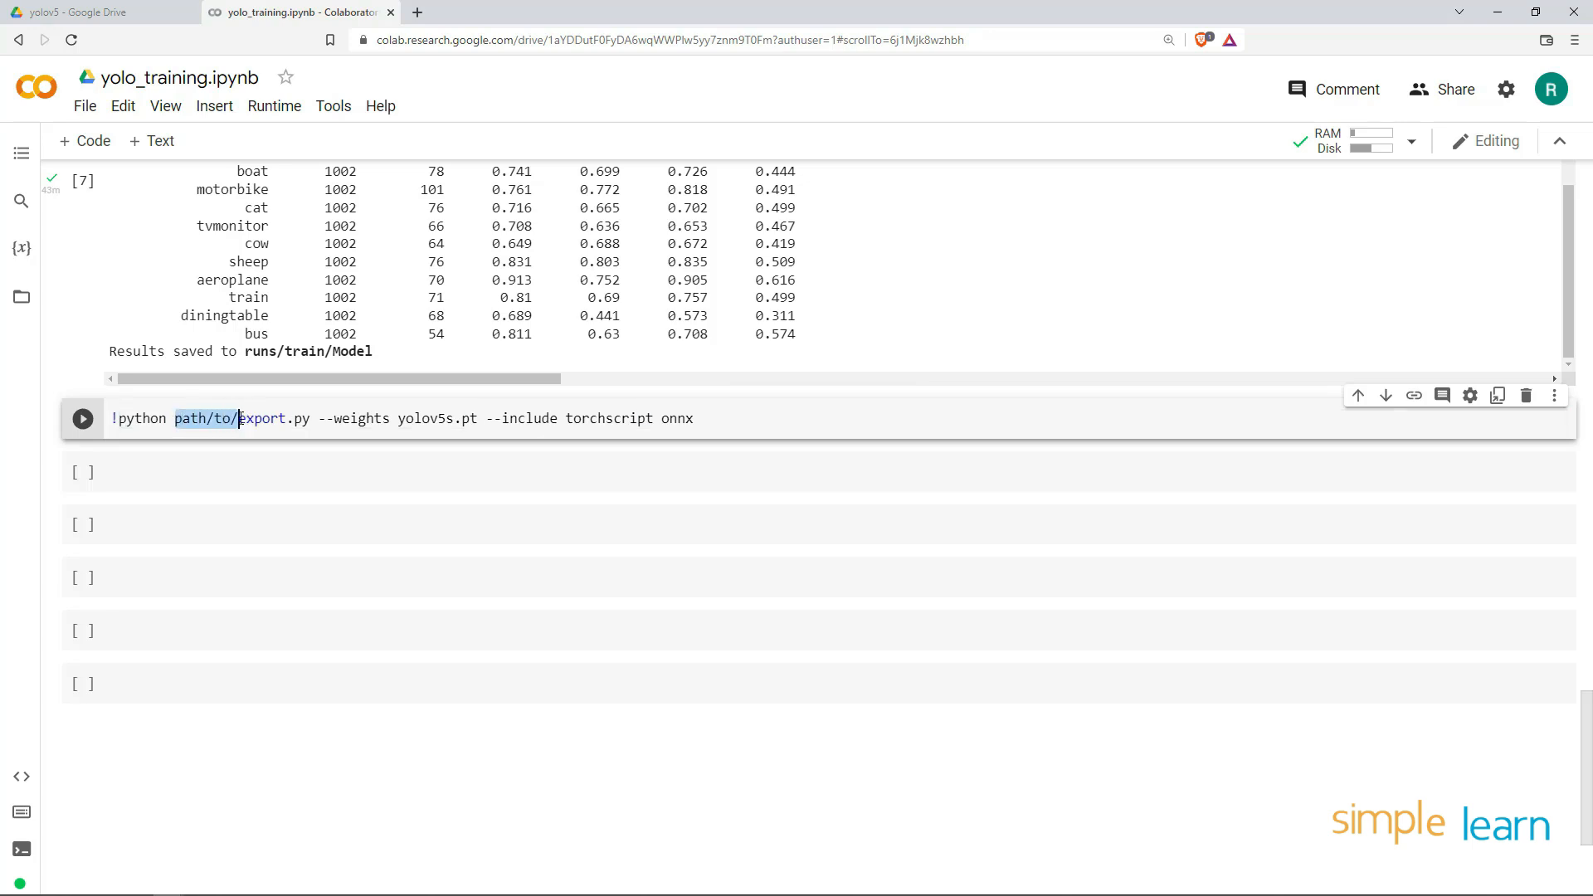
{"action": "key", "text": "Backspace"}
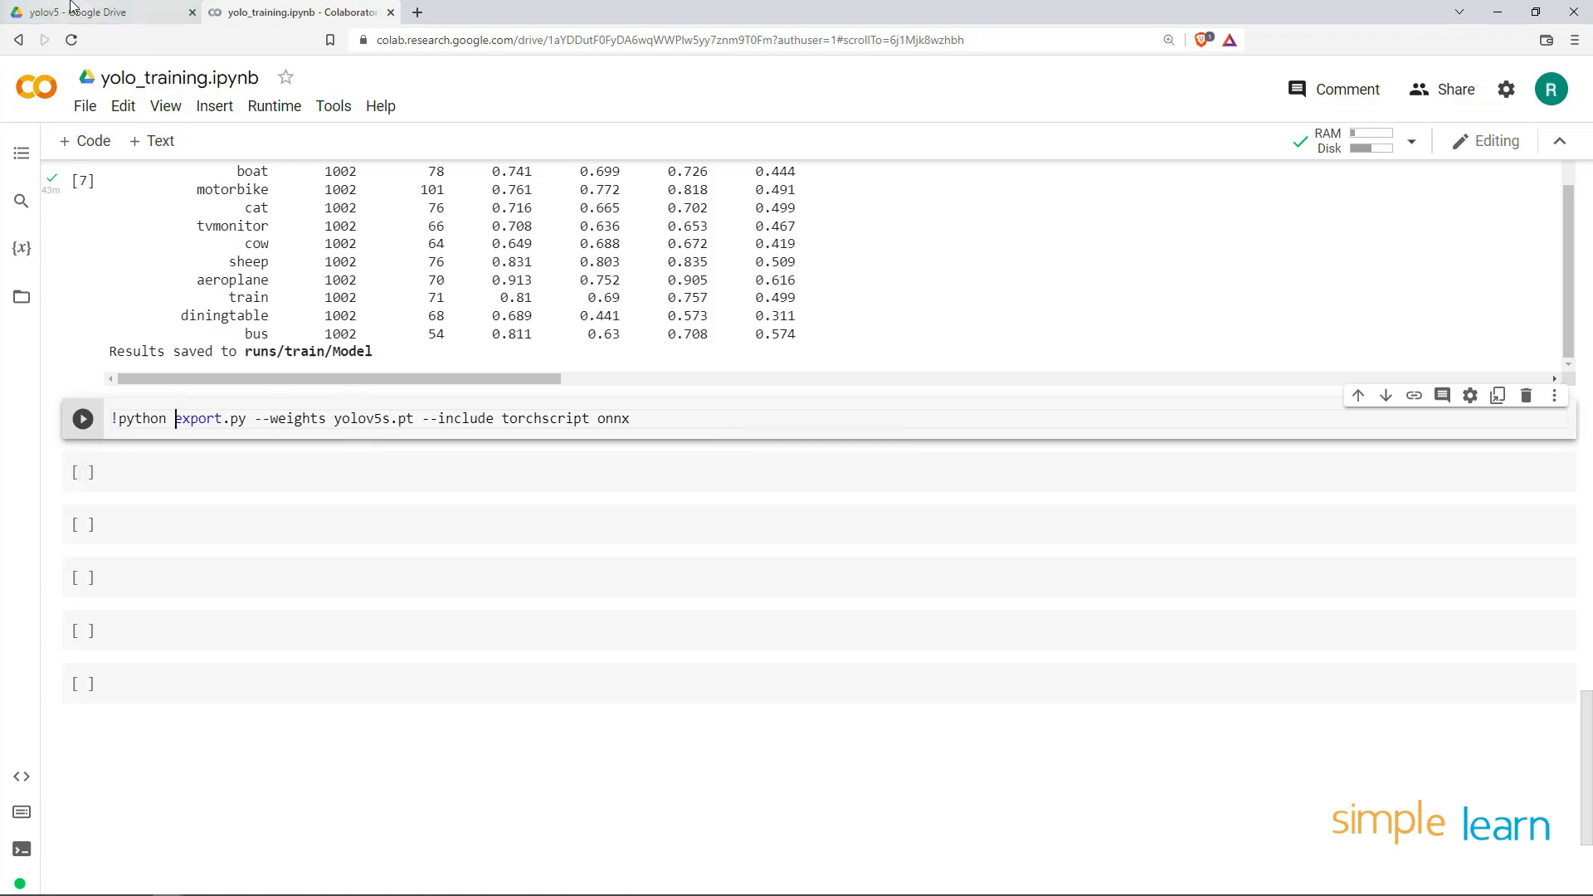
{"action": "left_click", "coordinate": [101, 12]}
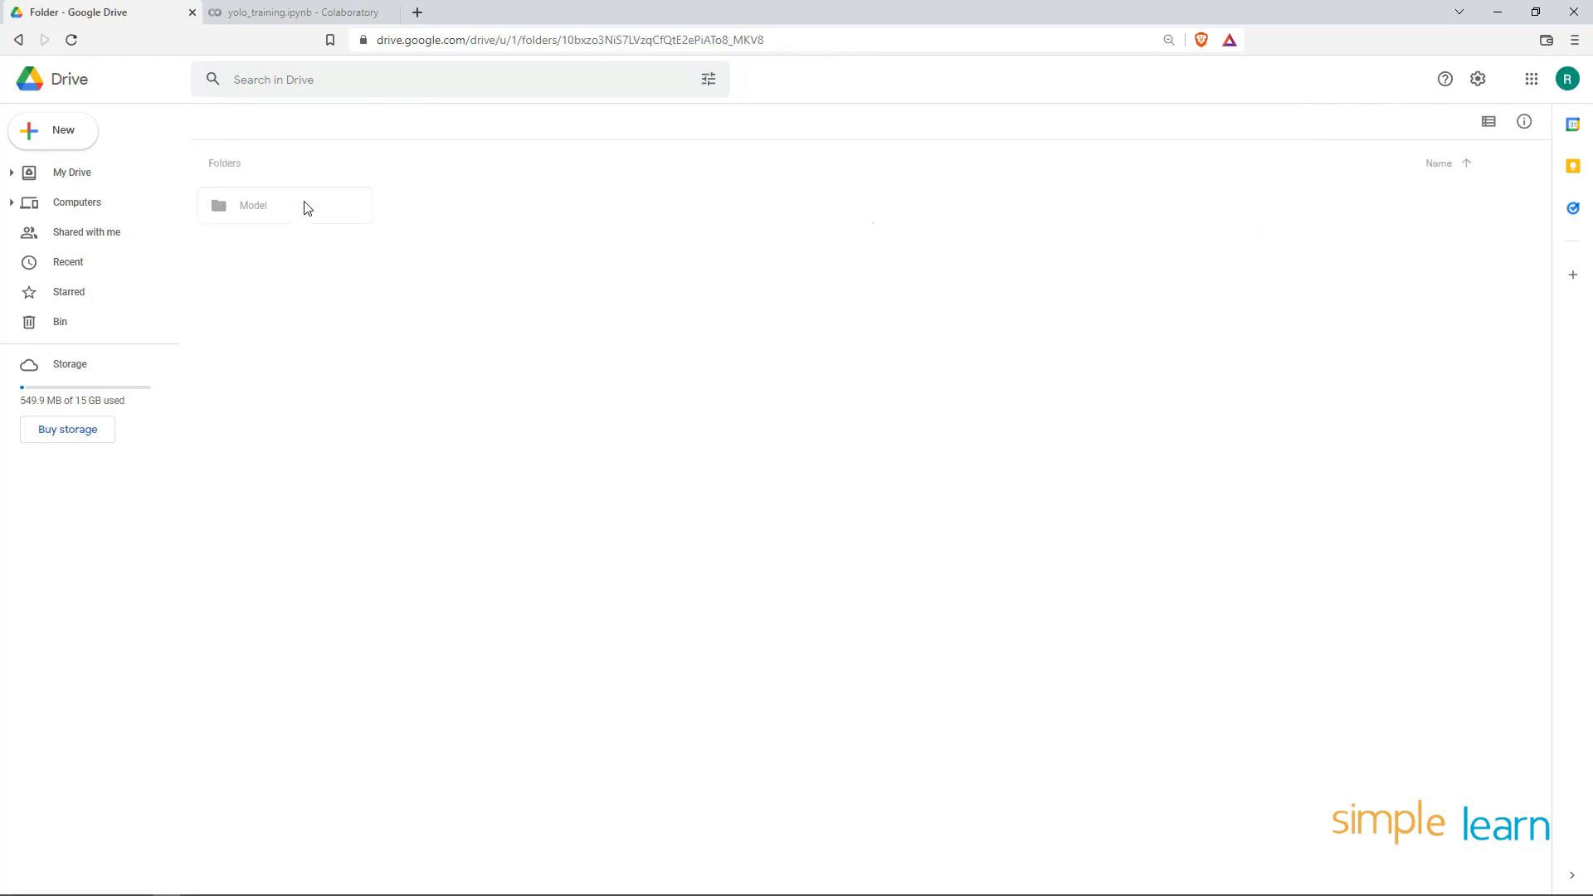
Recheck best.pt and last.pt in Drive's Model/weights folder, then return to the notebook
{"action": "double_click", "coordinate": [252, 205]}
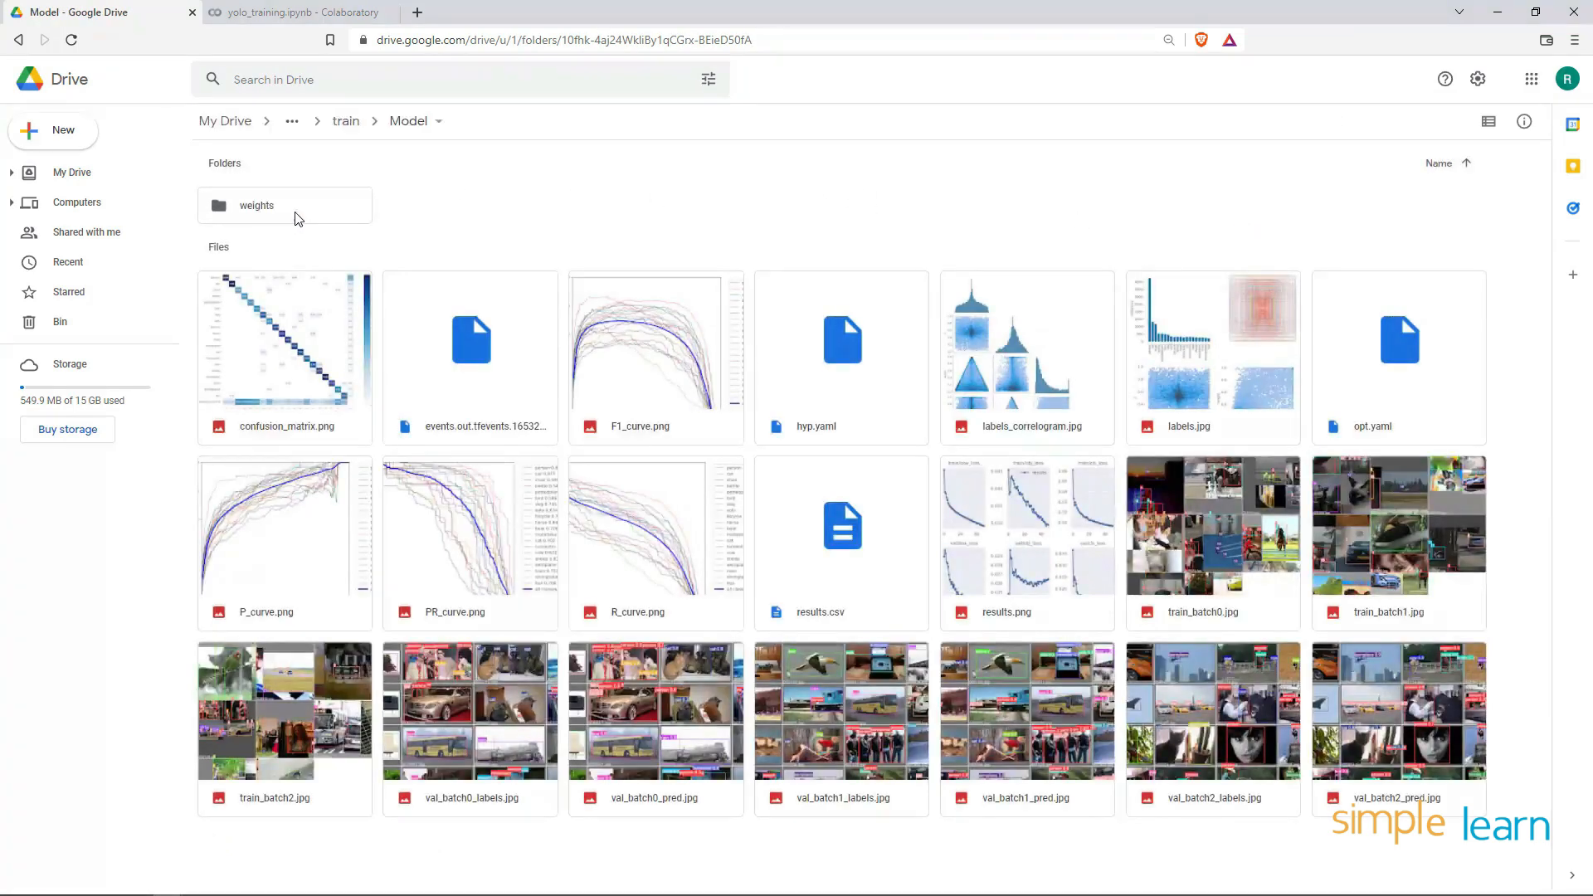
{"action": "double_click", "coordinate": [258, 204]}
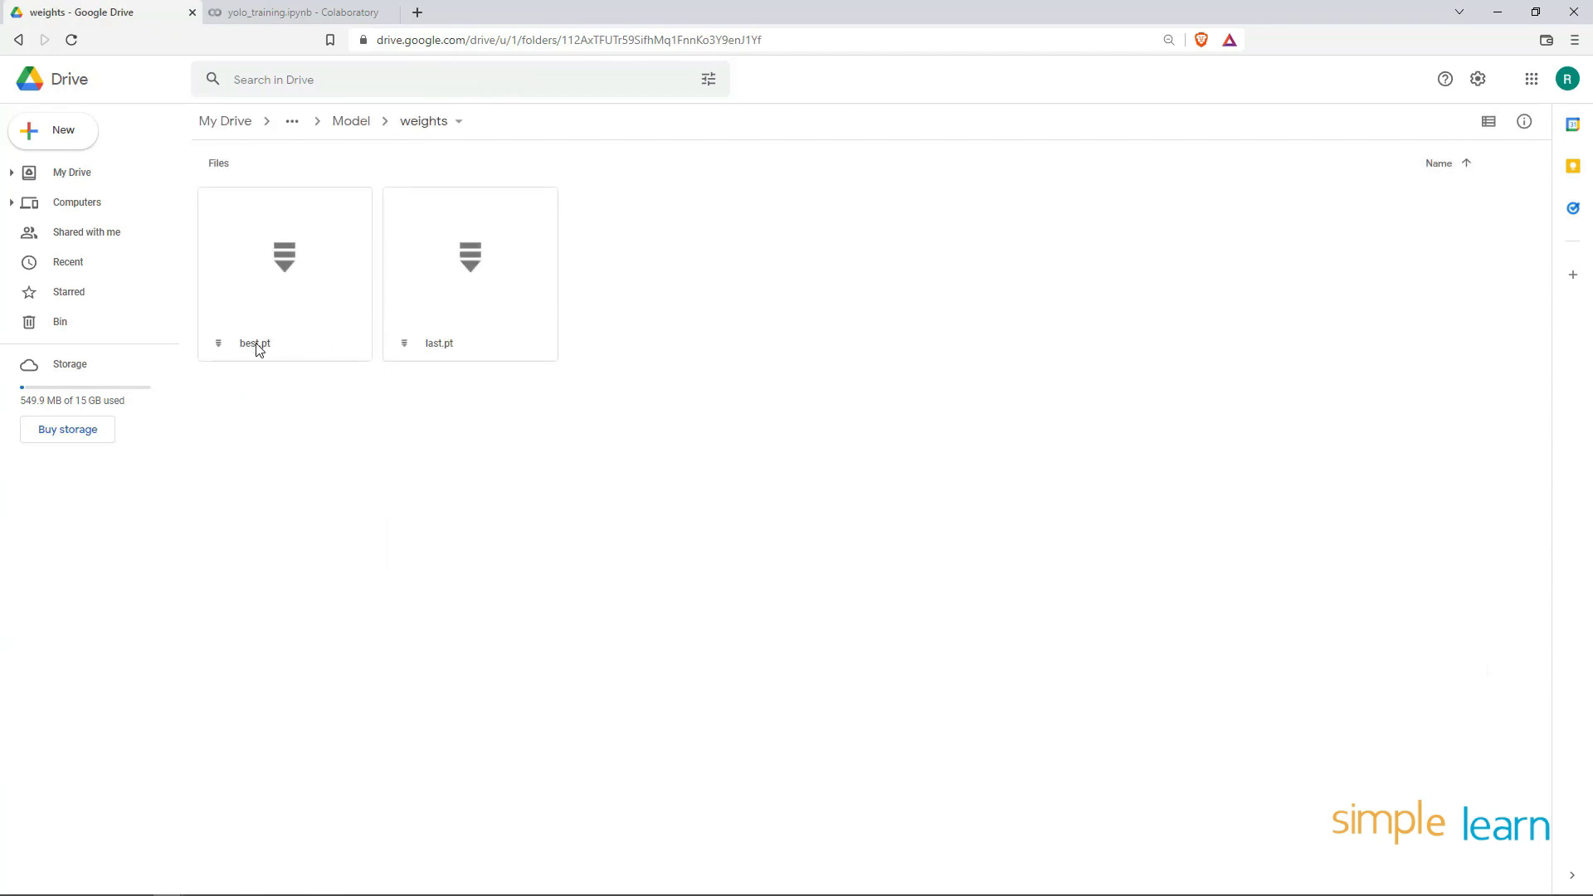
{"action": "mouse_move", "coordinate": [445, 348]}
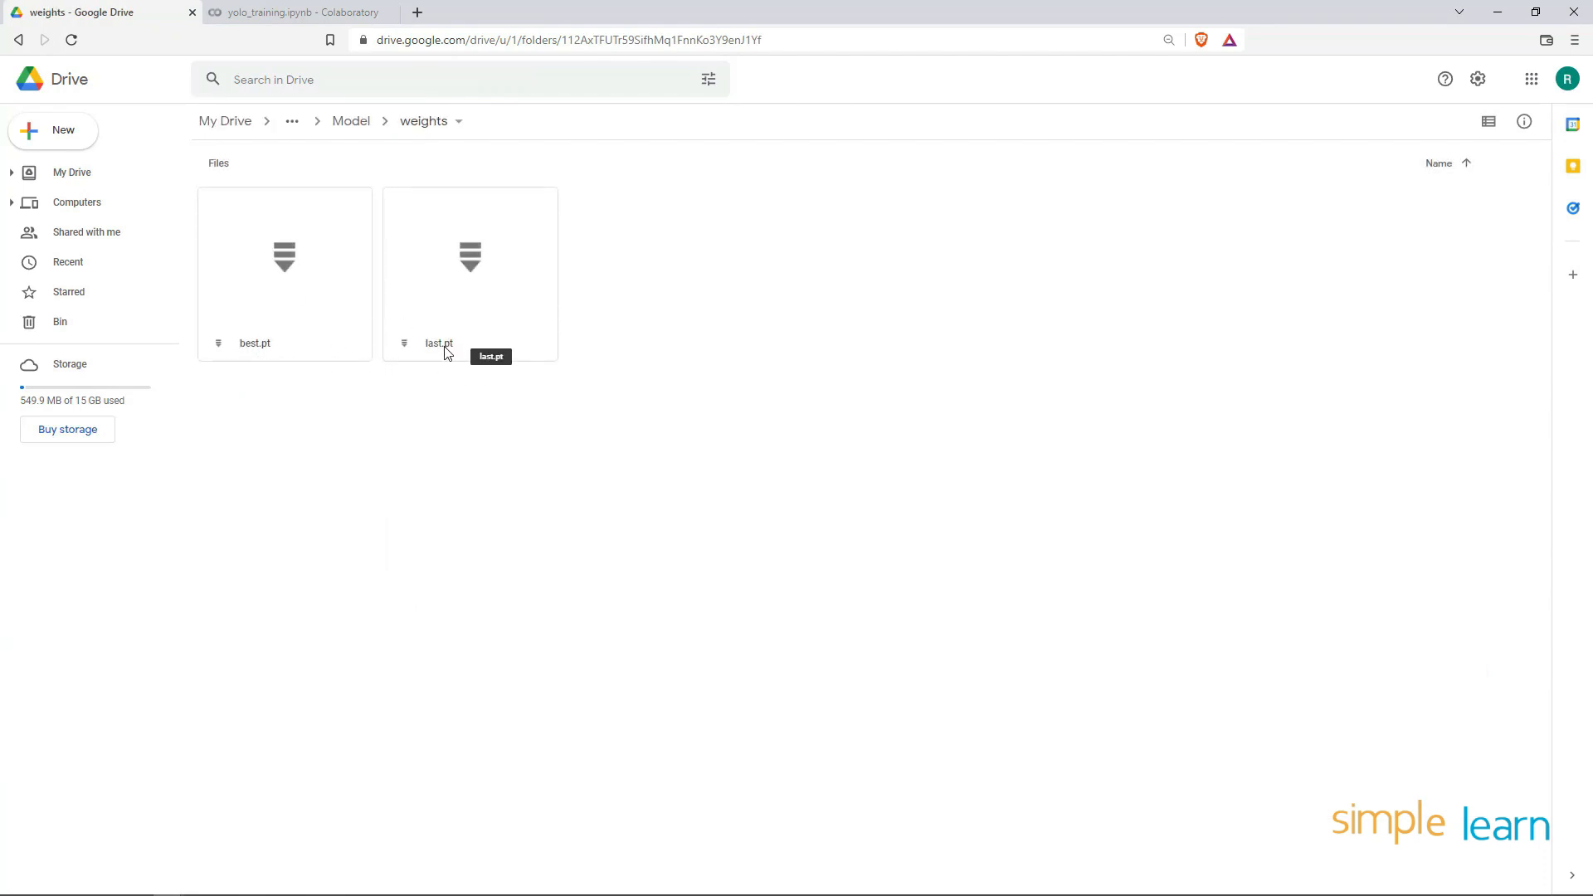
{"action": "mouse_move", "coordinate": [262, 331]}
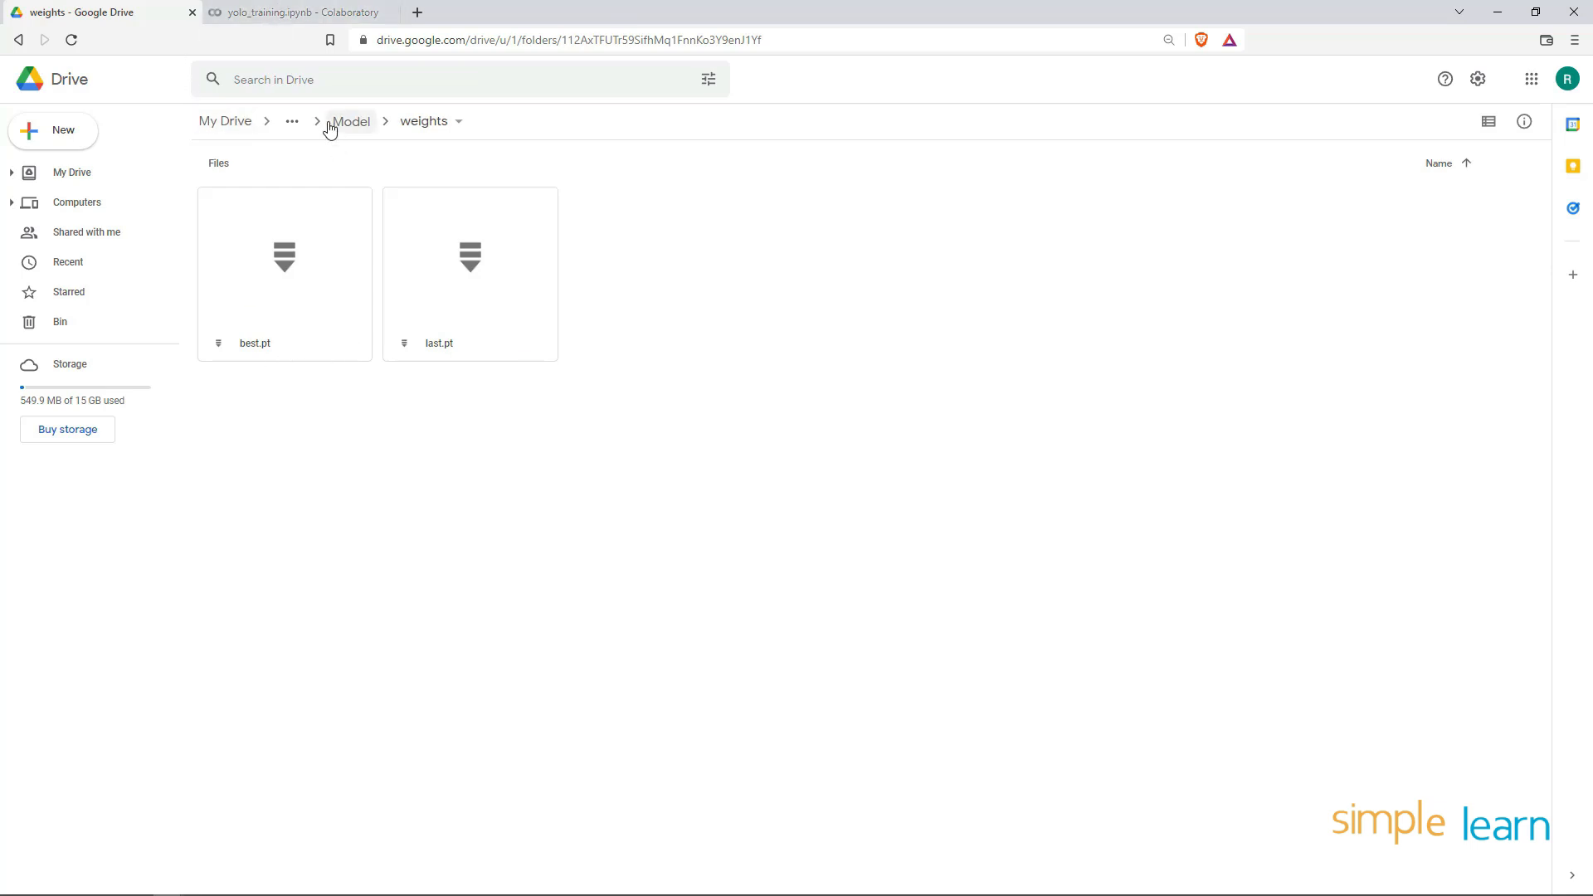
{"action": "left_click", "coordinate": [295, 13]}
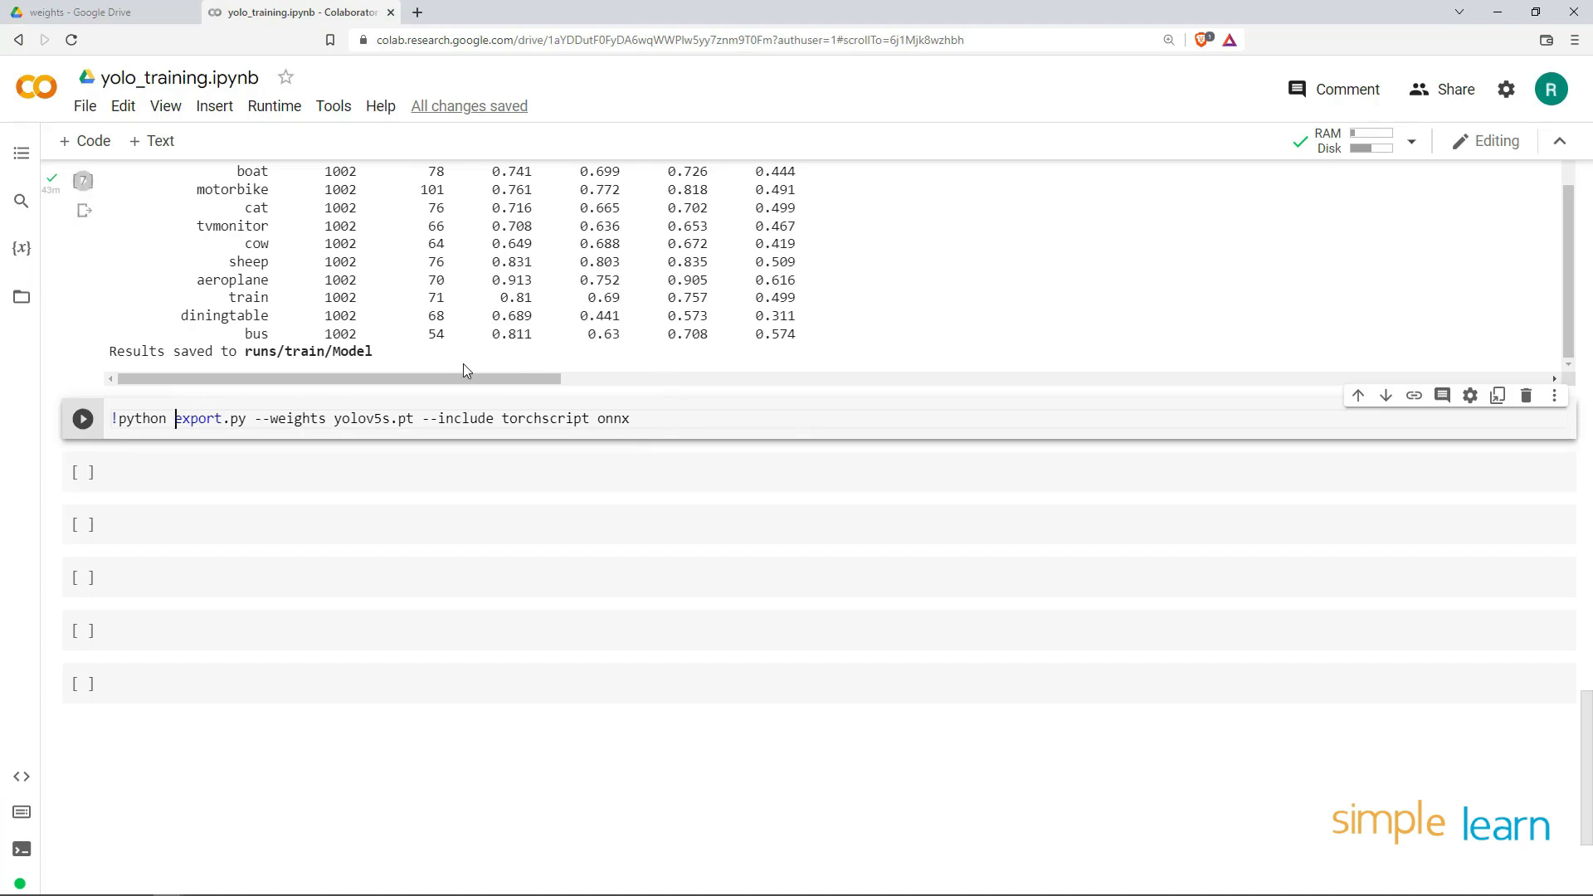
Change the --weights argument to runs/train/Model/weights/best.pt
{"action": "double_click", "coordinate": [304, 352]}
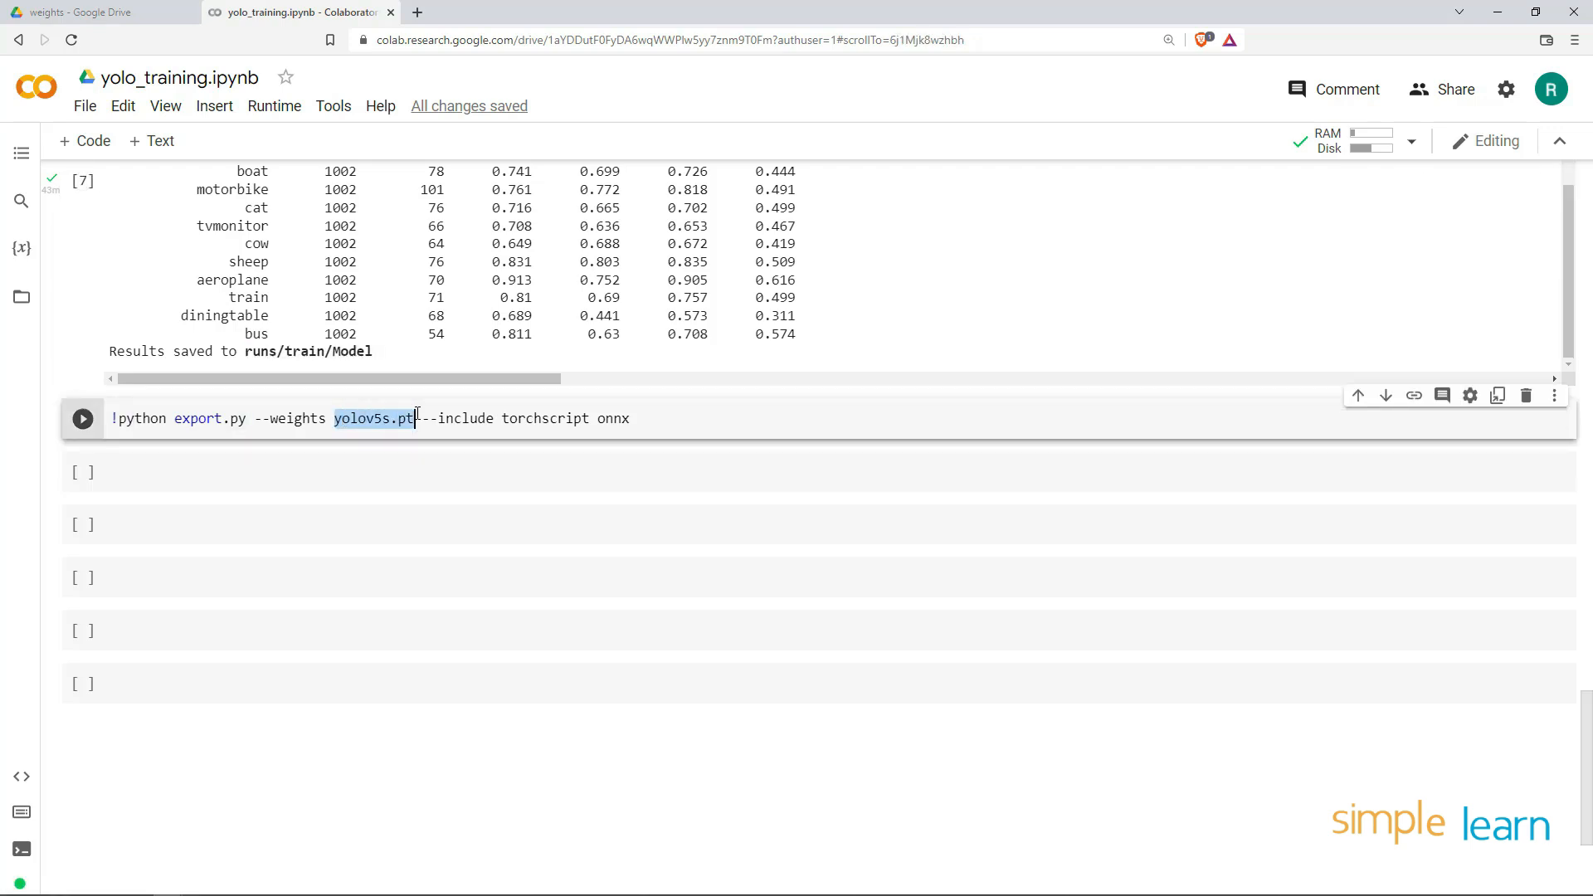
{"action": "type", "text": "runs/train/Model"}
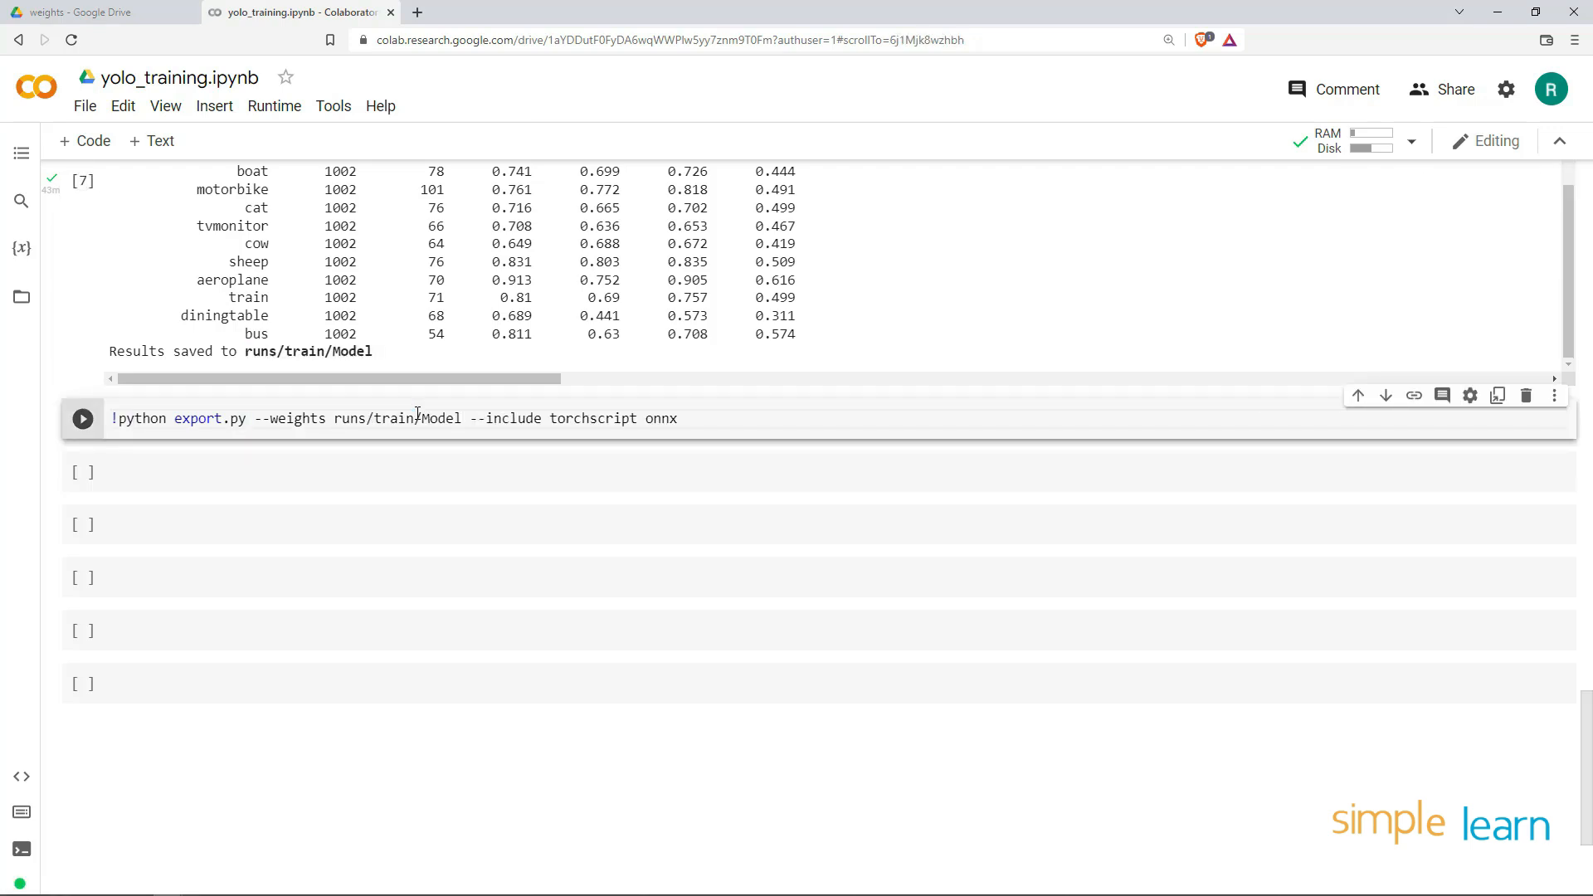
{"action": "mouse_move", "coordinate": [680, 404]}
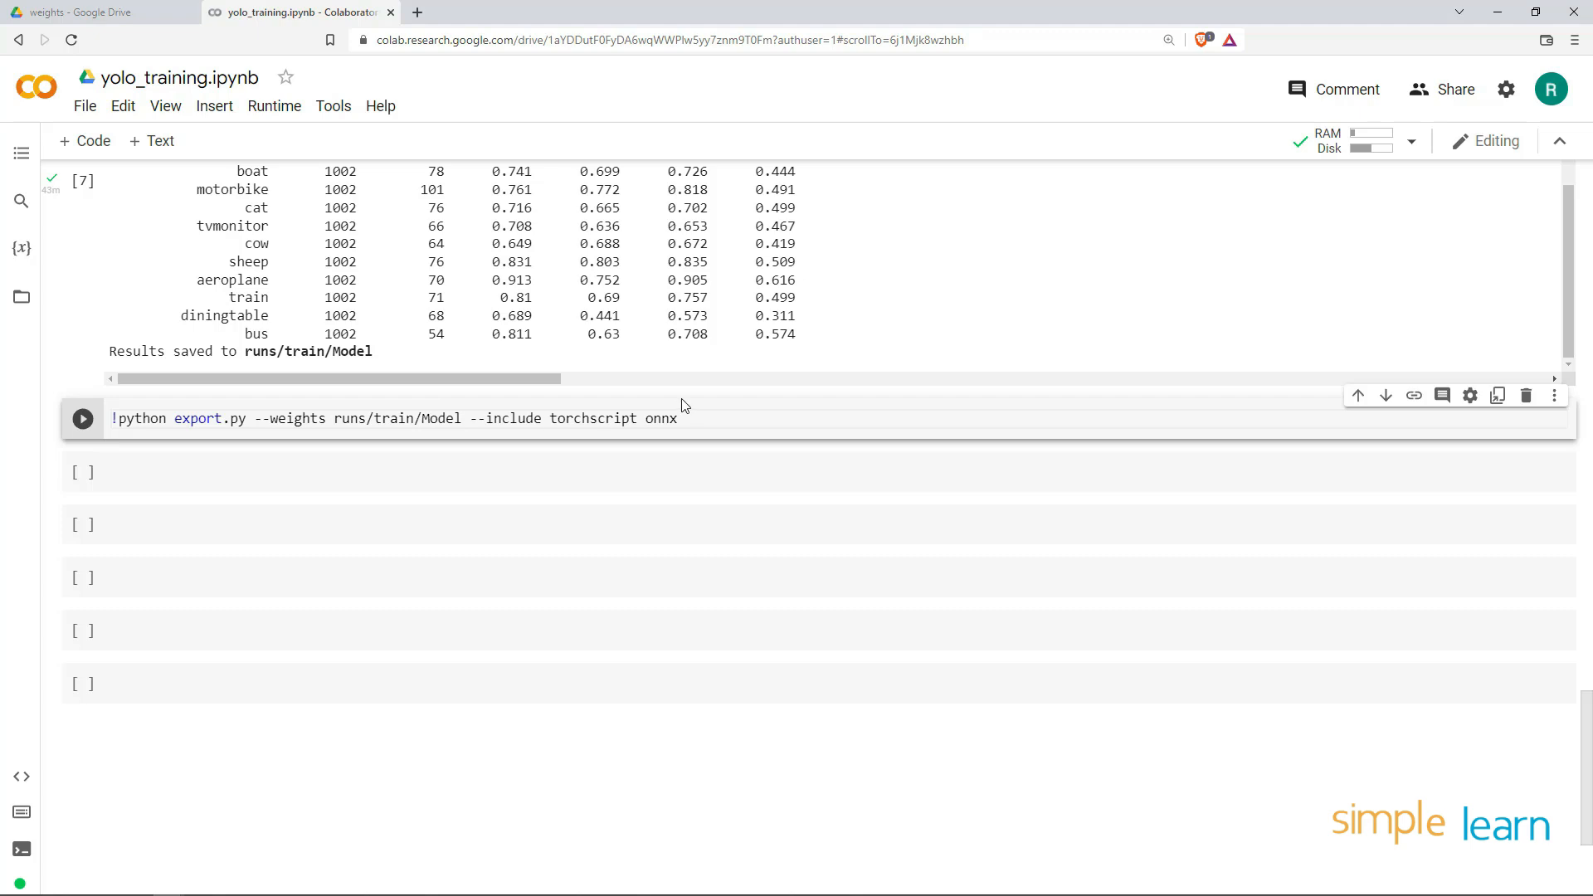
{"action": "type", "text": "/"}
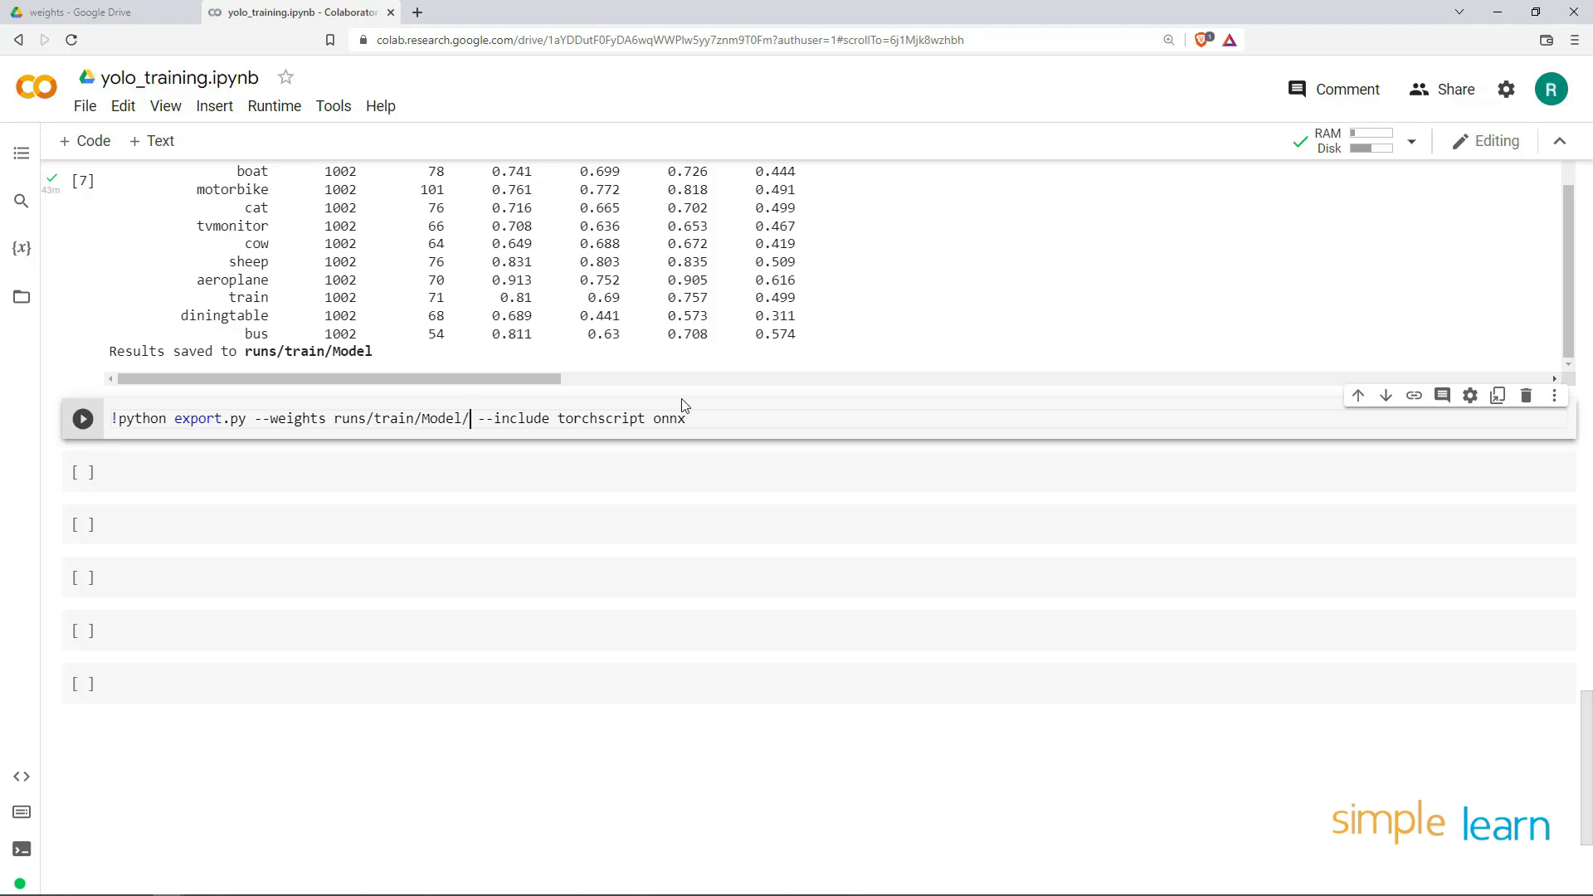
{"action": "type", "text": "weights/"}
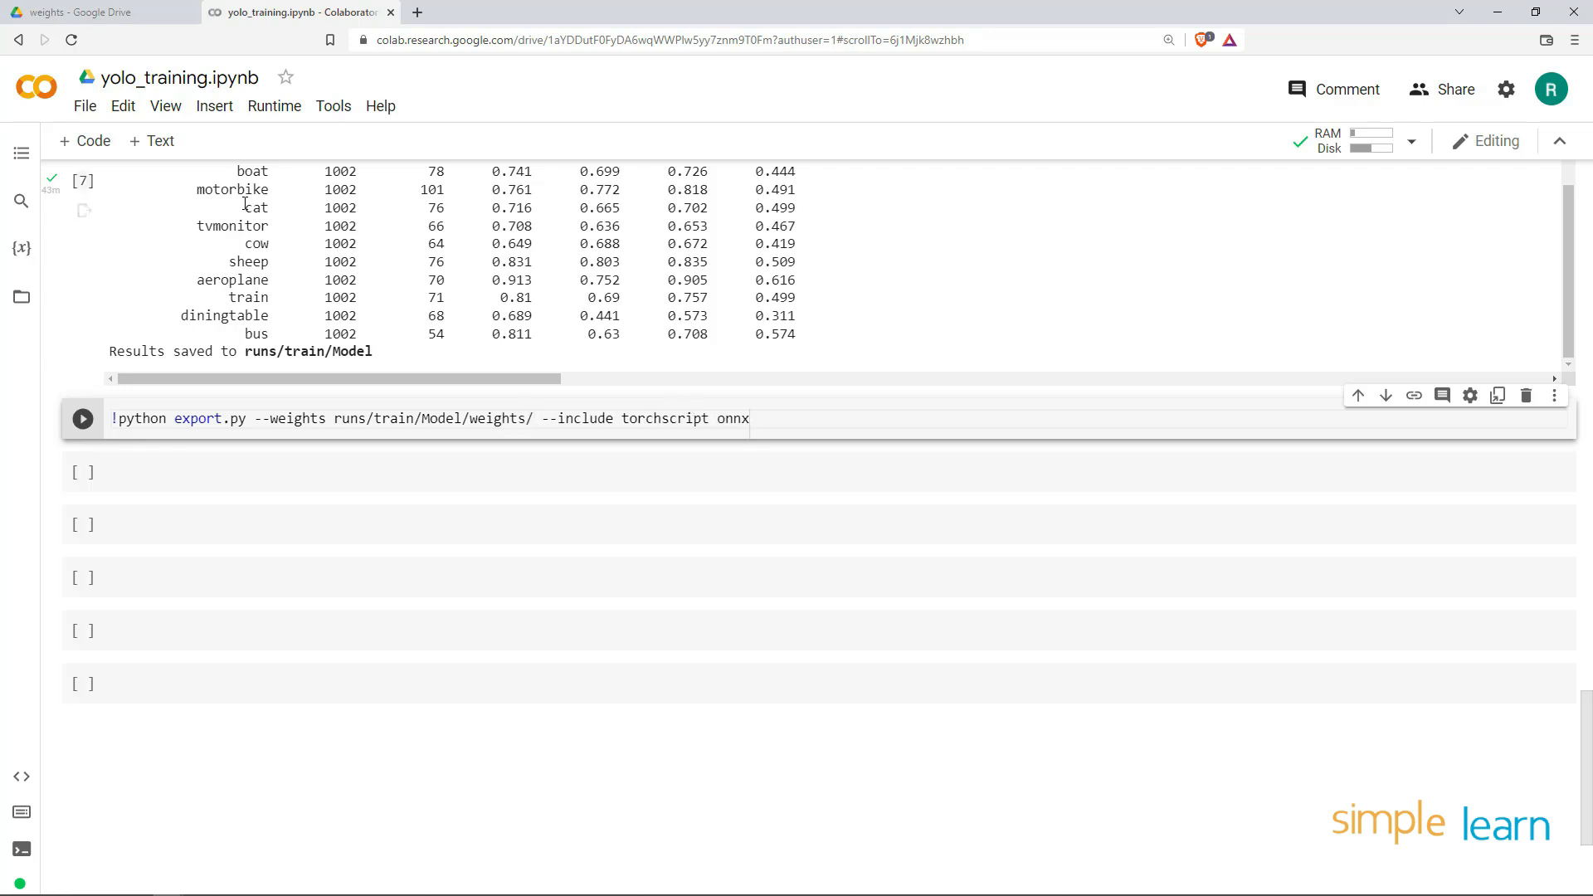
{"action": "left_click", "coordinate": [91, 11]}
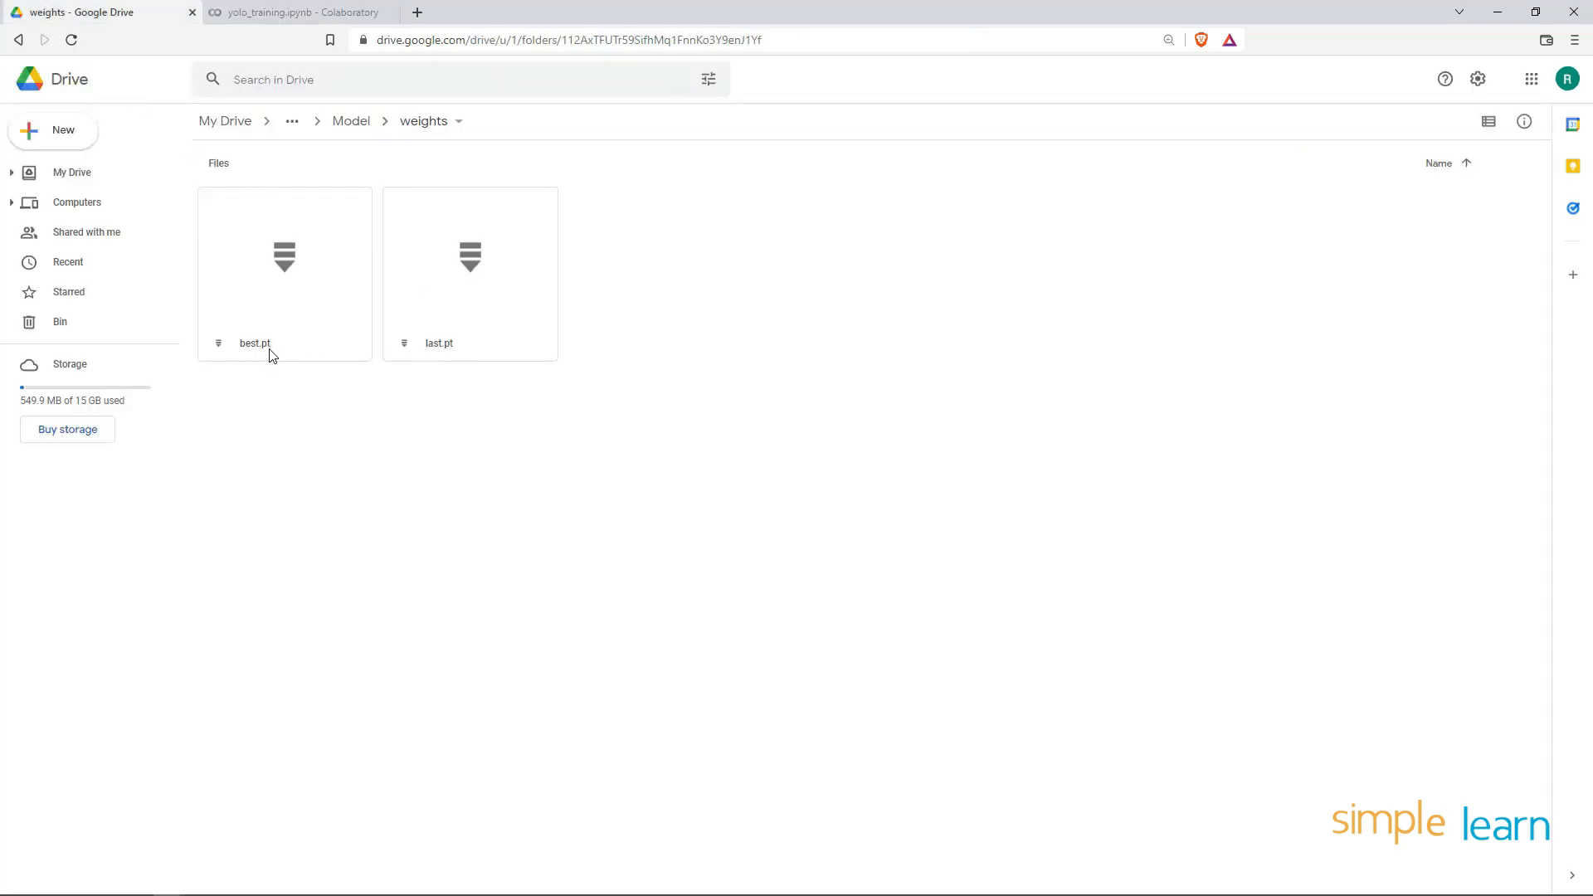
{"action": "left_click", "coordinate": [295, 13]}
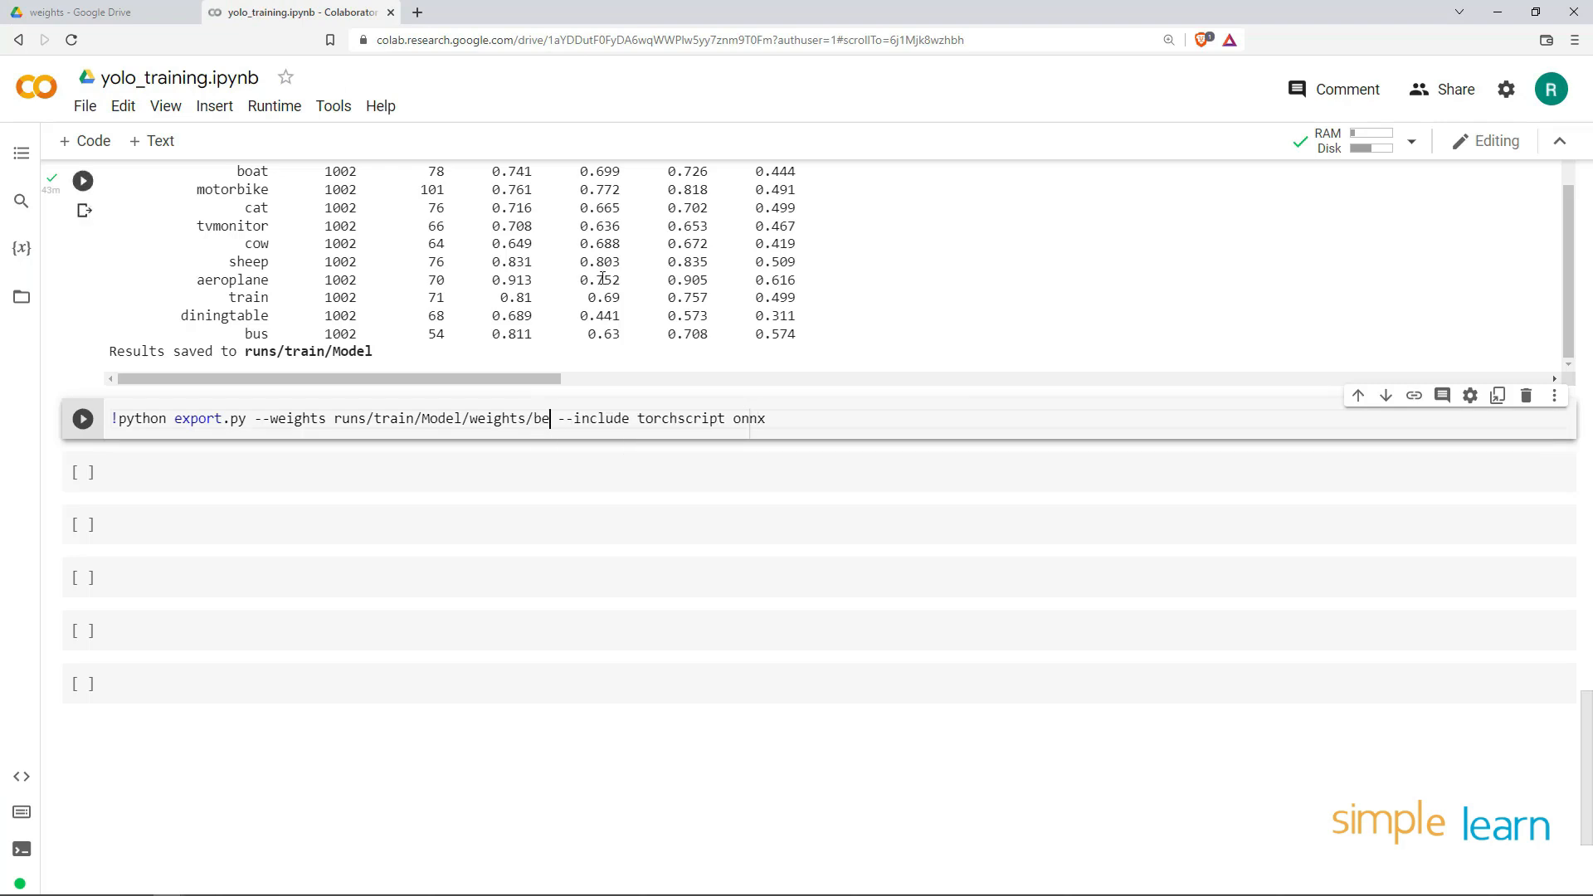
{"action": "type", "text": "st."}
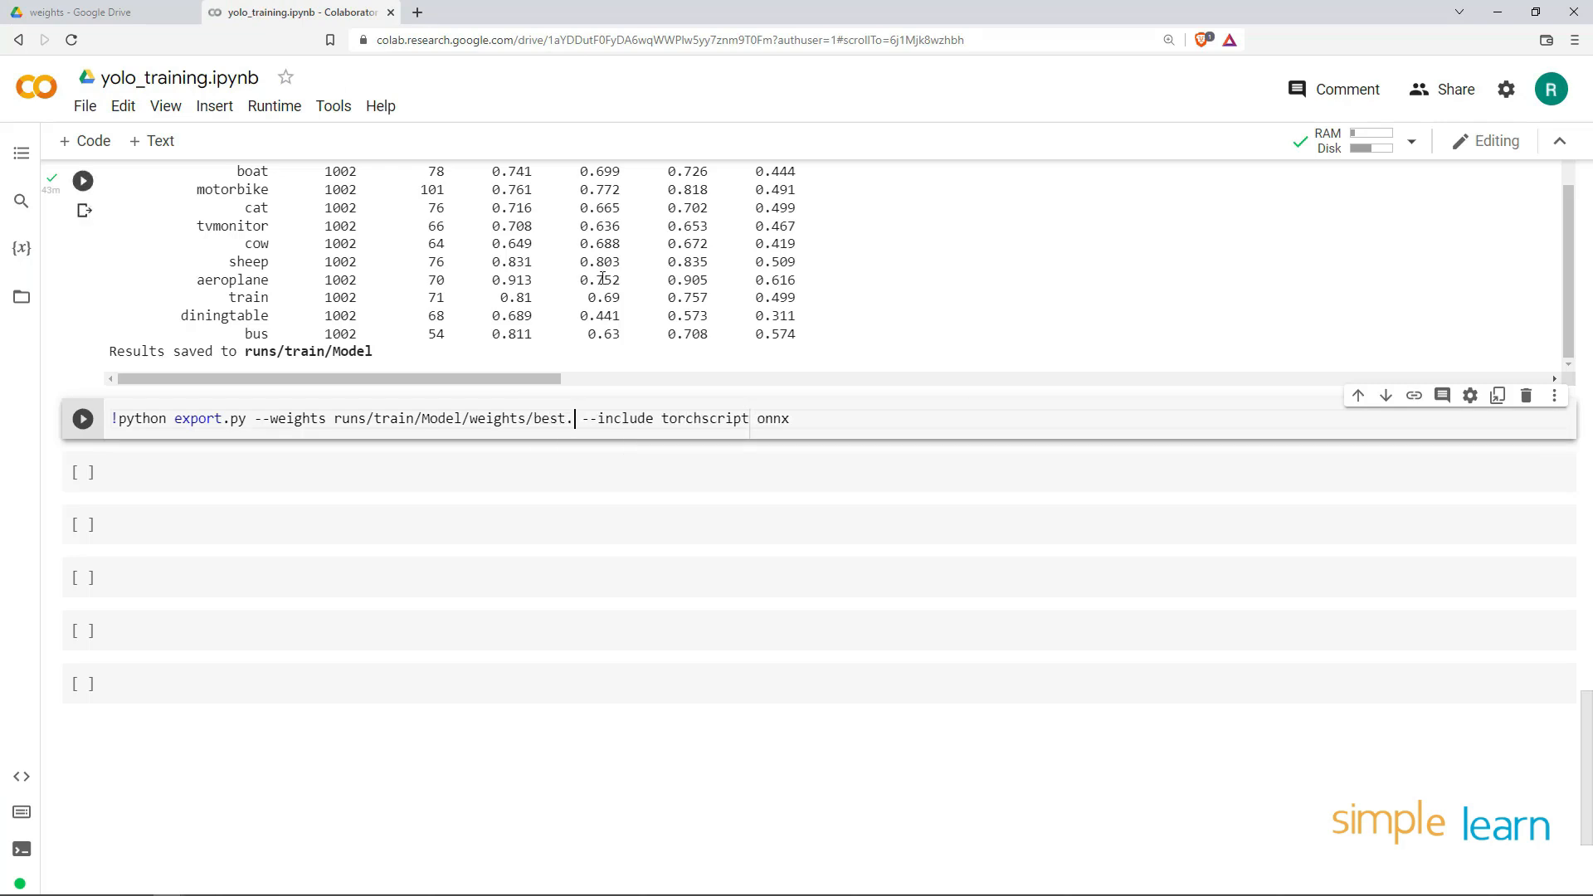
{"action": "type", "text": "py"}
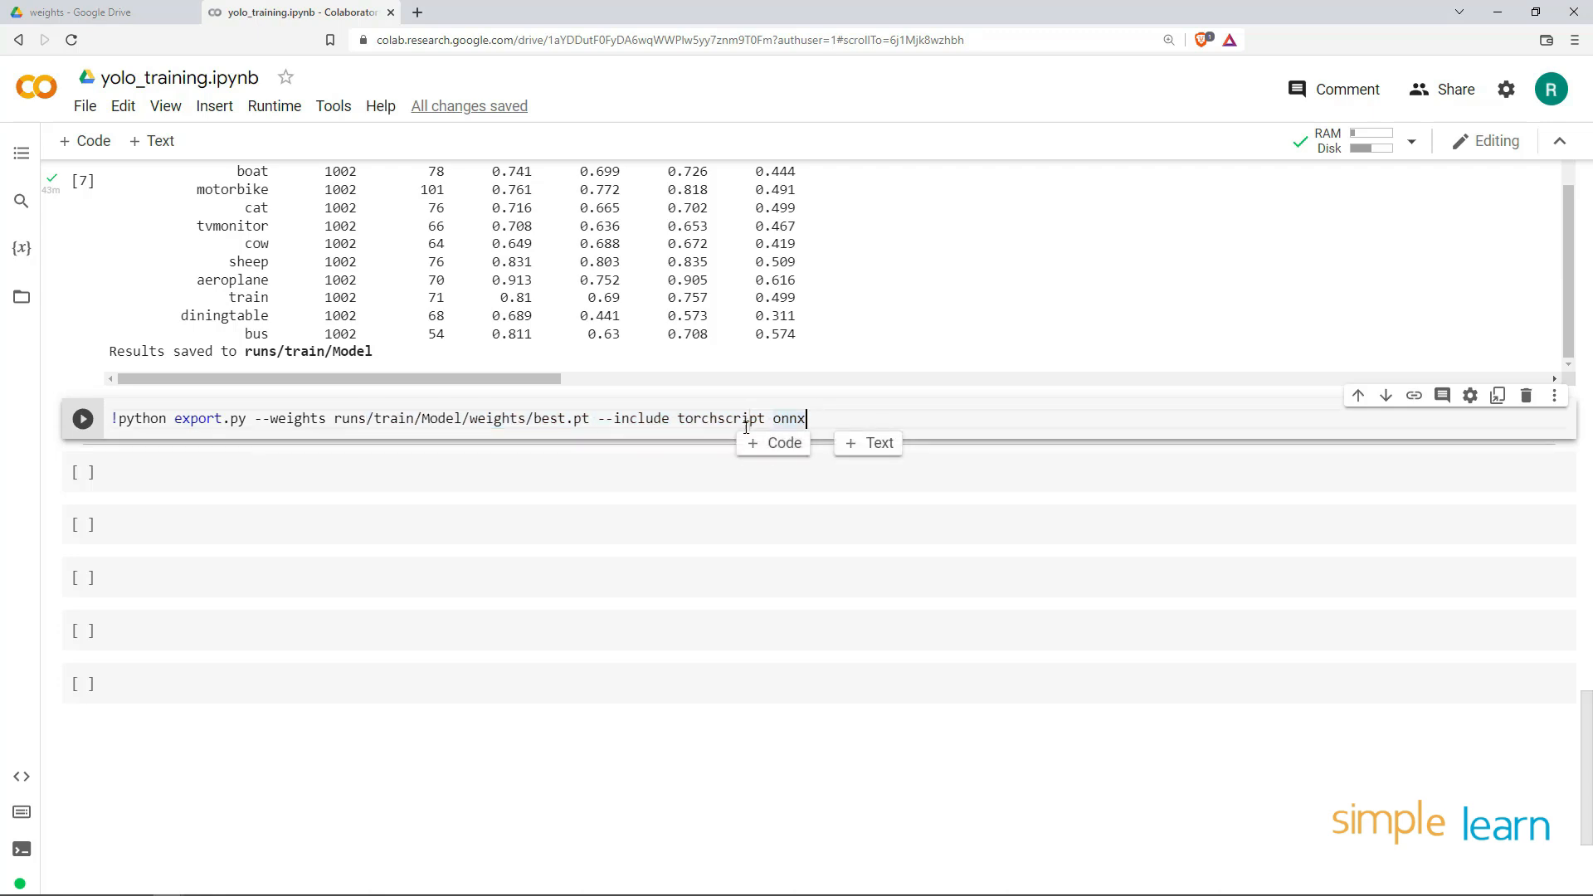
Run the export cell to produce best.torchscript and best.onnx
{"action": "left_click", "coordinate": [881, 421]}
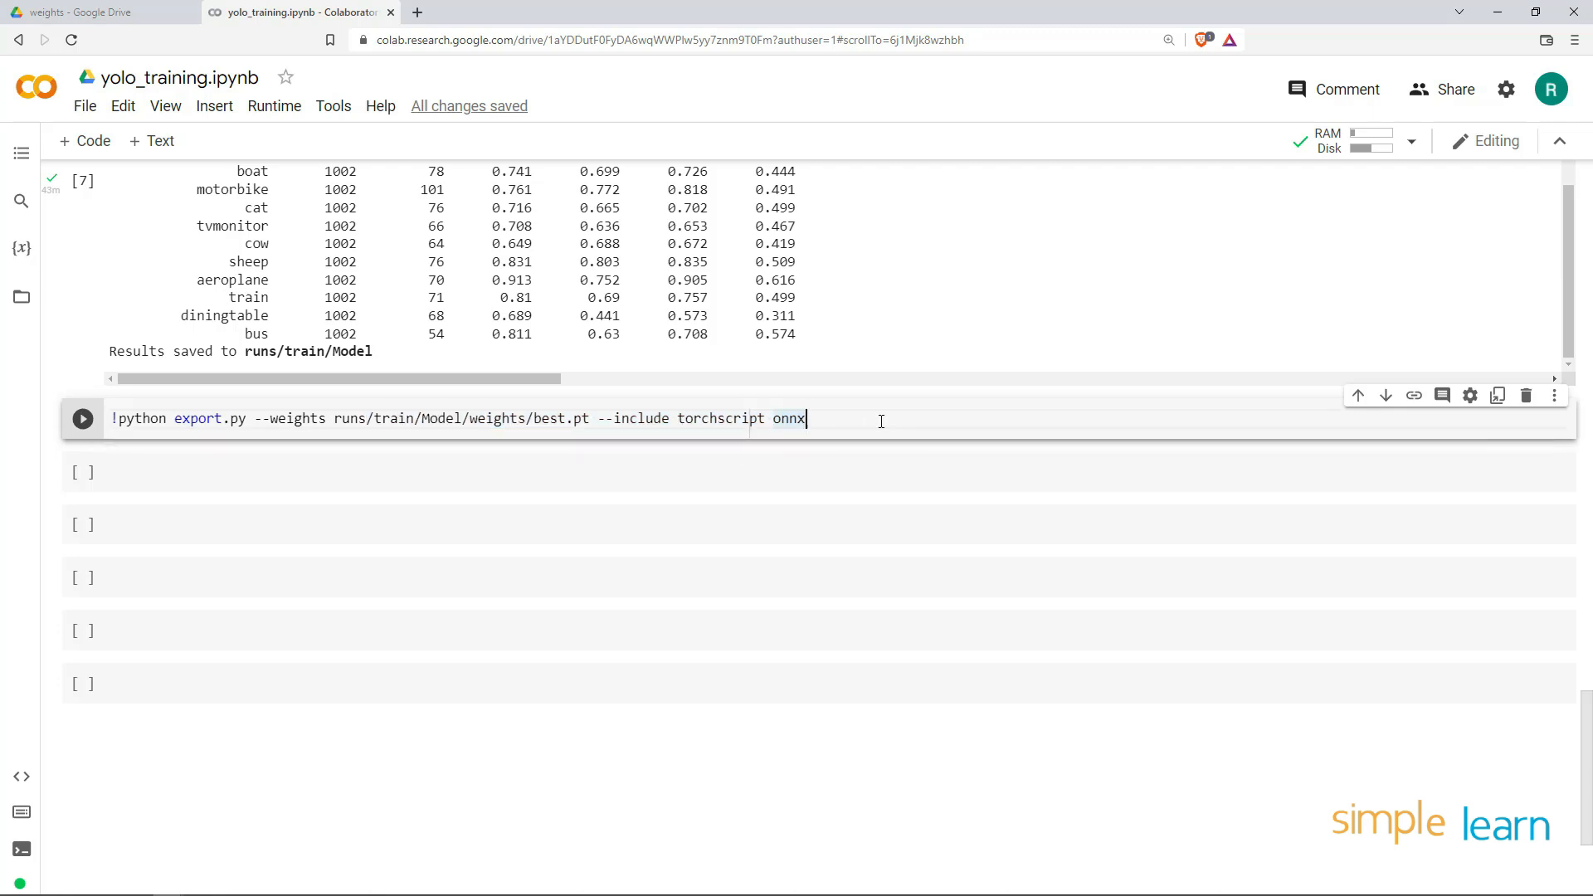
{"action": "left_click", "coordinate": [82, 417]}
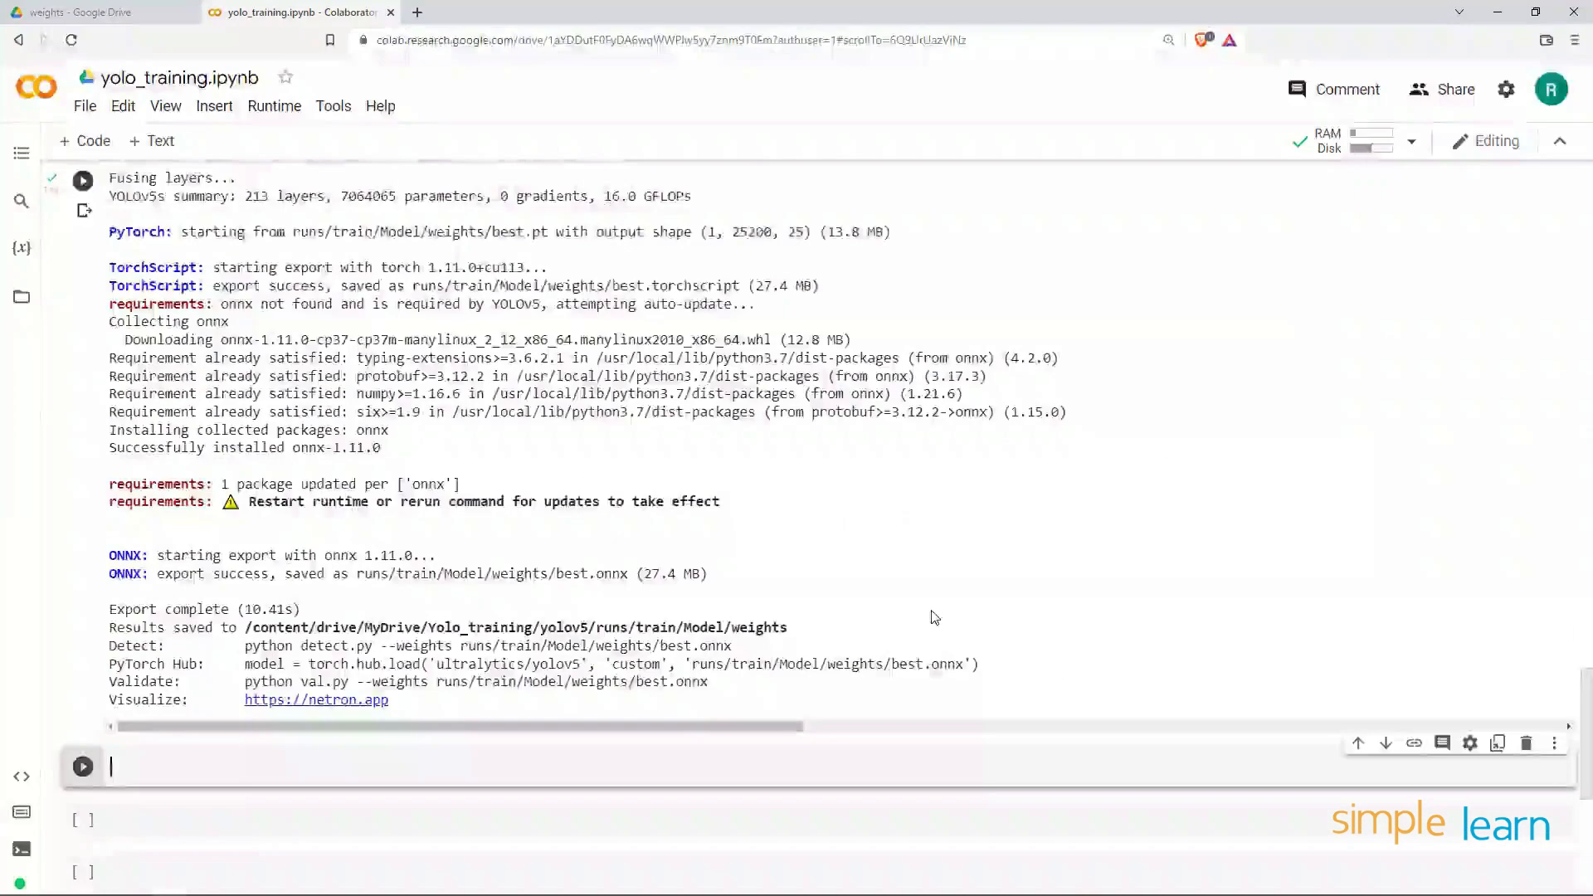
{"action": "scroll", "scroll_direction": "up", "scroll_amount": 3}
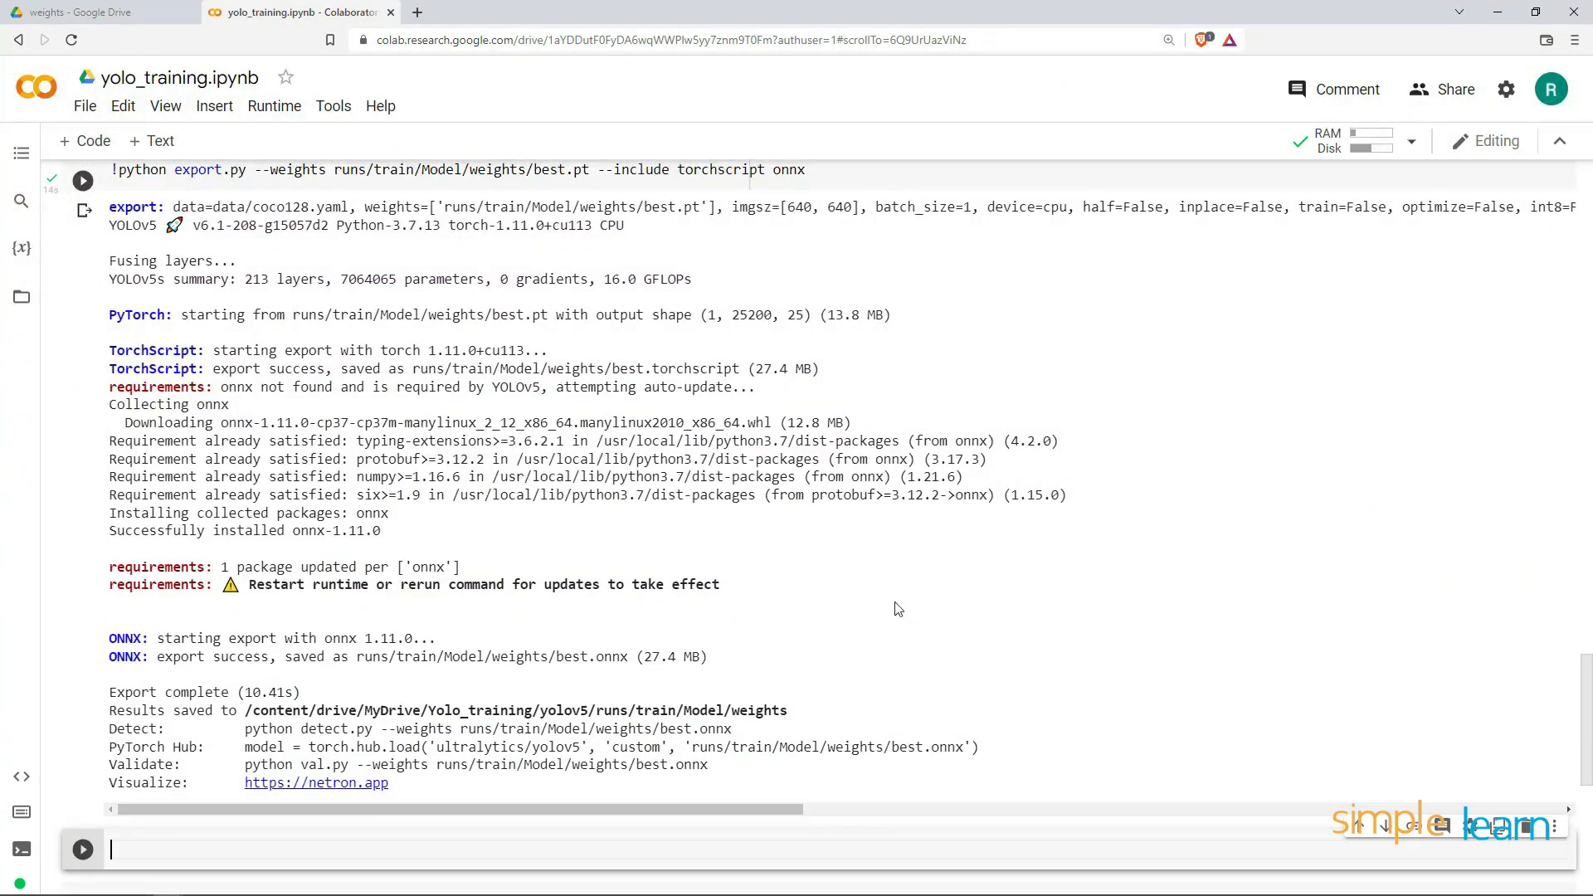
{"action": "mouse_move", "coordinate": [734, 540]}
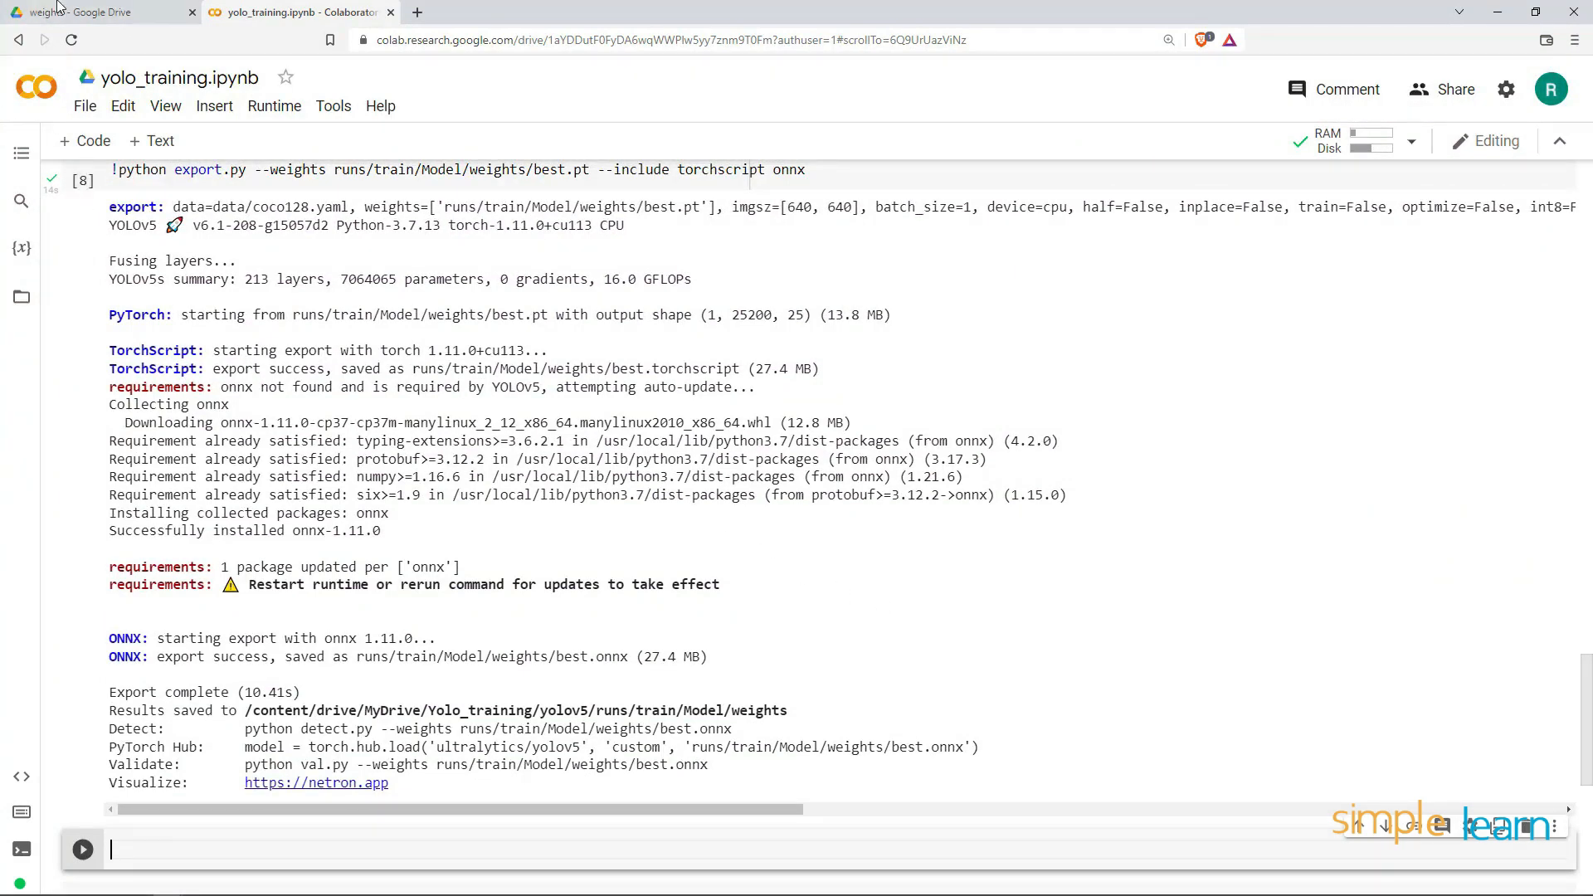
Confirm best.onnx and best.torchscript in Drive, then go up to train and select Model
{"action": "left_click", "coordinate": [96, 10]}
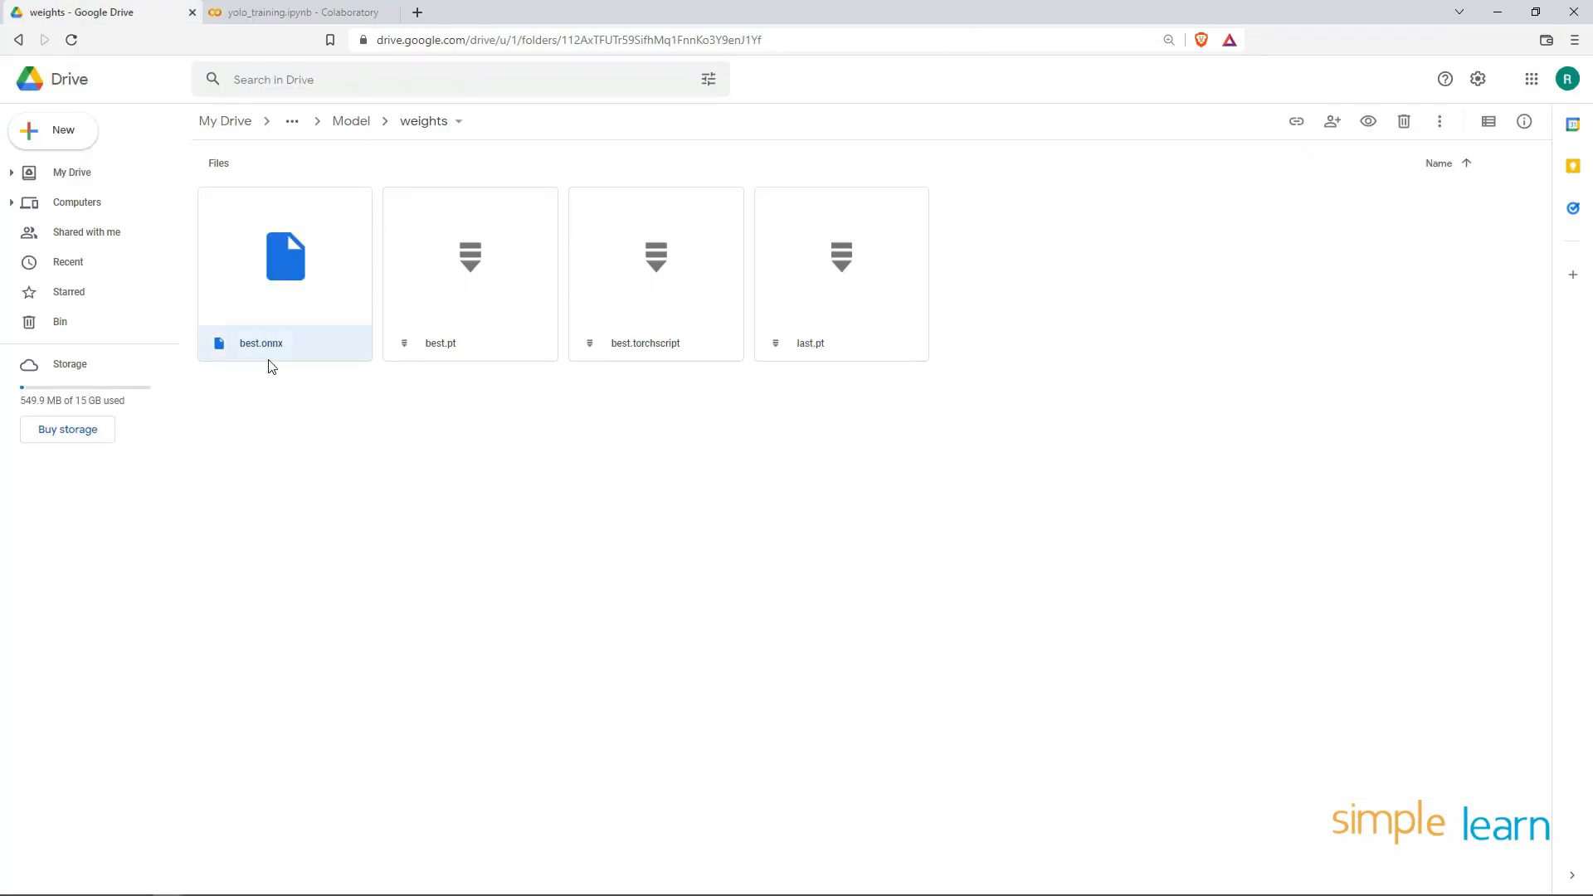
{"action": "mouse_move", "coordinate": [278, 359]}
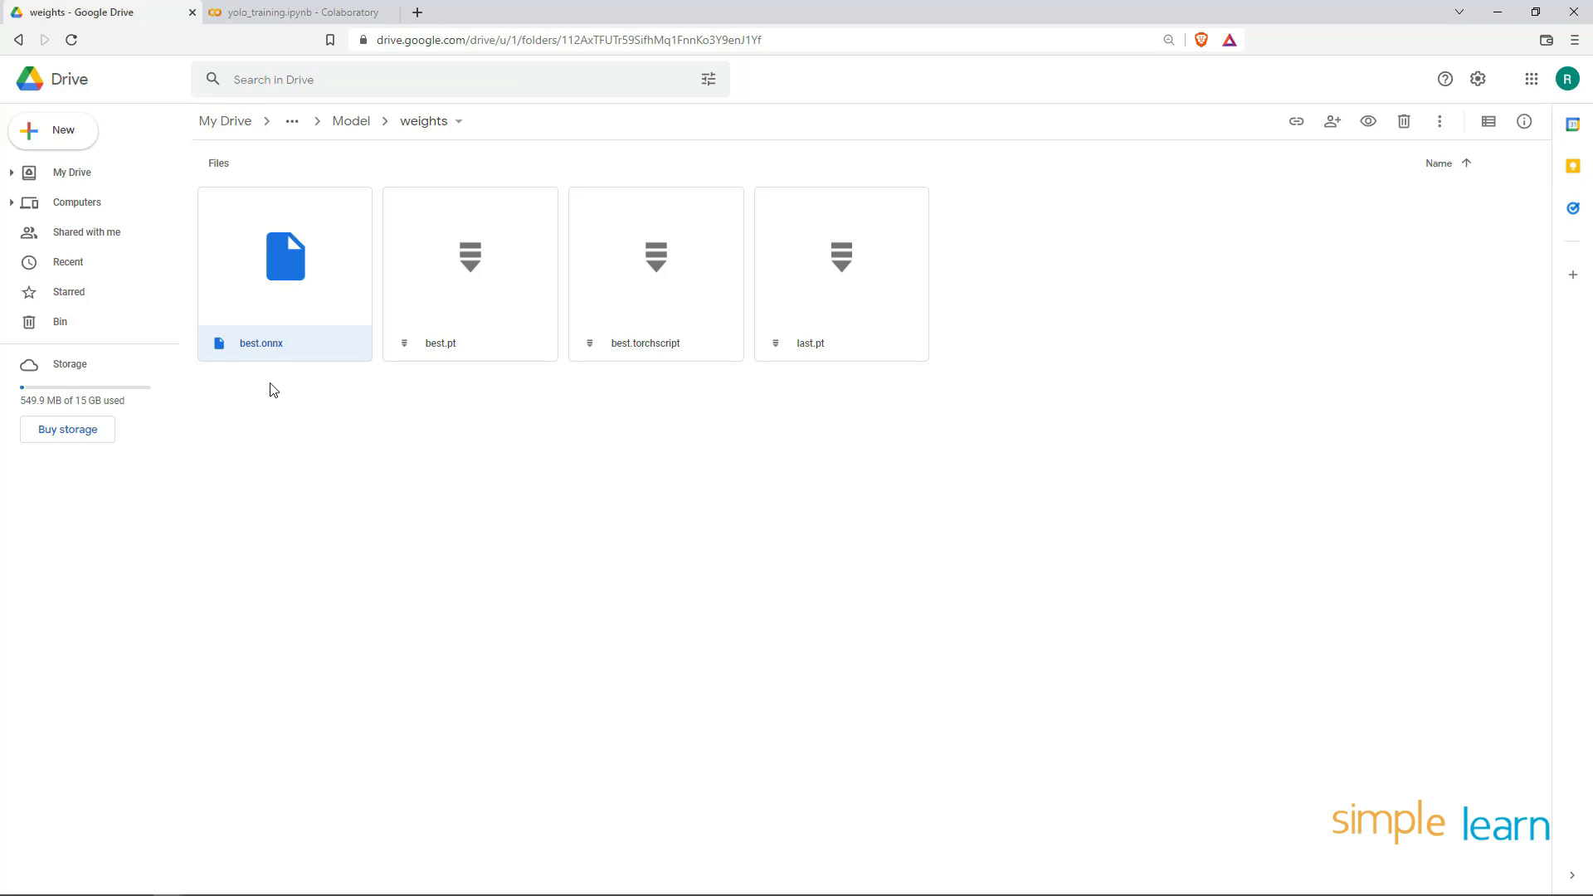
{"action": "mouse_move", "coordinate": [350, 121]}
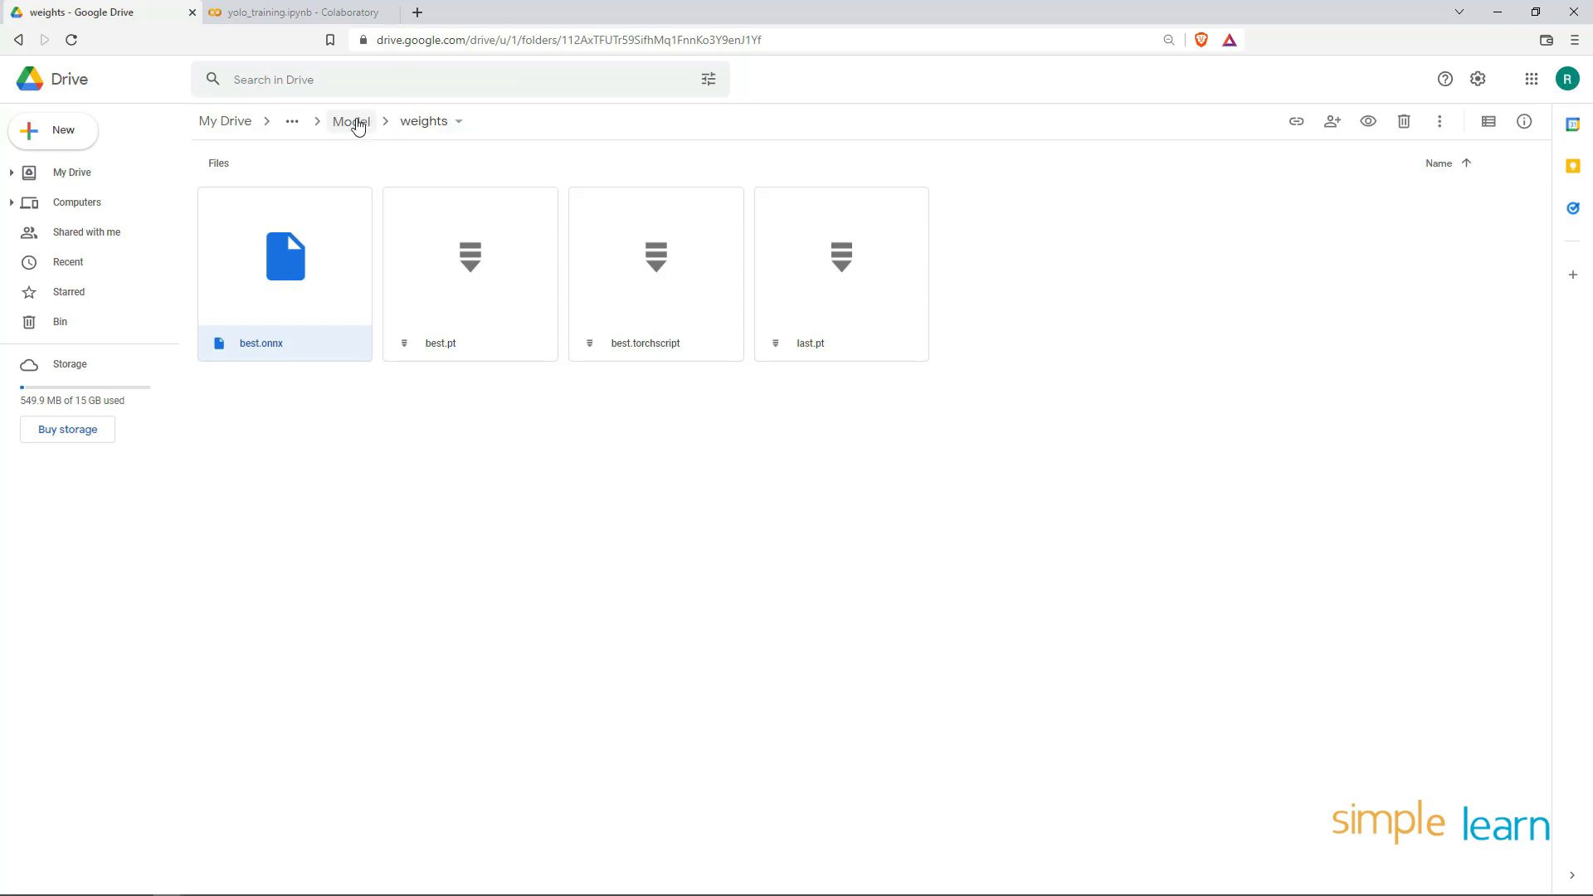
{"action": "left_click", "coordinate": [350, 122]}
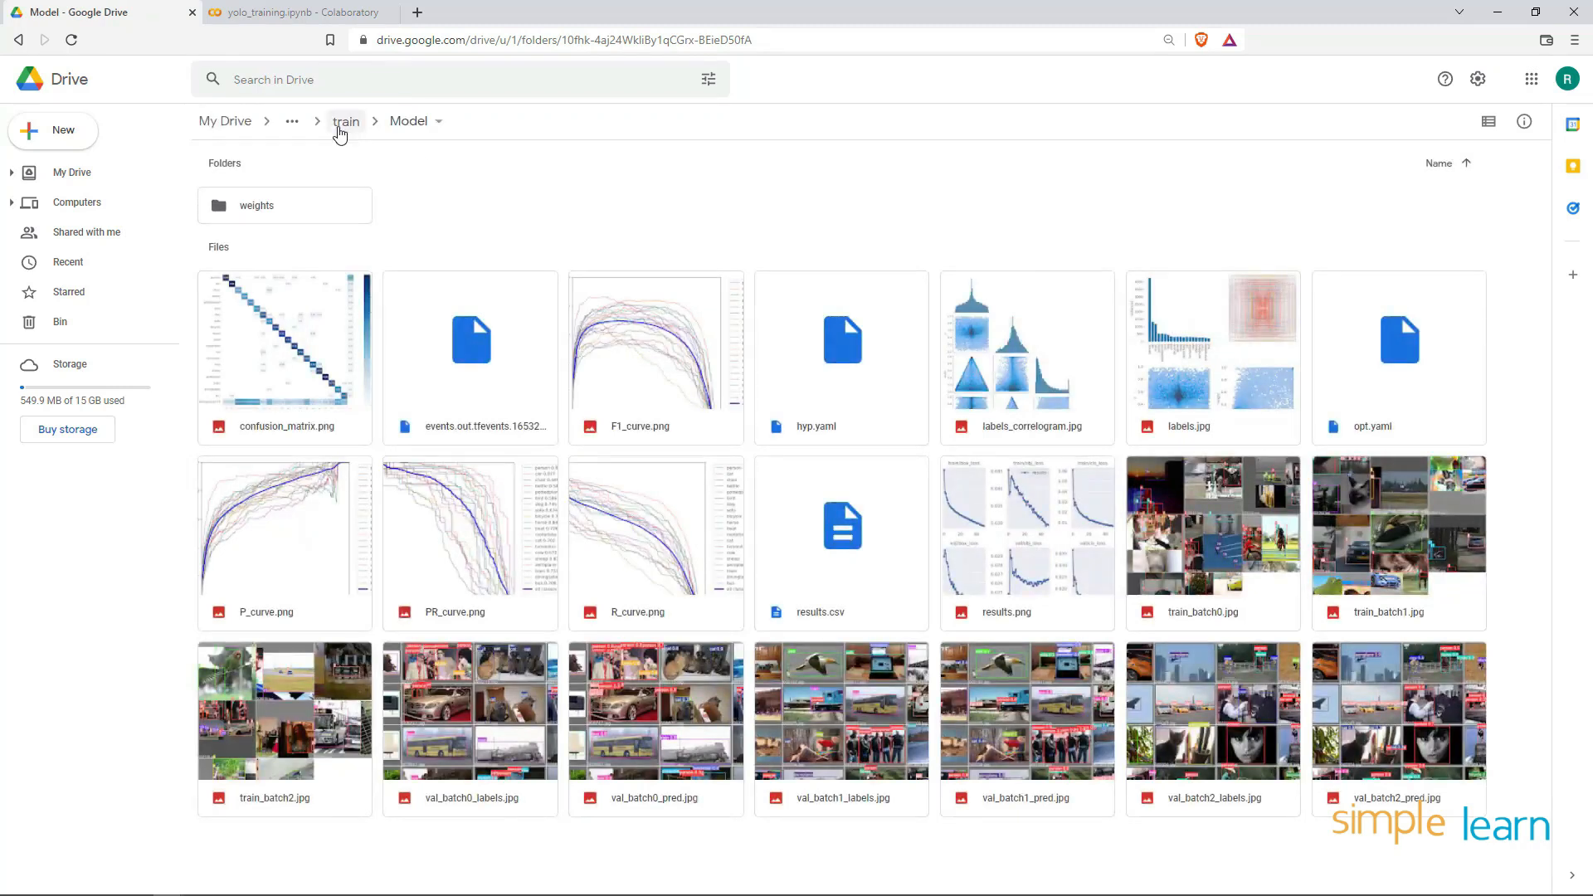
{"action": "left_click", "coordinate": [345, 121]}
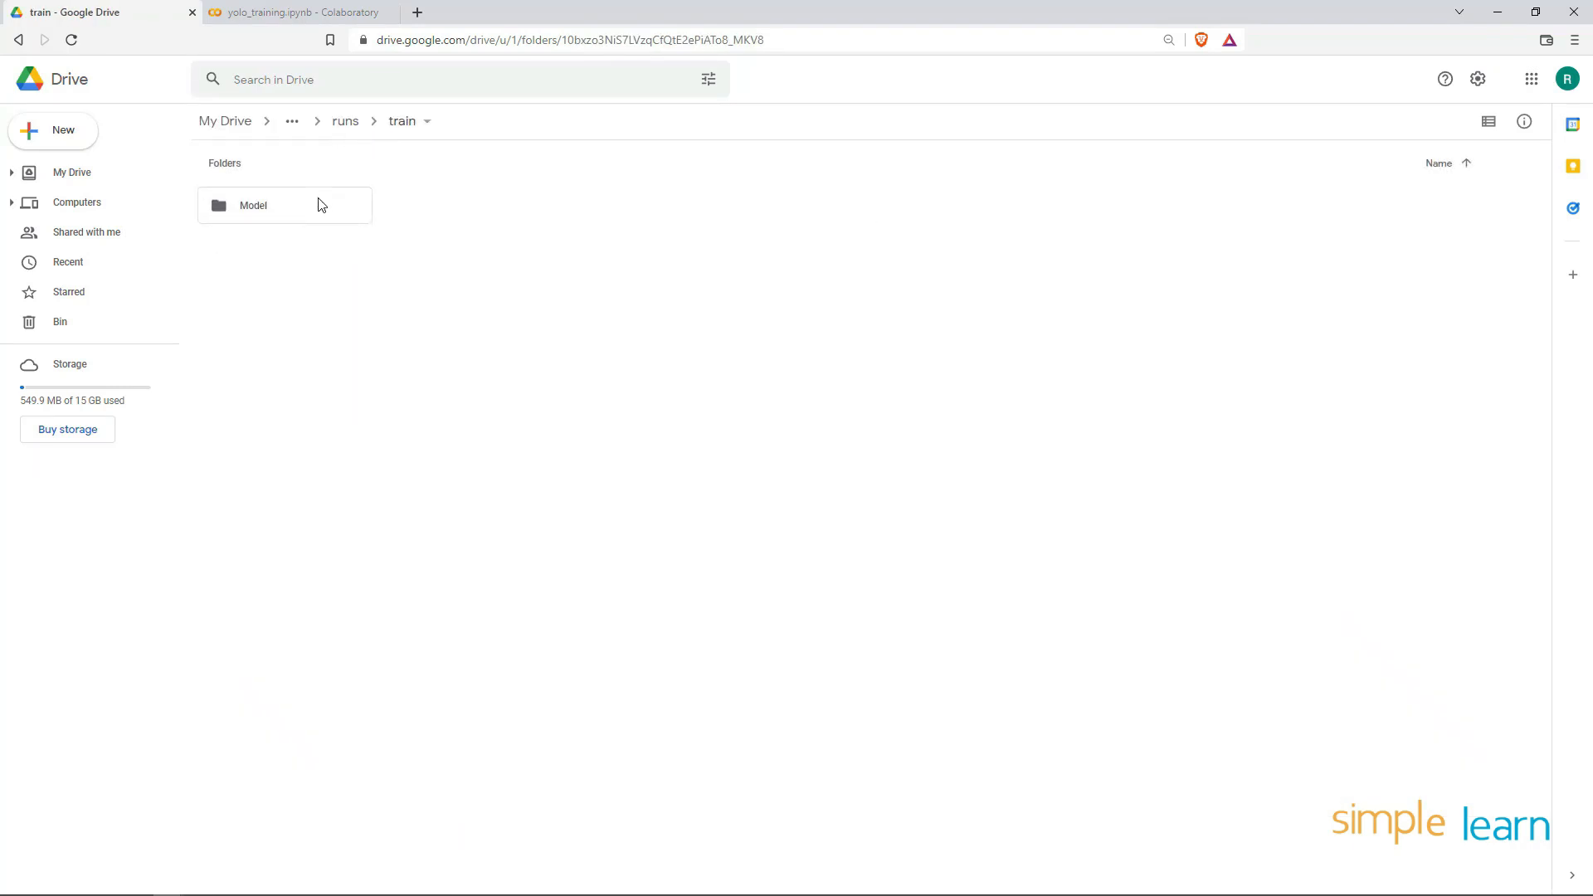
{"action": "left_click", "coordinate": [285, 205]}
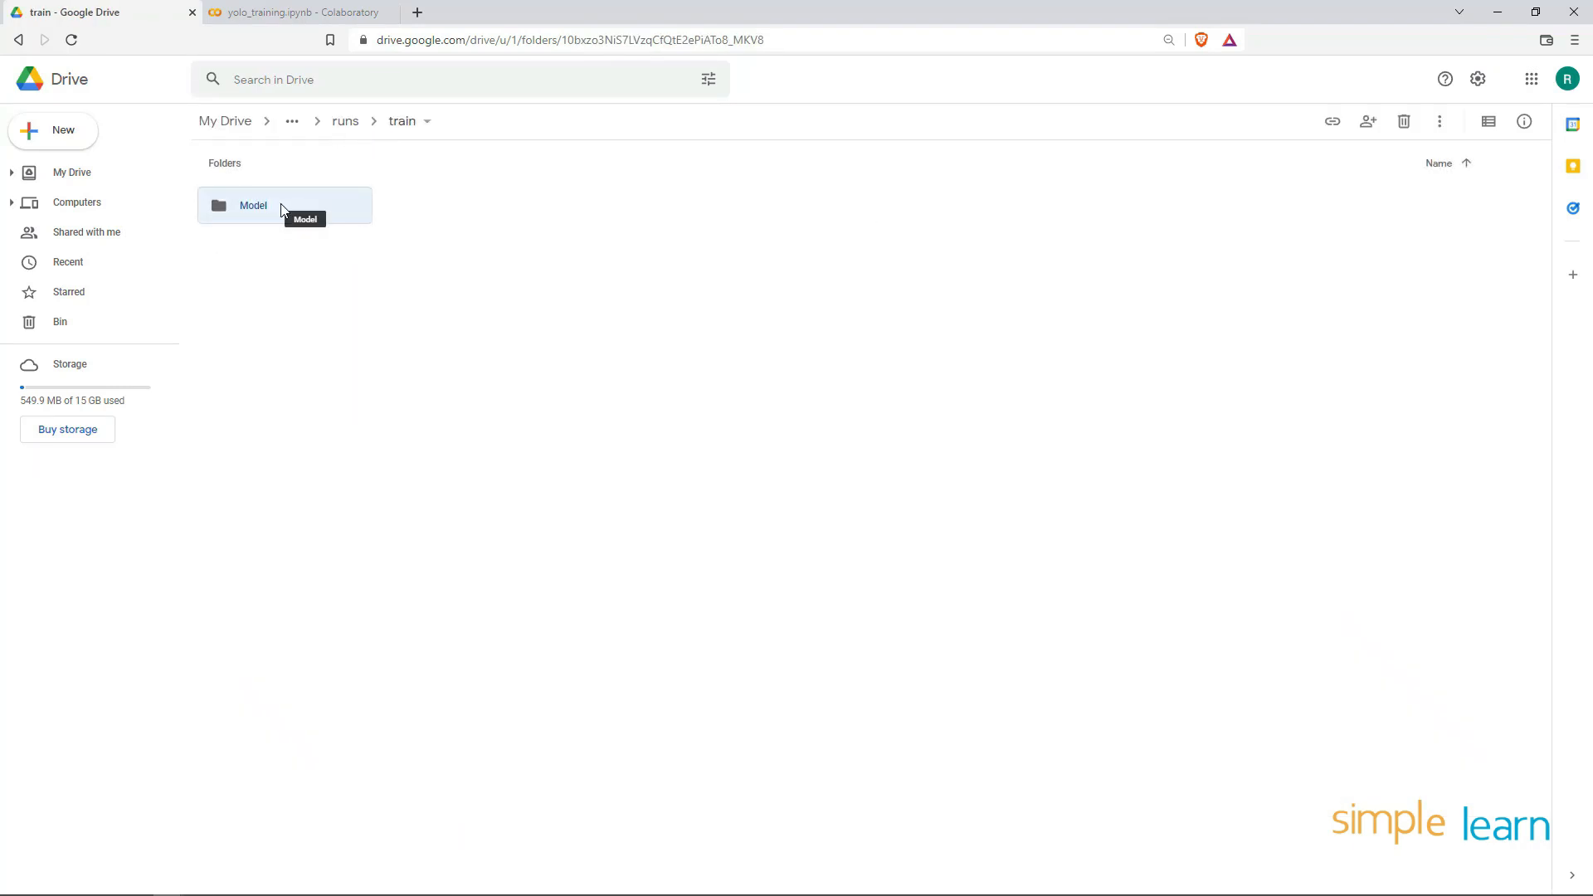
{"action": "mouse_move", "coordinate": [374, 272]}
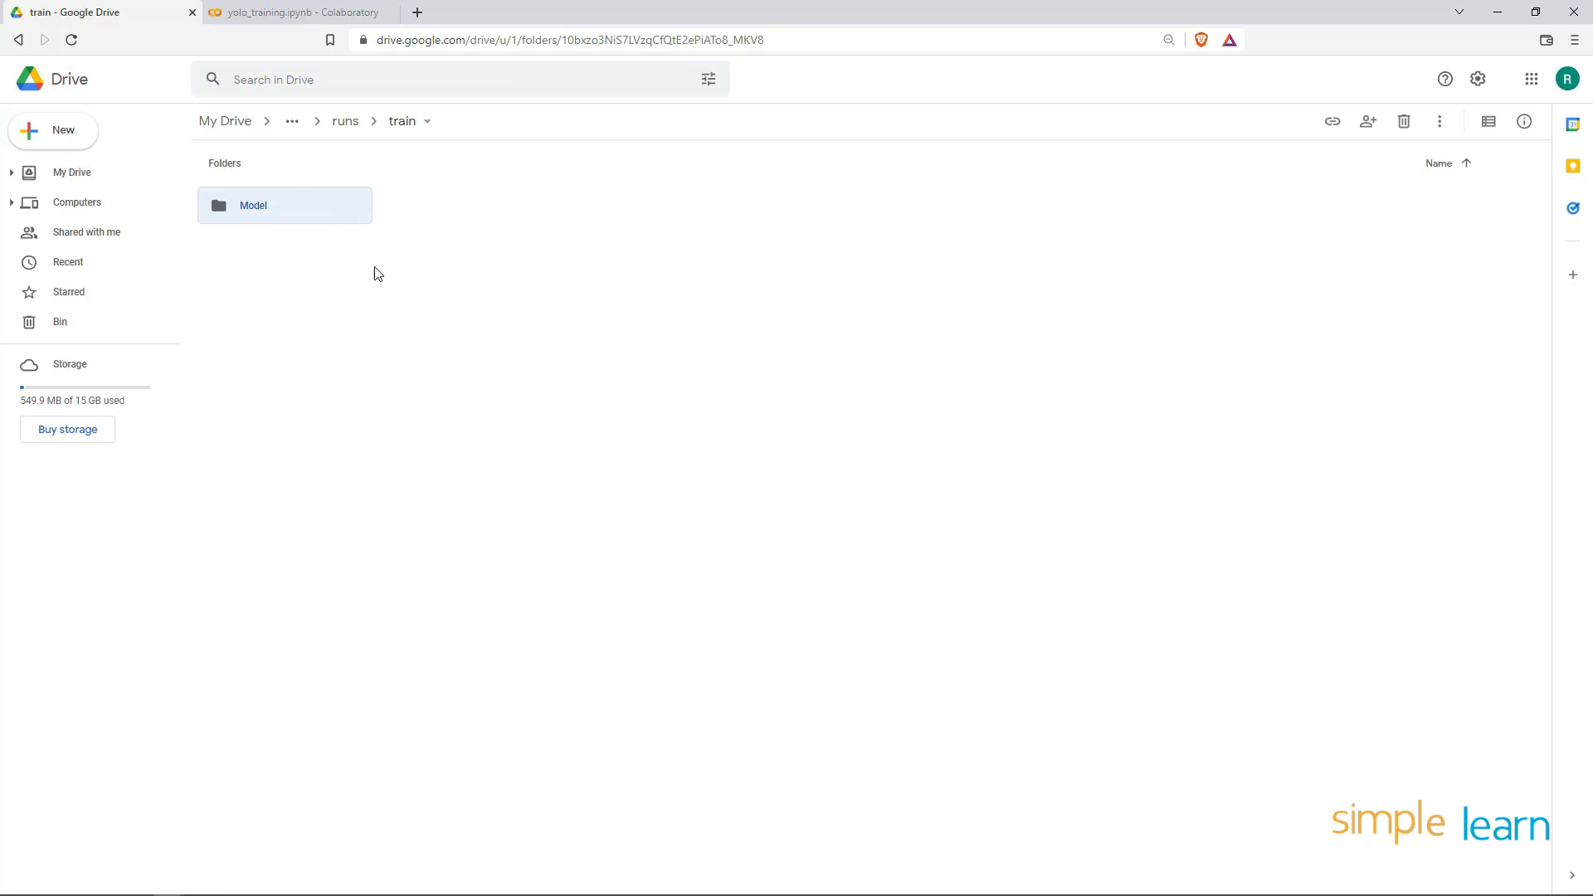
Download the Model folder from the train folder via its context menu
{"action": "right_click", "coordinate": [252, 205]}
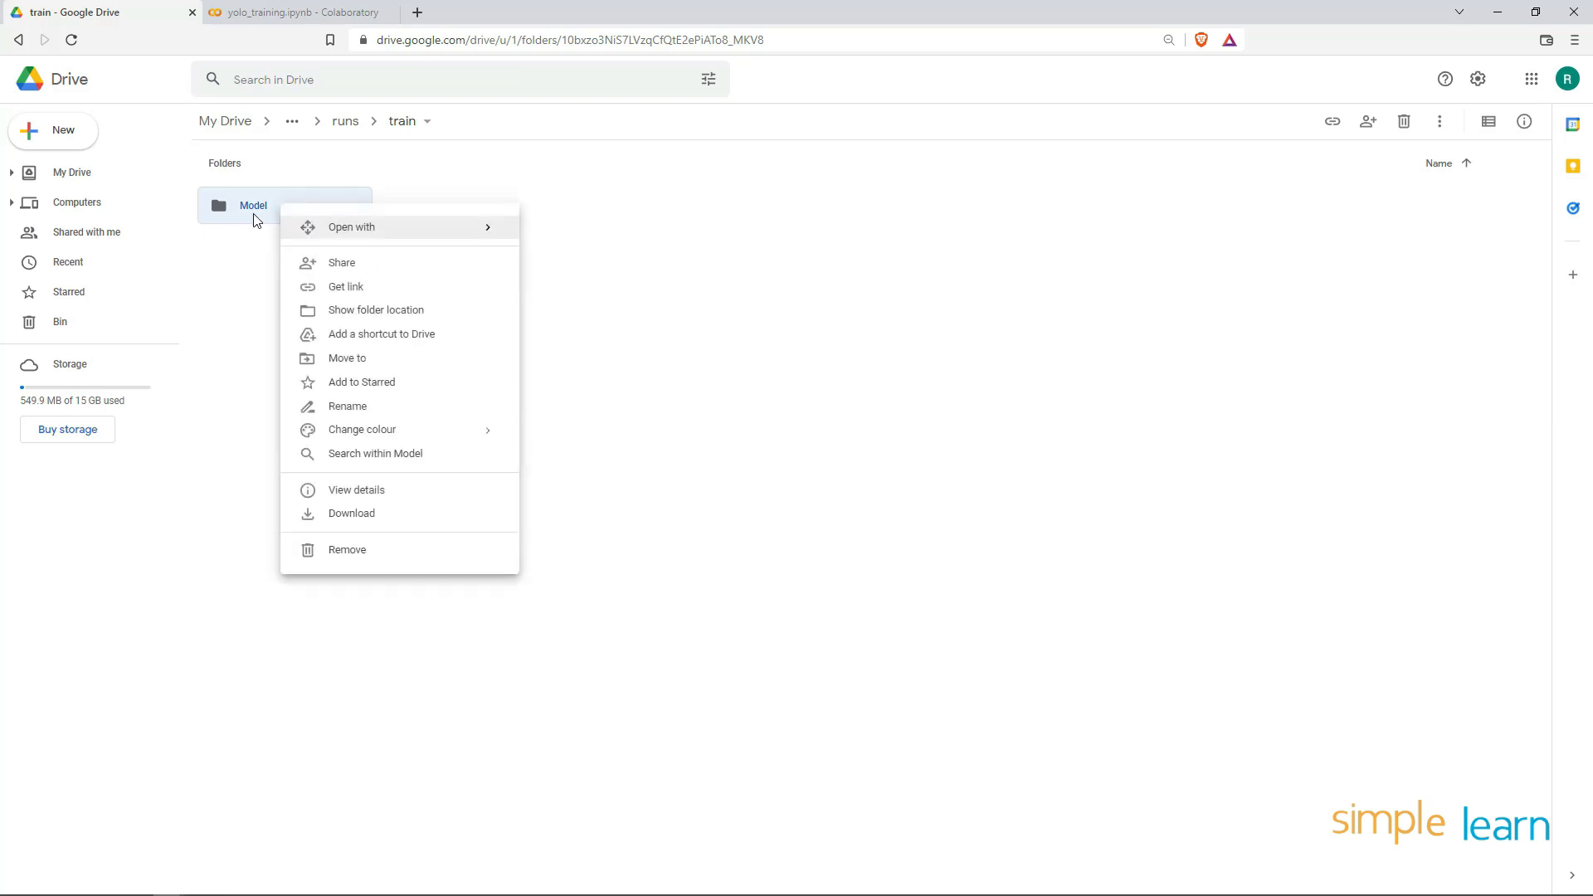
{"action": "double_click", "coordinate": [253, 205]}
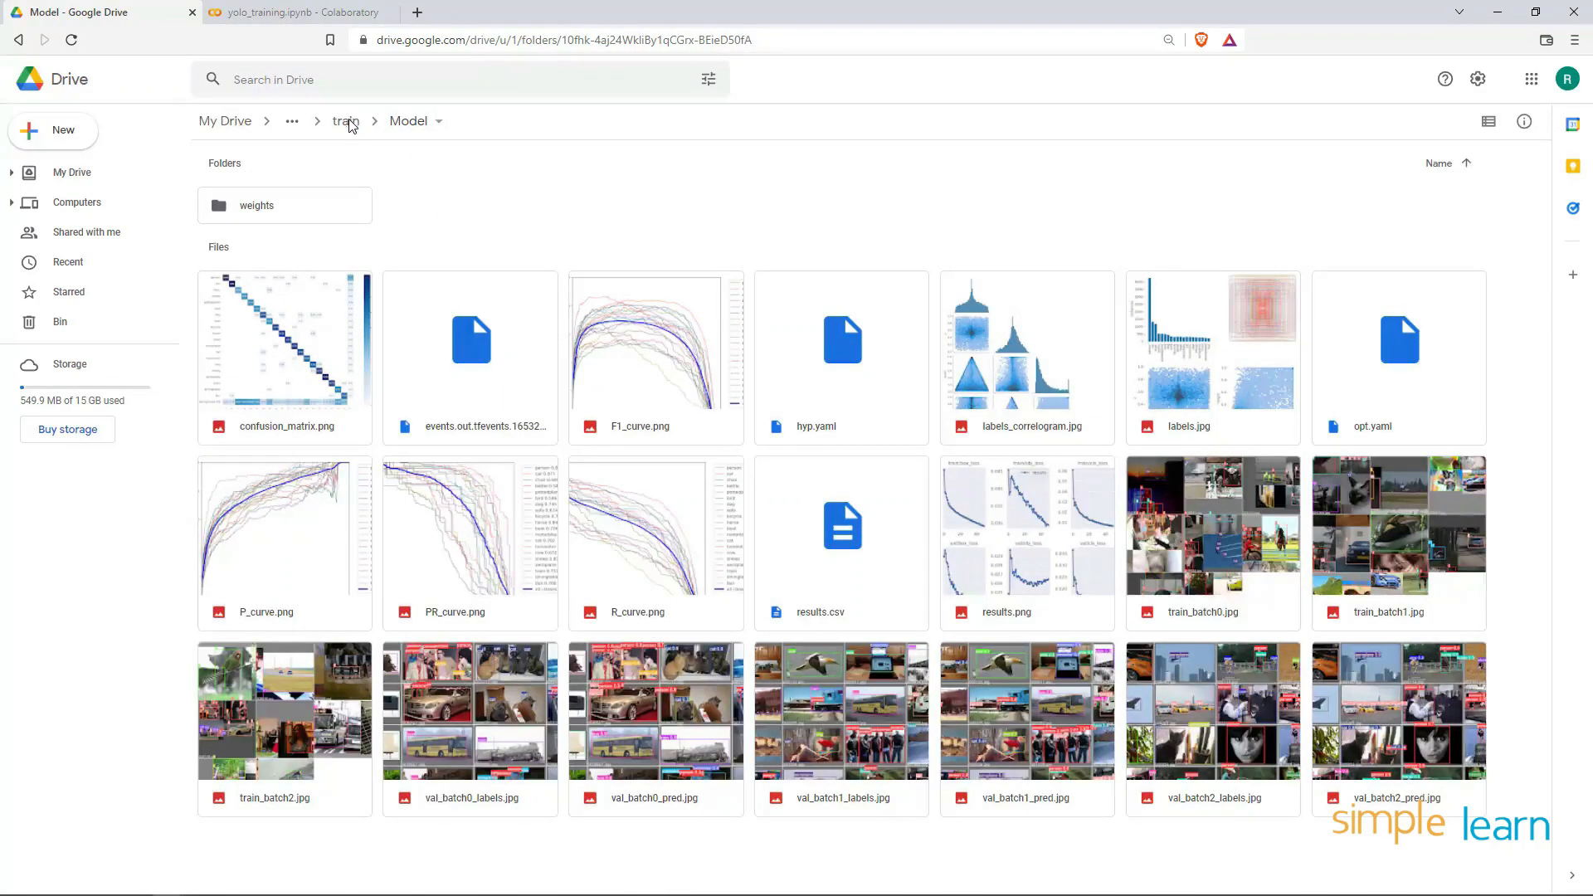
{"action": "left_click", "coordinate": [343, 121]}
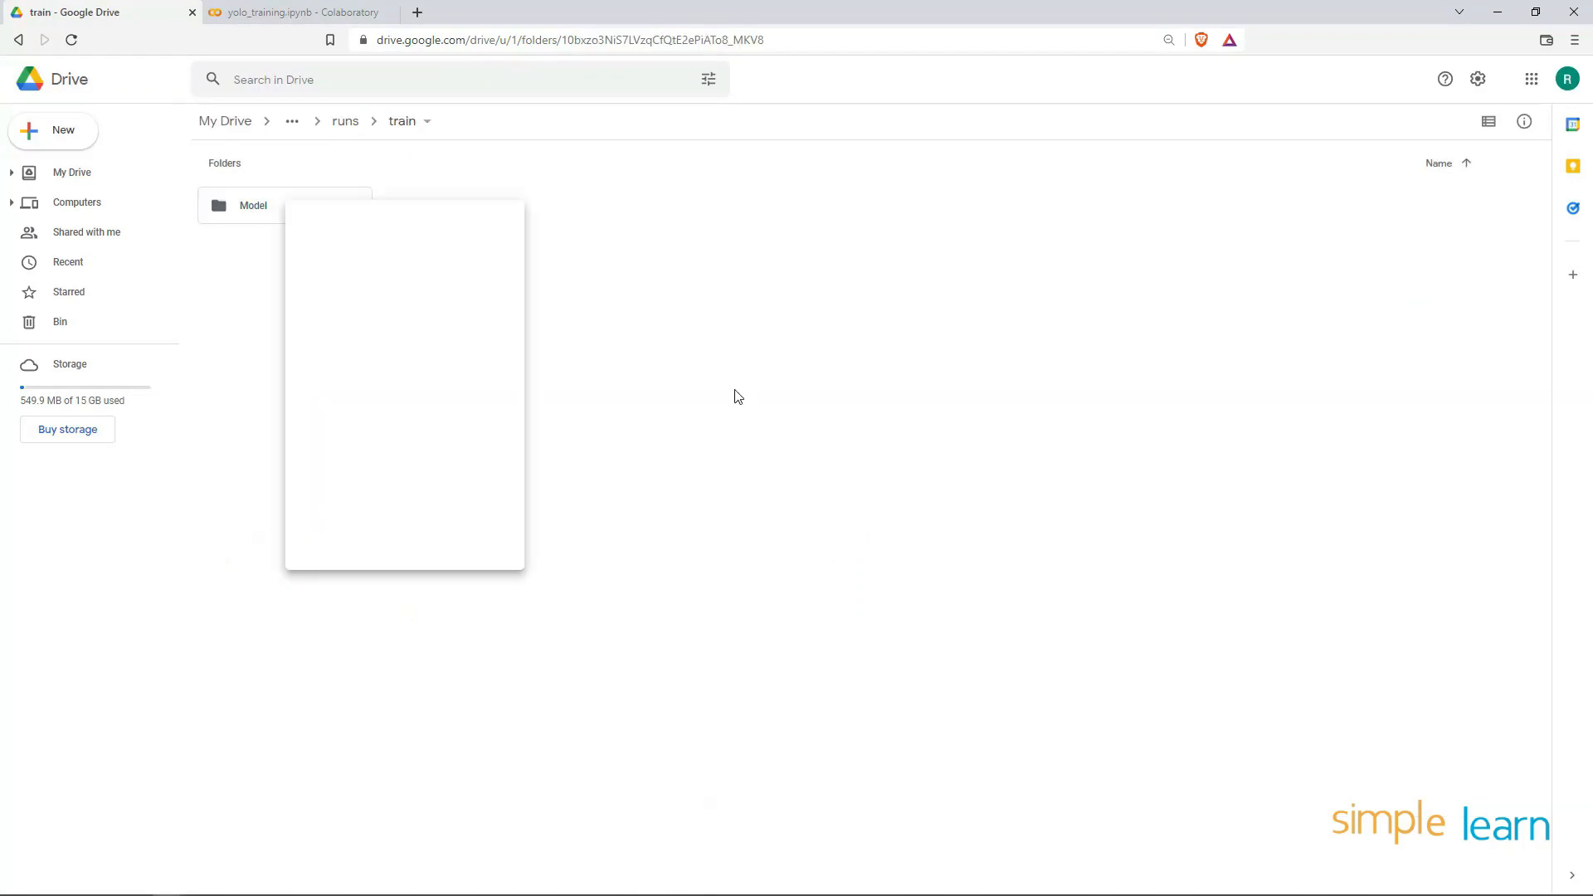
{"action": "right_click", "coordinate": [252, 204]}
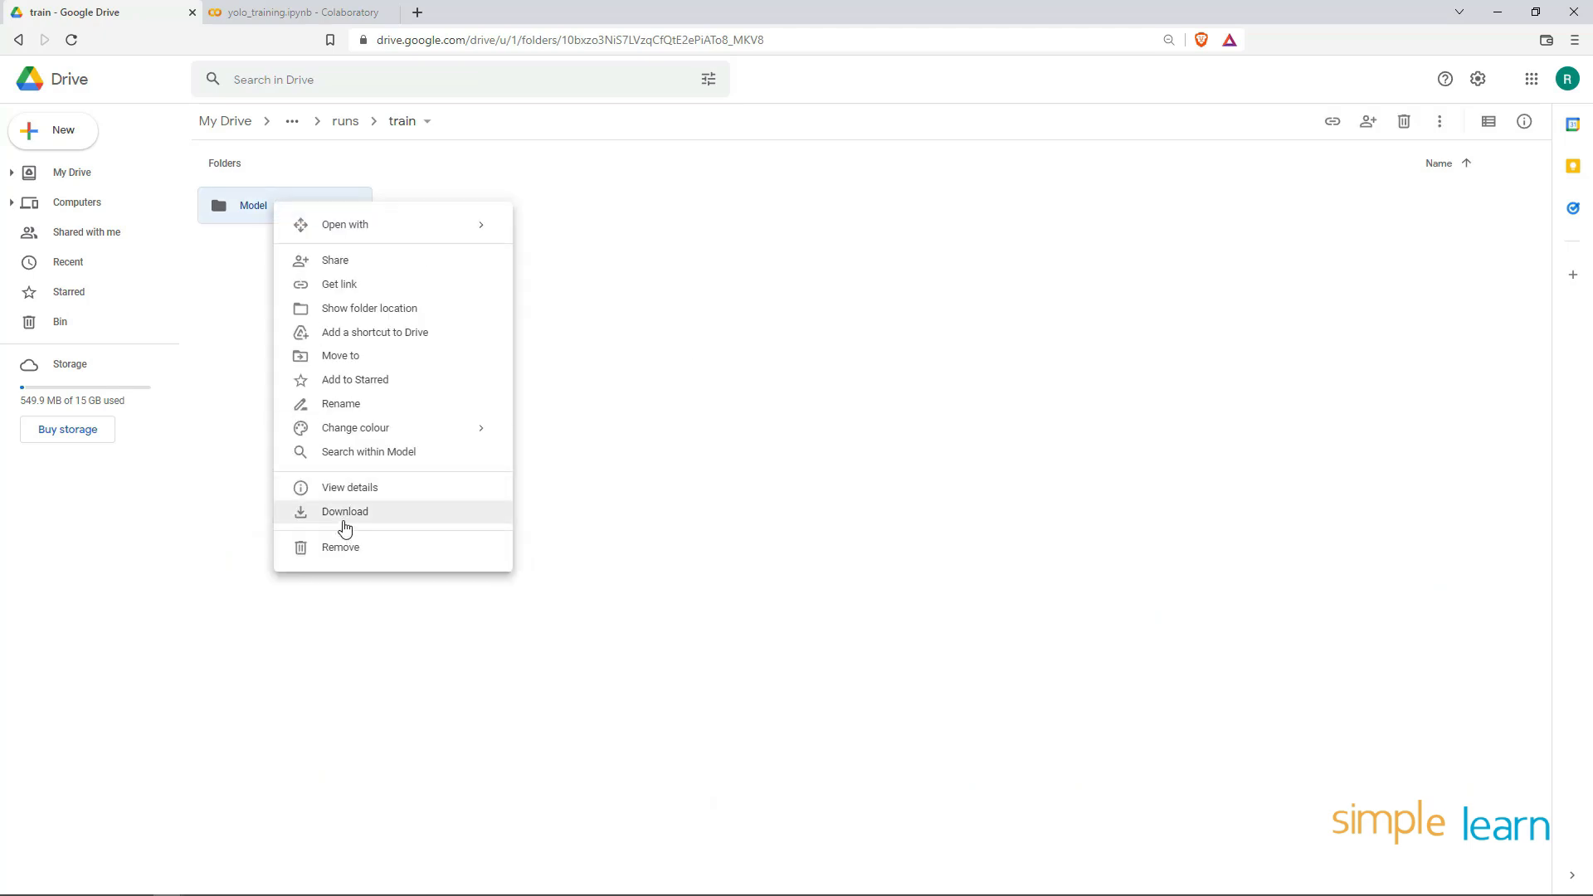
{"action": "left_click", "coordinate": [344, 511]}
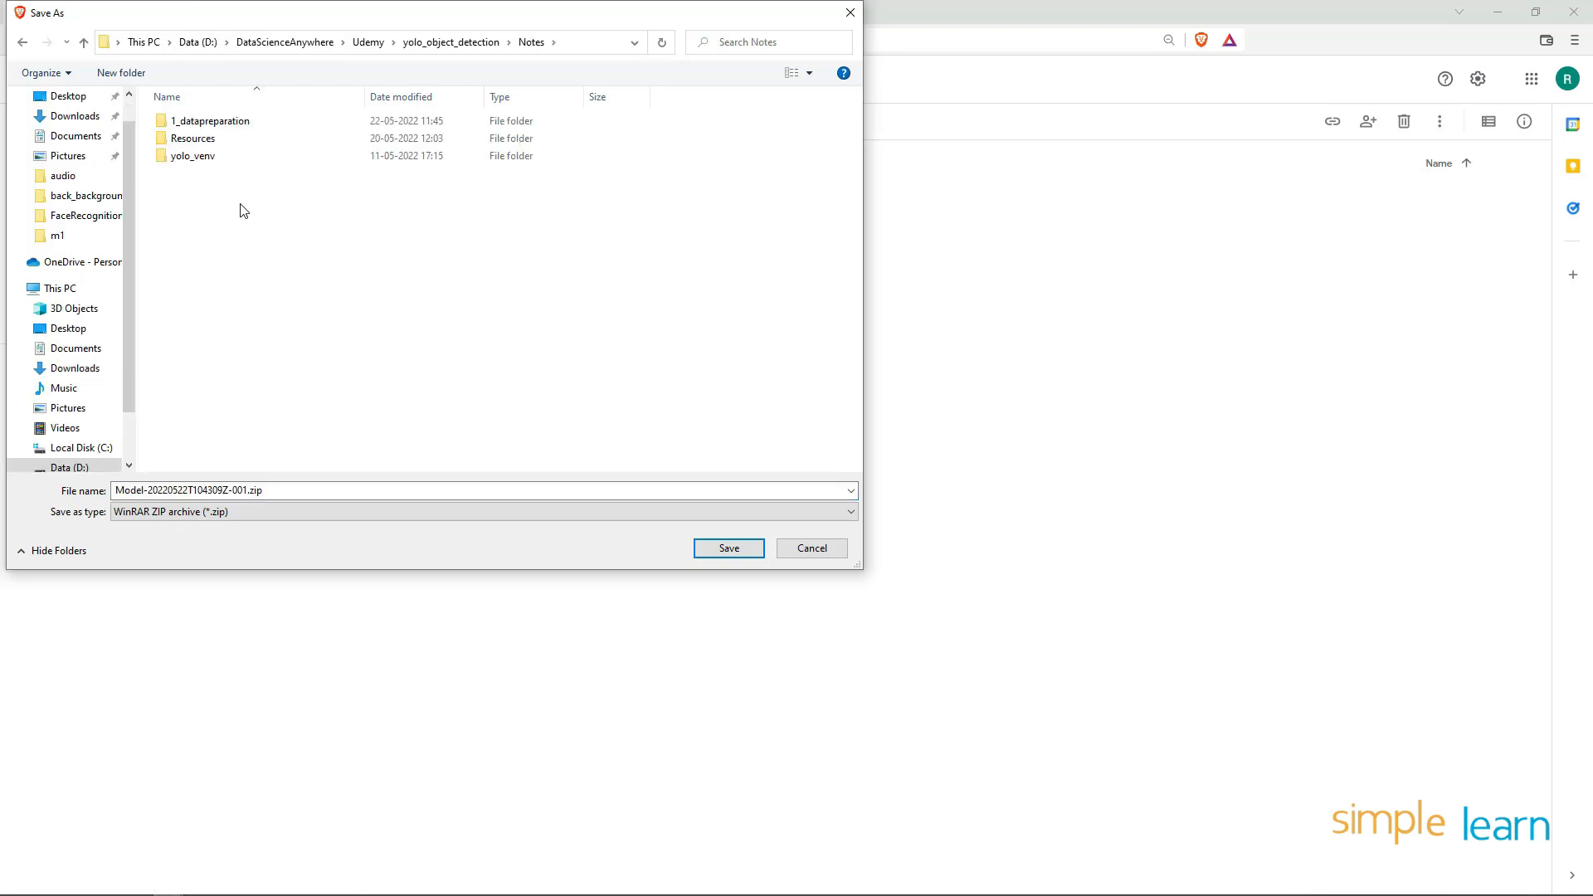
Create a 2_Predictions folder under Notes and pick it as the download destination
{"action": "left_click", "coordinate": [208, 120]}
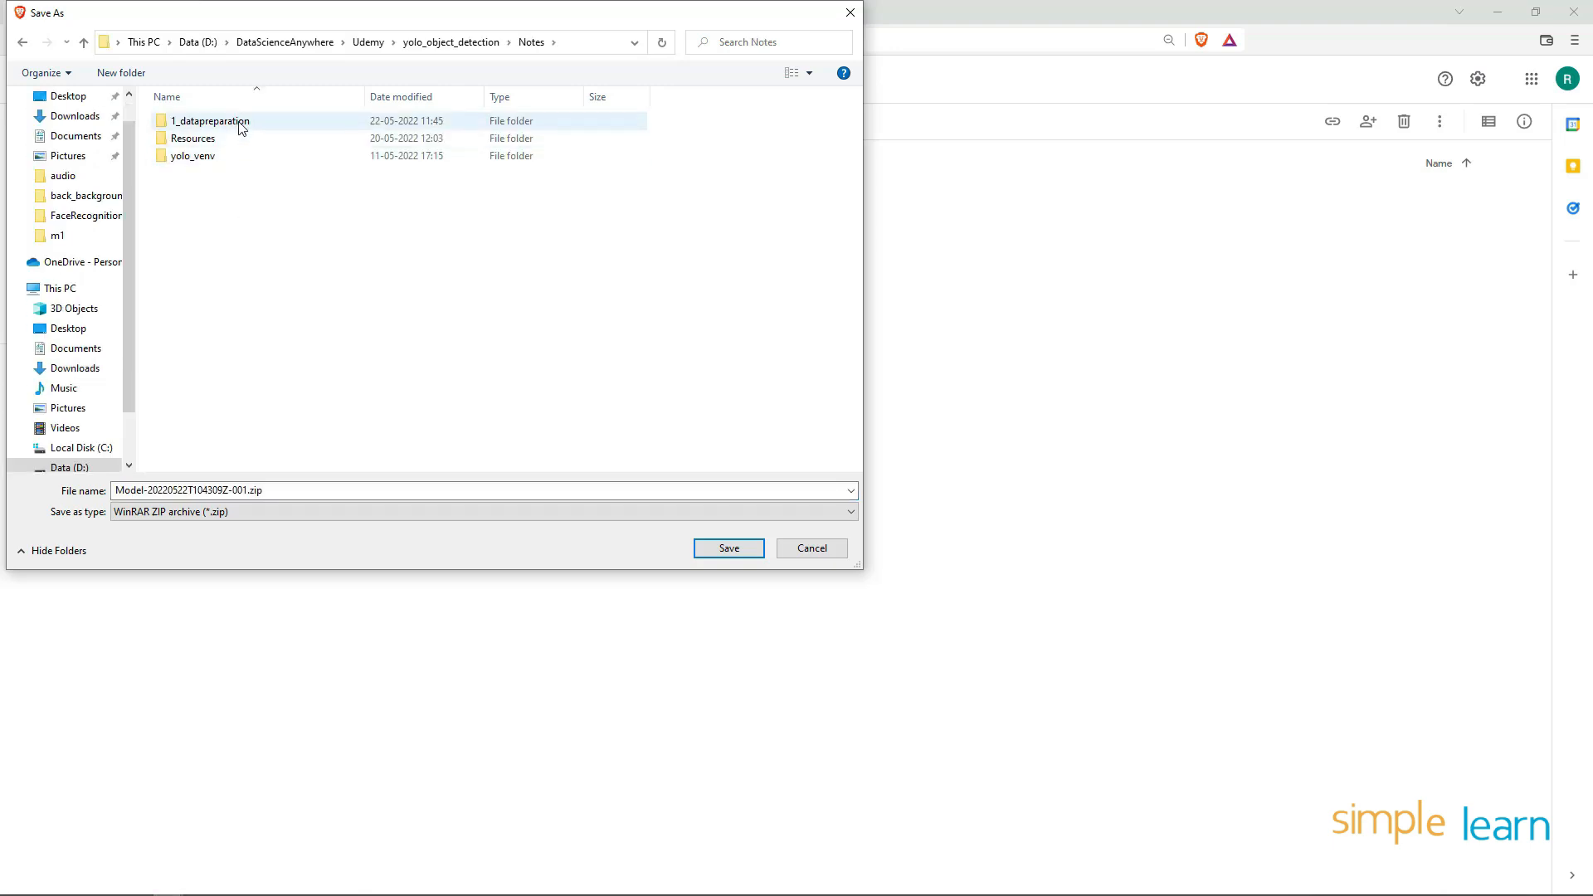
{"action": "mouse_move", "coordinate": [208, 121]}
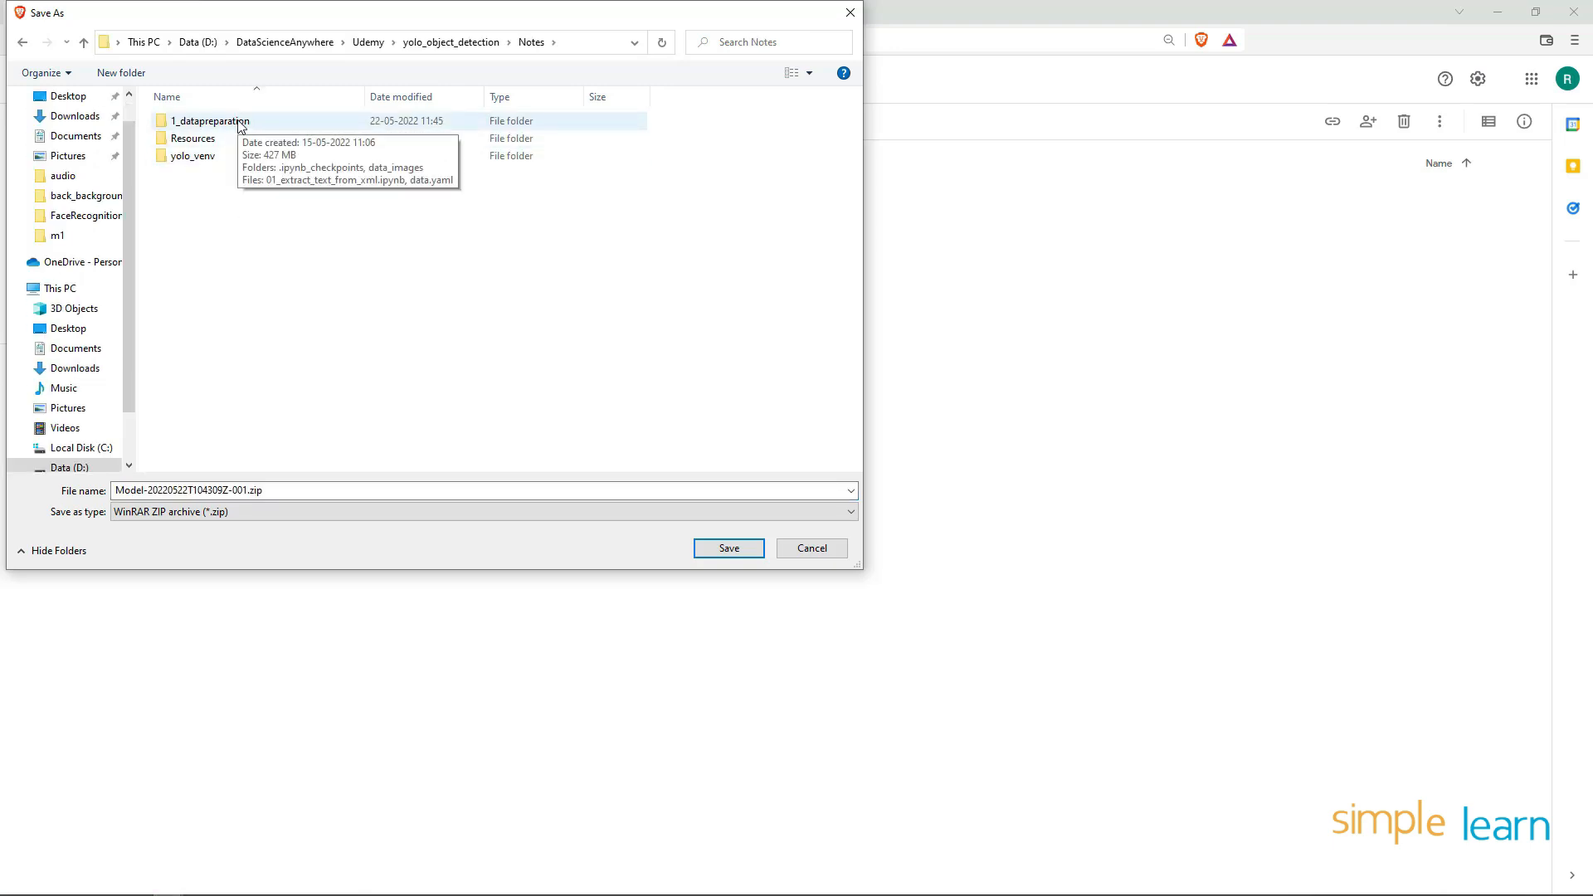
{"action": "mouse_move", "coordinate": [342, 345]}
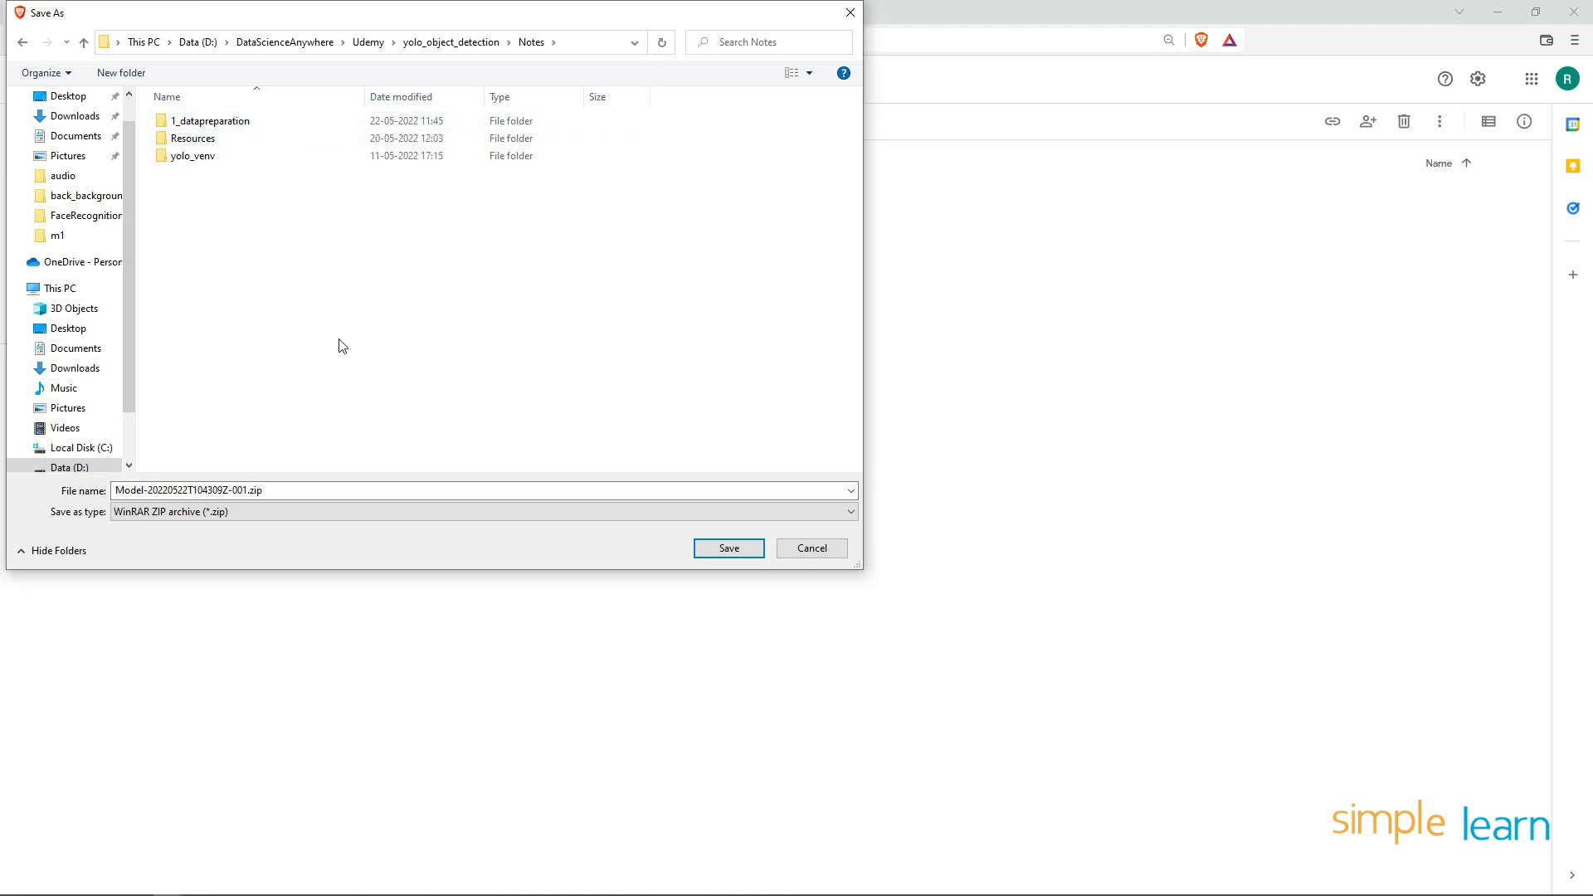
{"action": "right_click", "coordinate": [346, 345]}
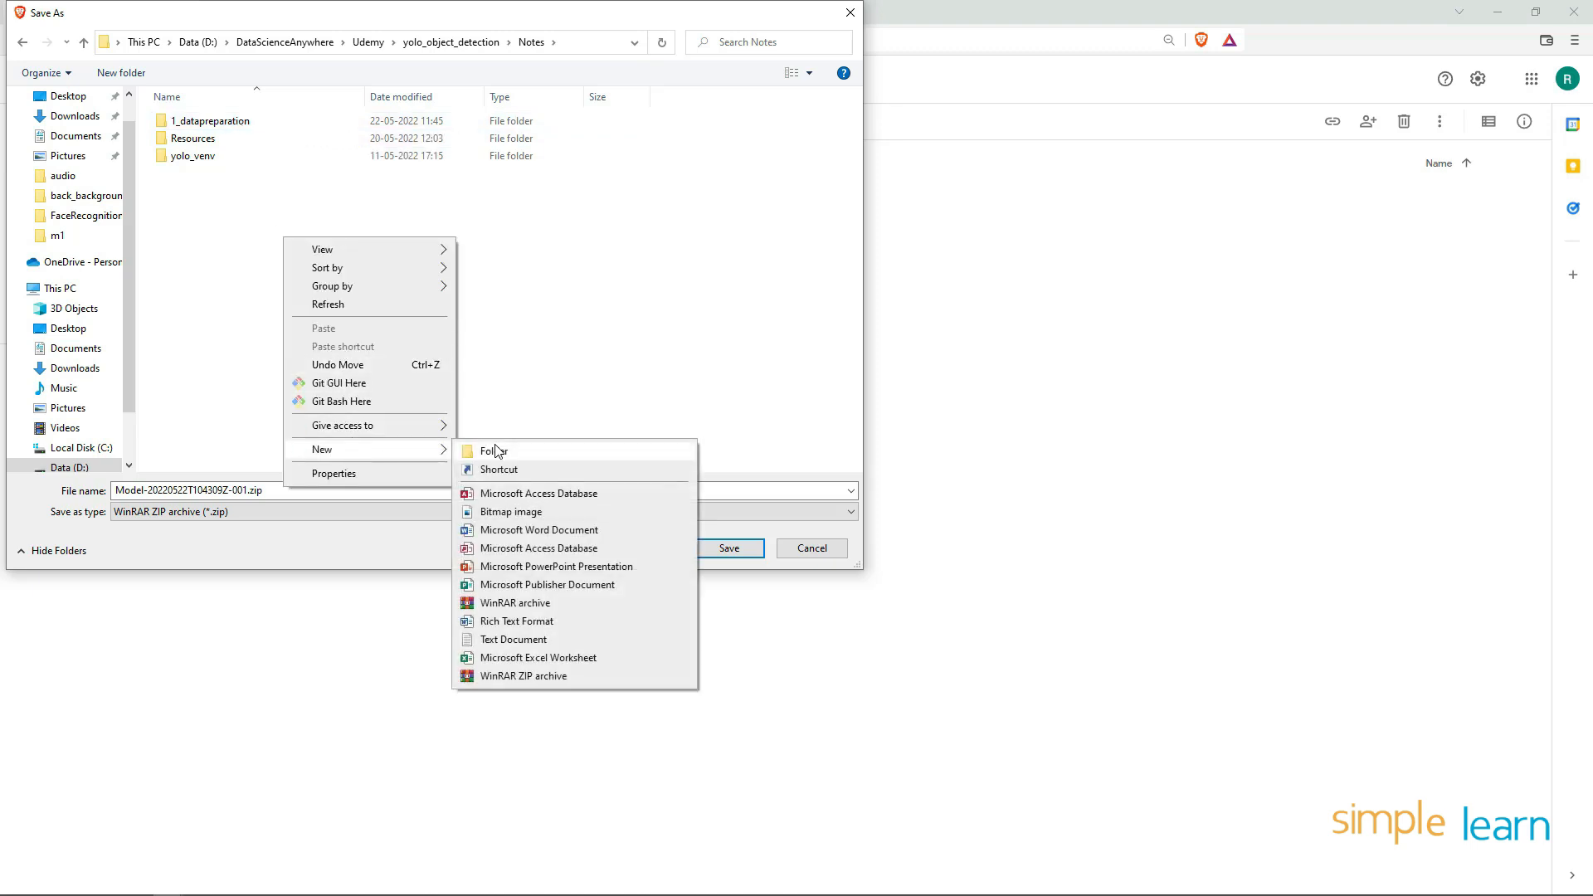
{"action": "left_click", "coordinate": [492, 451]}
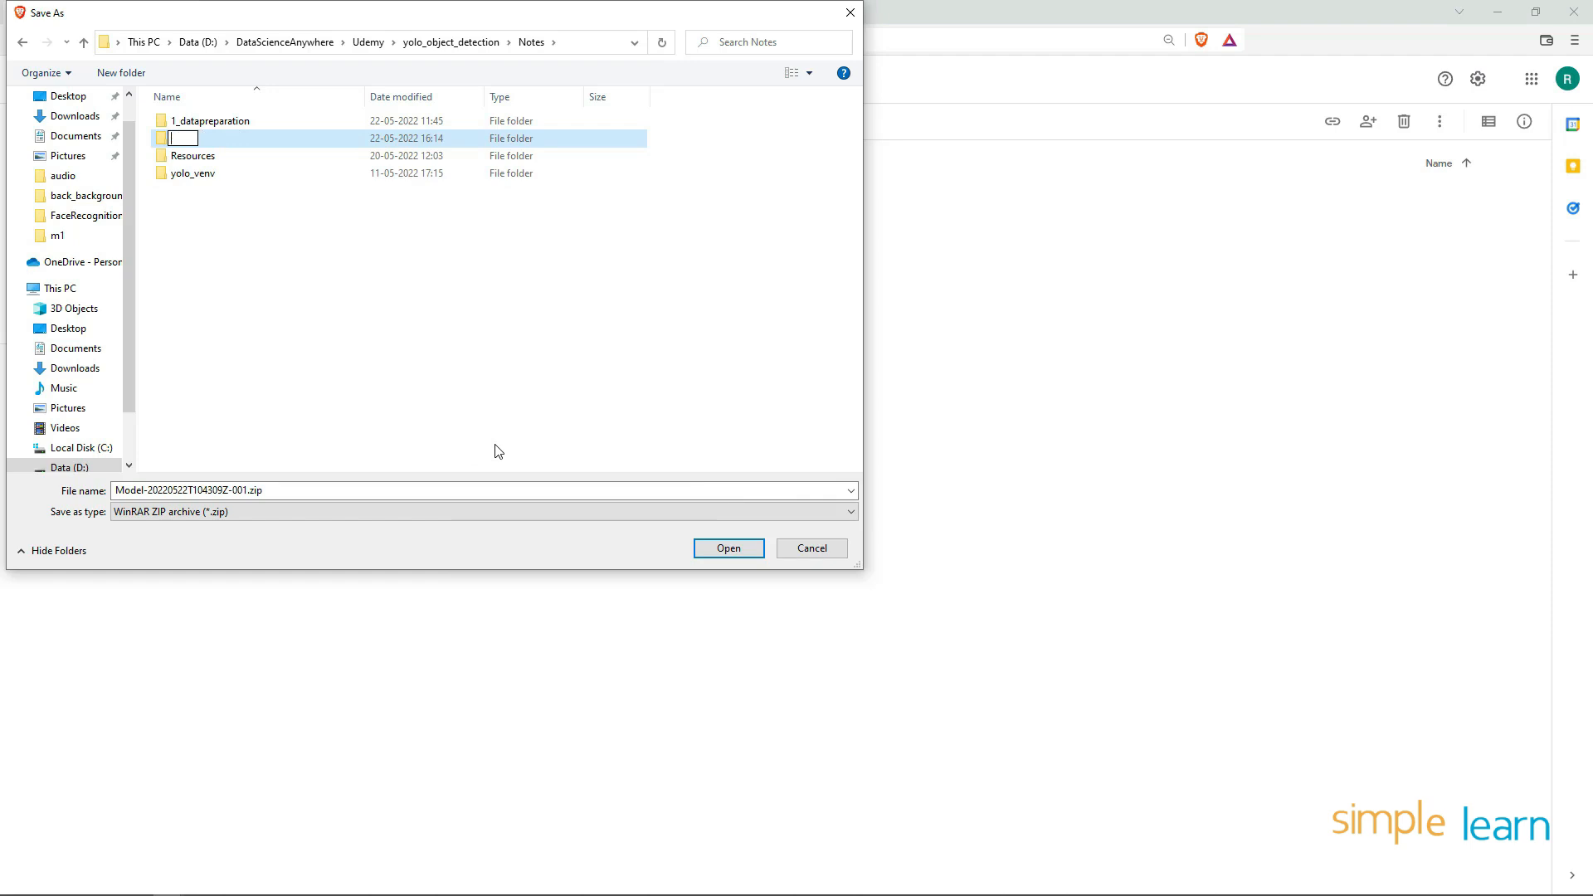
{"action": "type", "text": "2_Pred"}
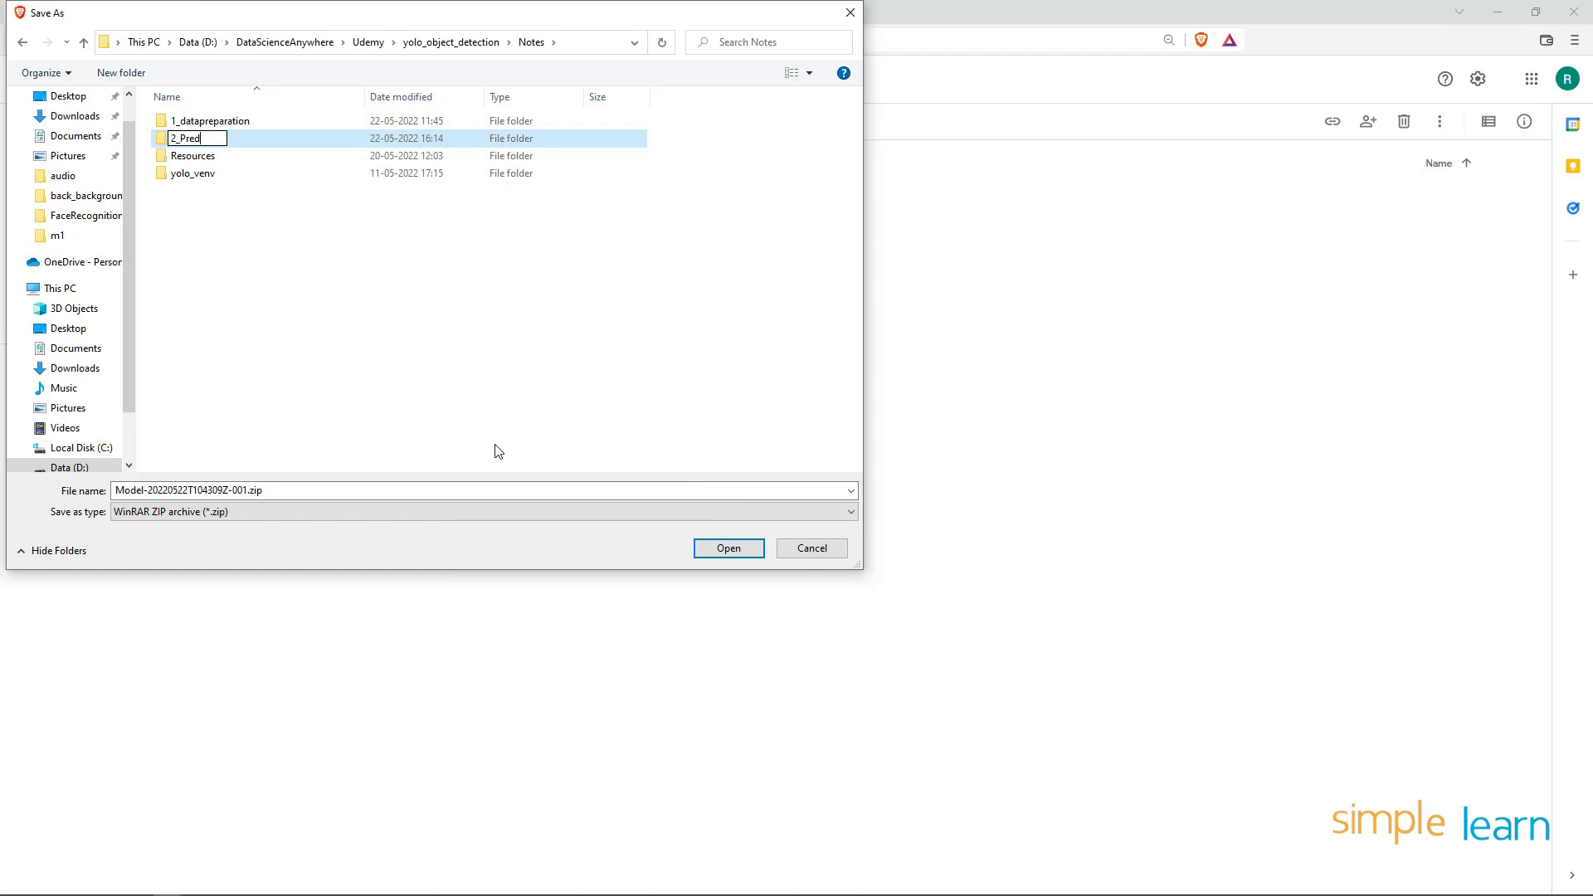
{"action": "type", "text": "ict"}
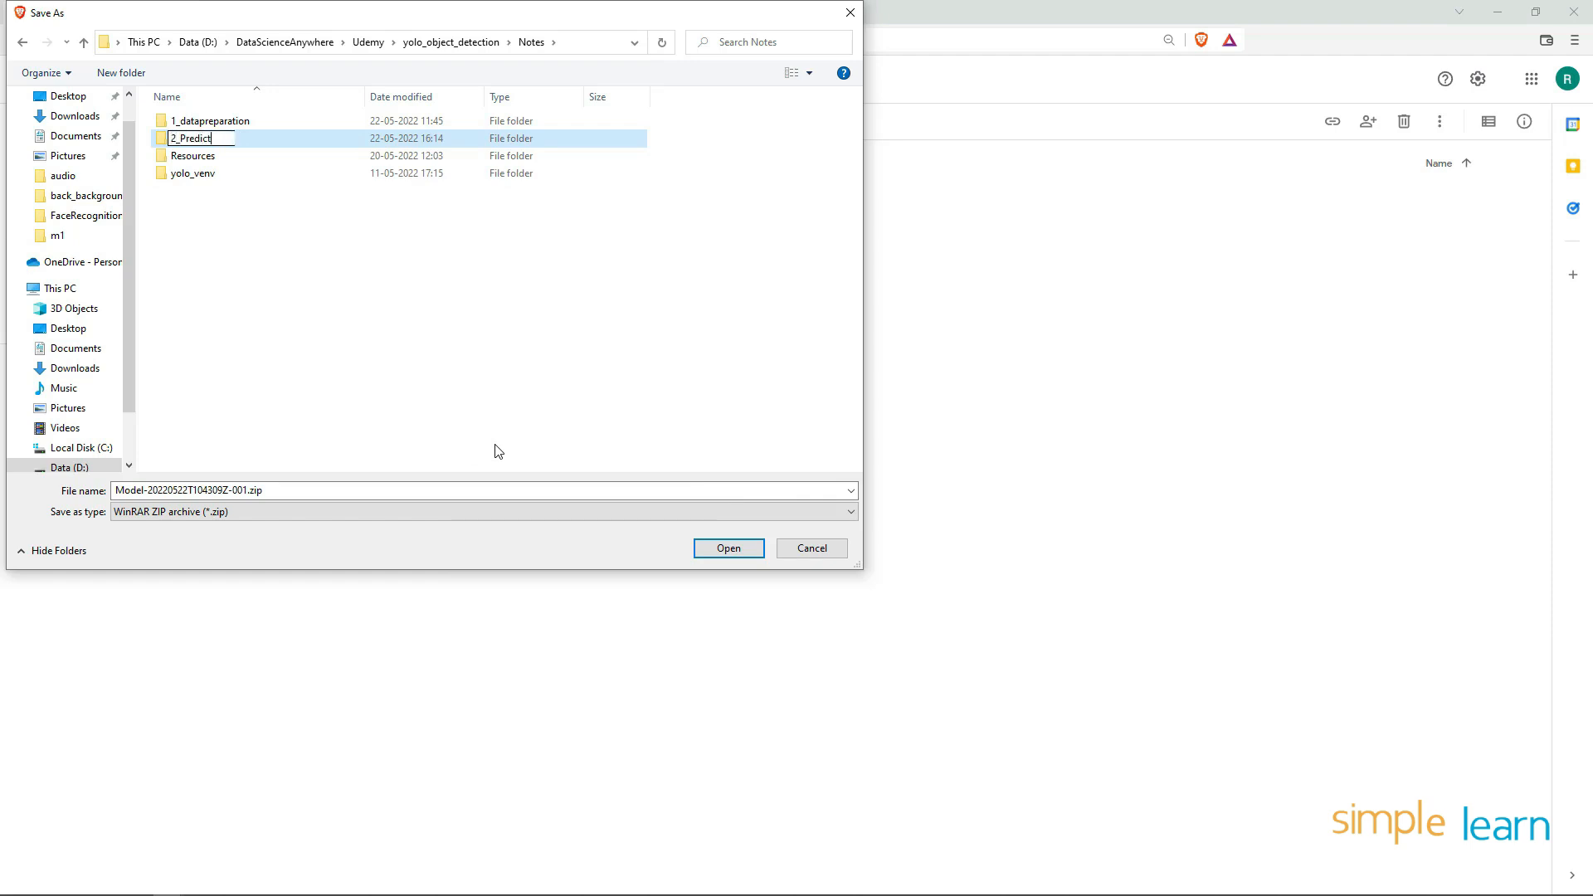
{"action": "double_click", "coordinate": [191, 137]}
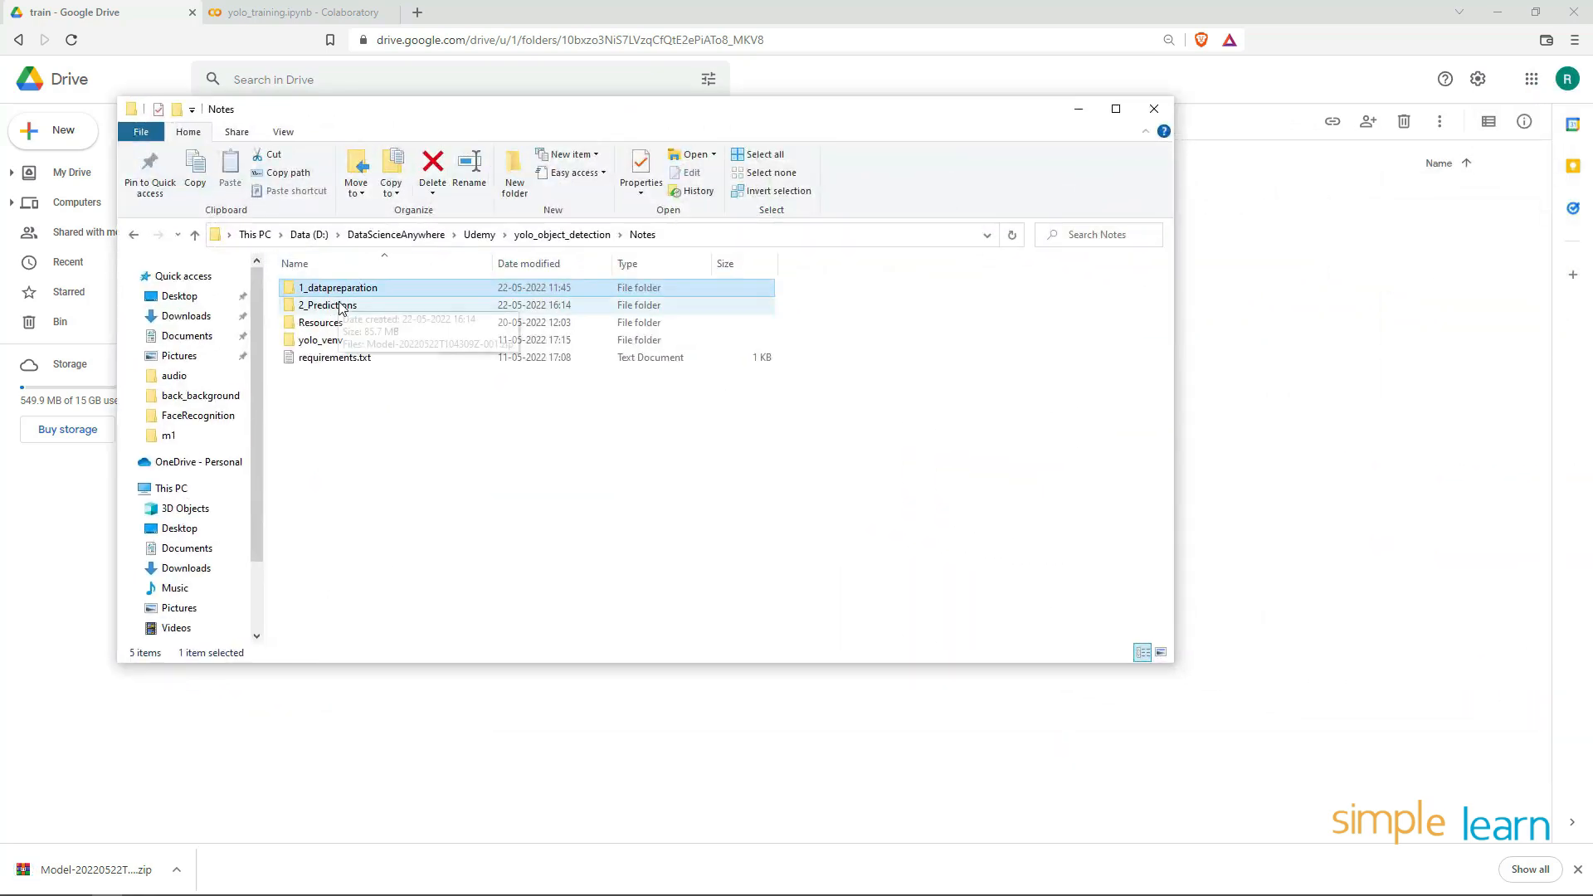
Extract the Model zip archive in place inside 2_Predictions
{"action": "double_click", "coordinate": [327, 305]}
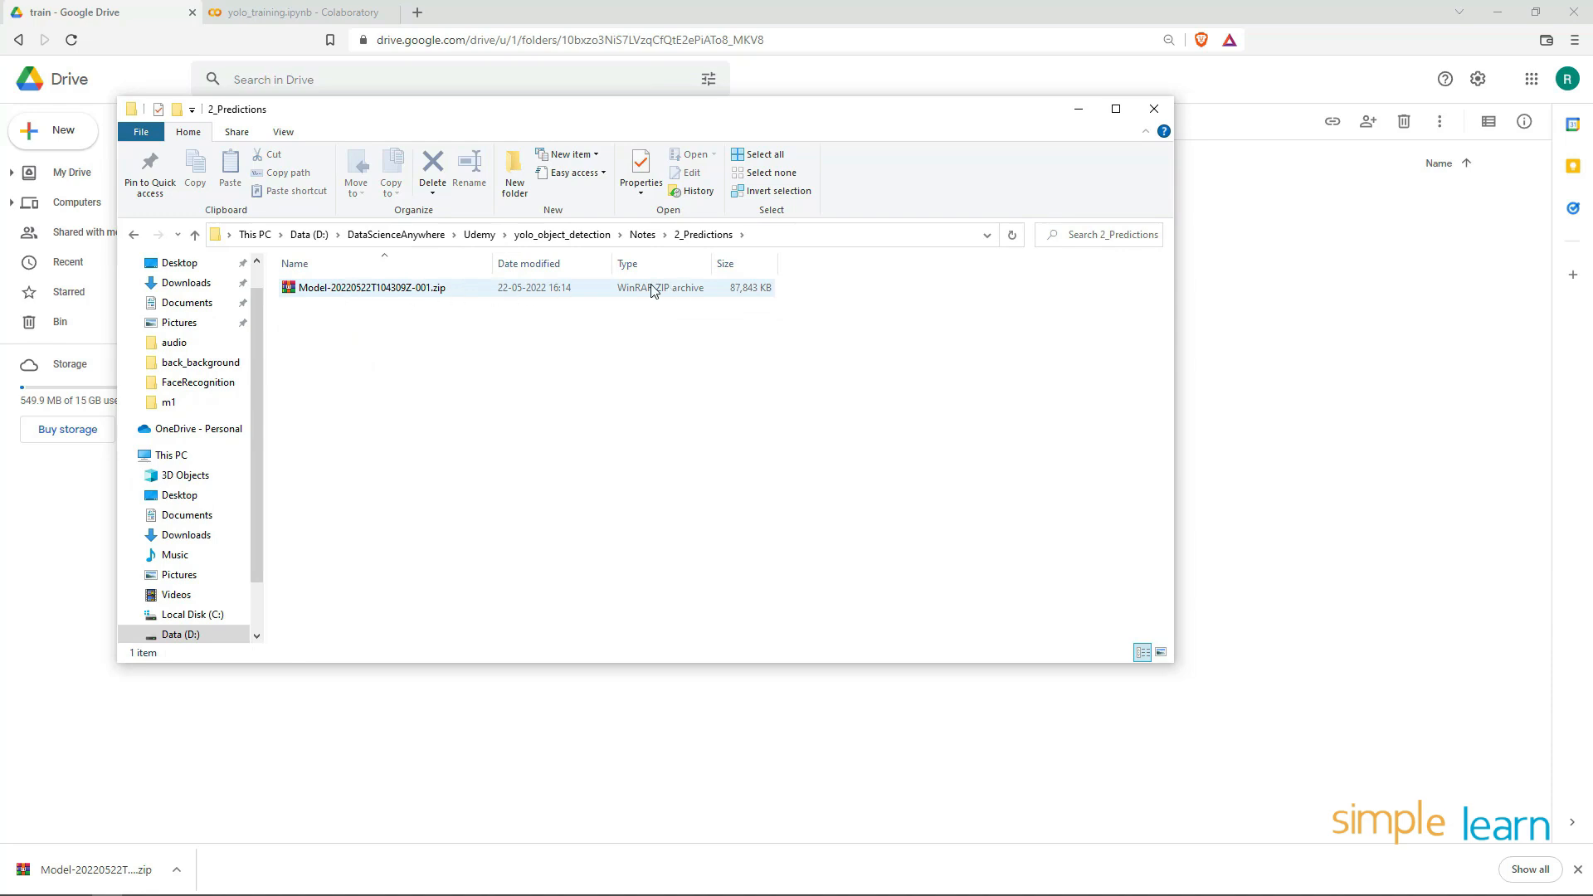
{"action": "left_click", "coordinate": [371, 288]}
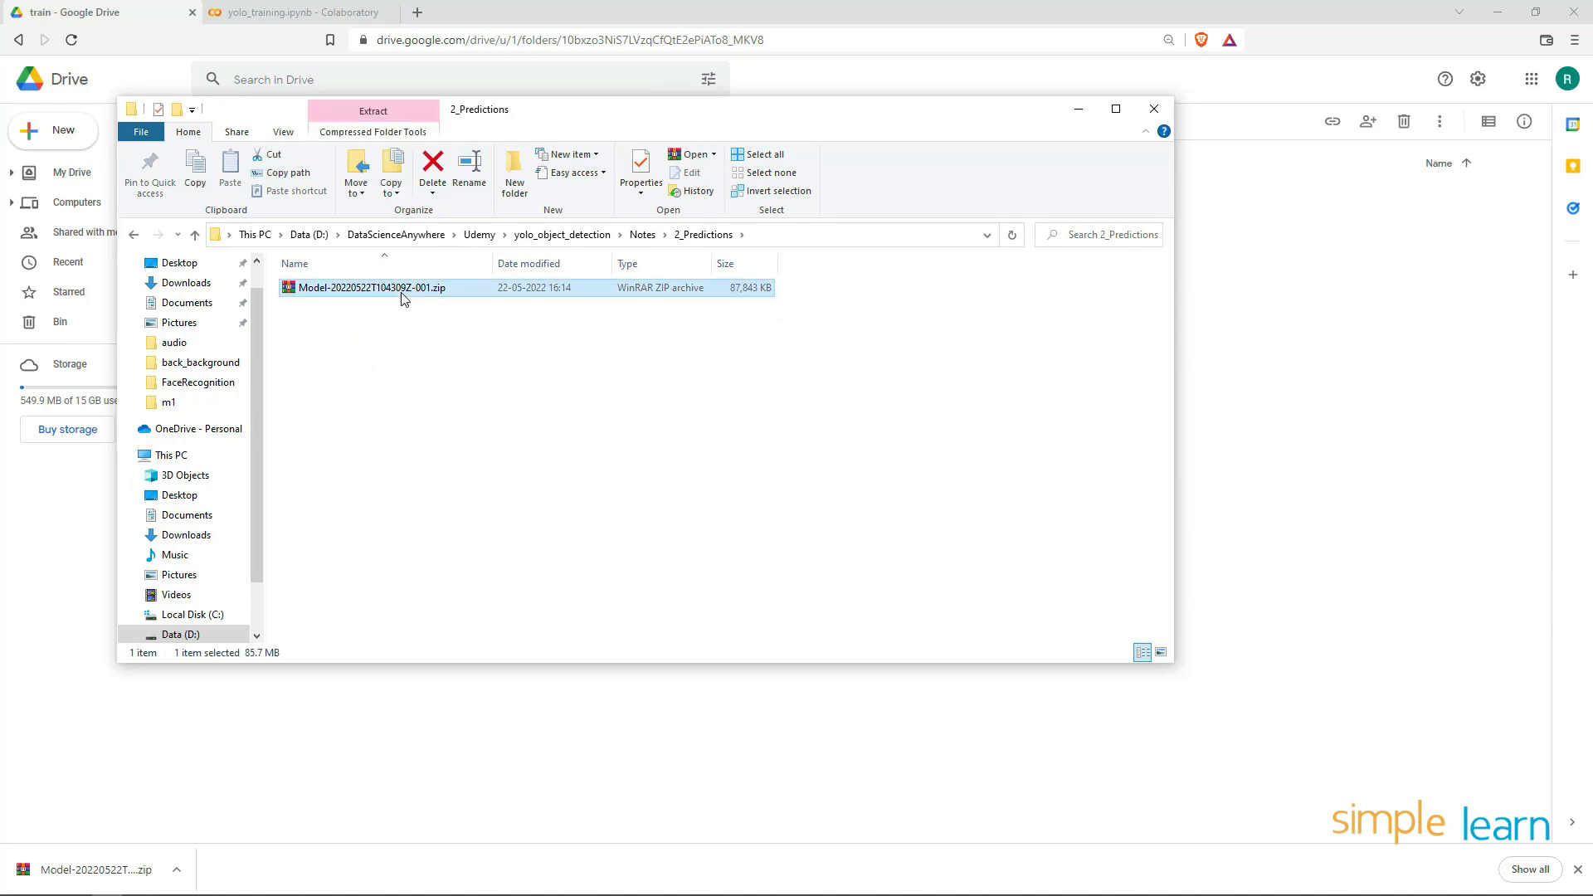
{"action": "right_click", "coordinate": [370, 288]}
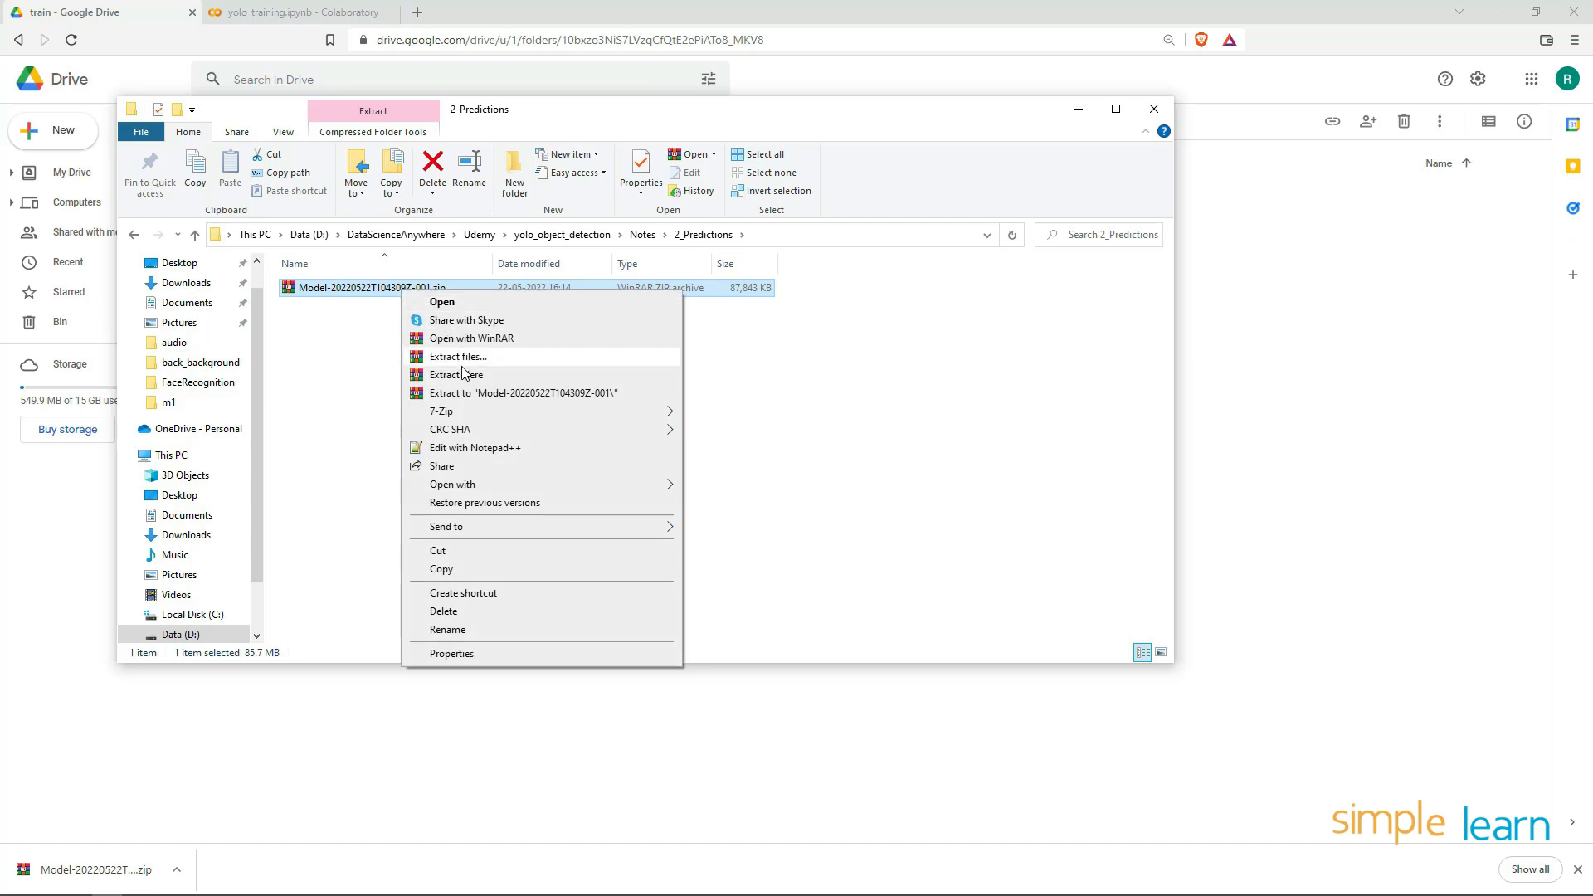
{"action": "left_click", "coordinate": [456, 374]}
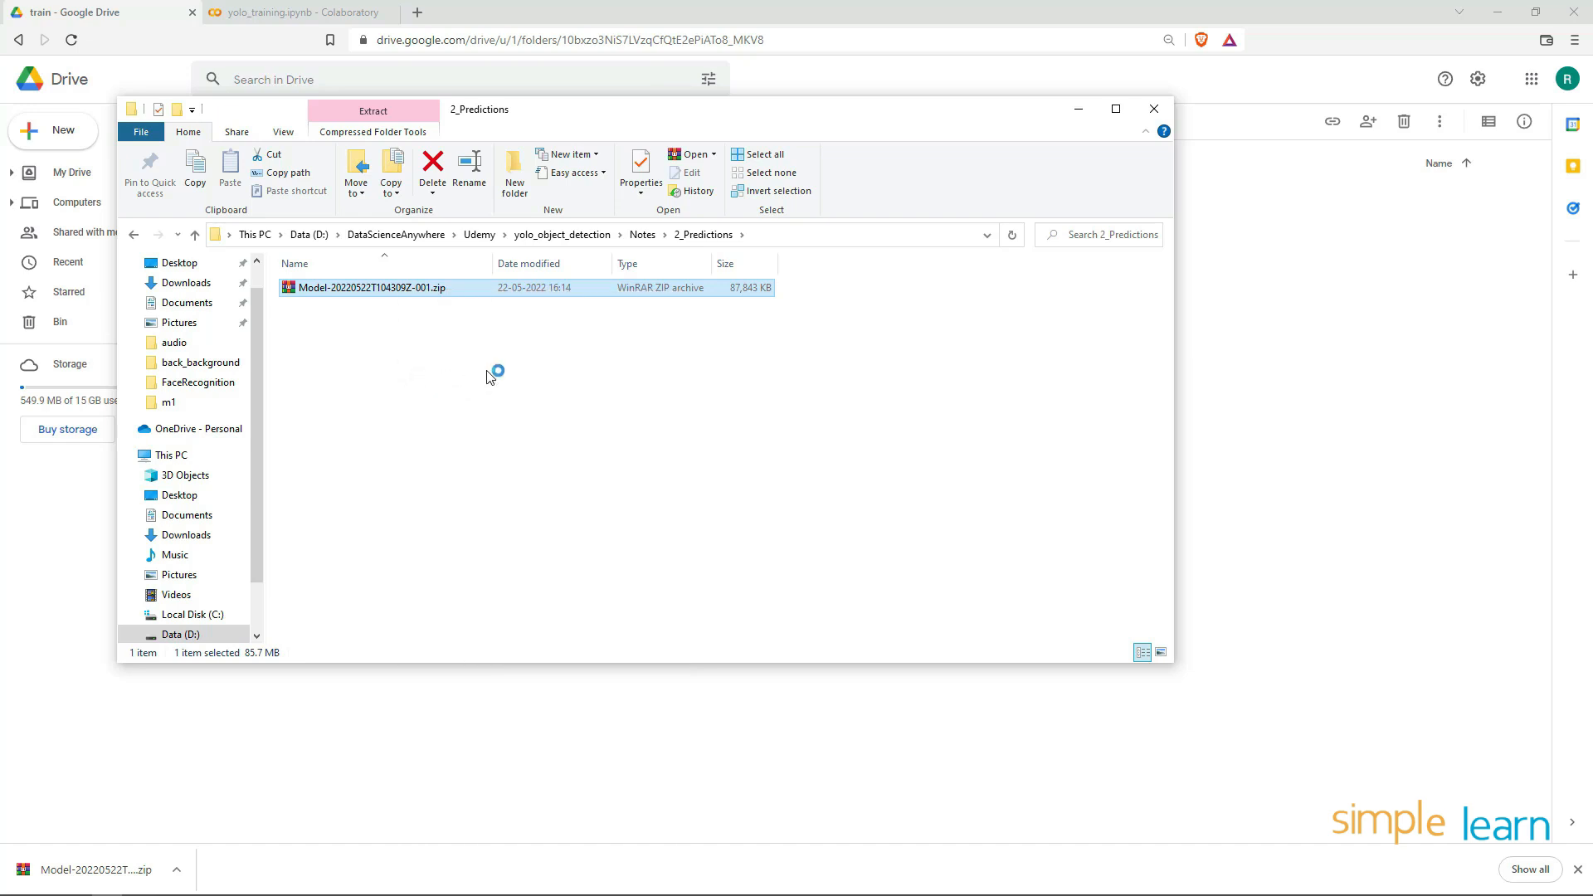
{"action": "left_click", "coordinate": [372, 109]}
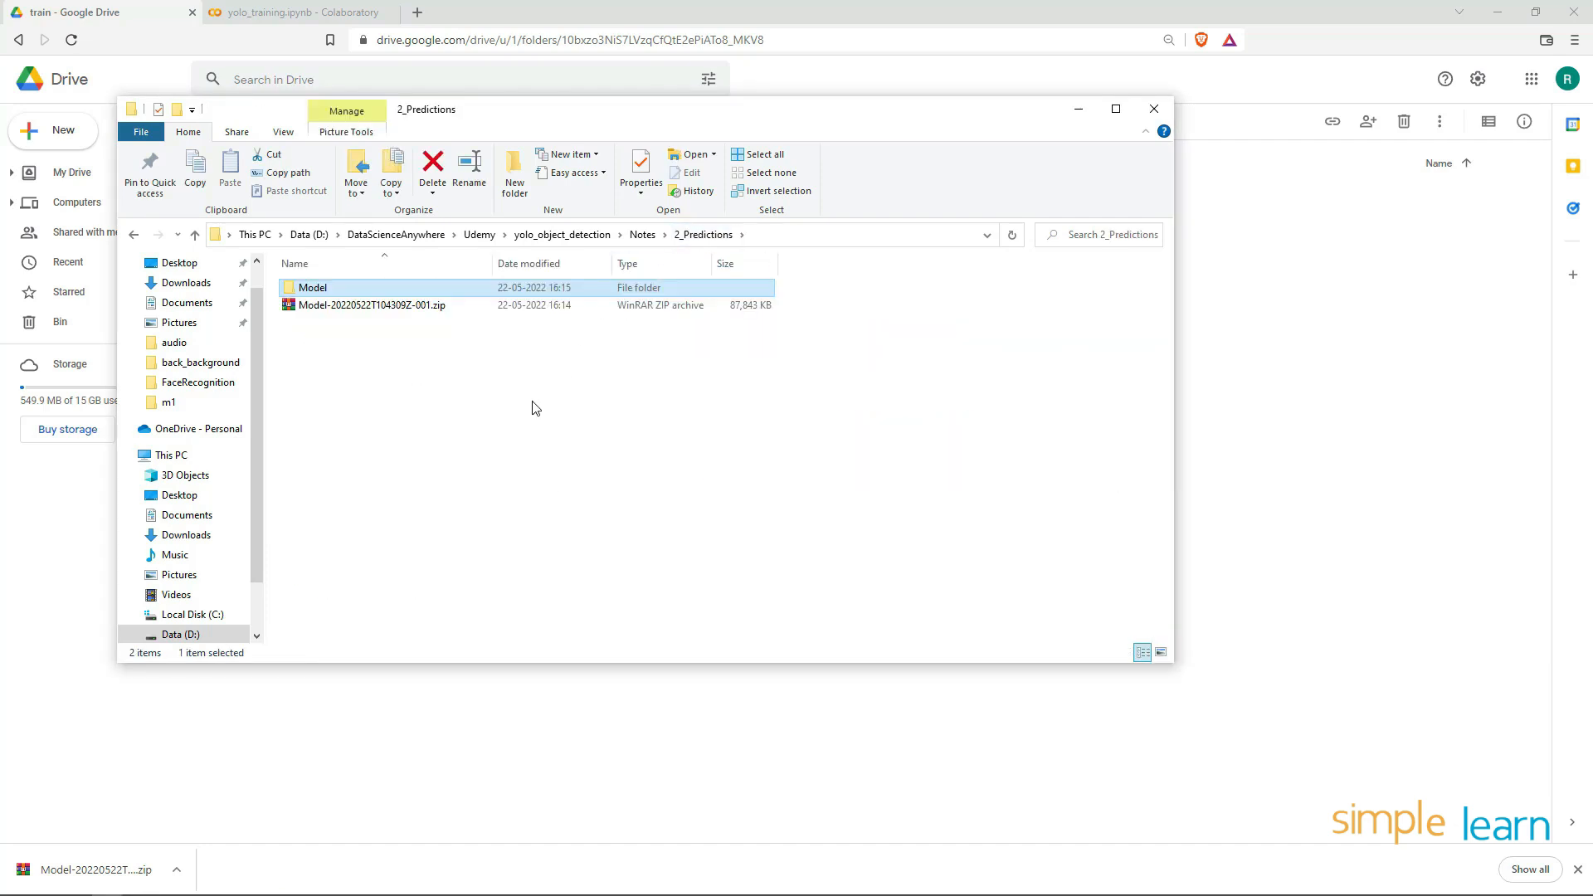
Confirm best.onnx sits in the extracted Model/weights folder, then close File Explorer
{"action": "double_click", "coordinate": [313, 288]}
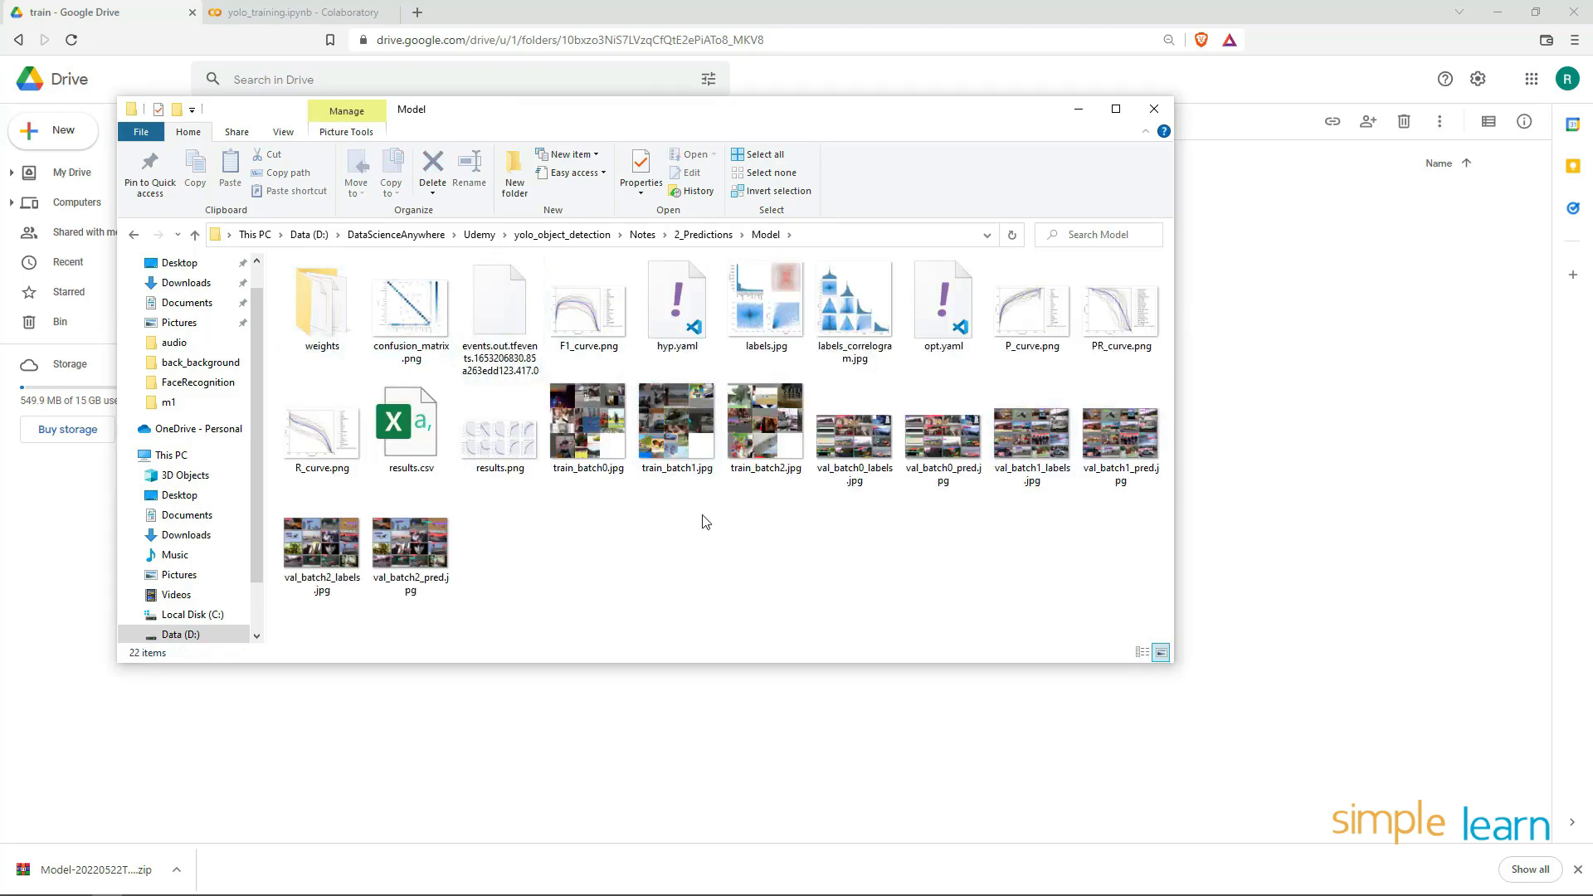
{"action": "double_click", "coordinate": [321, 300]}
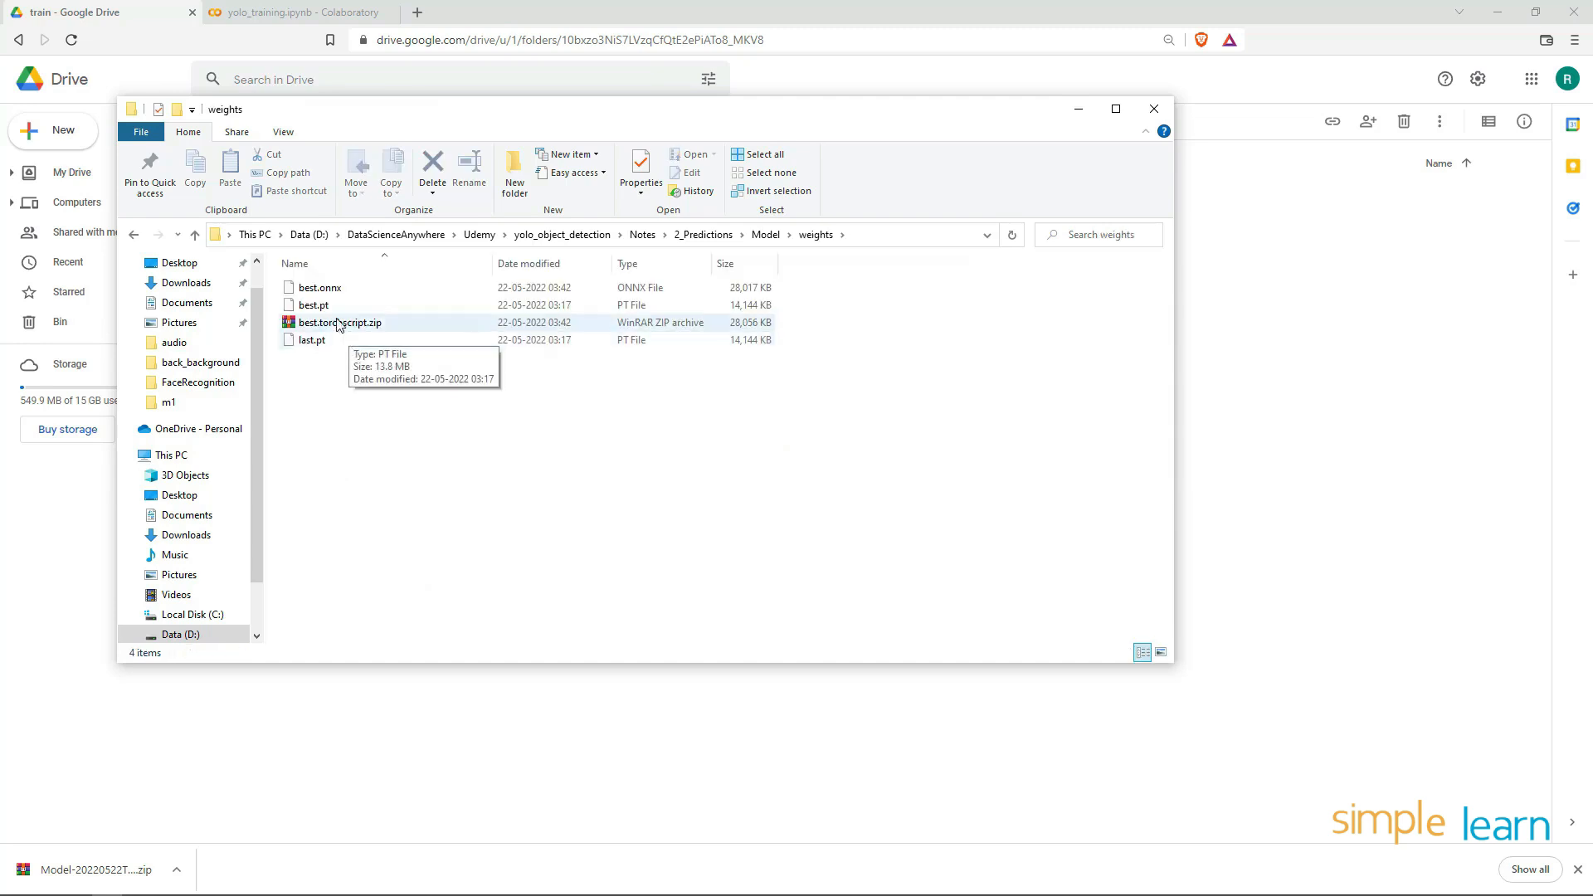
{"action": "left_click", "coordinate": [318, 288]}
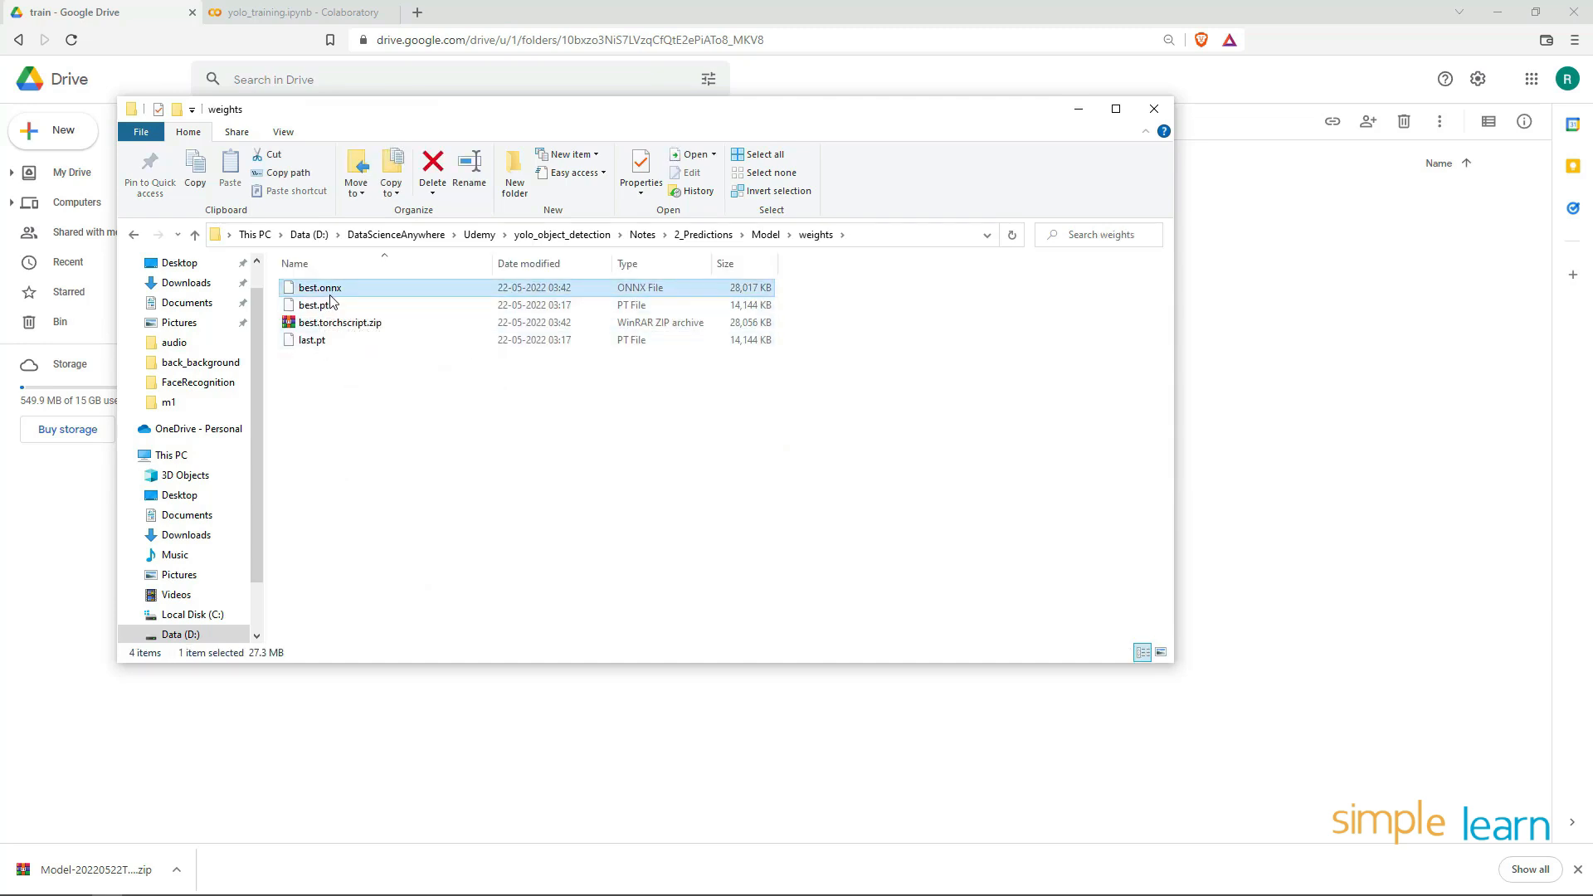
{"action": "mouse_move", "coordinate": [698, 234]}
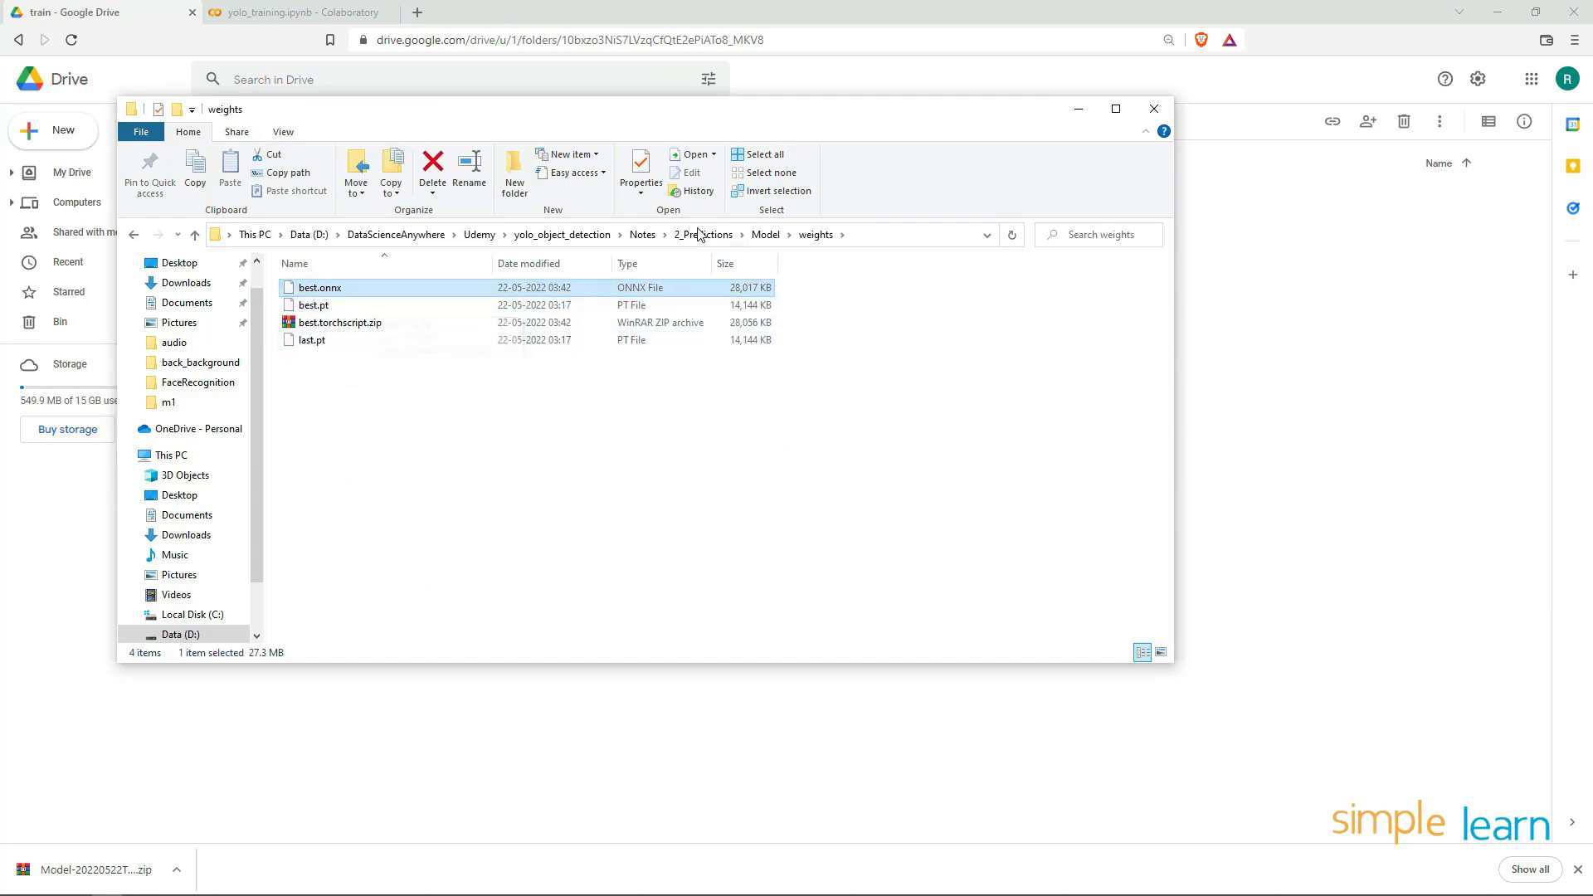
{"action": "mouse_move", "coordinate": [702, 235]}
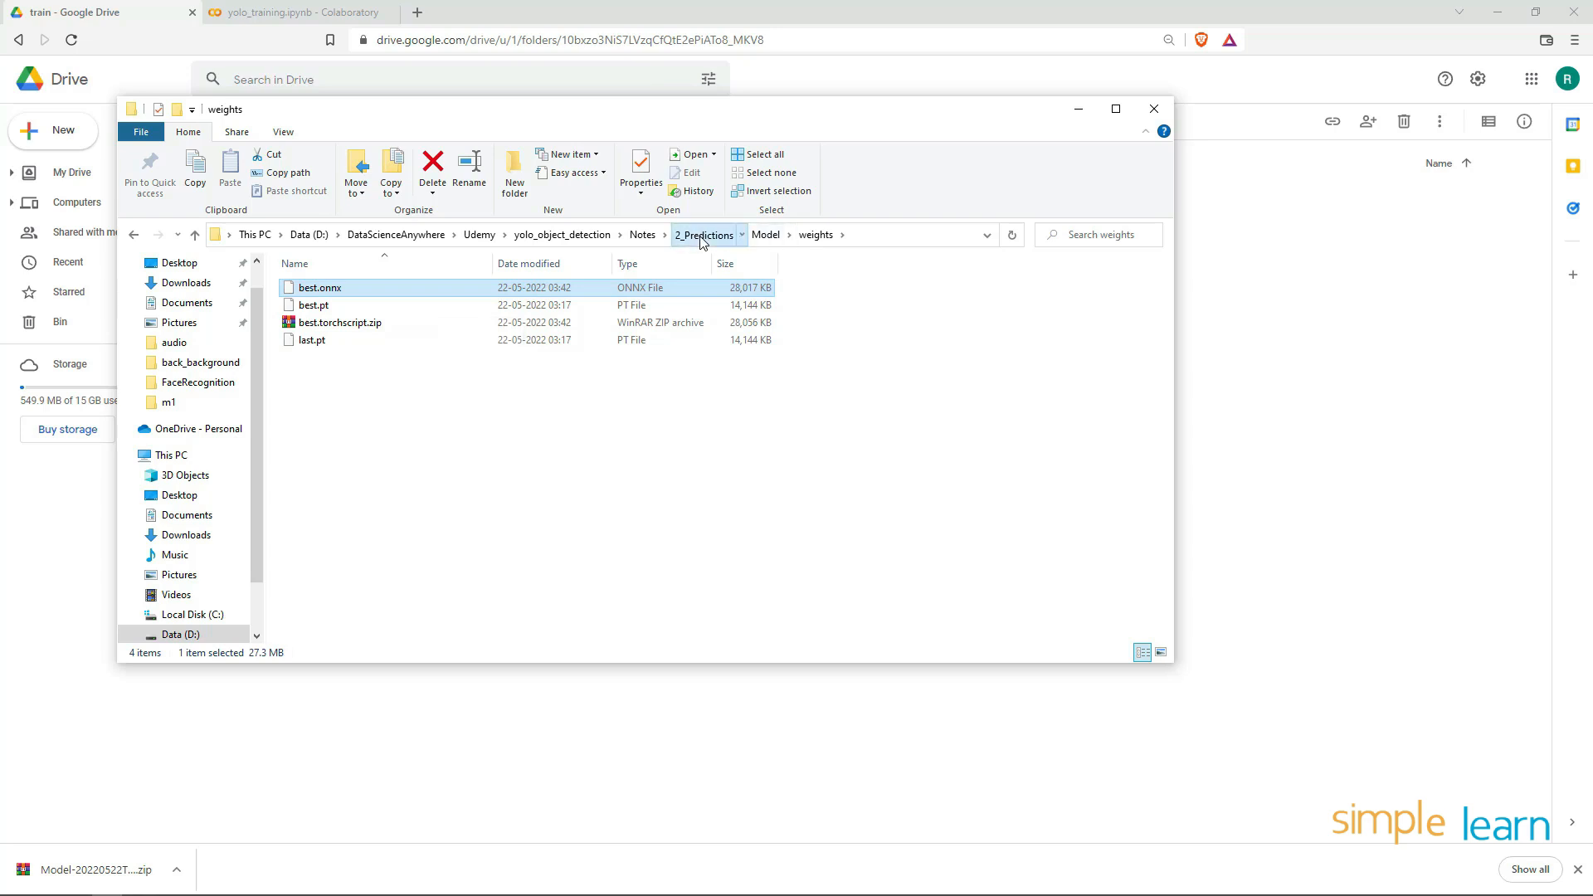
{"action": "left_click", "coordinate": [701, 235]}
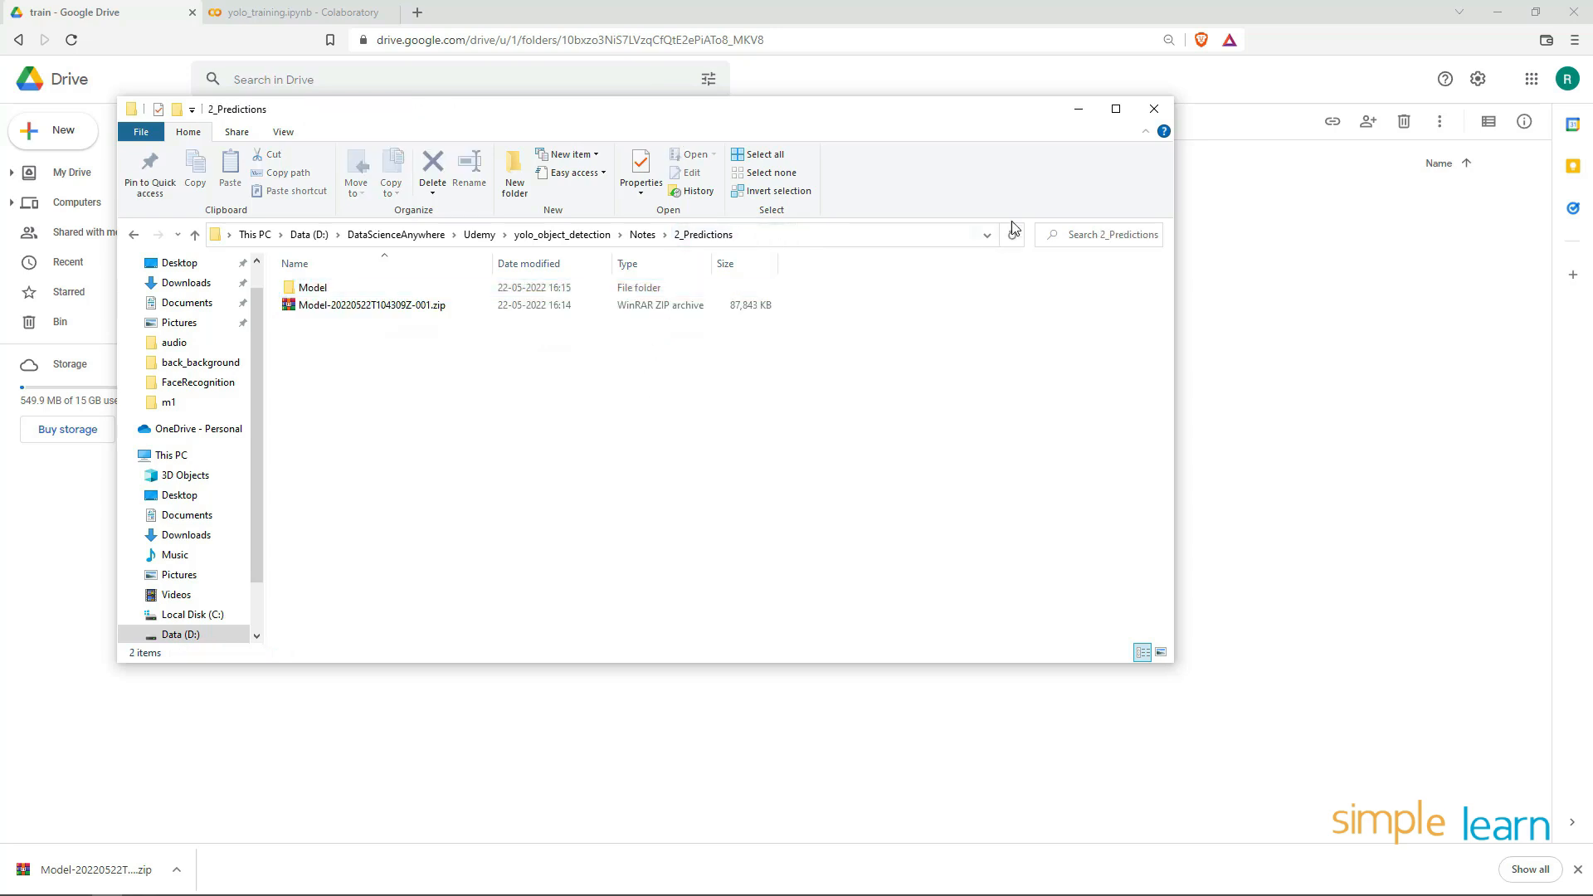
{"action": "left_click", "coordinate": [1152, 109]}
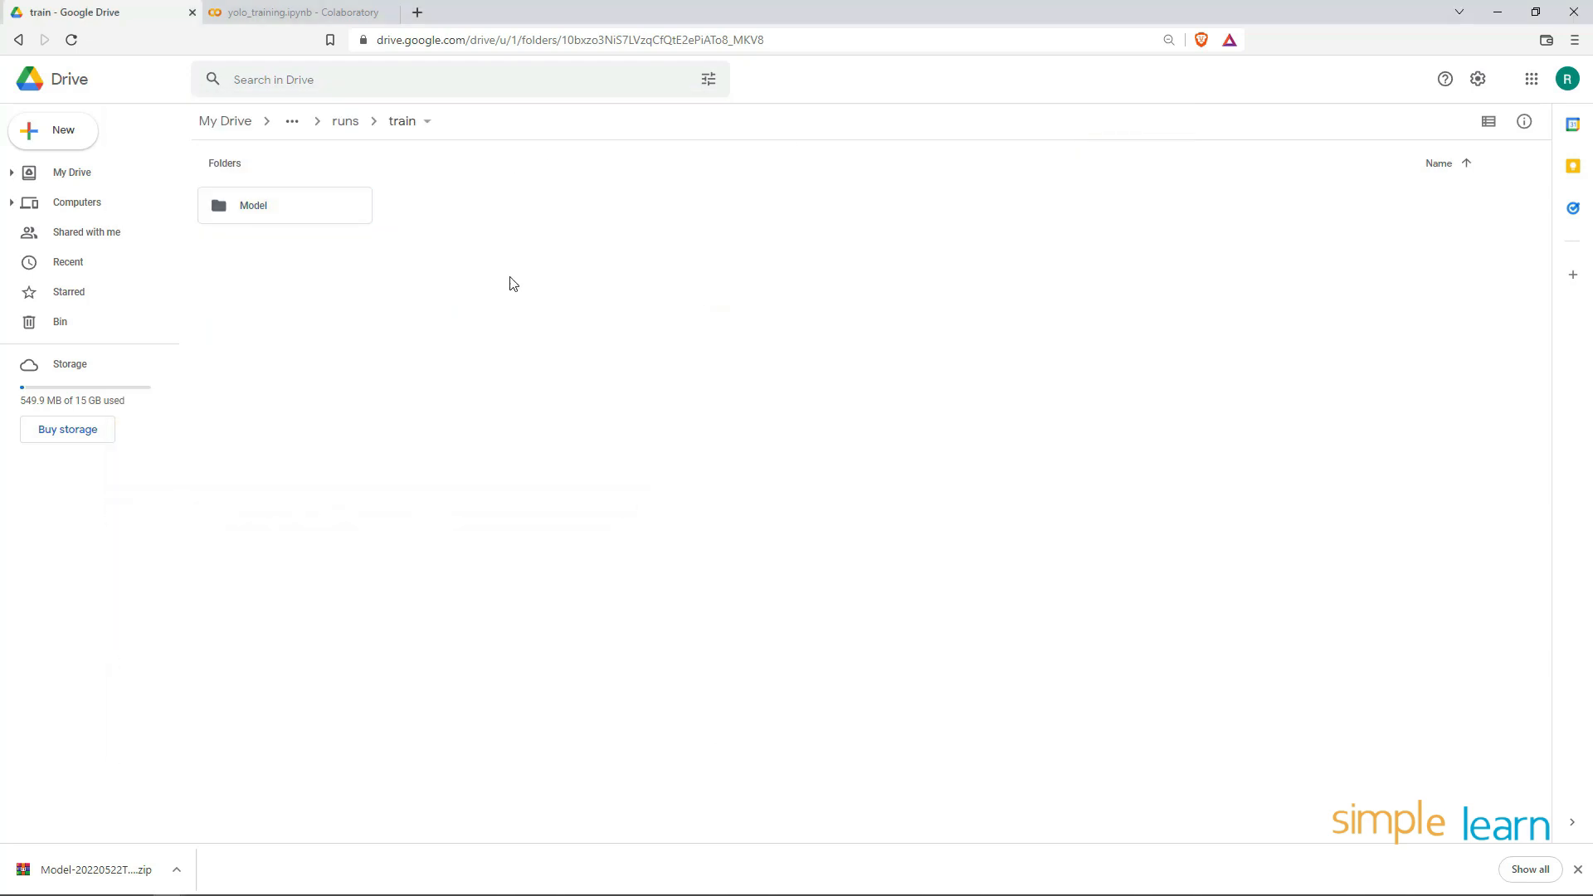
Terminate the yolo_training notebook's session via Runtime > Manage sessions and close the dialog
{"action": "left_click", "coordinate": [295, 12]}
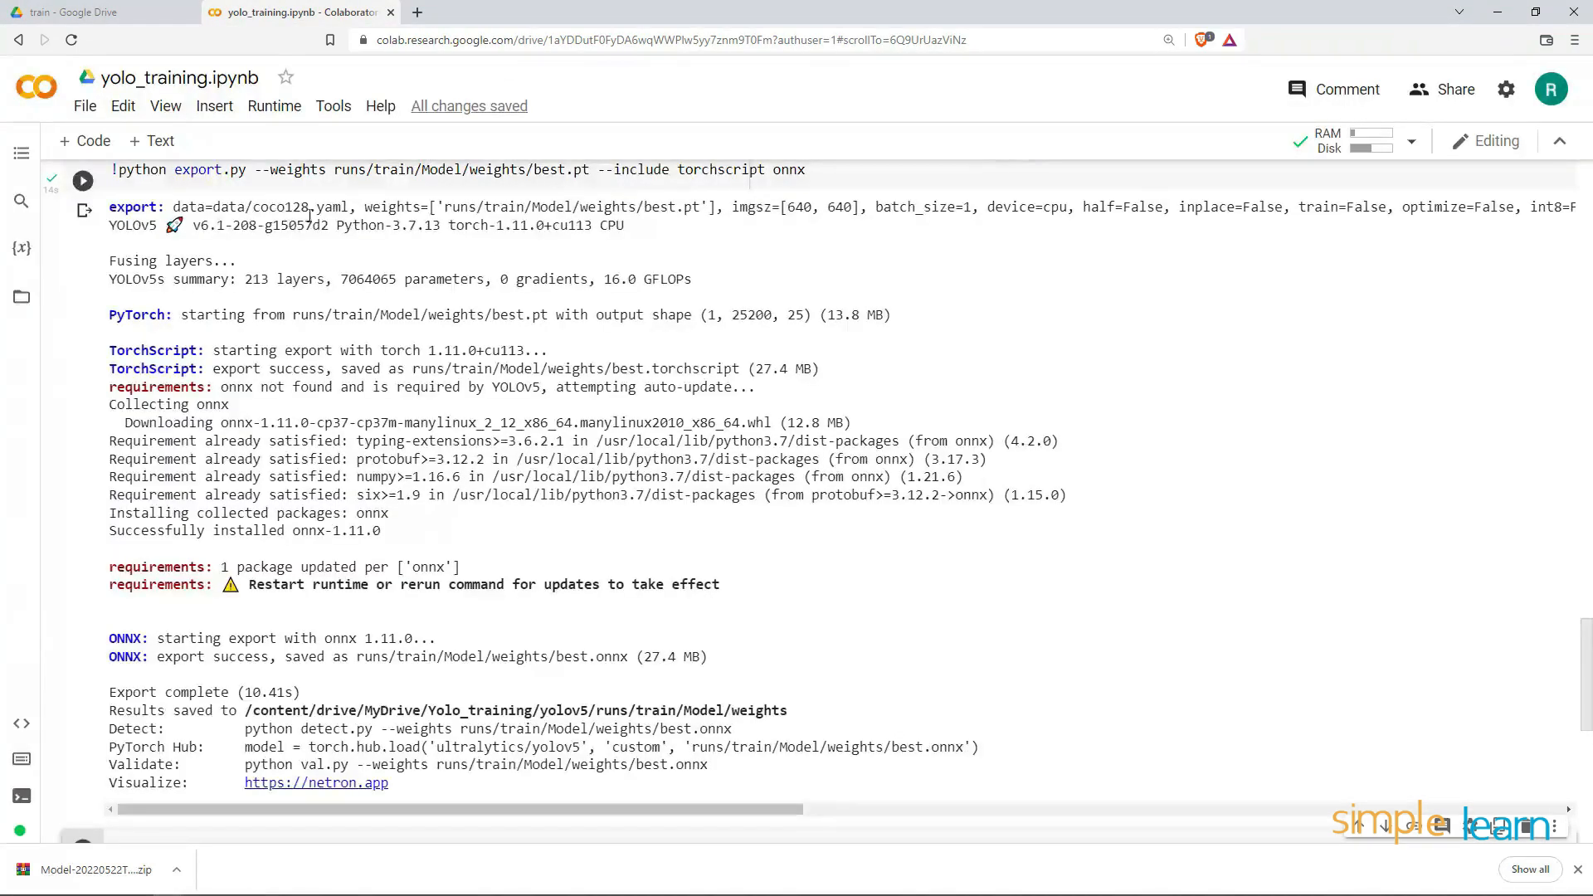
{"action": "mouse_move", "coordinate": [234, 241]}
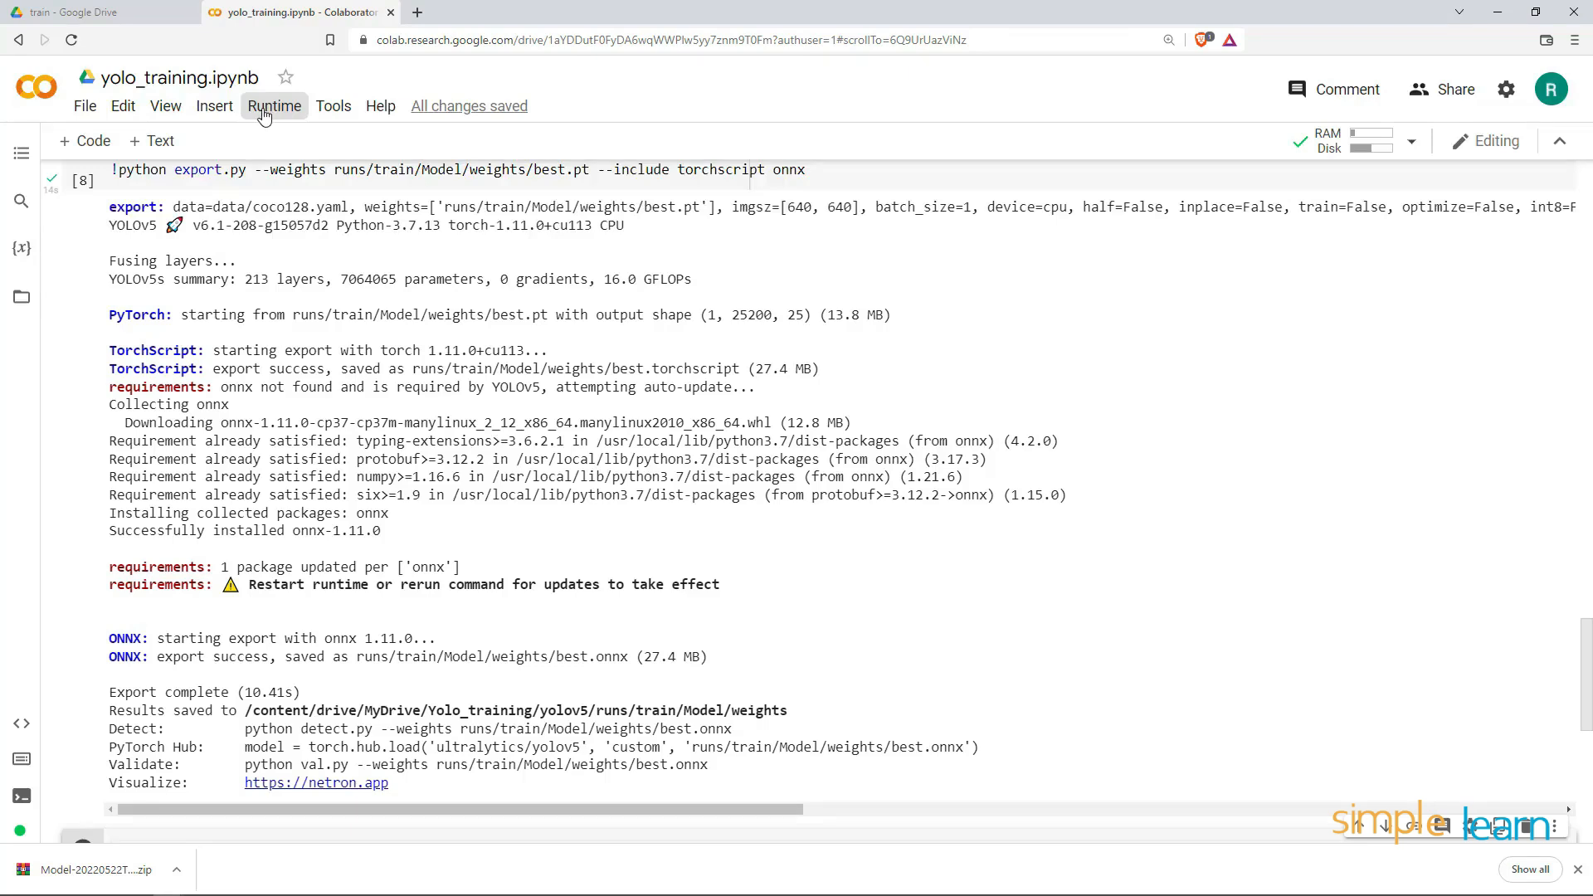
{"action": "left_click", "coordinate": [273, 106]}
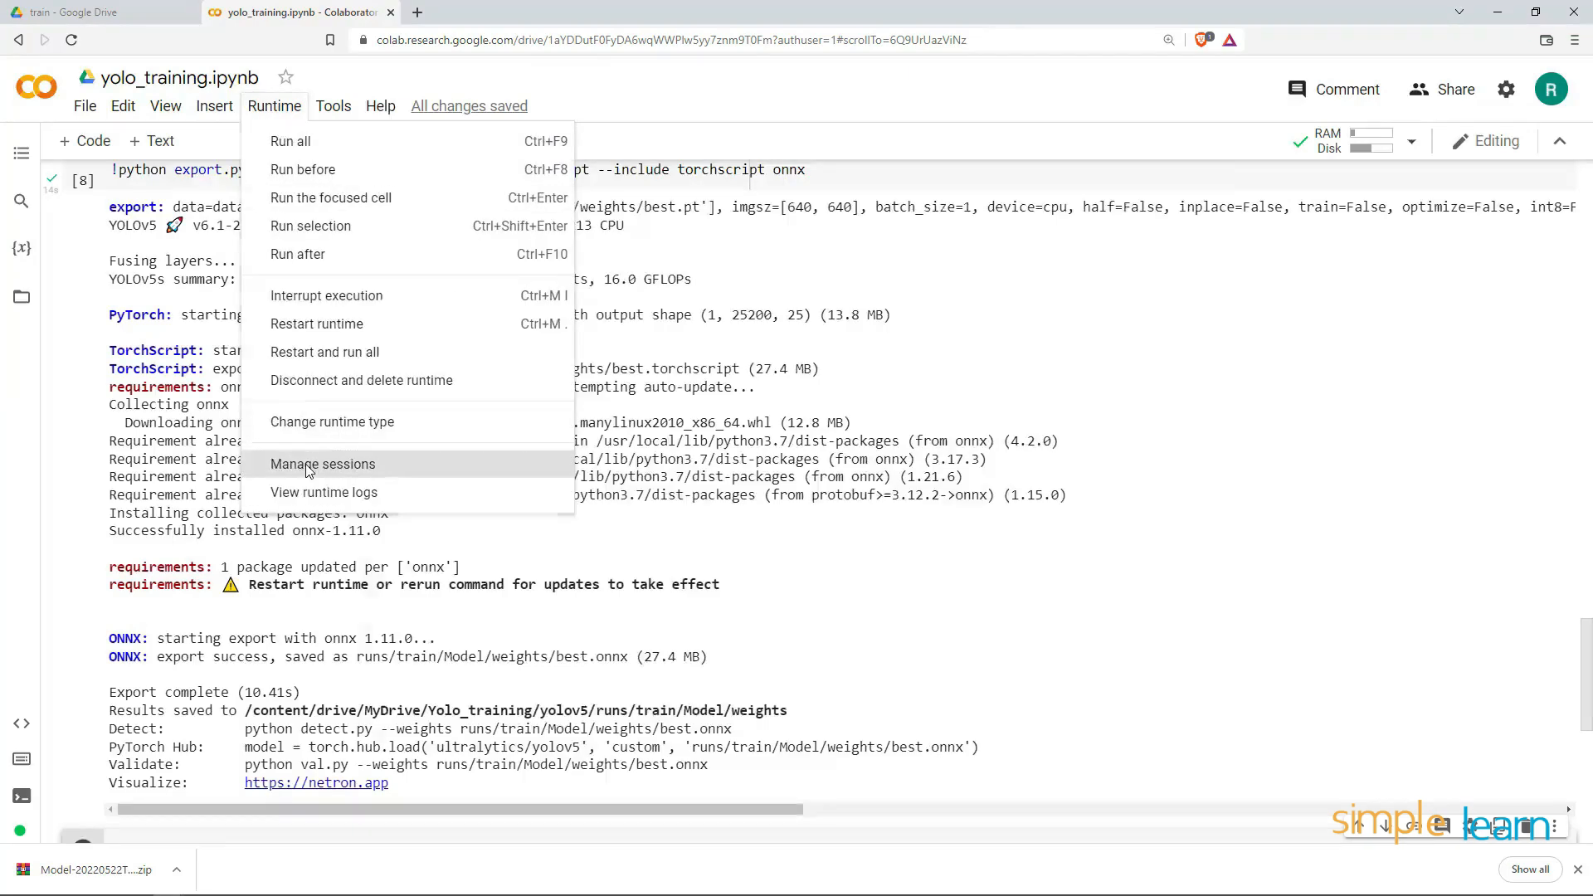
{"action": "left_click", "coordinate": [323, 463]}
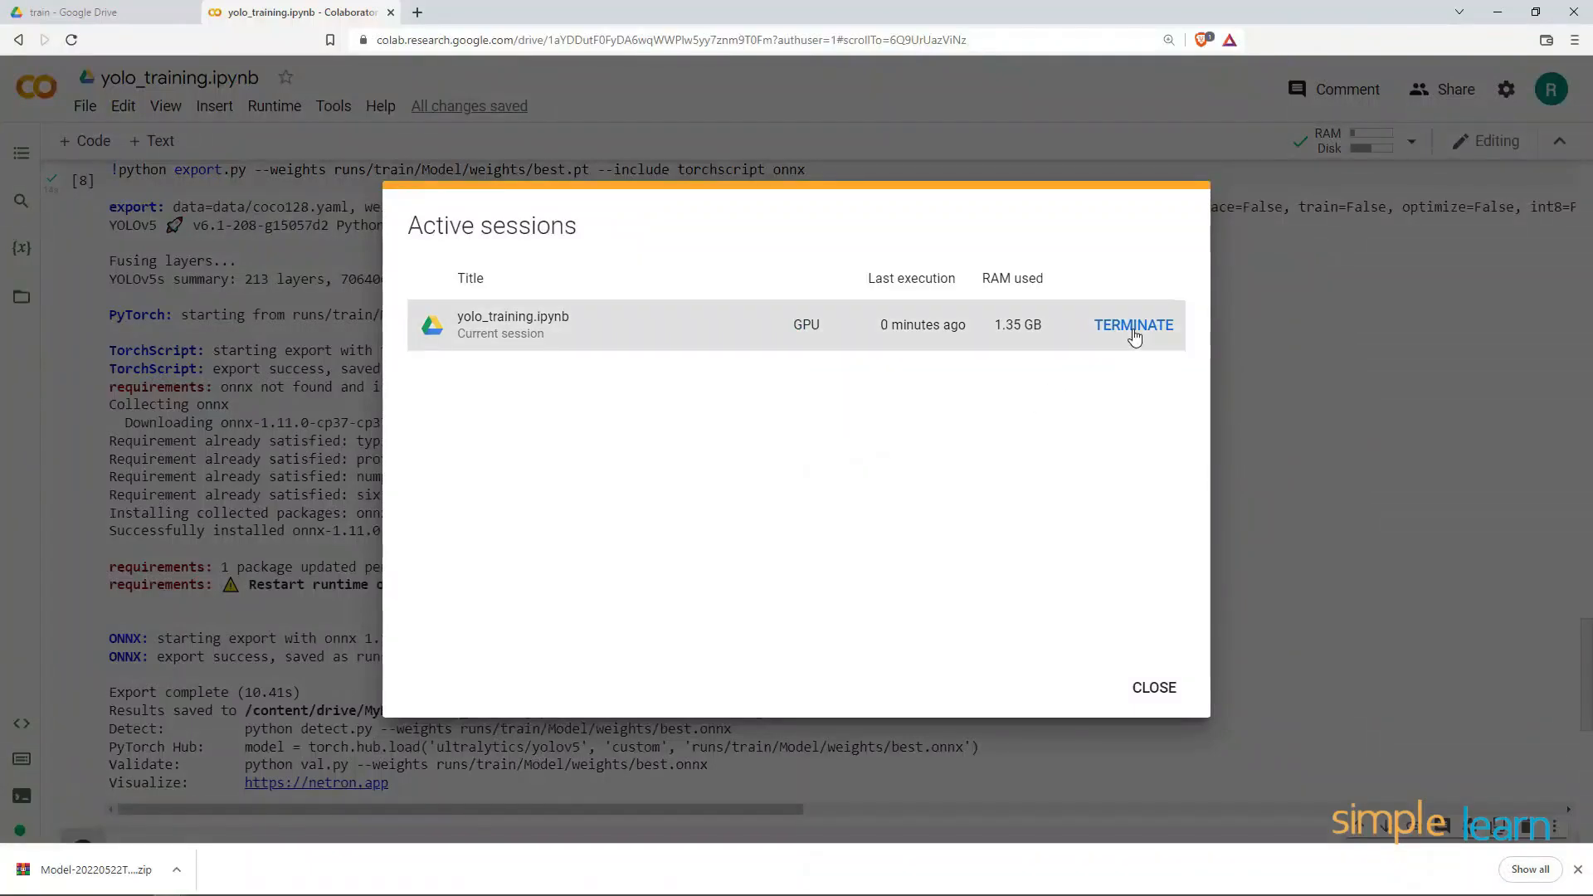
{"action": "left_click", "coordinate": [1132, 324]}
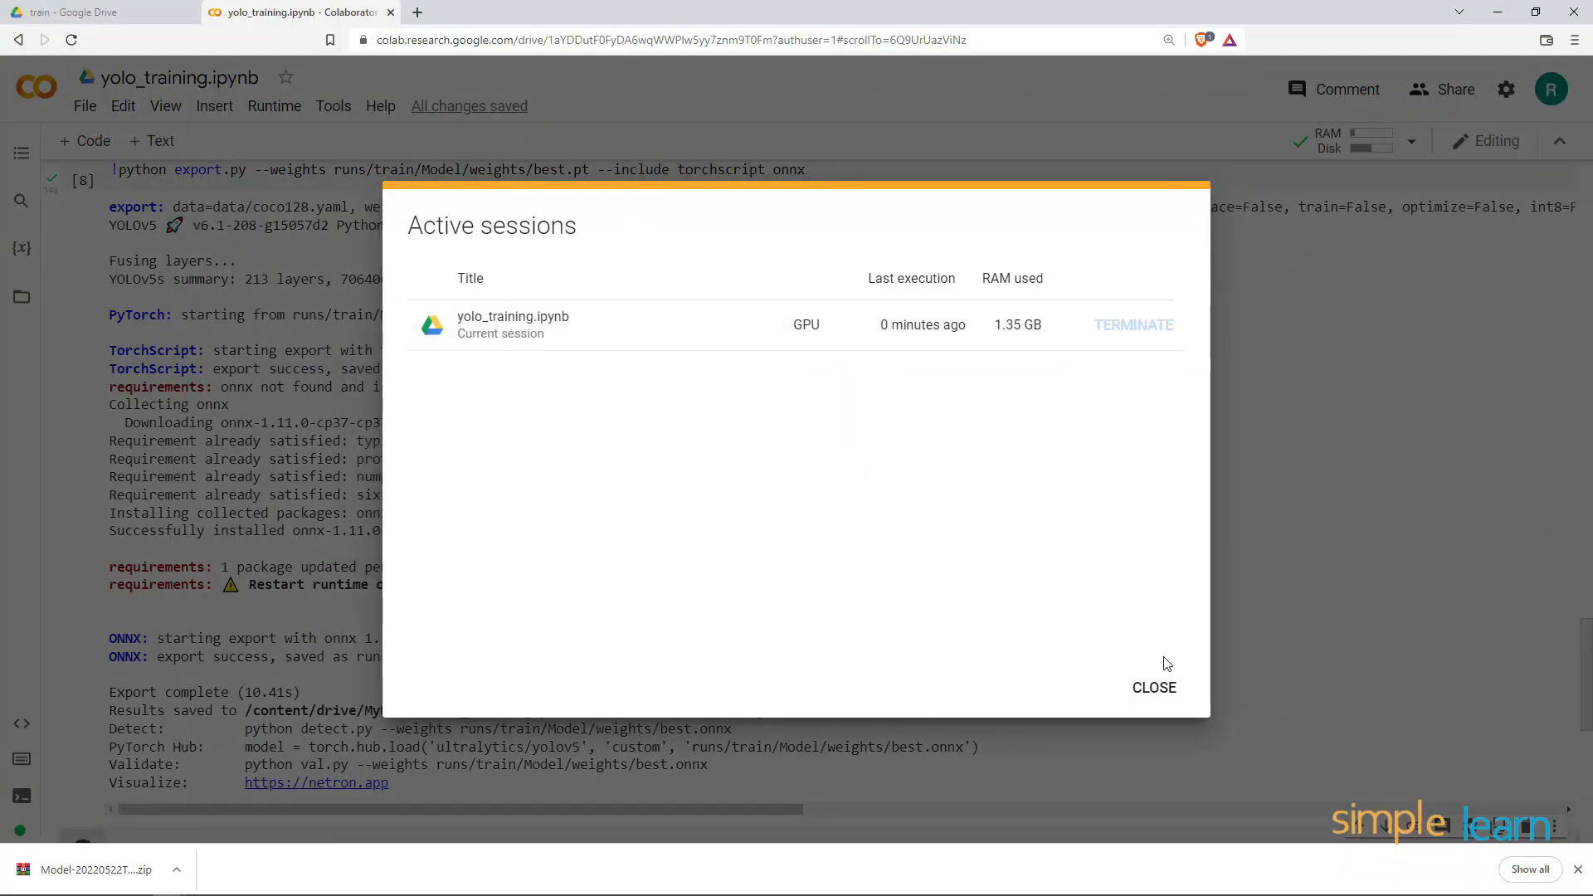
{"action": "left_click", "coordinate": [1133, 324]}
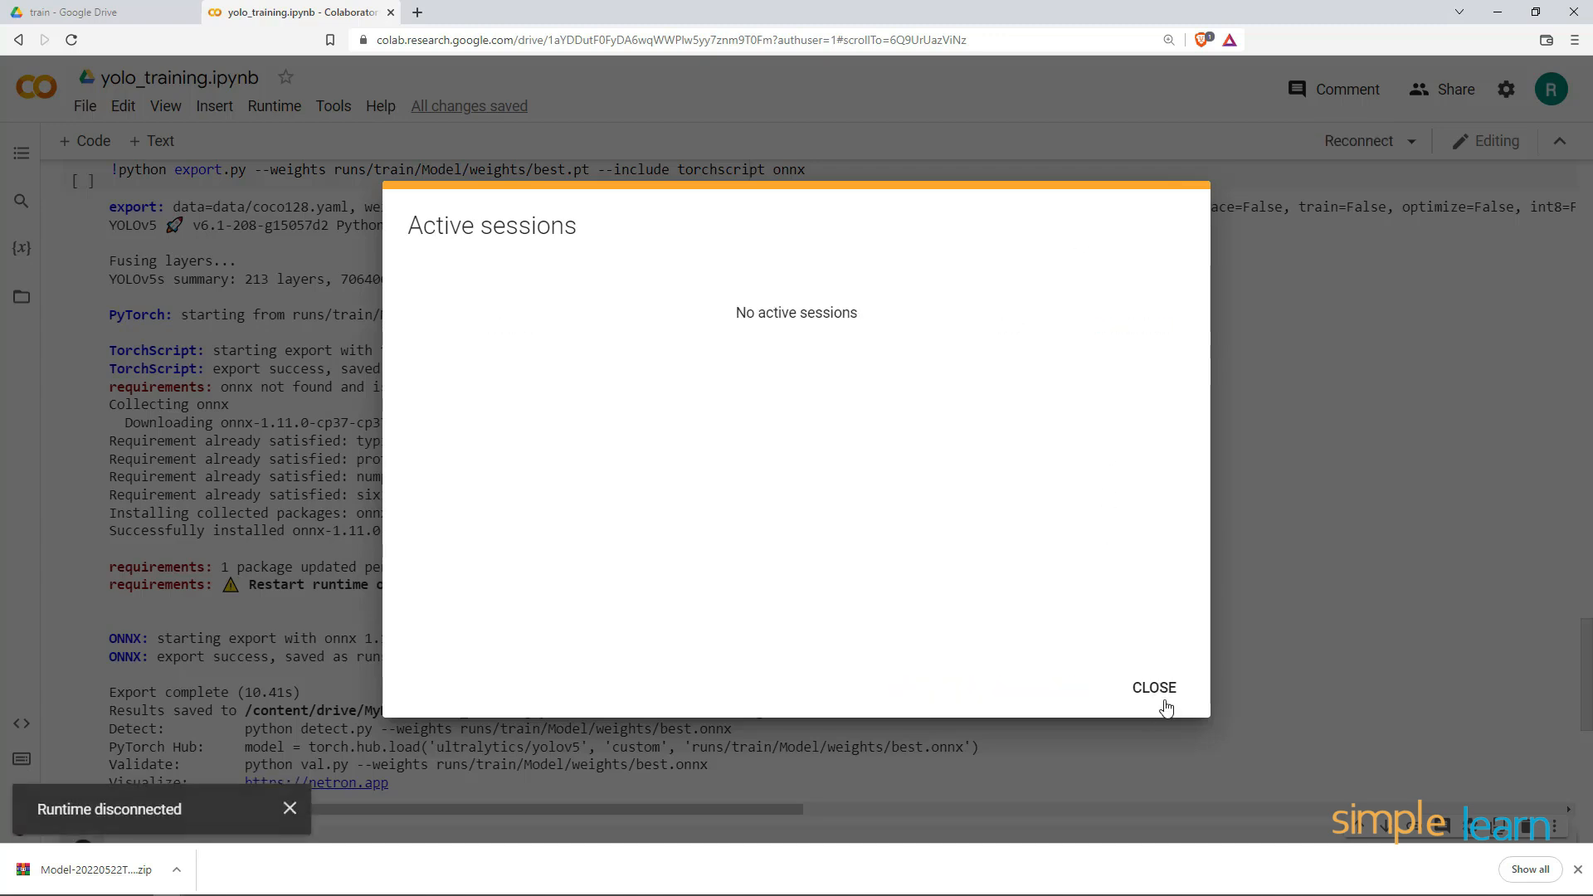
{"action": "left_click", "coordinate": [1154, 687]}
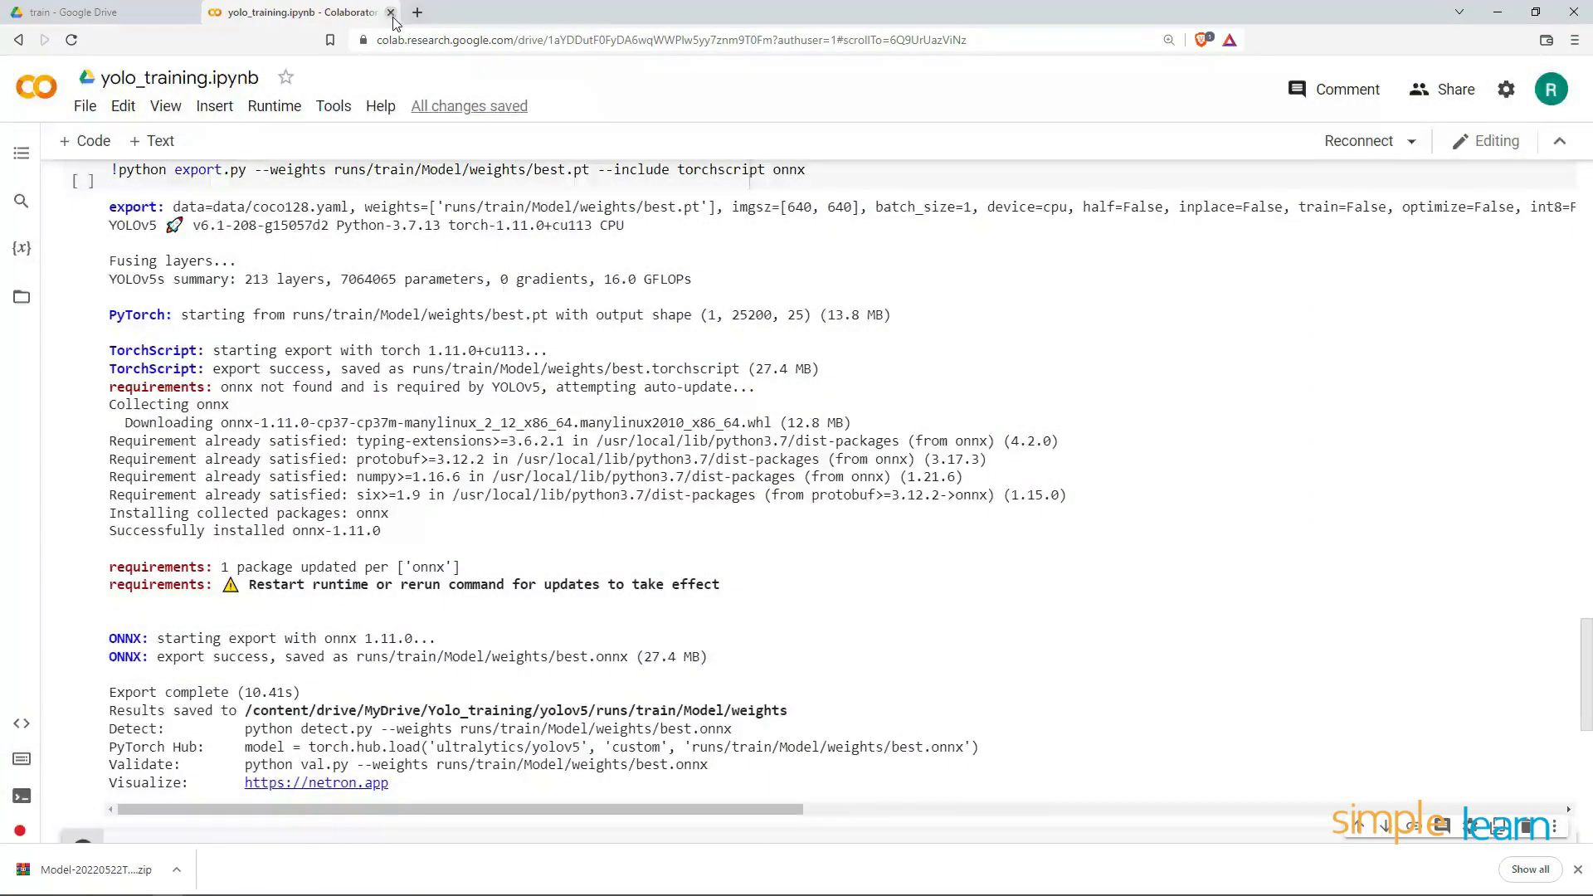
Close the Colab notebook tab and open the Yolo_training folder in My Drive
{"action": "left_click", "coordinate": [96, 12]}
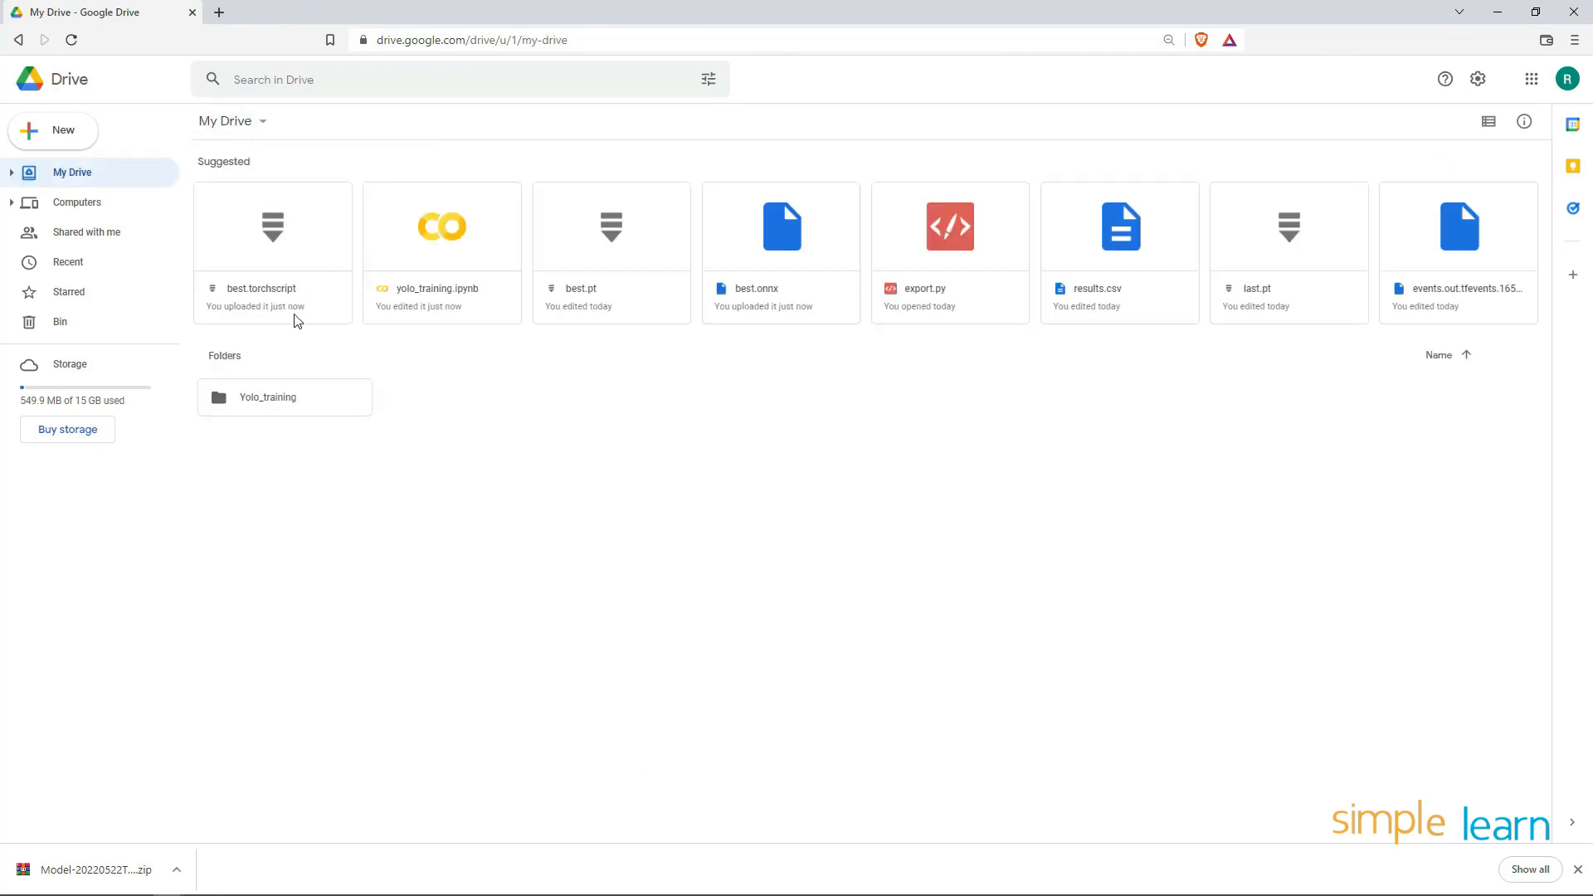
{"action": "double_click", "coordinate": [285, 396]}
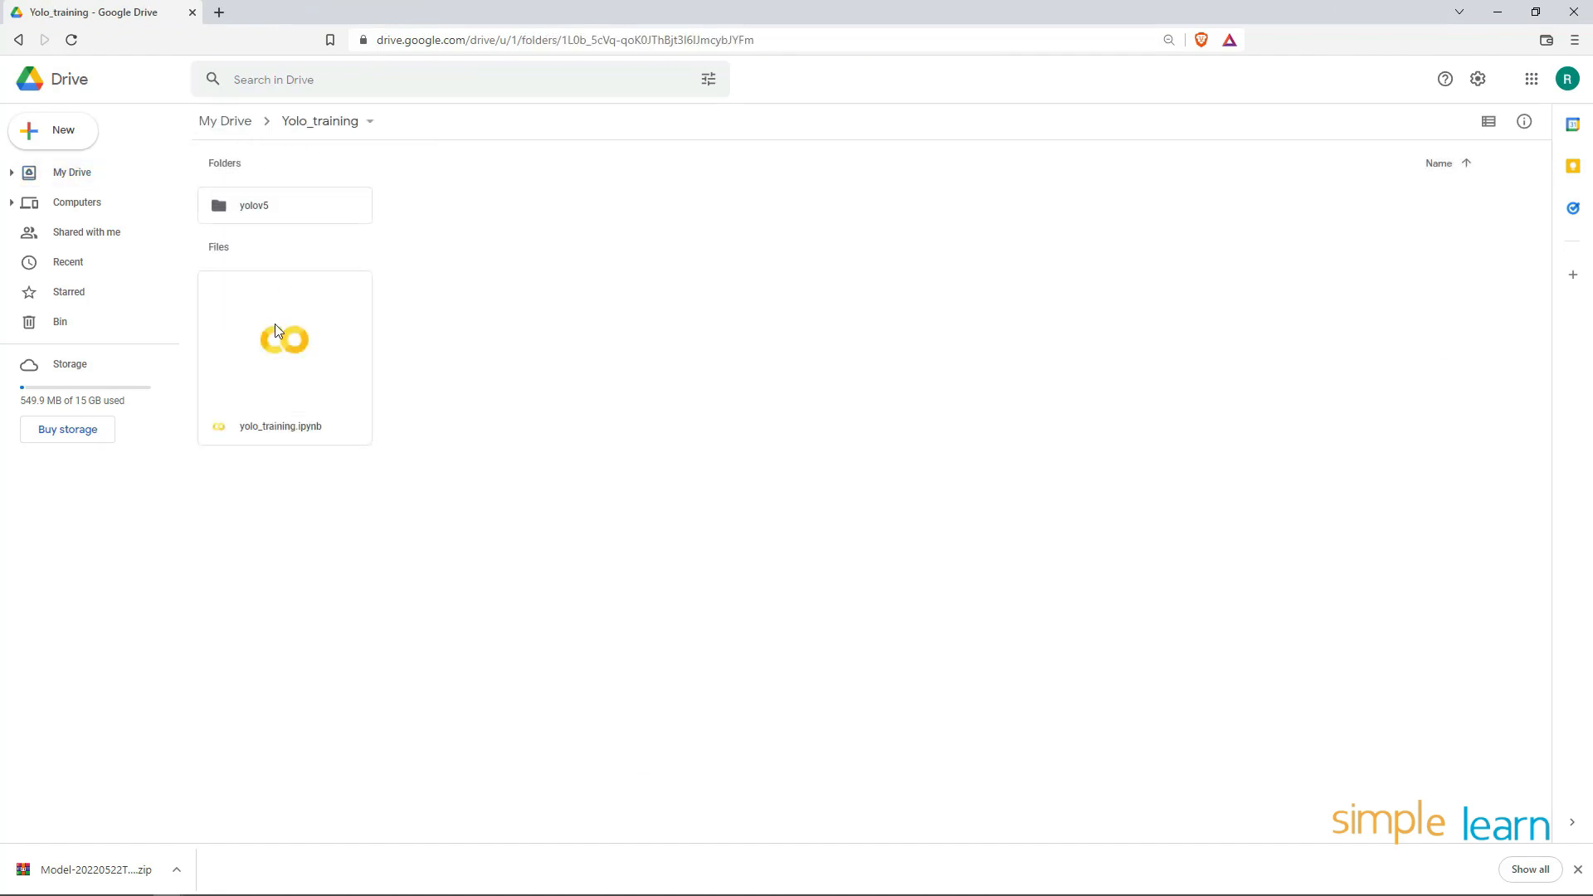
{"action": "mouse_move", "coordinate": [569, 263]}
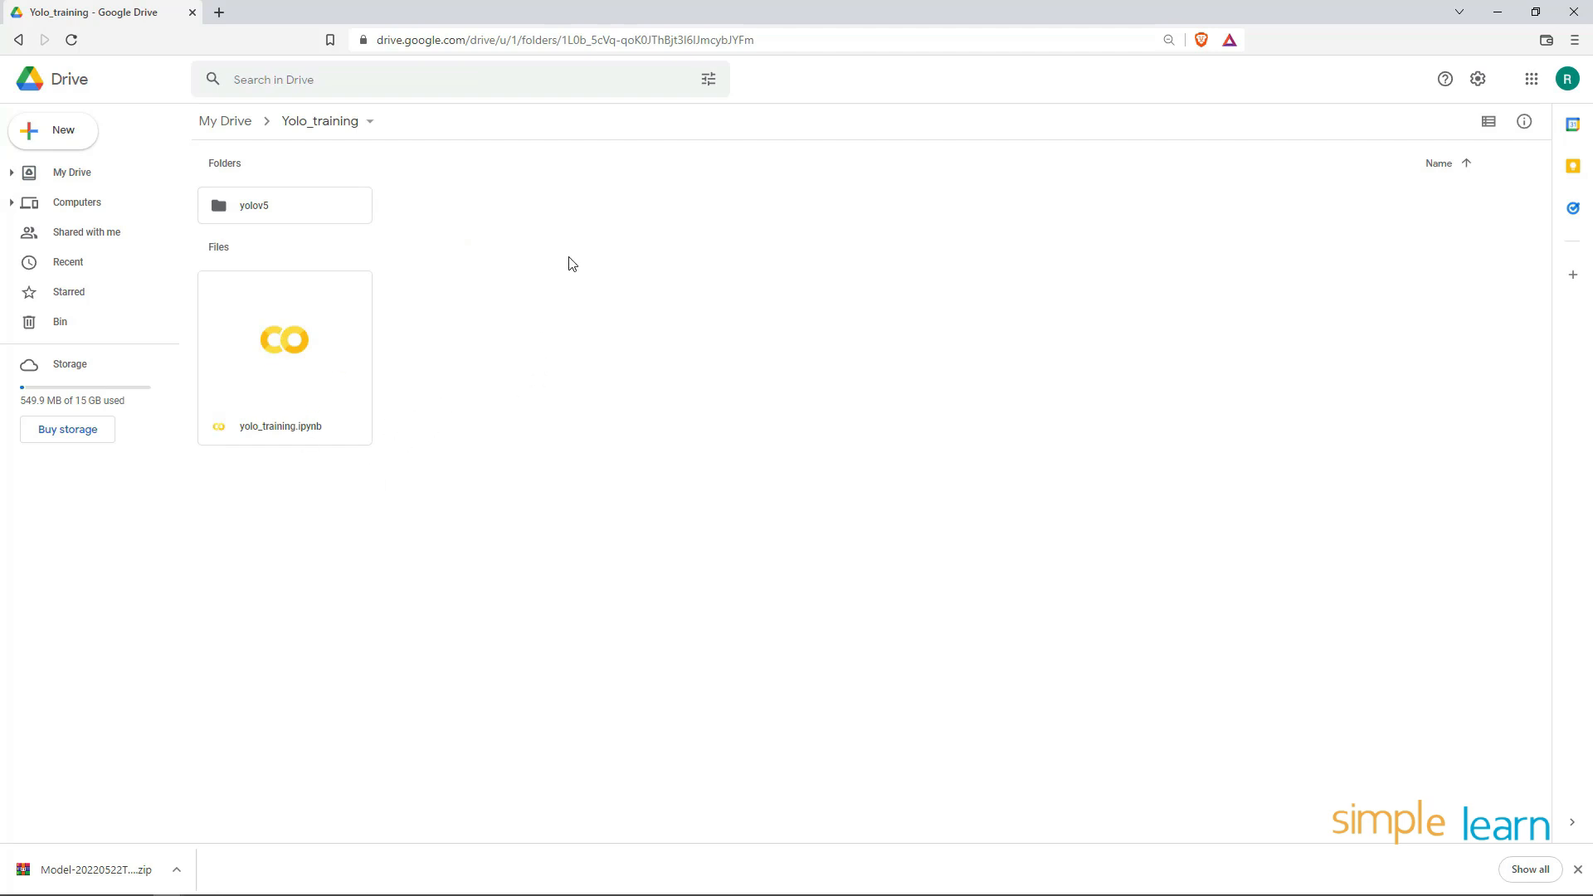